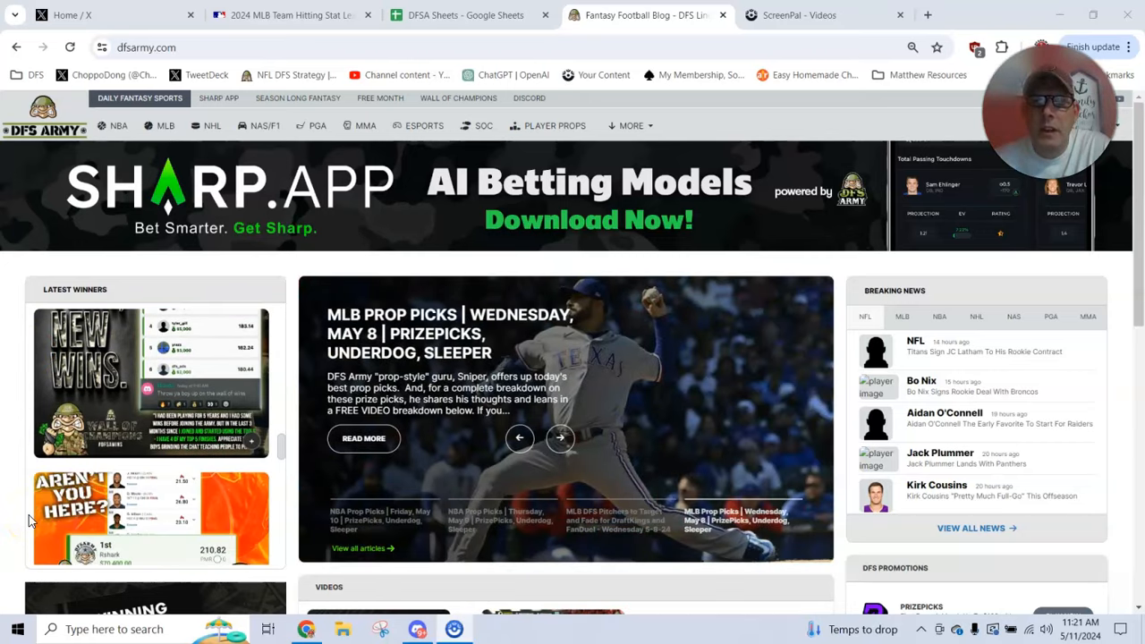
- Page through the MLB.com site and bring up the team hitting stats tab
left_click(559, 437)
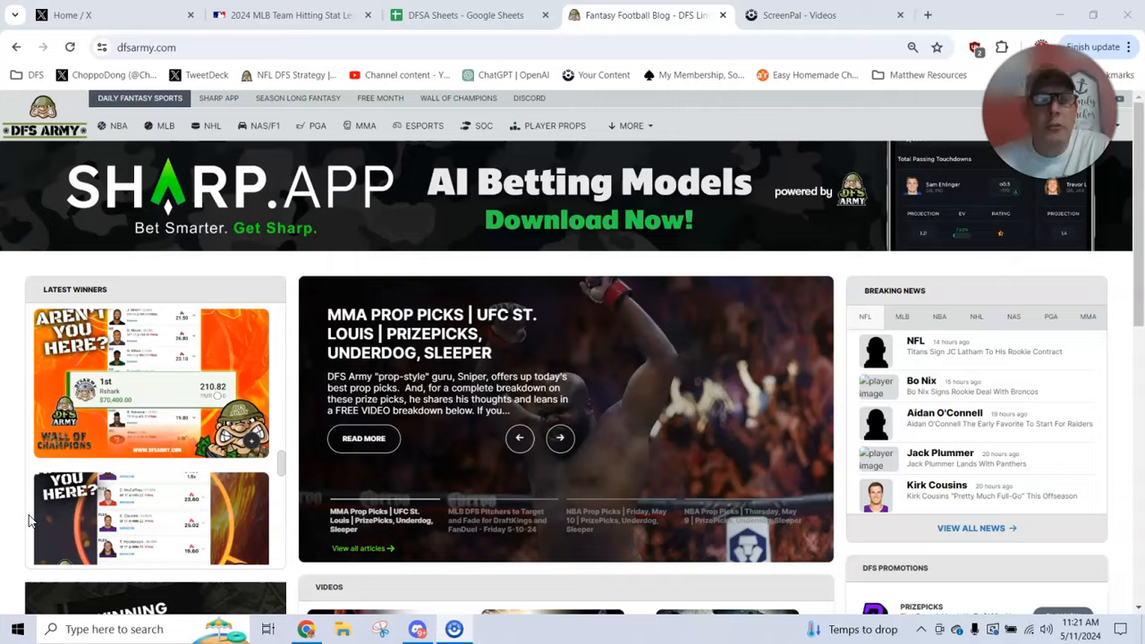
left_click(560, 438)
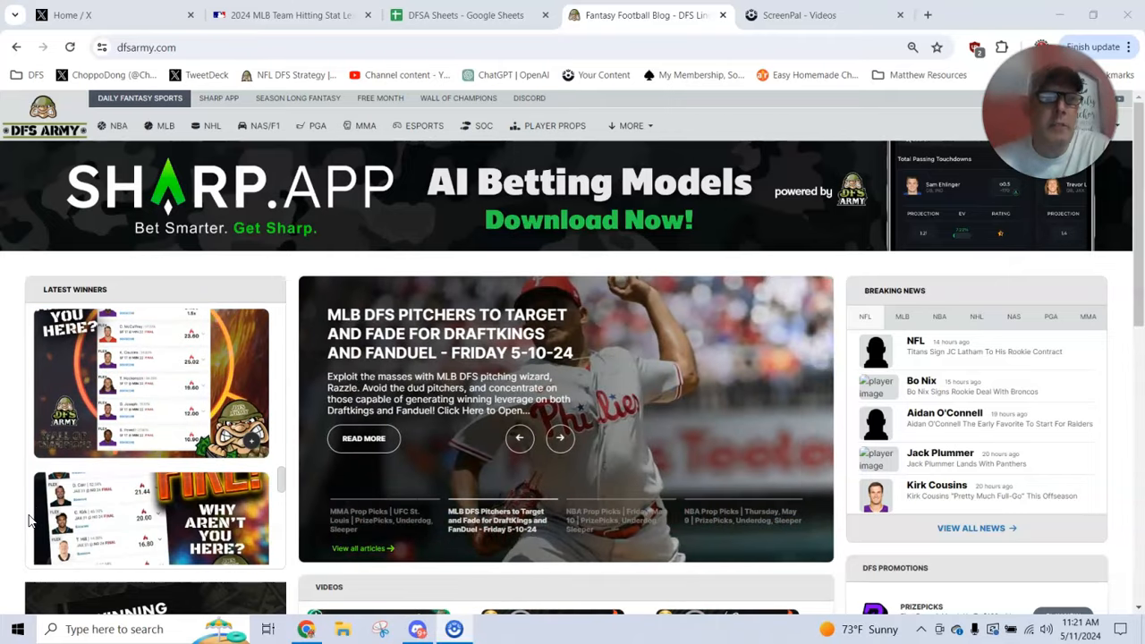
left_click(560, 439)
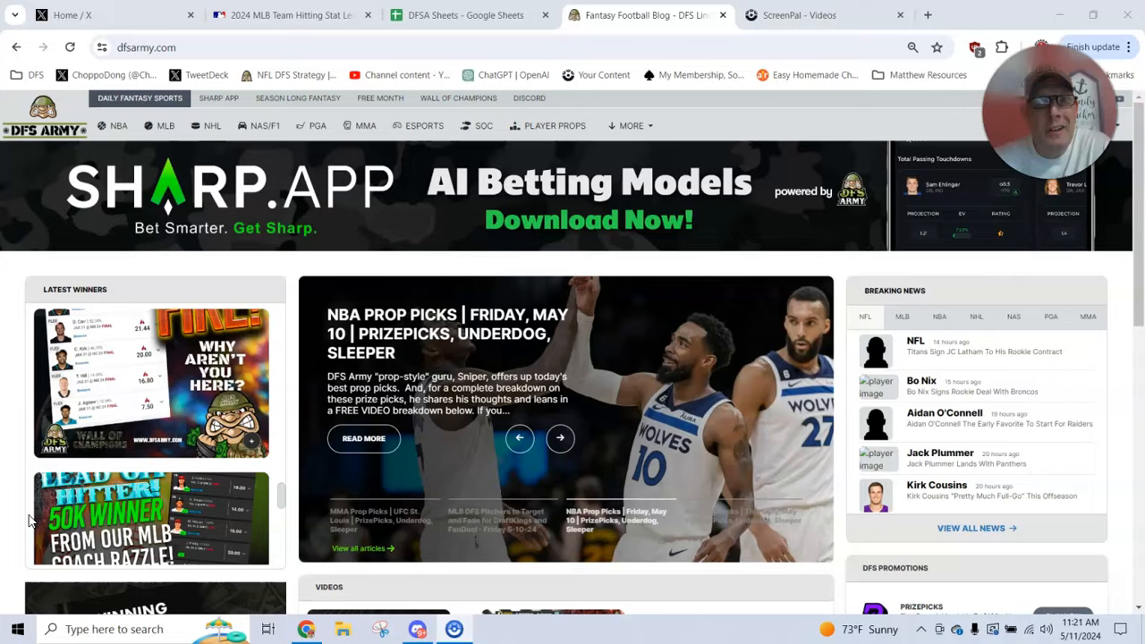
left_click(559, 437)
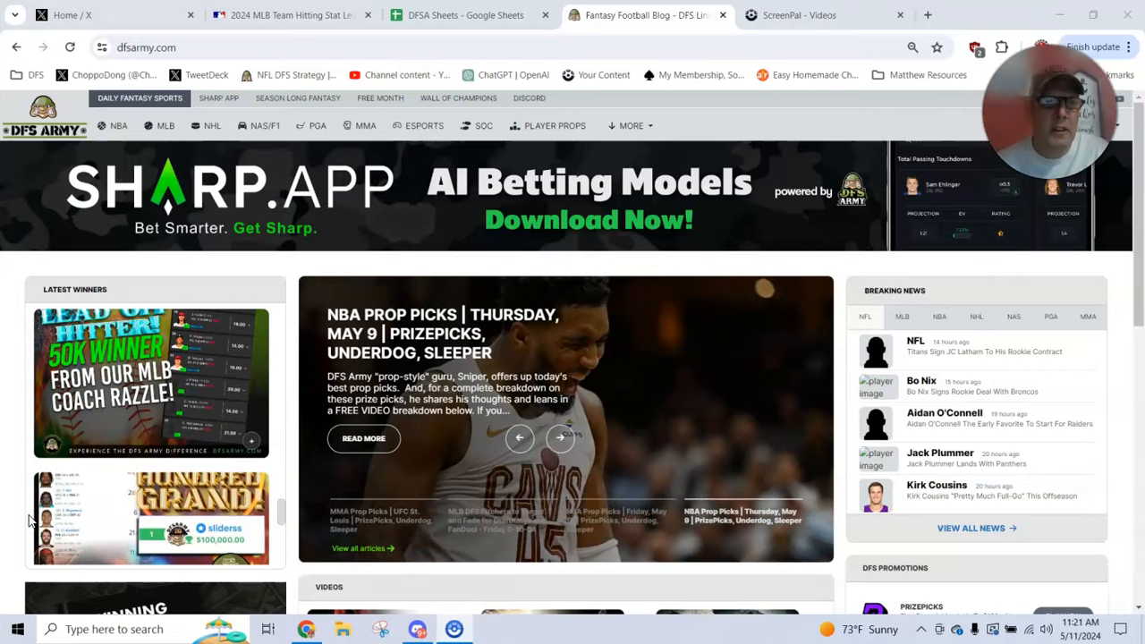
left_click(559, 437)
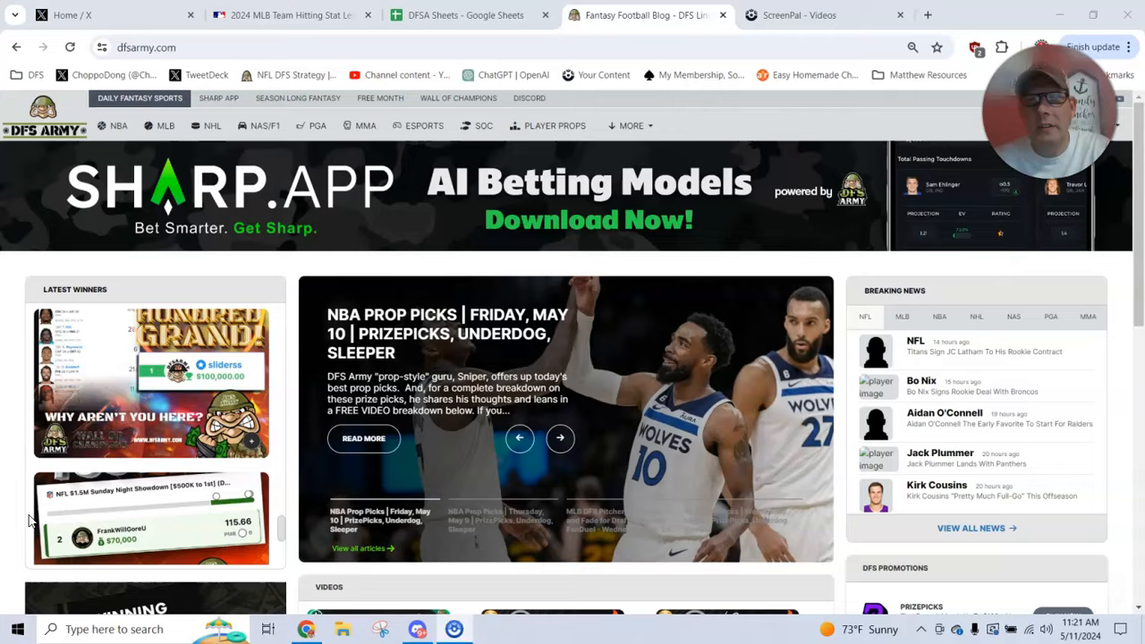
left_click(560, 436)
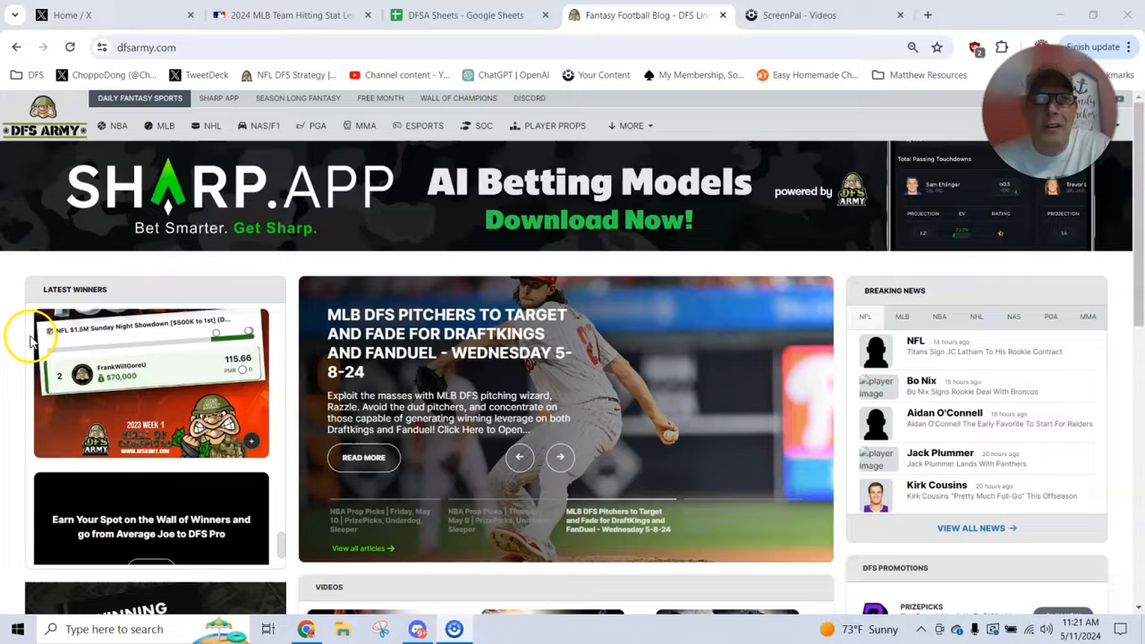
left_click(287, 15)
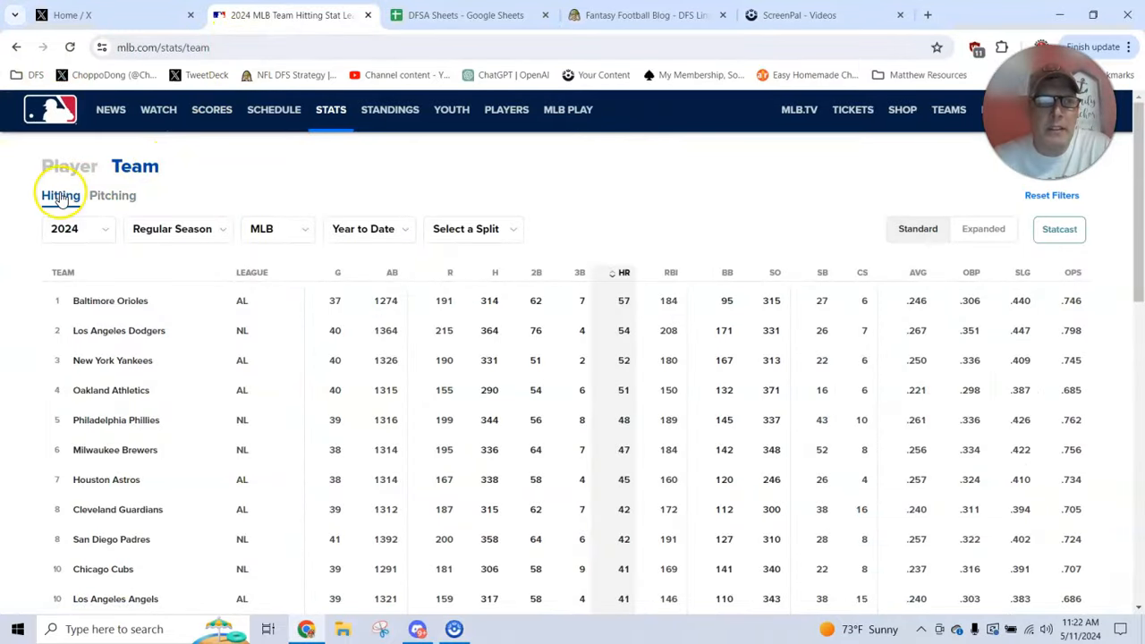
mouse_move(530, 248)
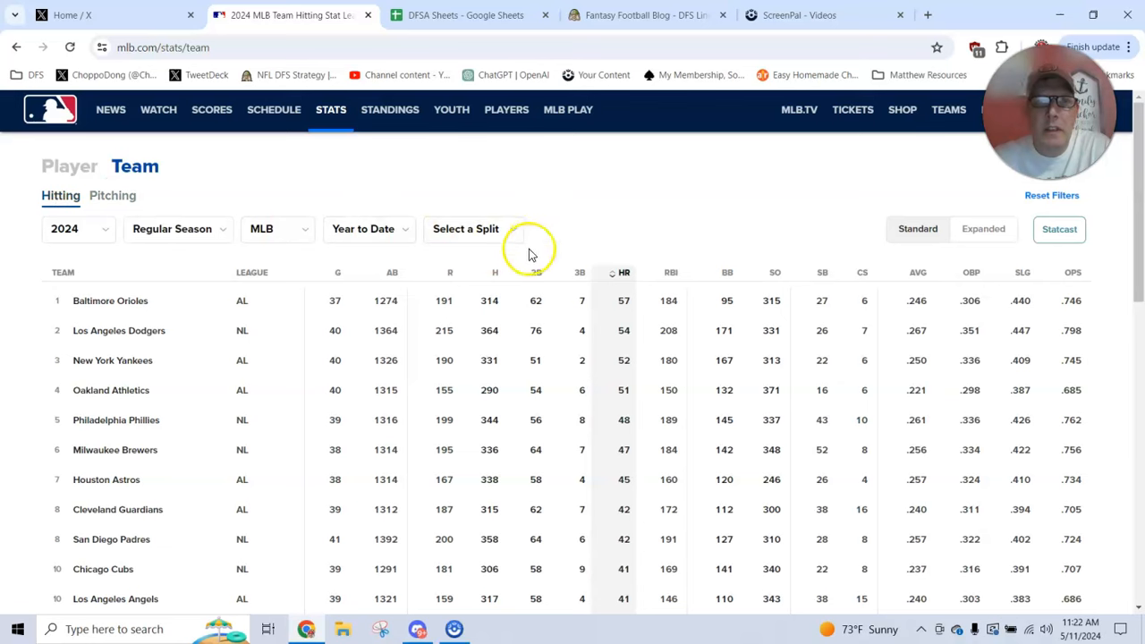
- Rank team hitting by runs scored and filter to the last 15 days, comparing against year-to-date
left_click(450, 275)
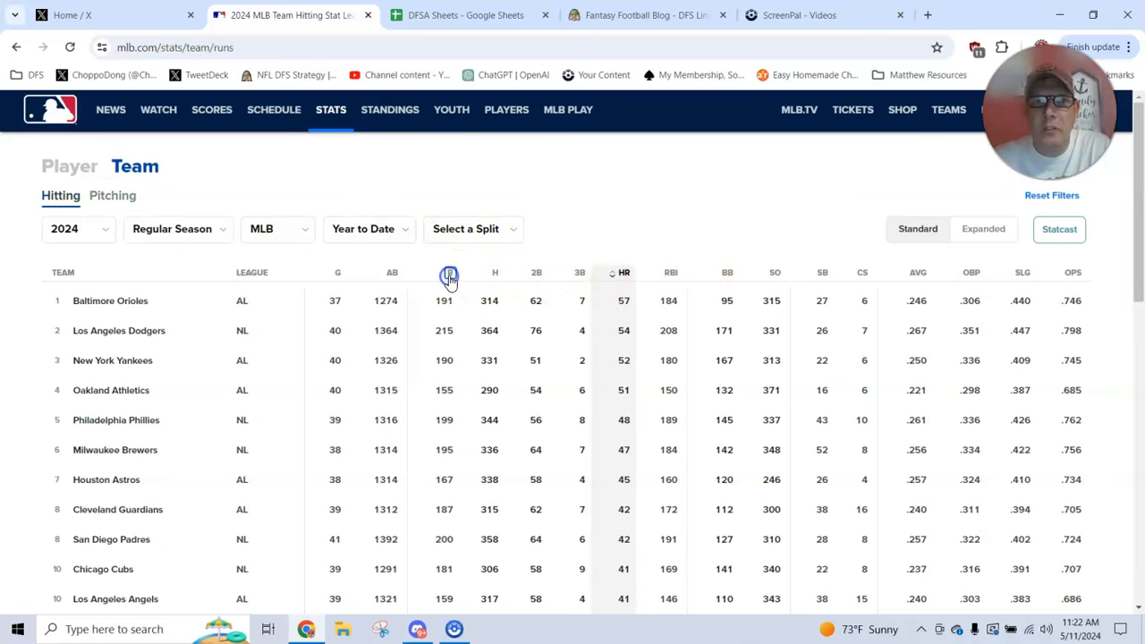
left_click(447, 271)
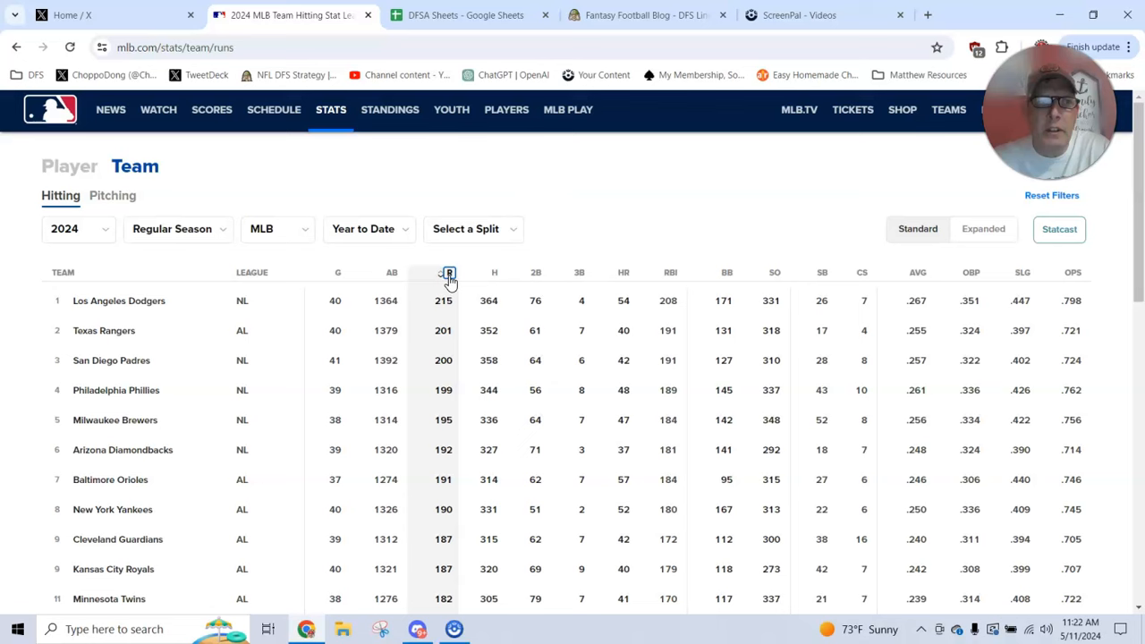
left_click(368, 229)
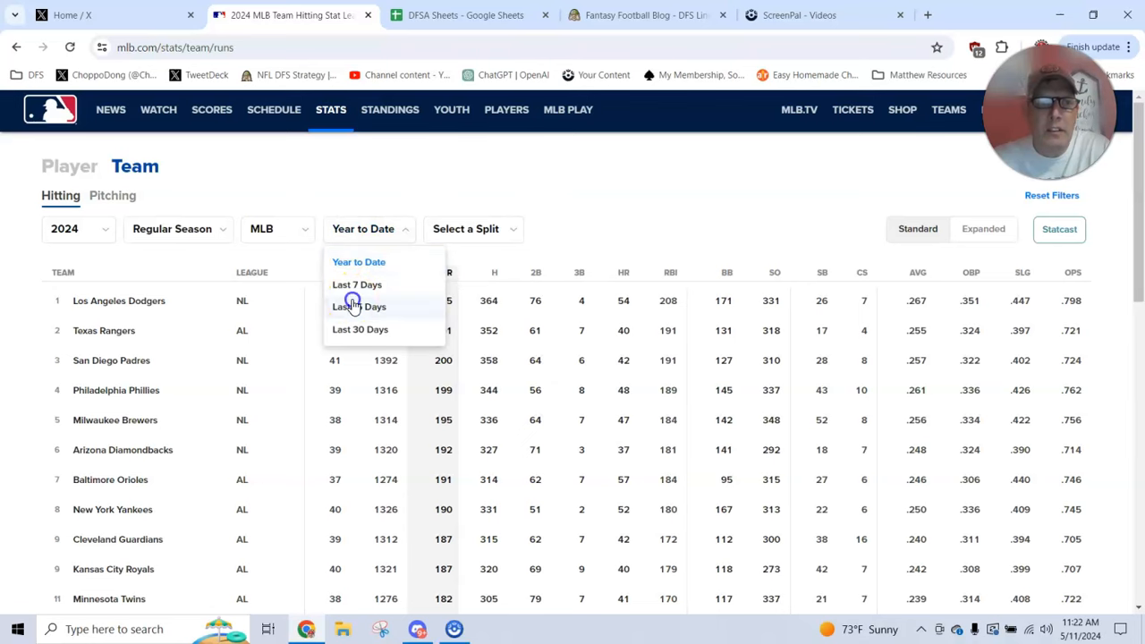
left_click(357, 306)
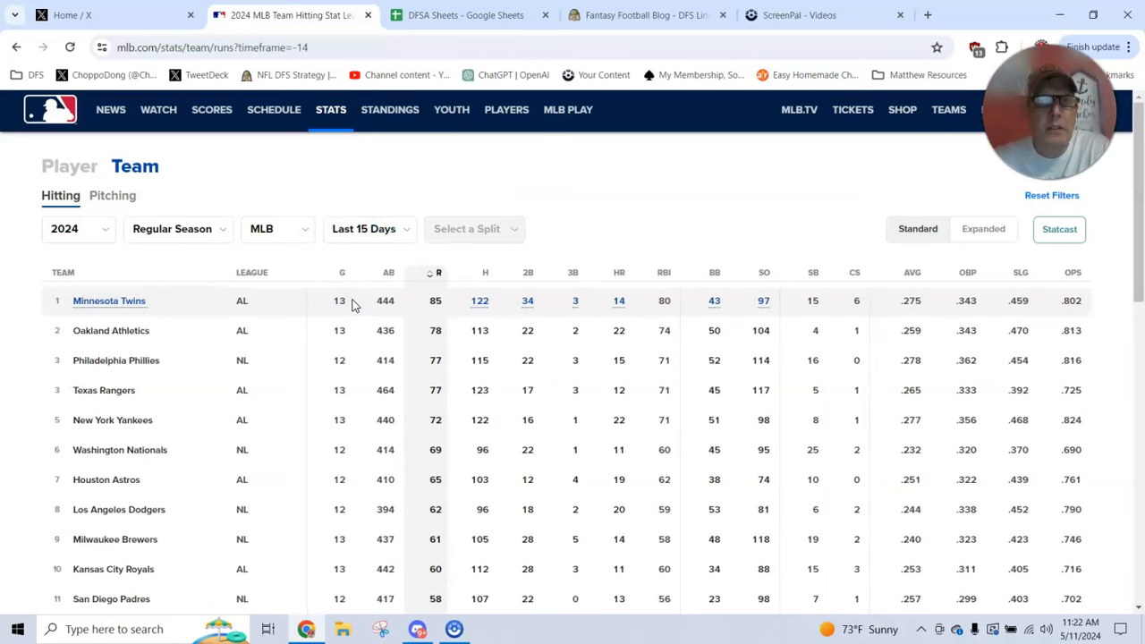
mouse_move(254, 321)
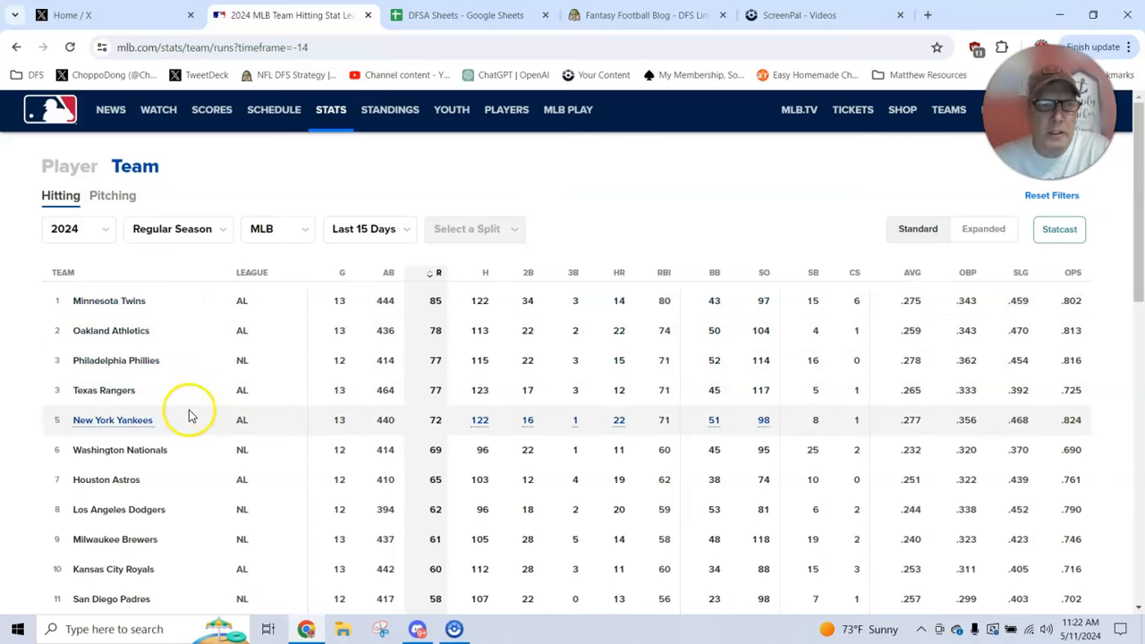
mouse_move(188, 415)
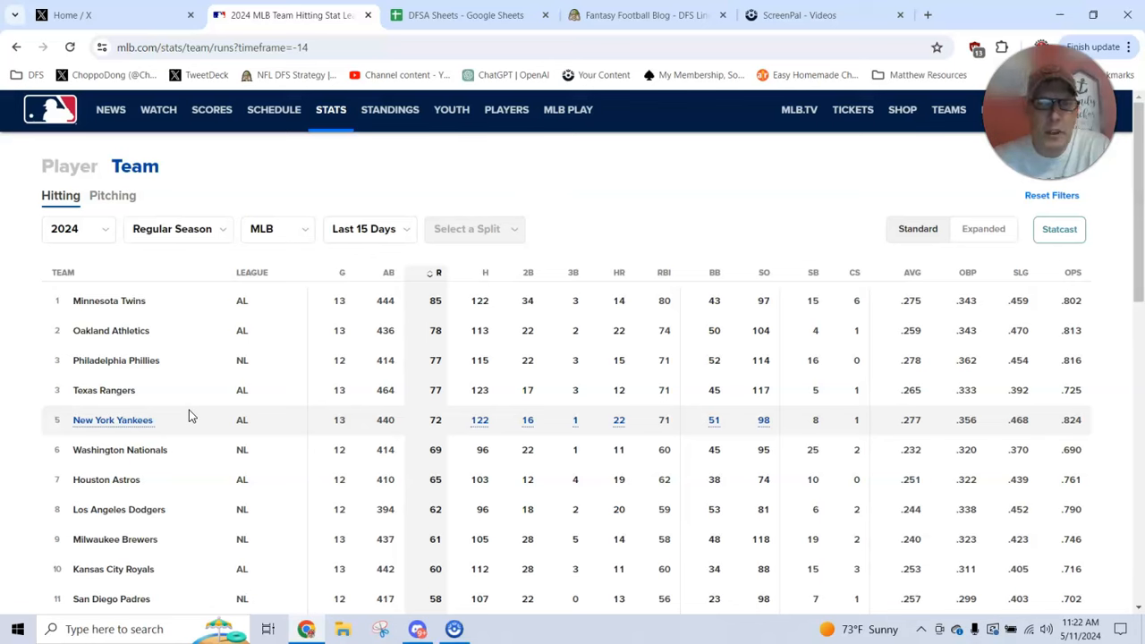
left_click(368, 229)
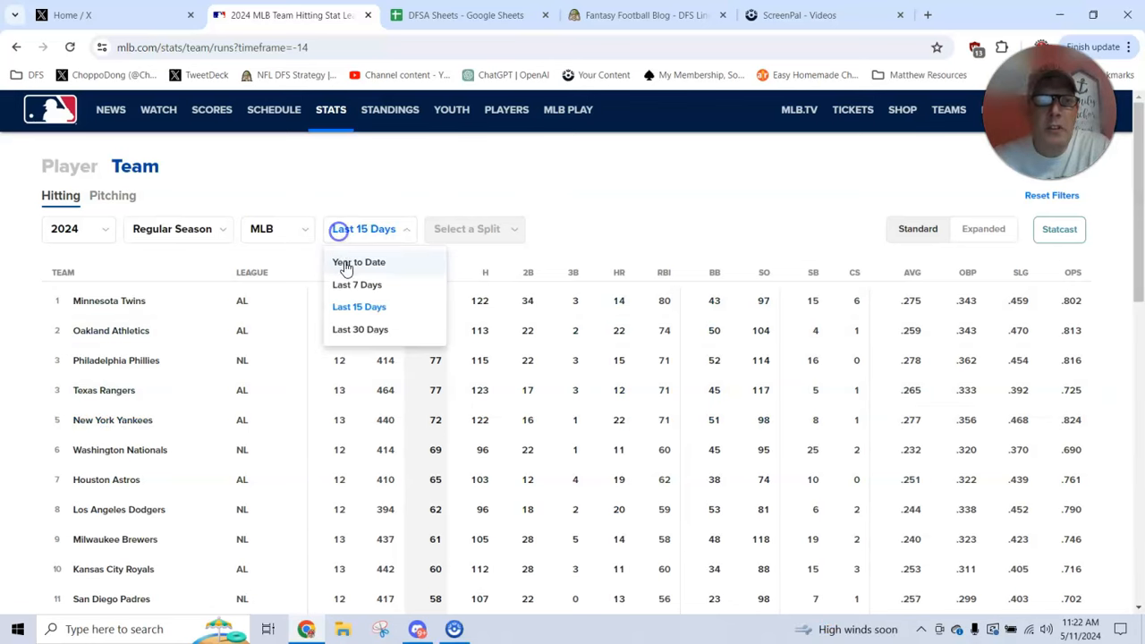
left_click(358, 261)
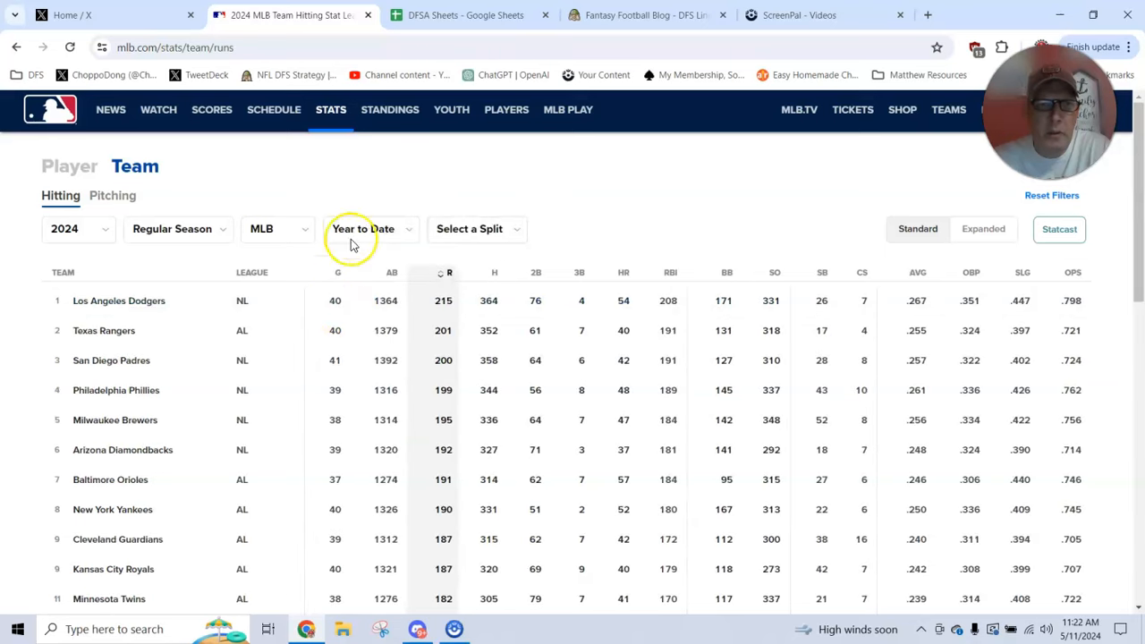
left_click(368, 229)
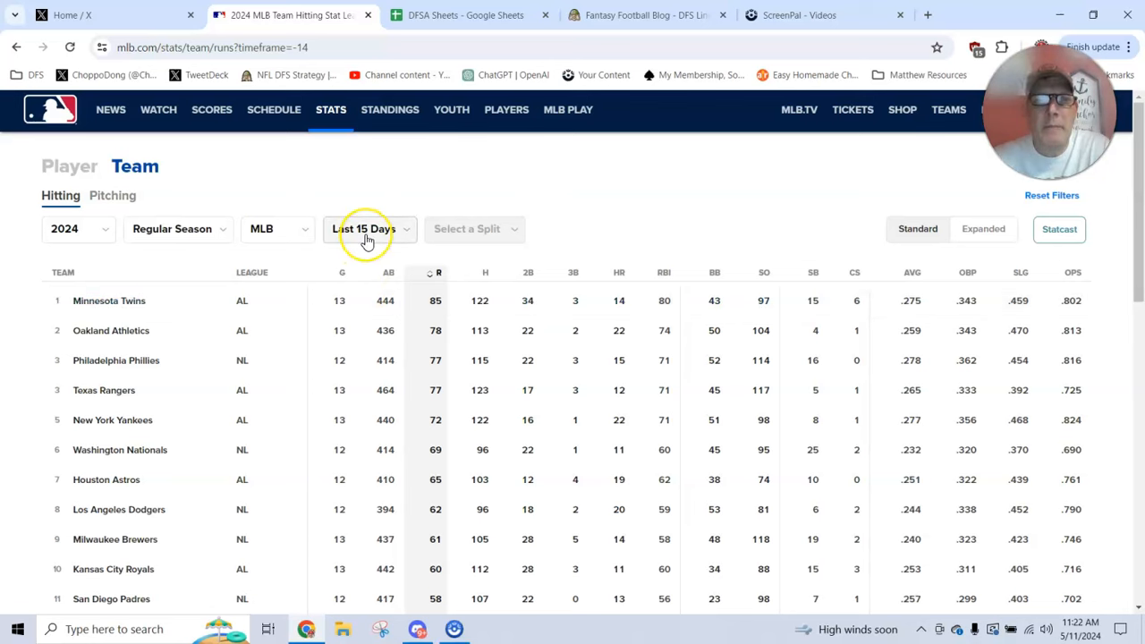
mouse_move(367, 229)
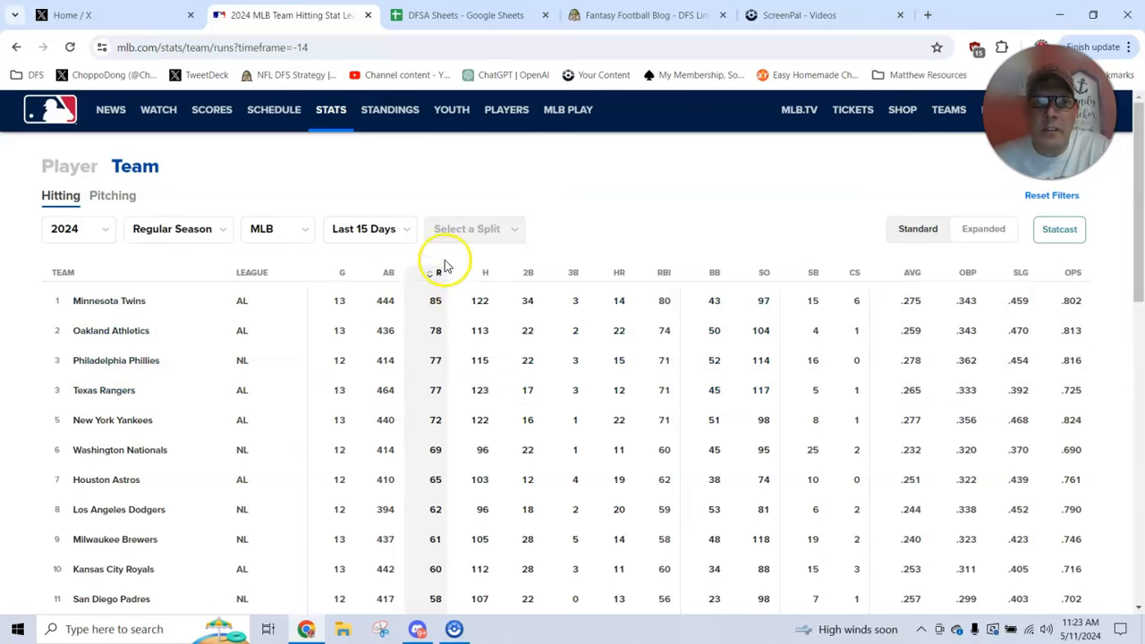
mouse_move(640, 283)
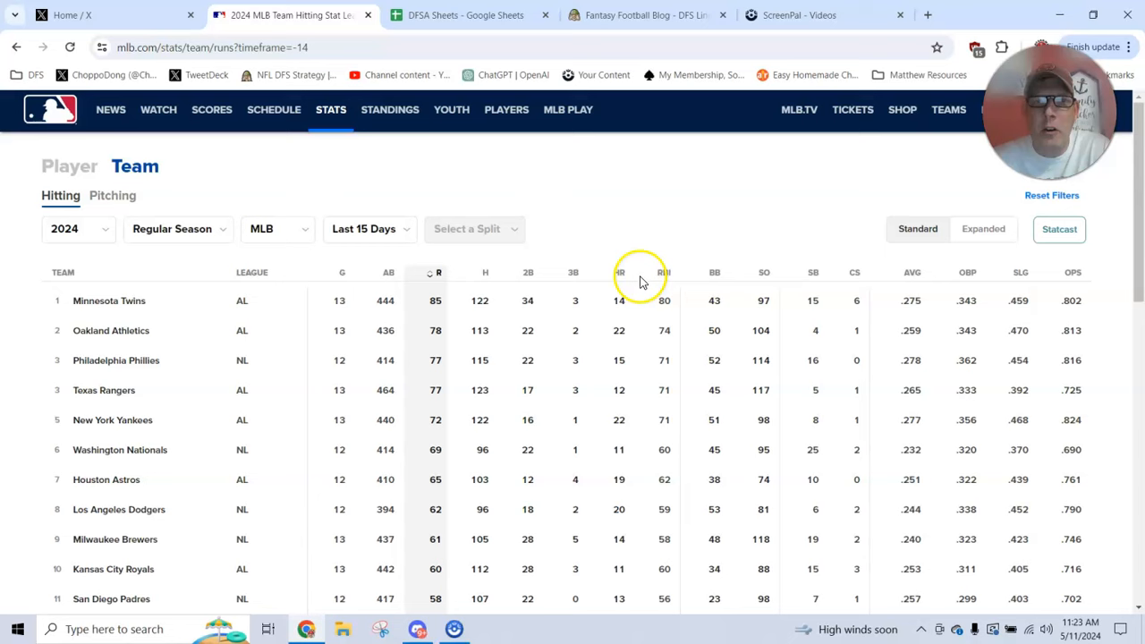
- Rank teams by home runs across year-to-date, 7-day and 15-day ranges, then by OPS over the last 15 days
left_click(619, 272)
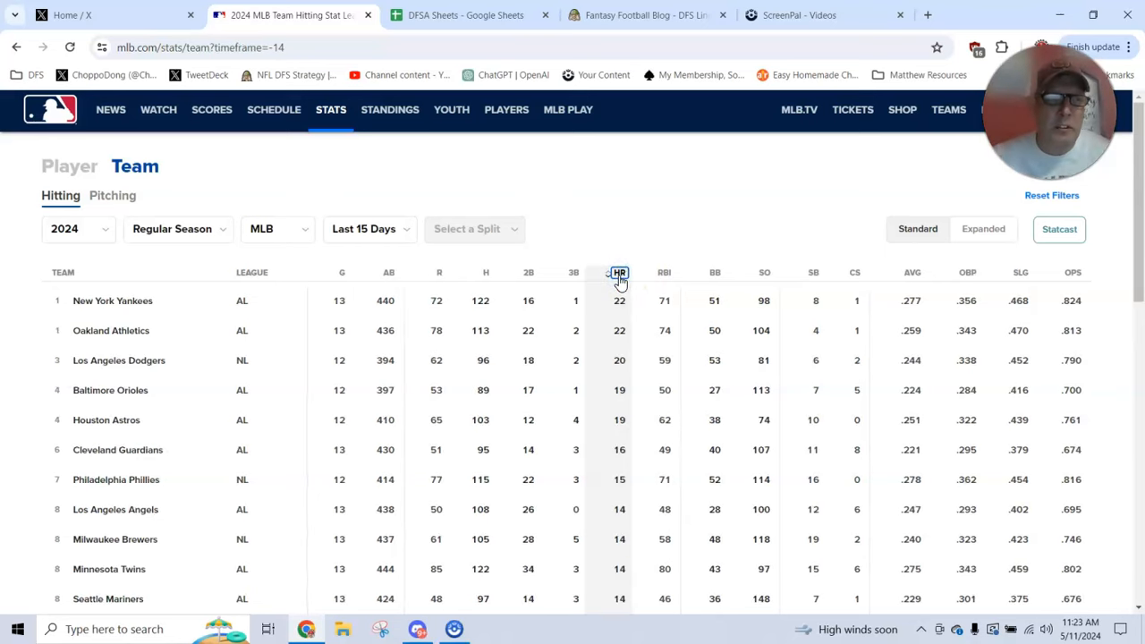
mouse_move(157, 349)
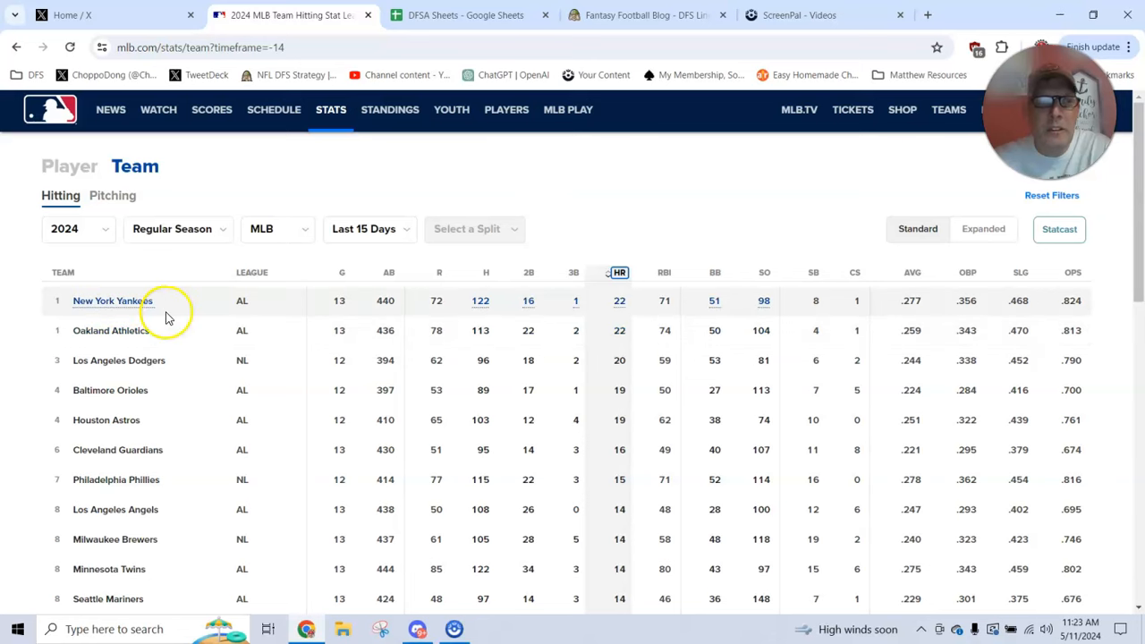
mouse_move(165, 390)
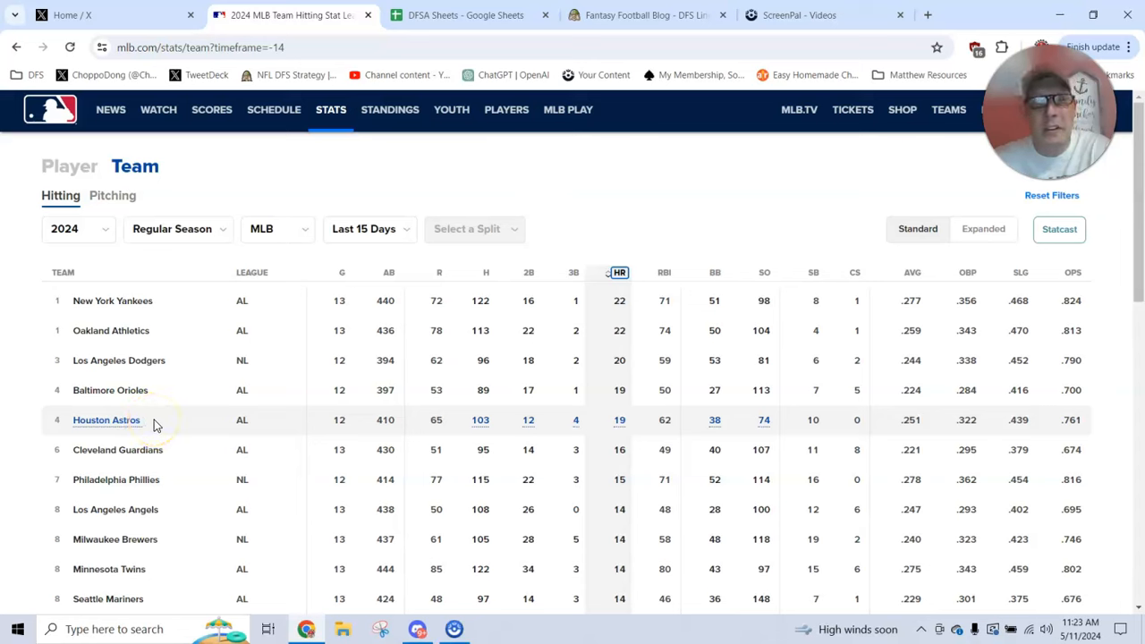
mouse_move(186, 223)
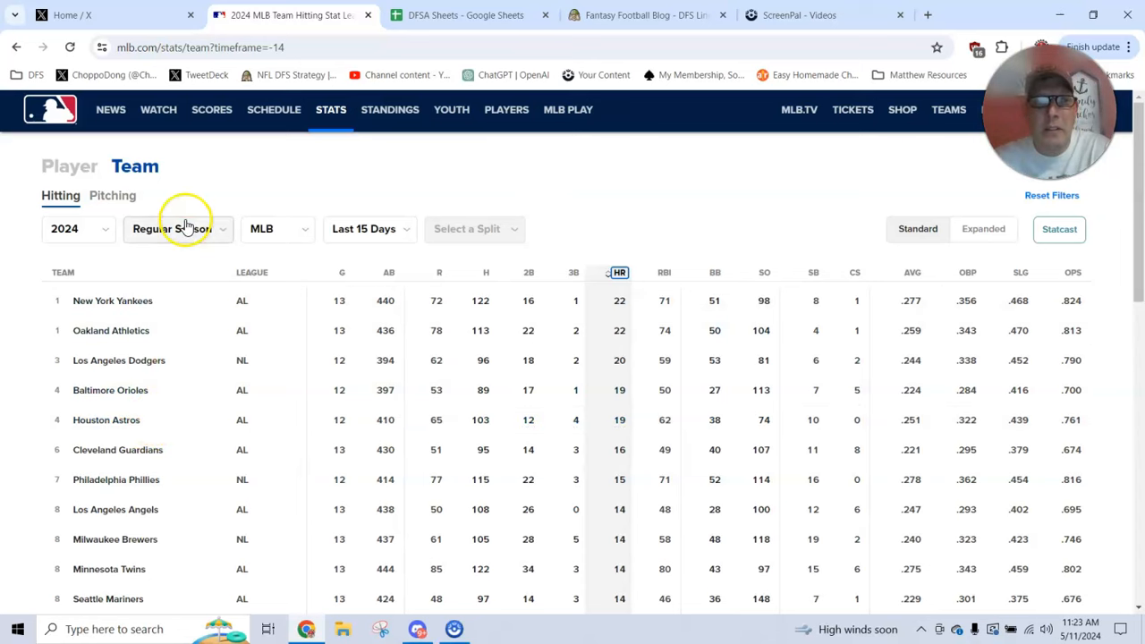
left_click(368, 229)
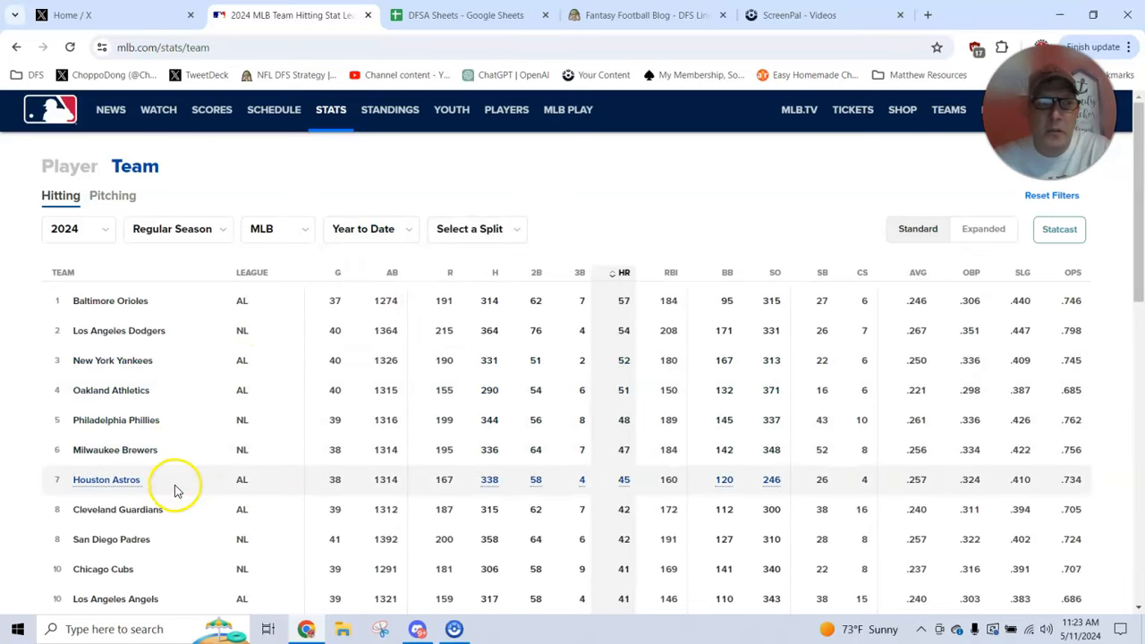
mouse_move(369, 229)
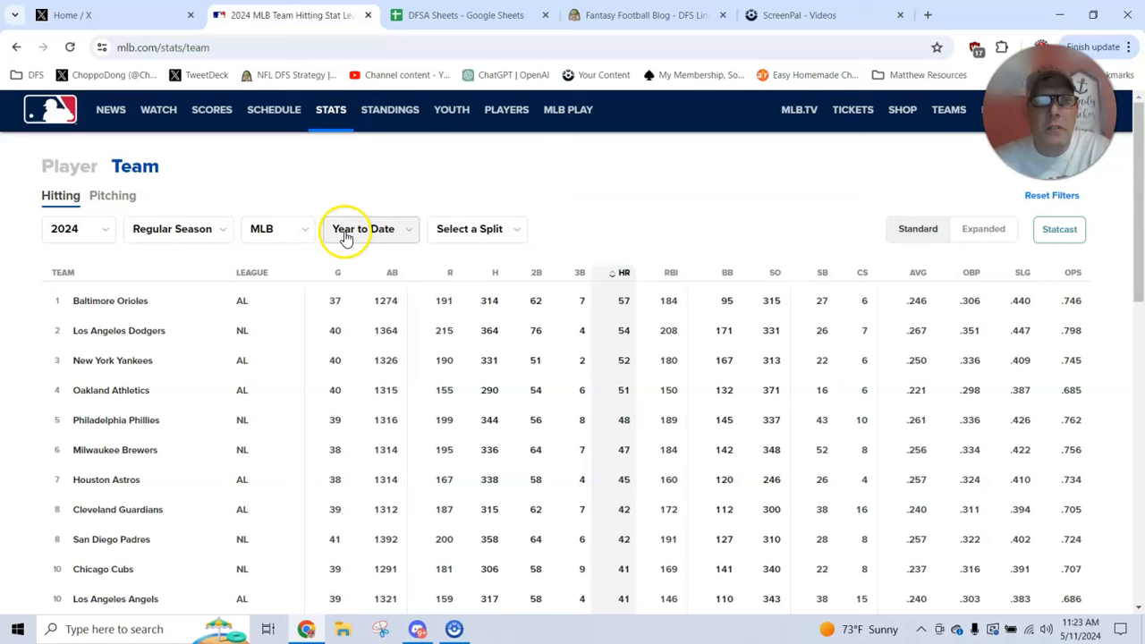
left_click(366, 229)
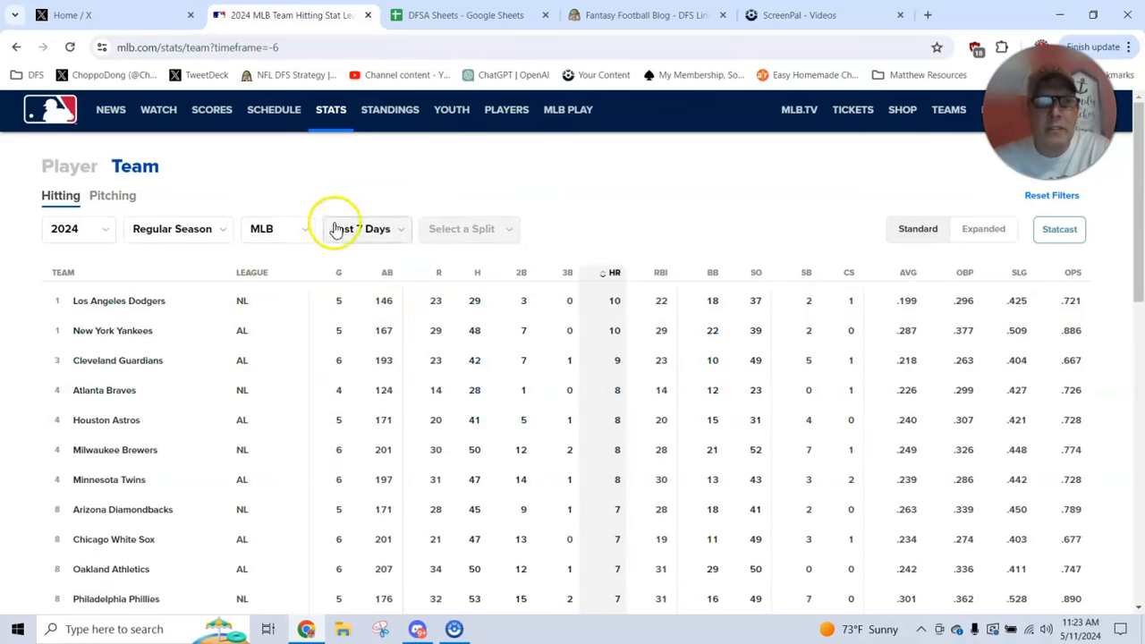
left_click(361, 229)
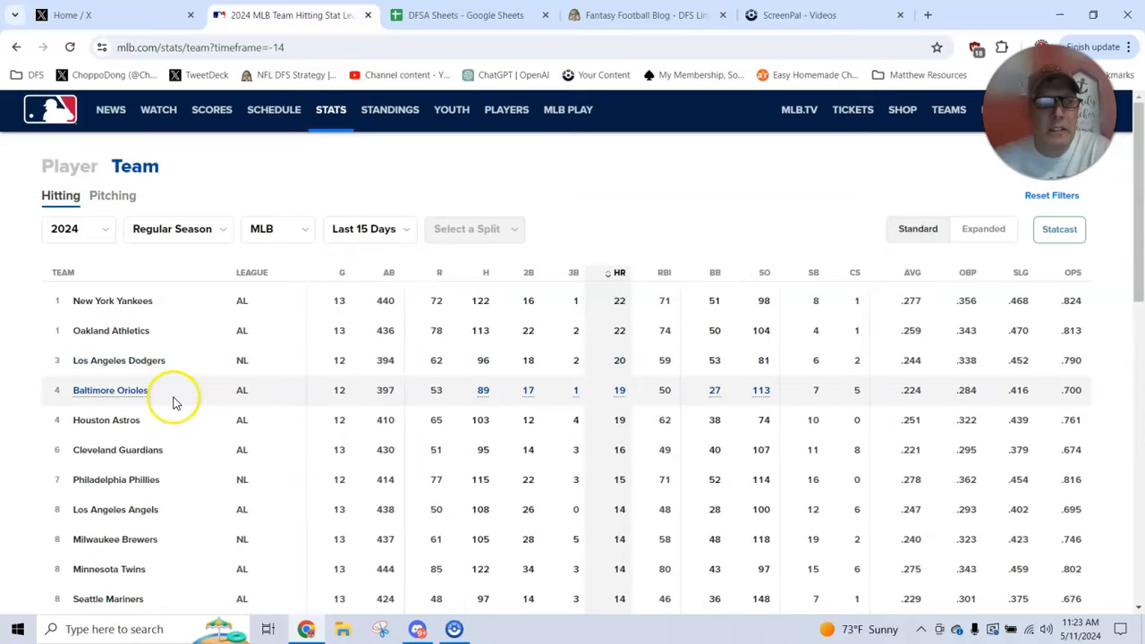
mouse_move(188, 360)
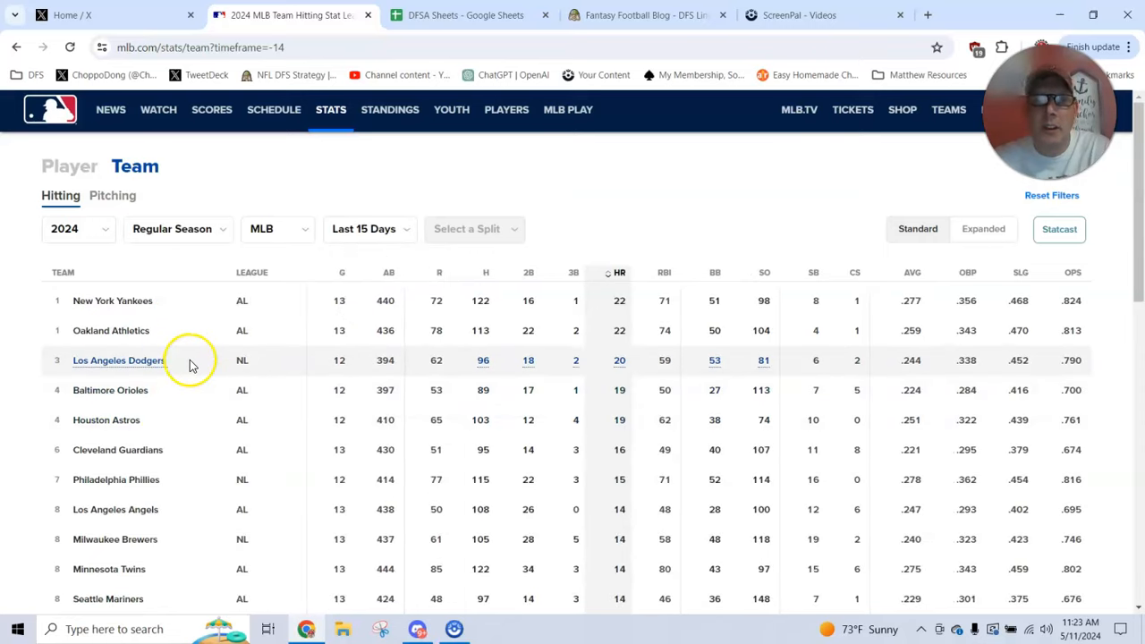
mouse_move(189, 360)
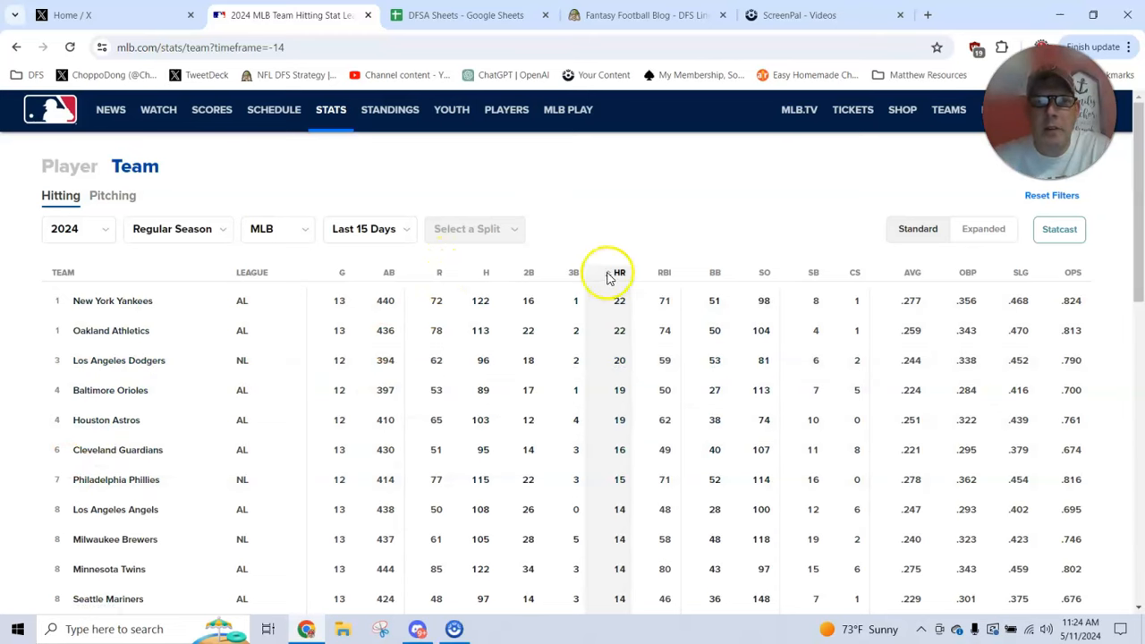
left_click(1073, 272)
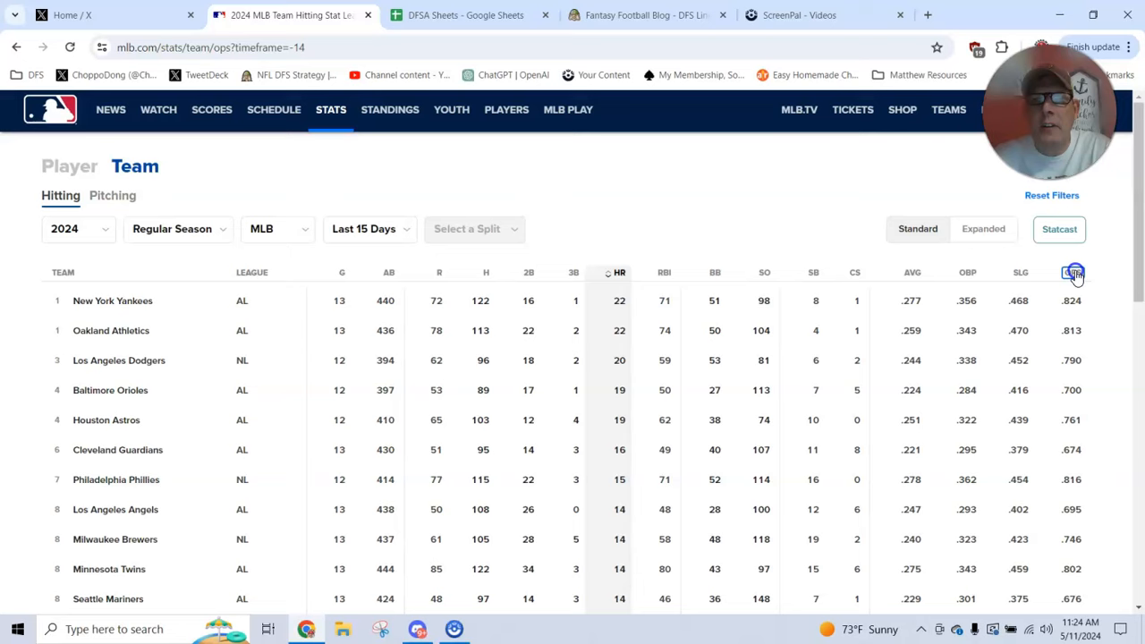
left_click(1071, 272)
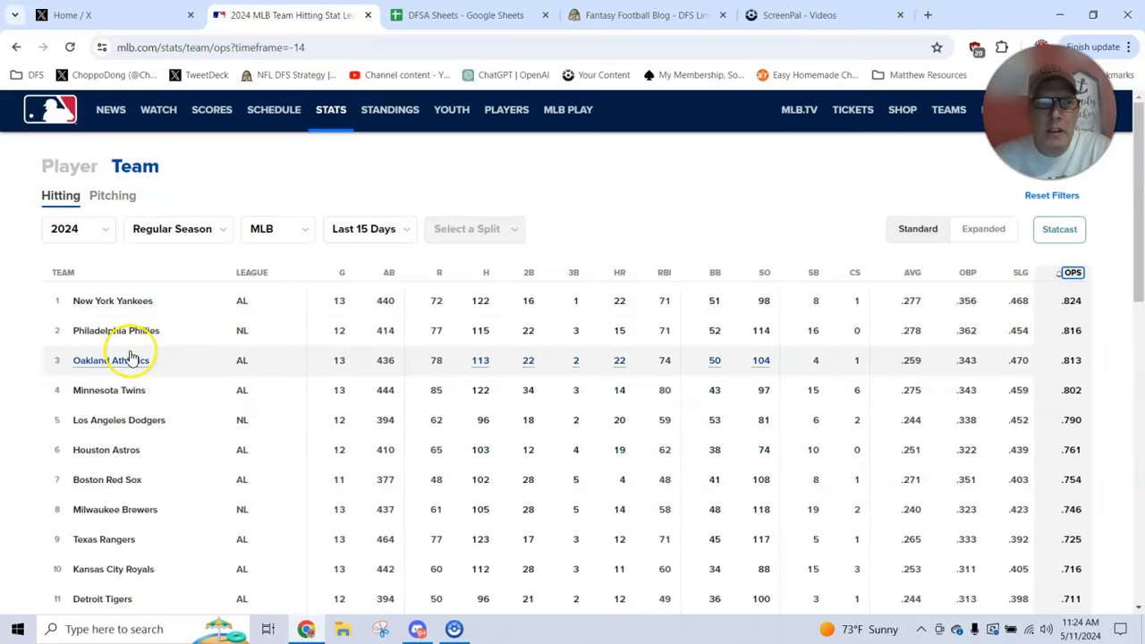
mouse_move(107, 479)
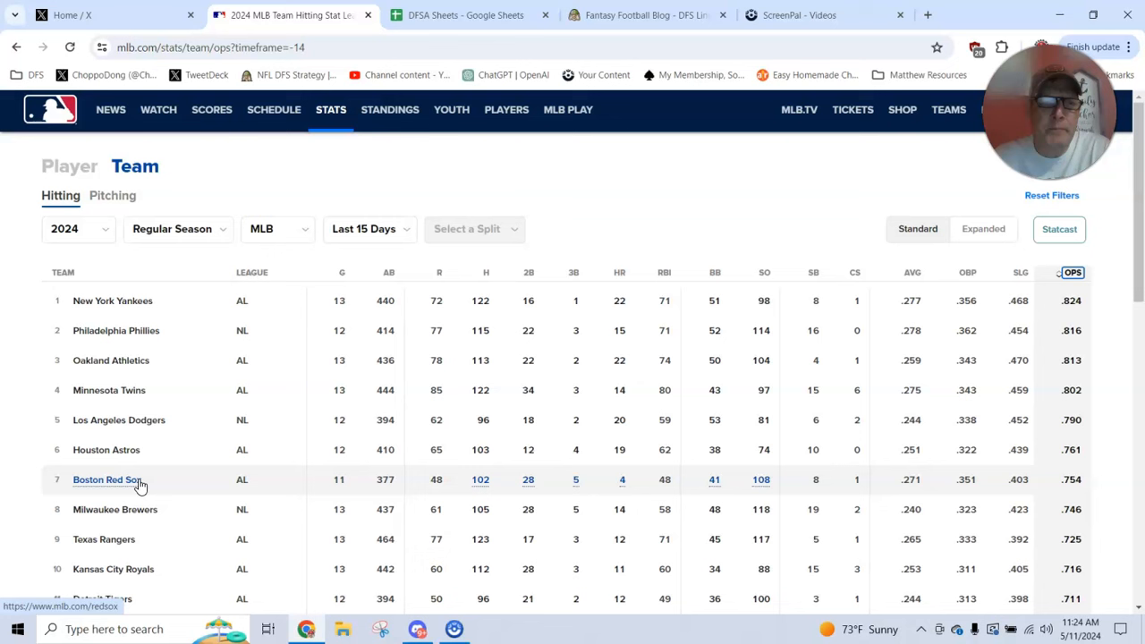
mouse_move(114, 211)
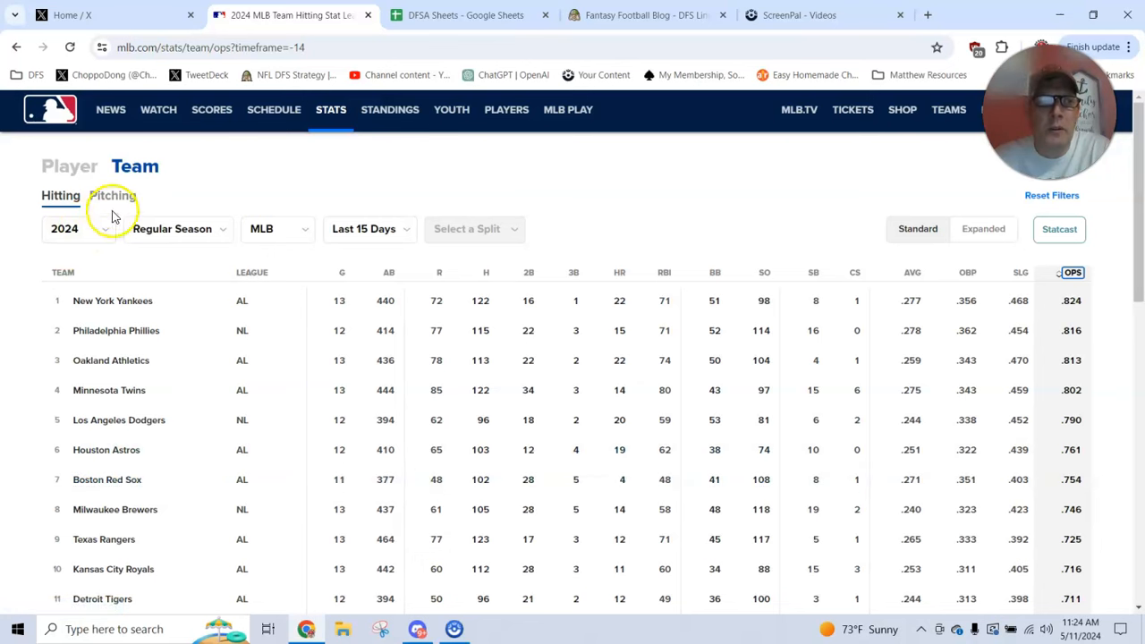
- Show team pitching over the last 15 days, checking ERA then ranking by most runs allowed
left_click(111, 195)
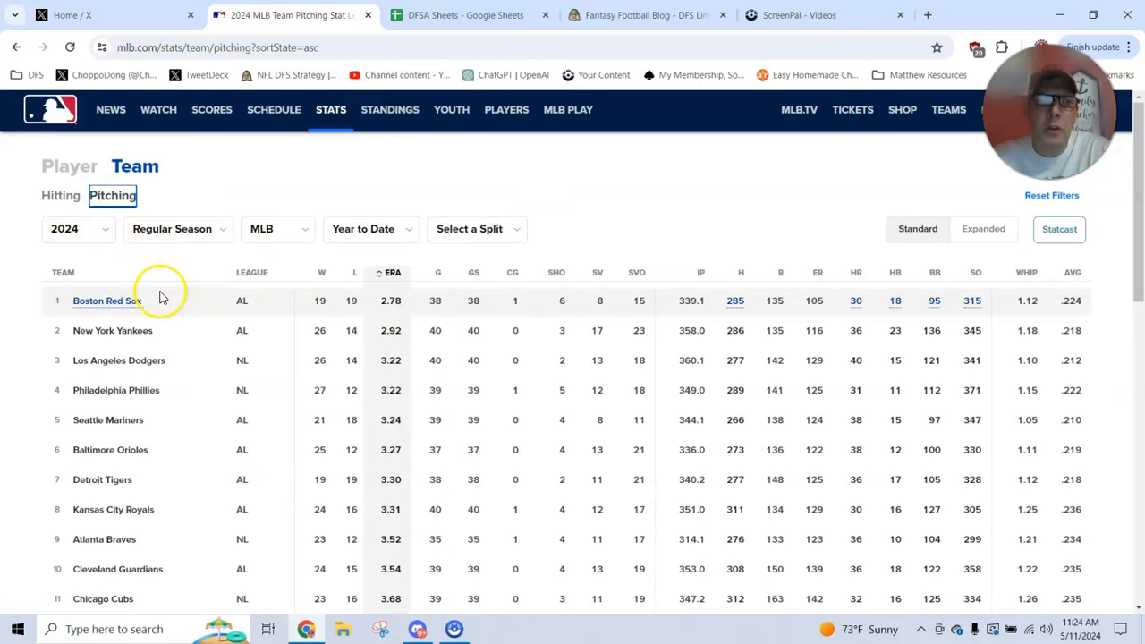
left_click(392, 272)
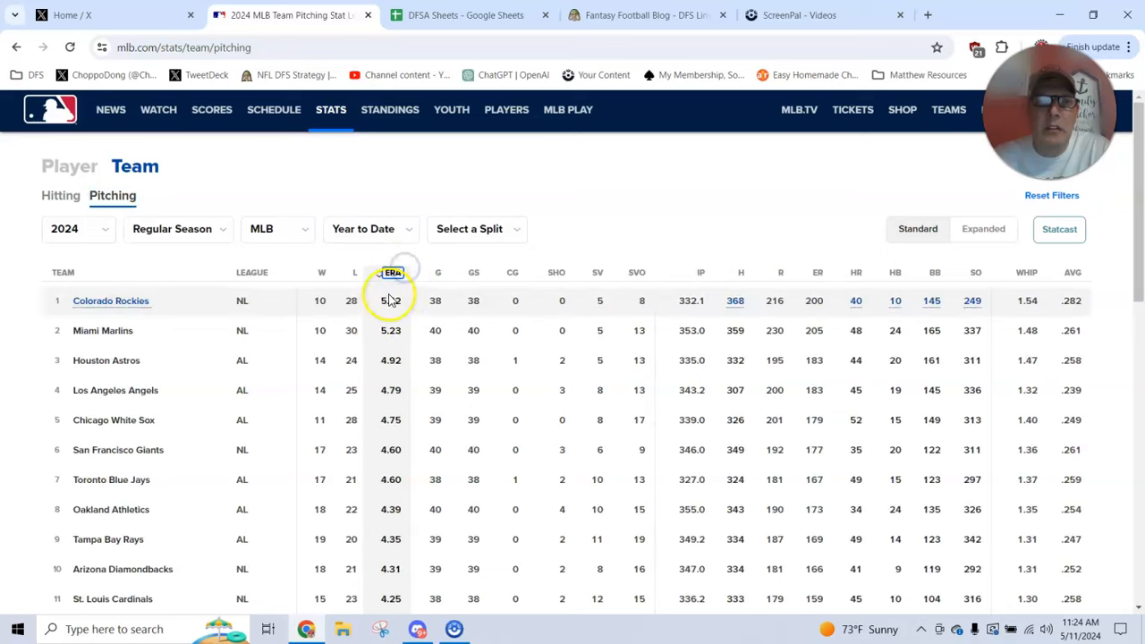
left_click(370, 229)
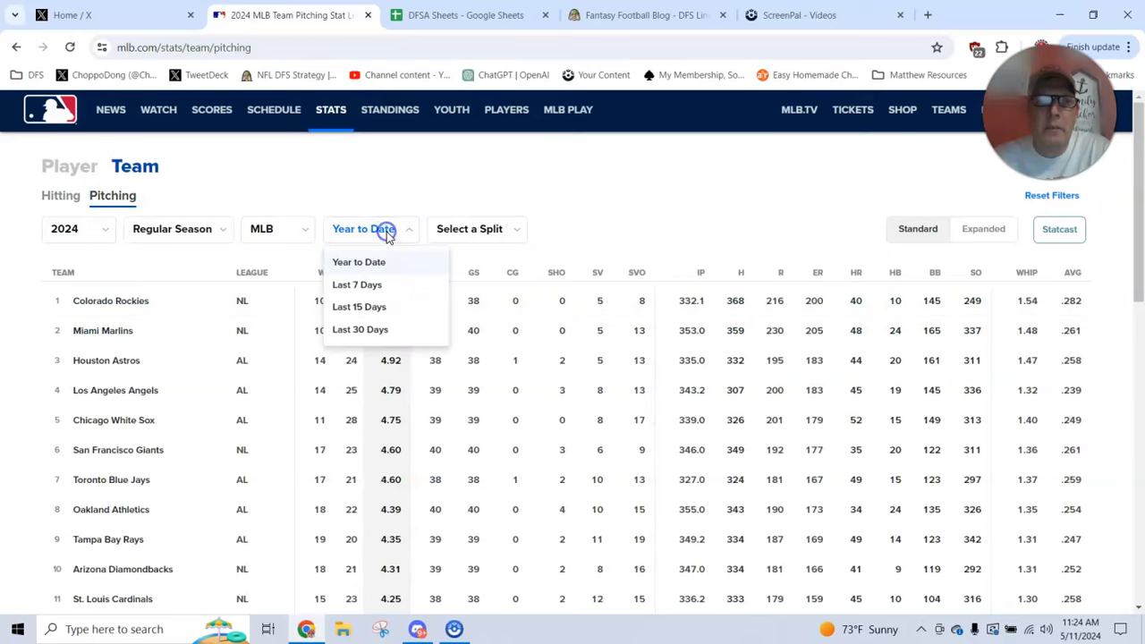
left_click(358, 308)
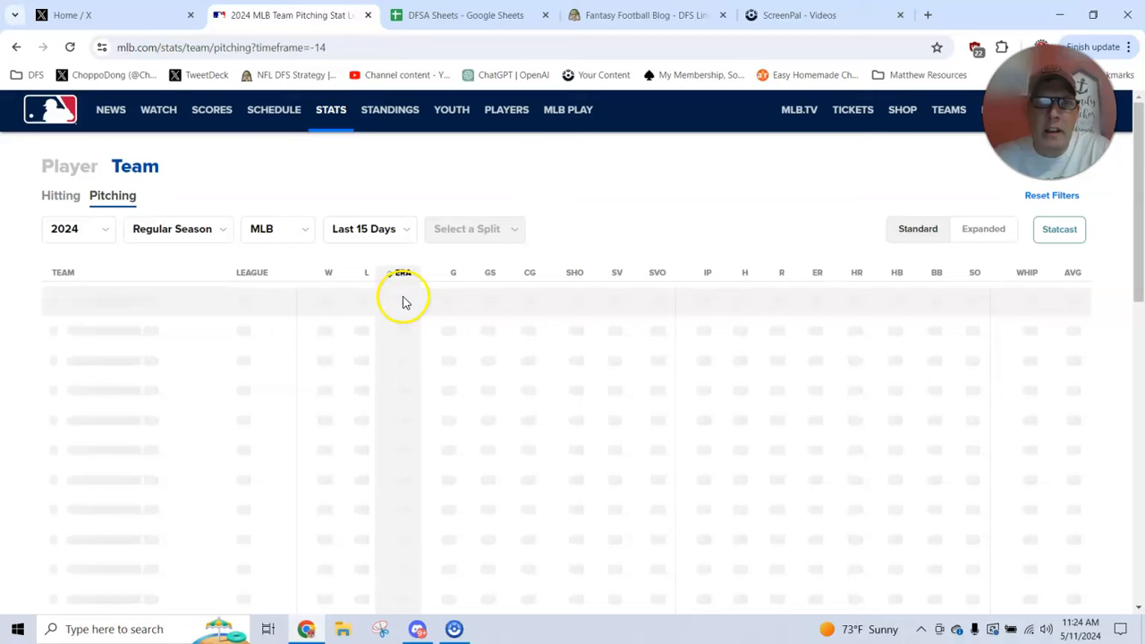
left_click(779, 271)
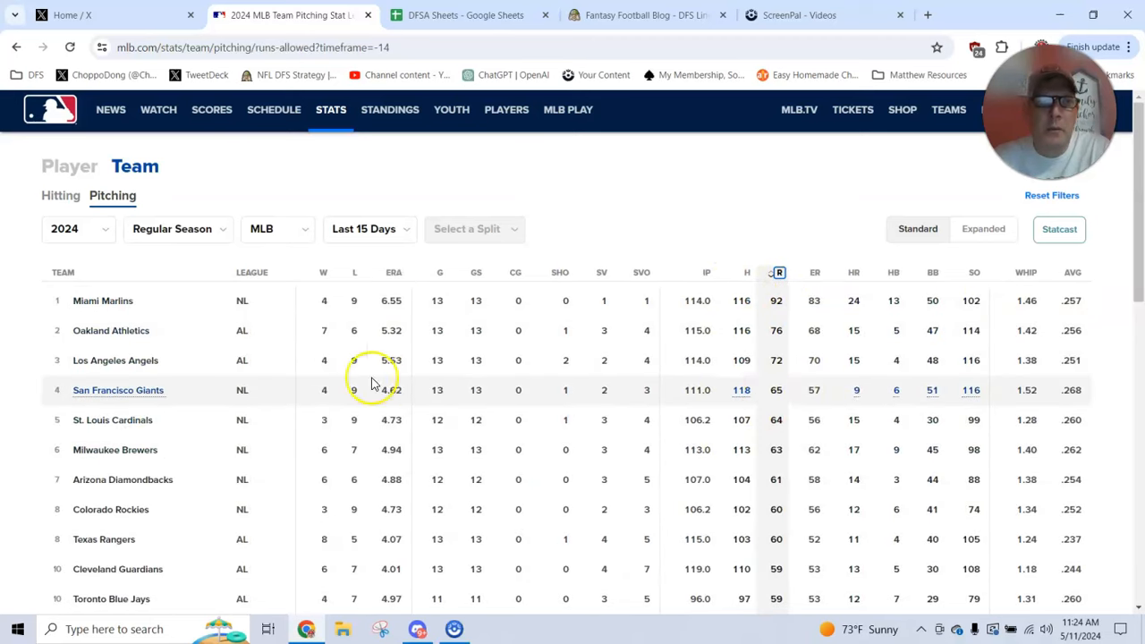
mouse_move(776, 301)
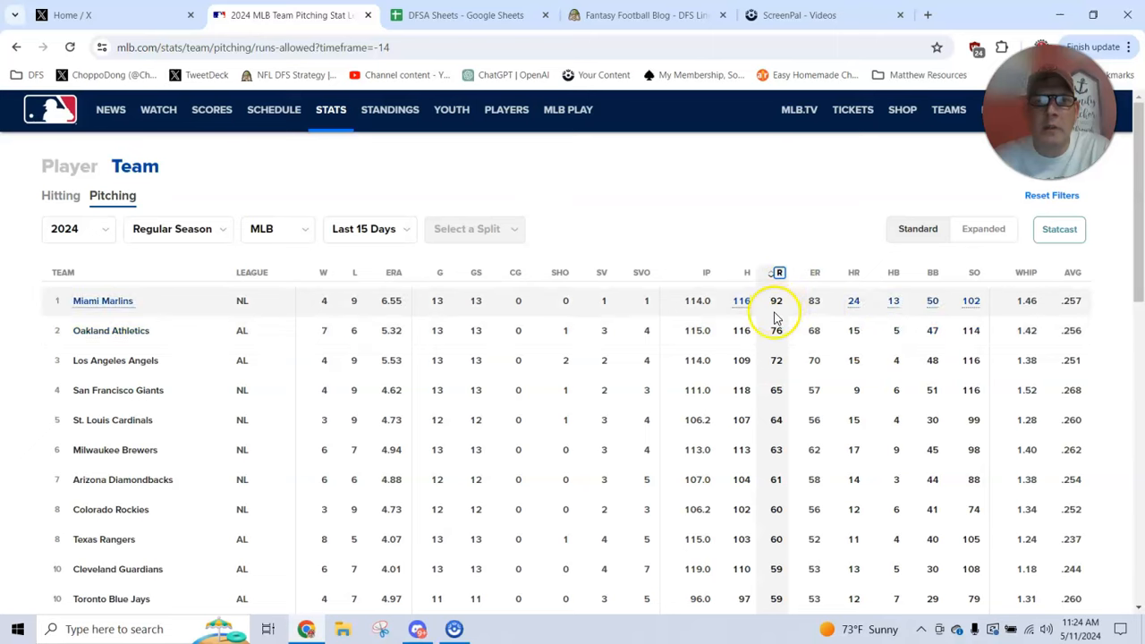
mouse_move(776, 329)
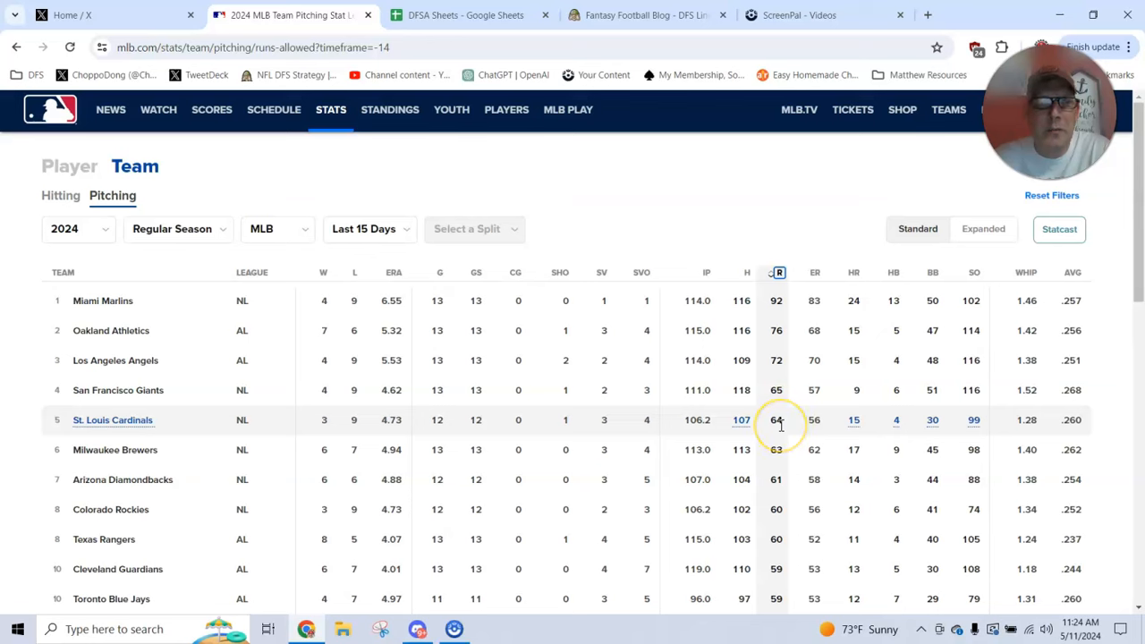
mouse_move(712, 397)
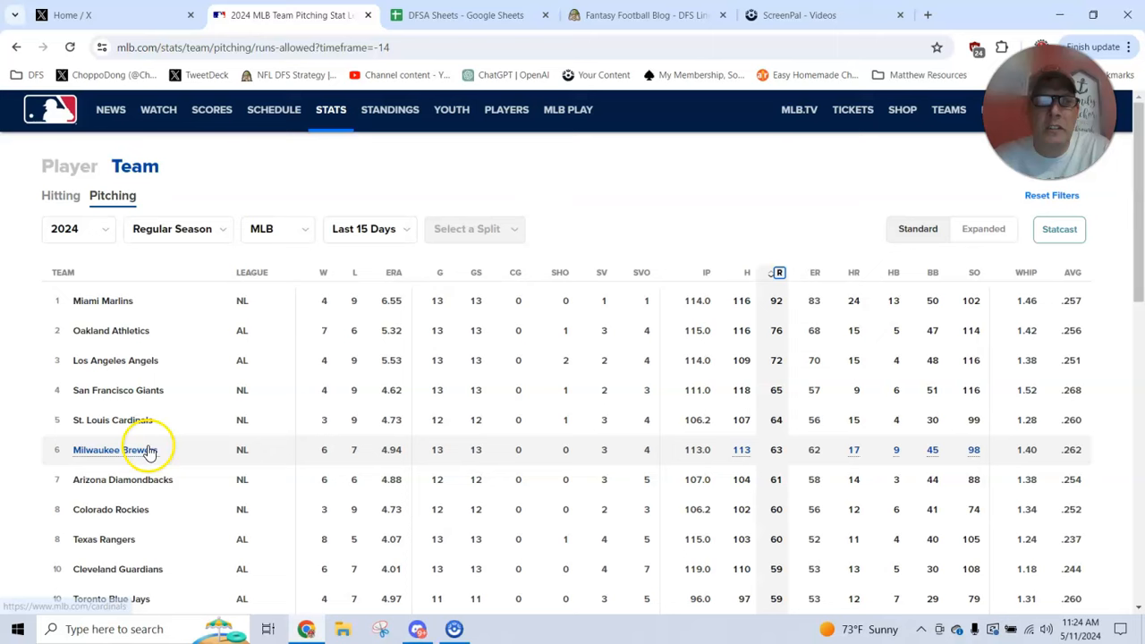
mouse_move(152, 438)
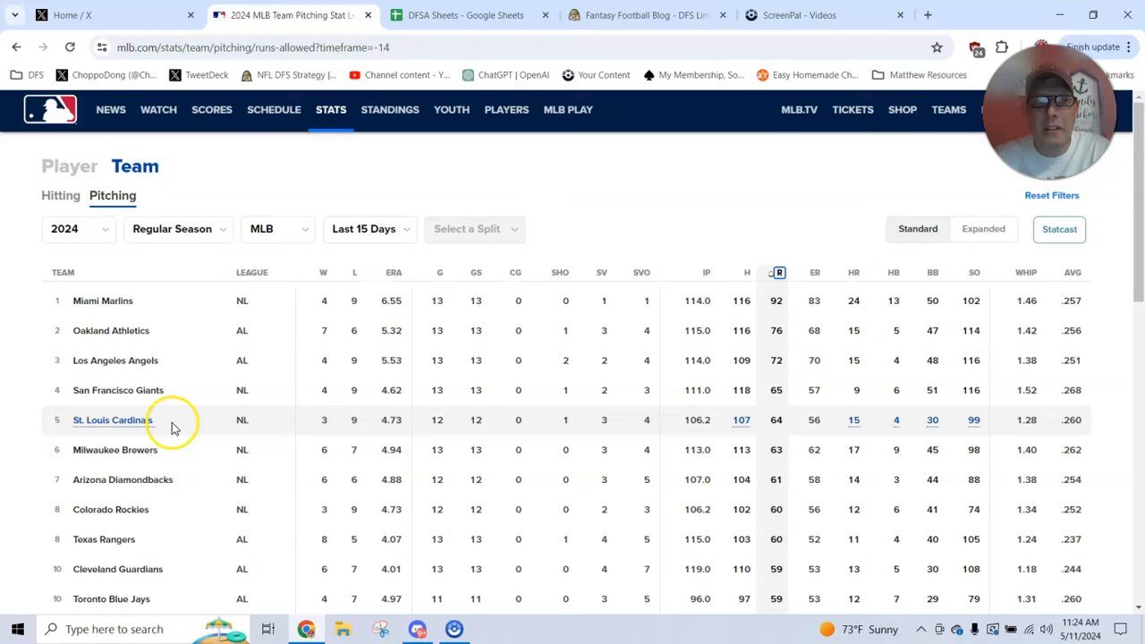
mouse_move(188, 454)
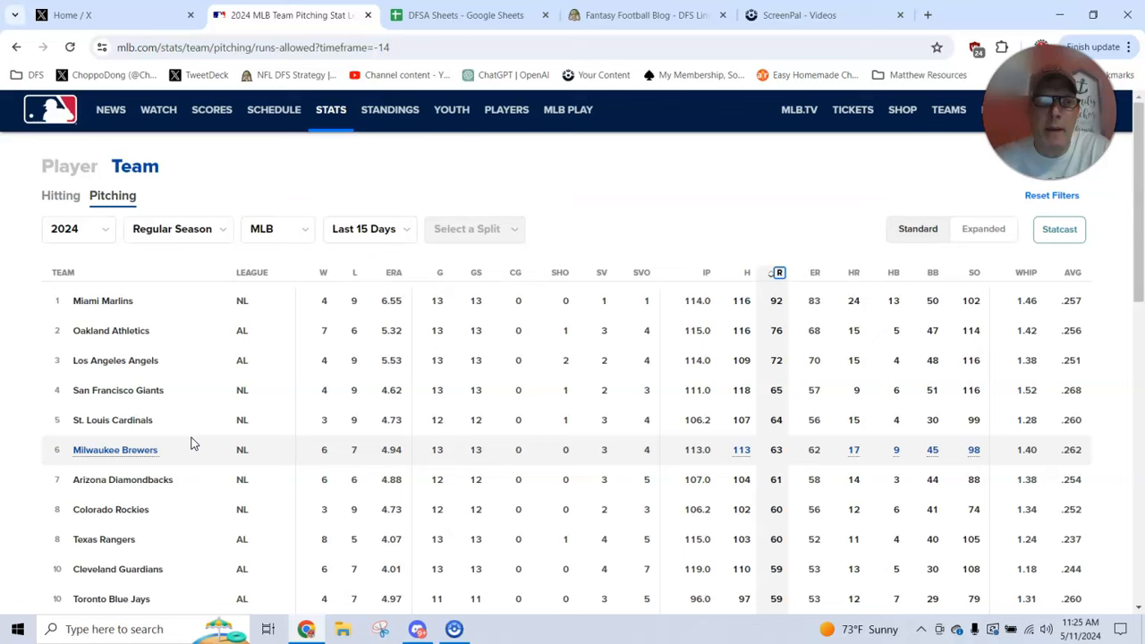
mouse_move(864, 276)
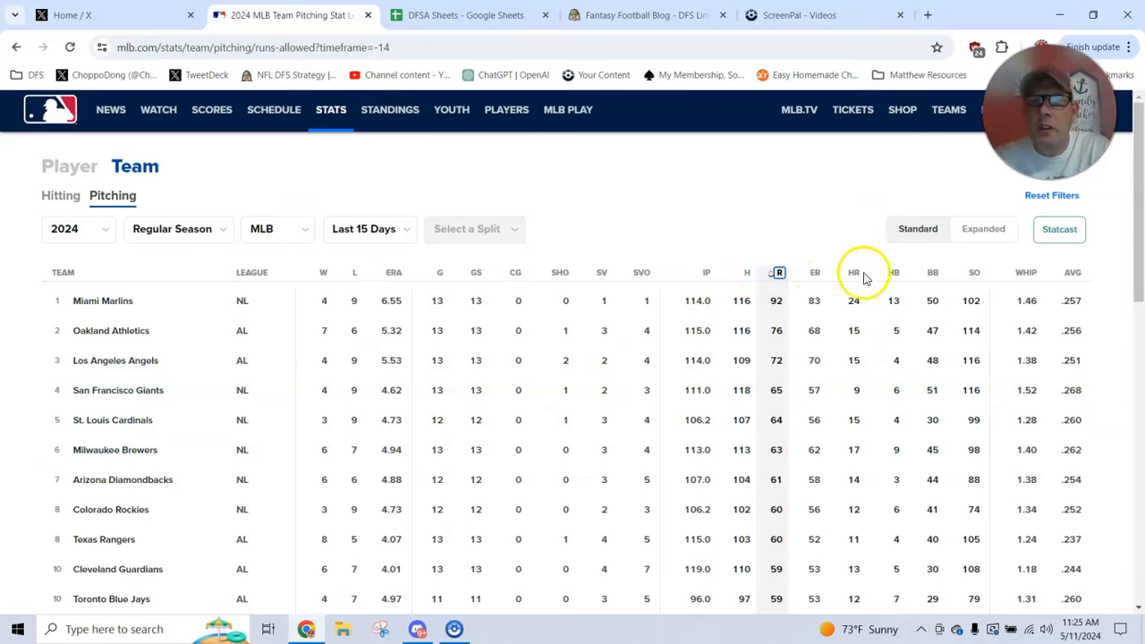
- Rank last-15-day team pitching by most home runs allowed
left_click(851, 272)
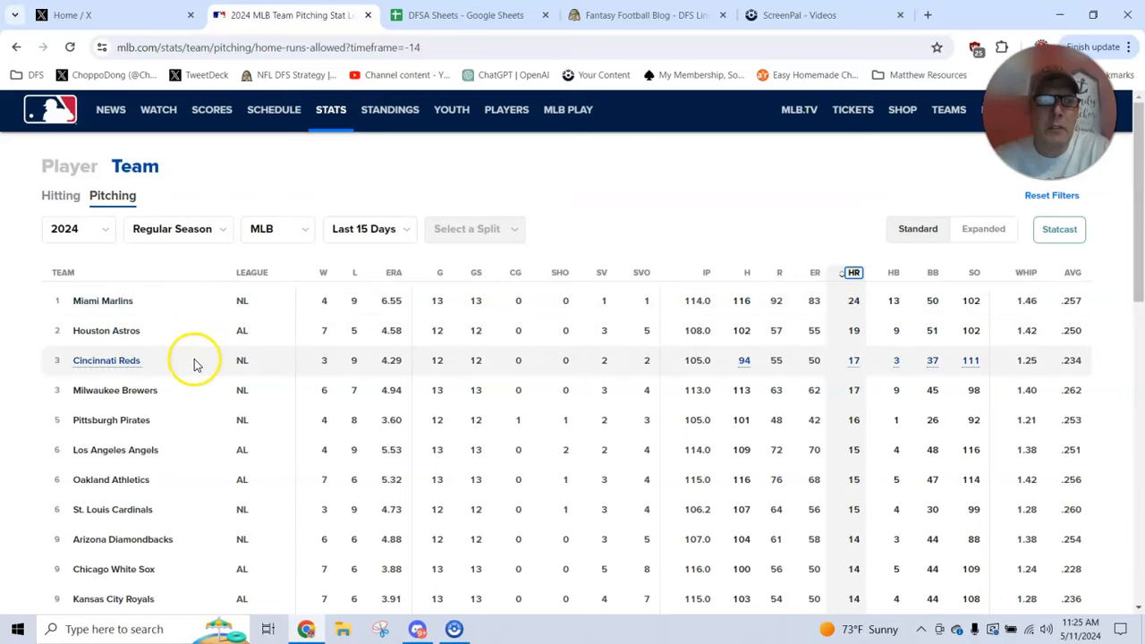
mouse_move(164, 365)
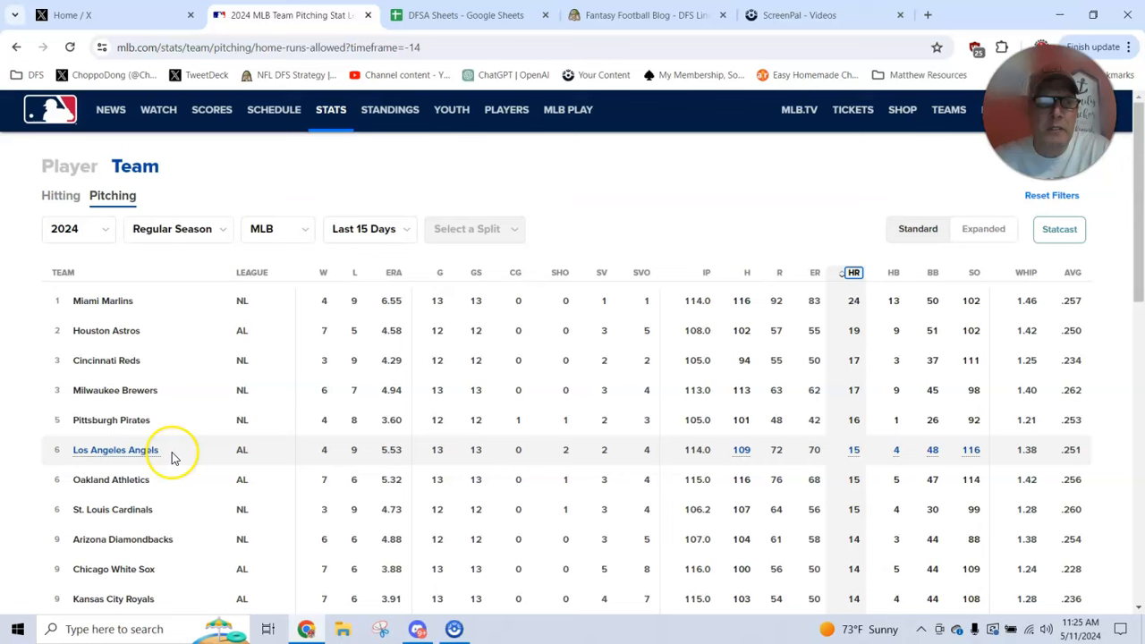
mouse_move(171, 450)
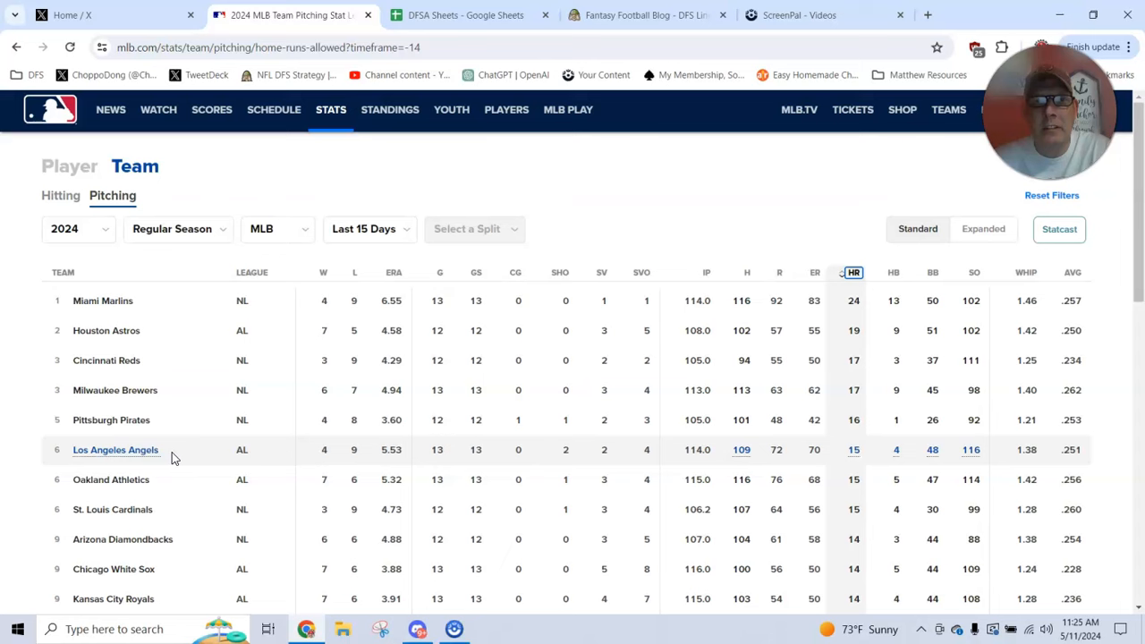
left_click(274, 109)
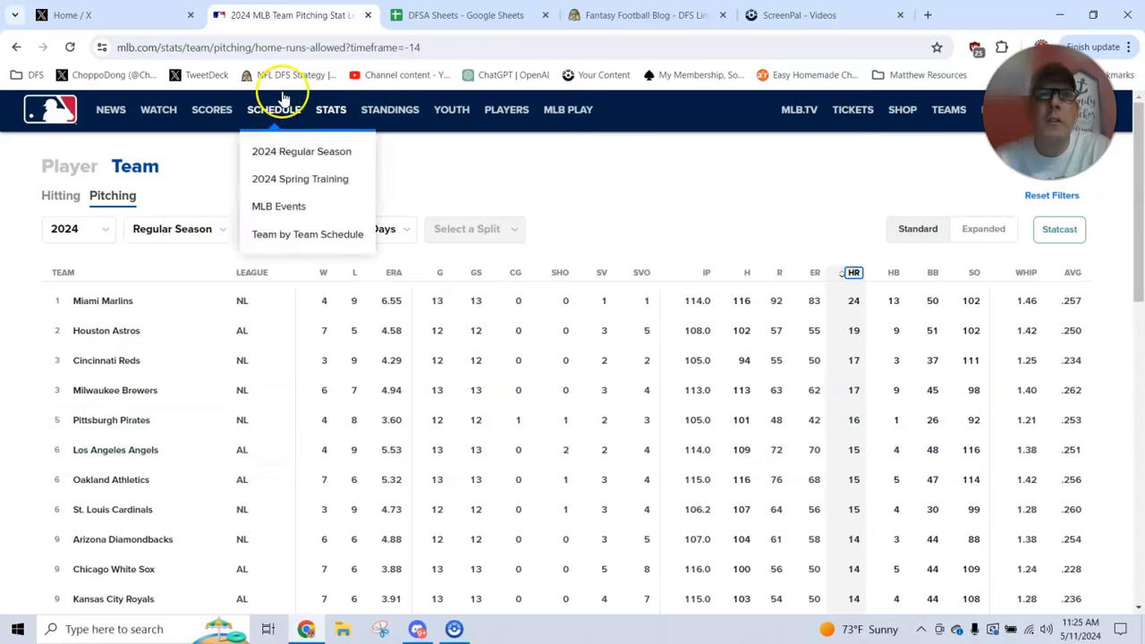
mouse_move(465, 14)
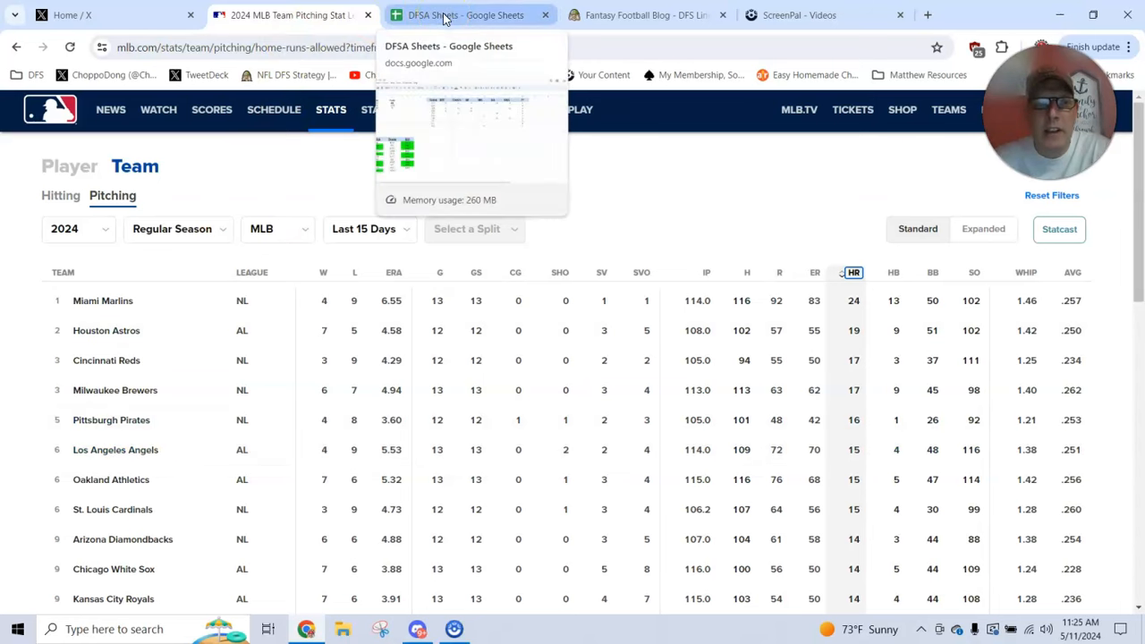
- Switch to the DFSA Sheets spreadsheet to review team HRA and HR columns
left_click(465, 15)
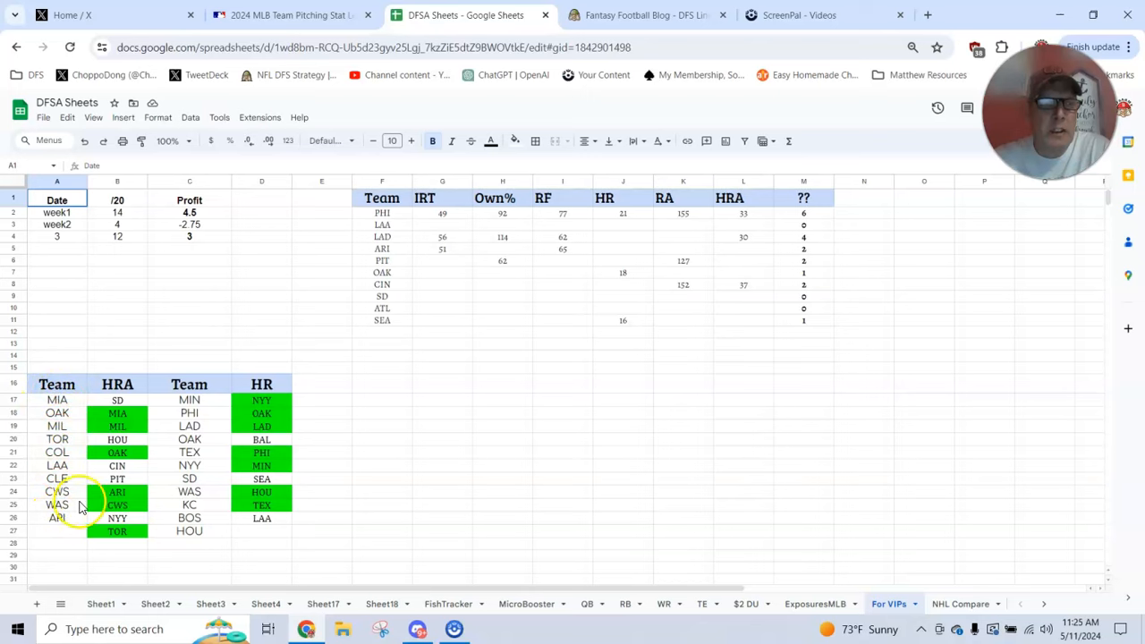
mouse_move(43, 526)
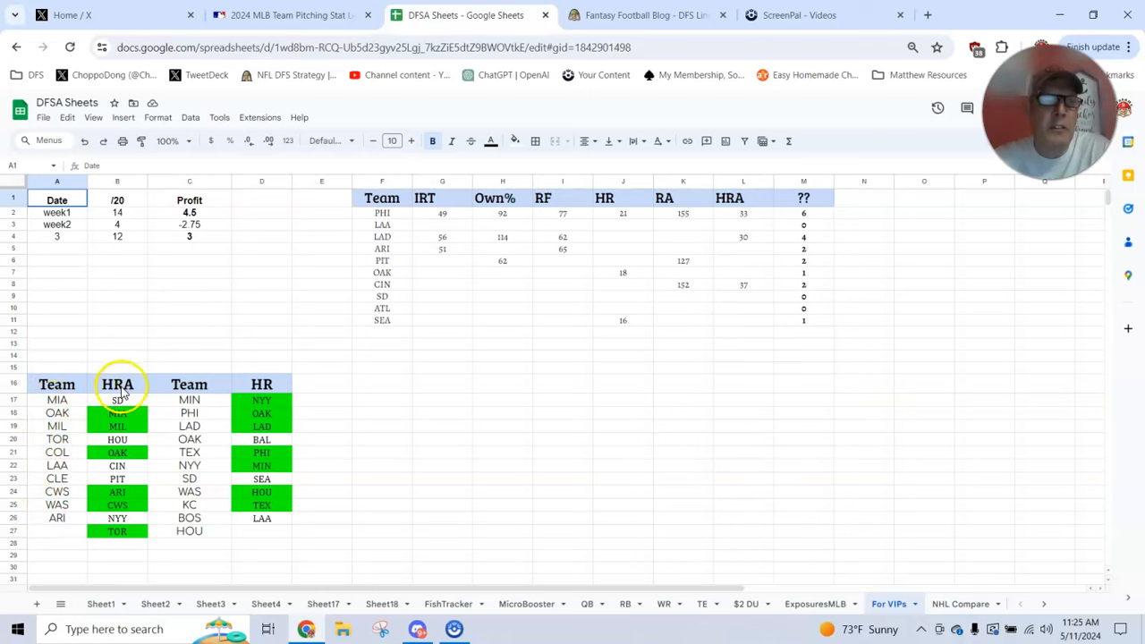
mouse_move(75, 401)
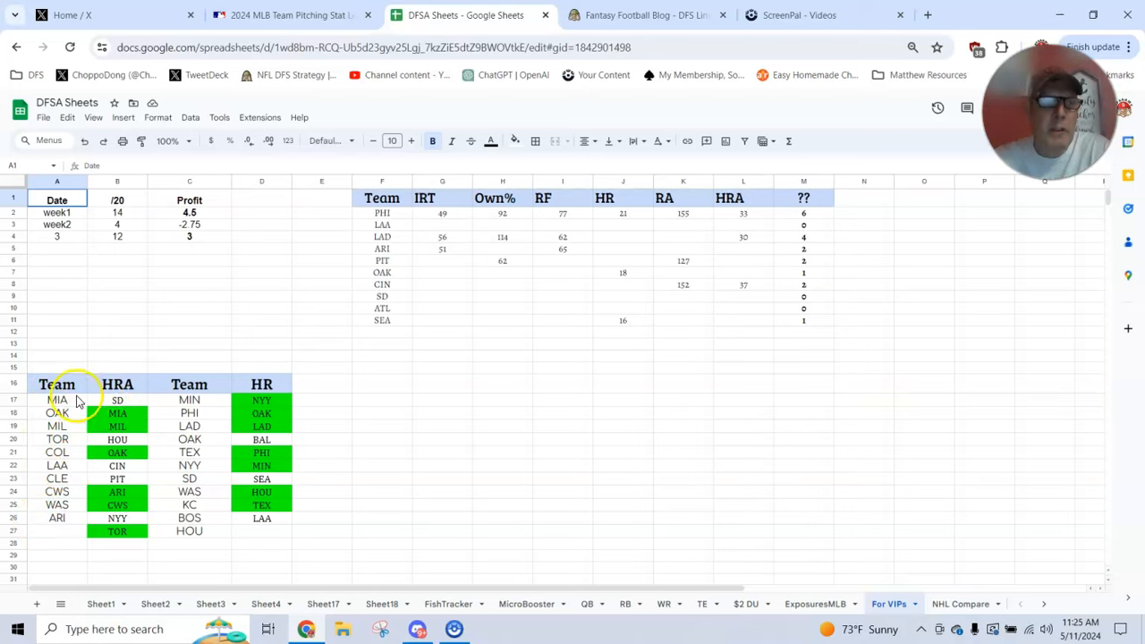
mouse_move(93, 463)
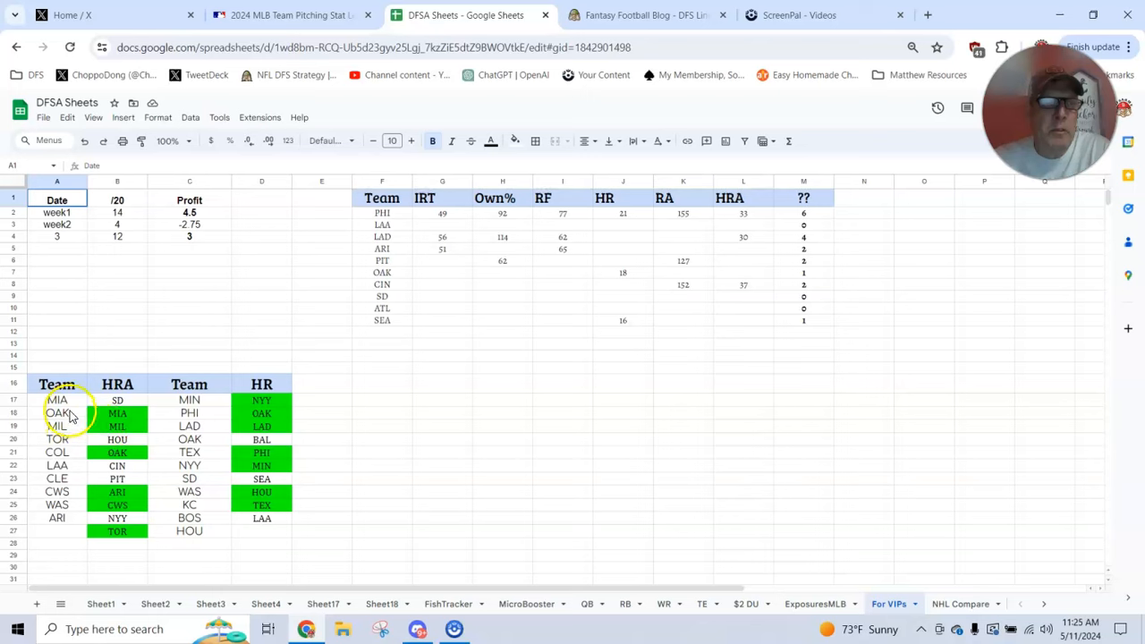
mouse_move(90, 519)
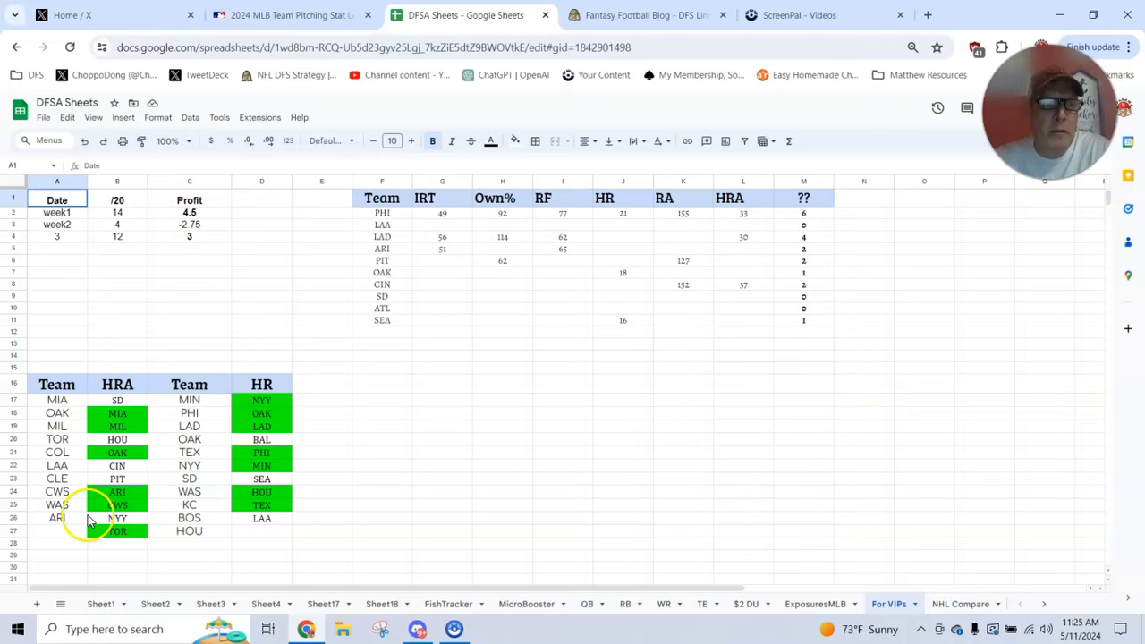
mouse_move(111, 533)
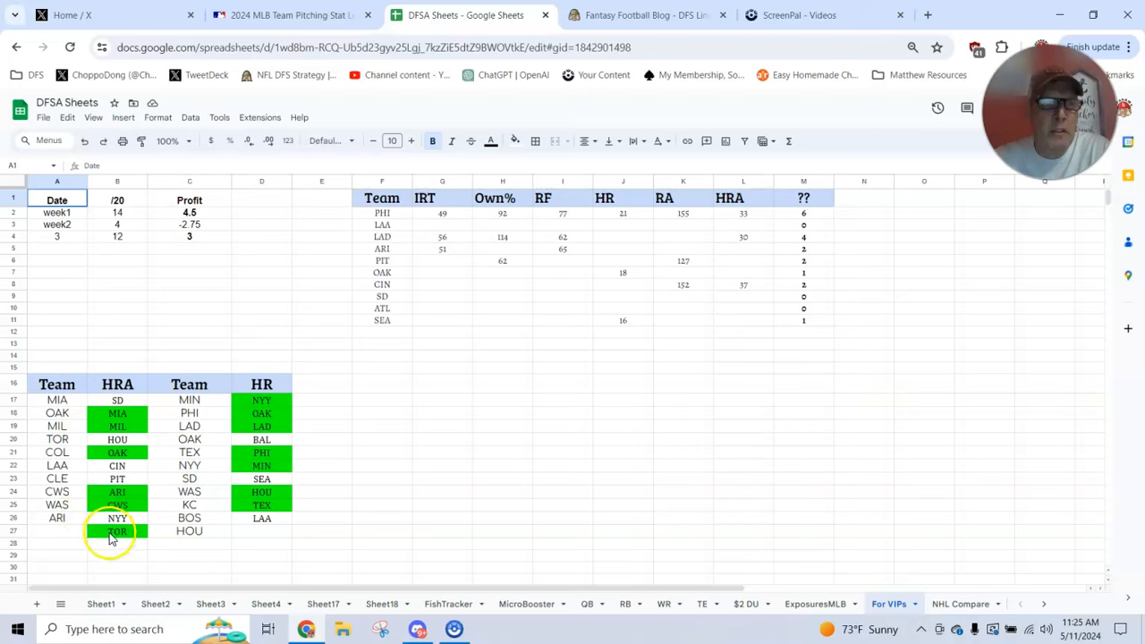
mouse_move(78, 413)
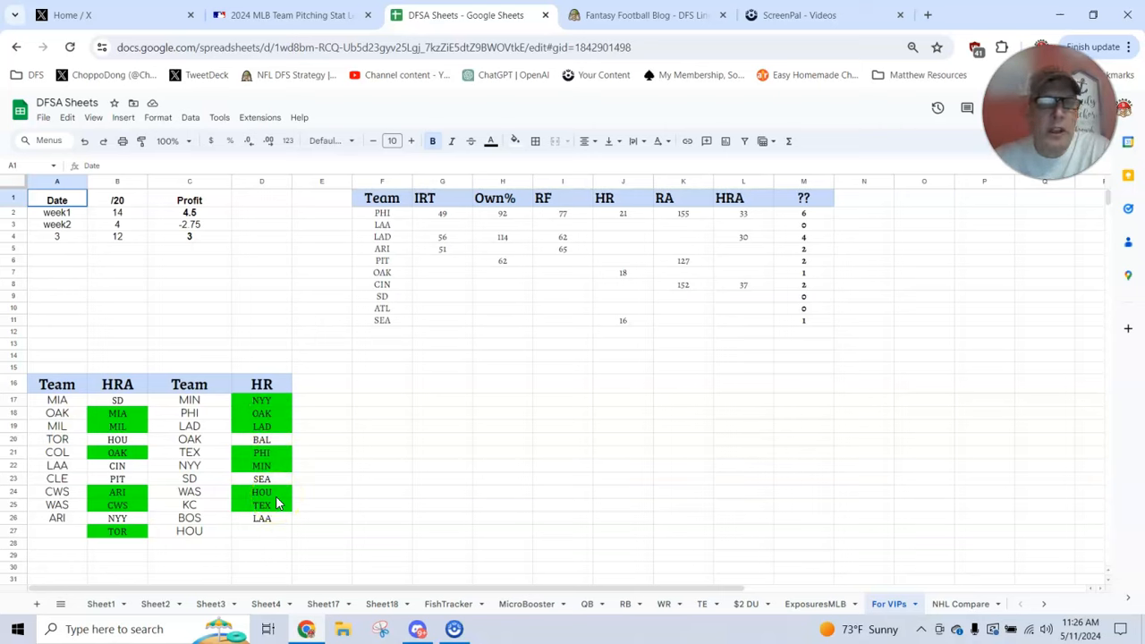
mouse_move(331, 397)
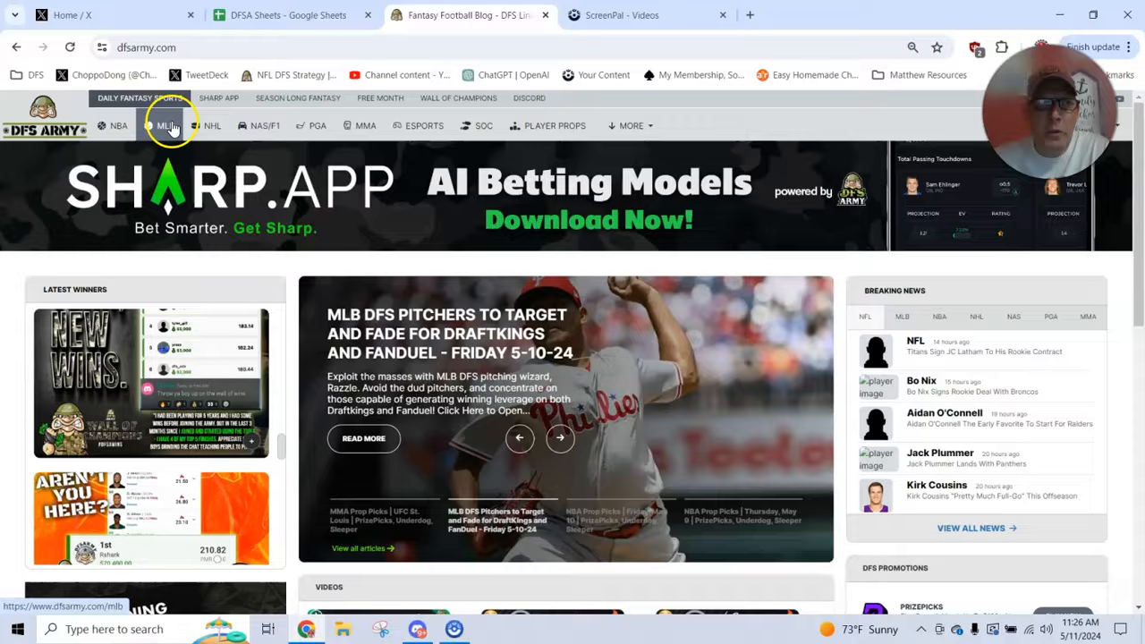
- Open DFS Army's MLB Domination Station optimizer and the list of available slates
left_click(164, 125)
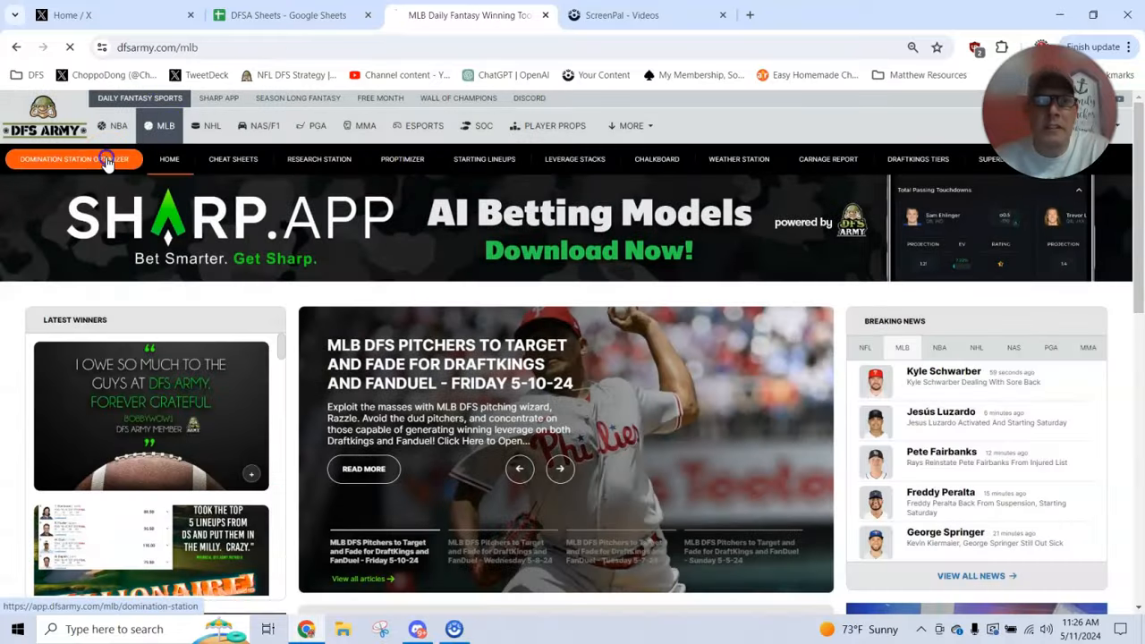
left_click(75, 157)
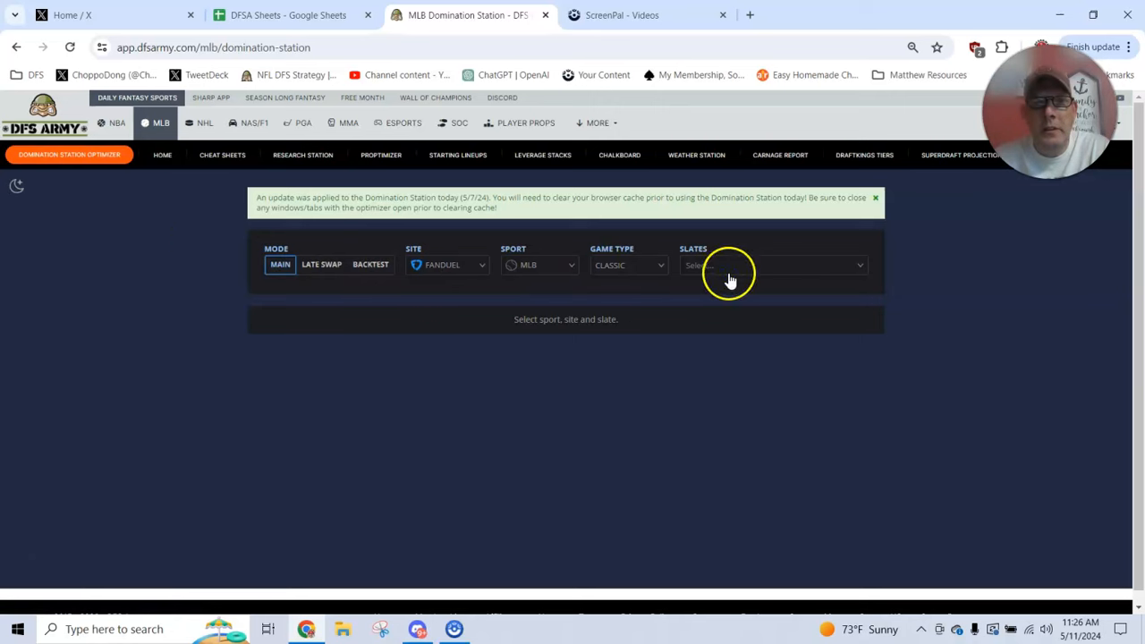
left_click(769, 265)
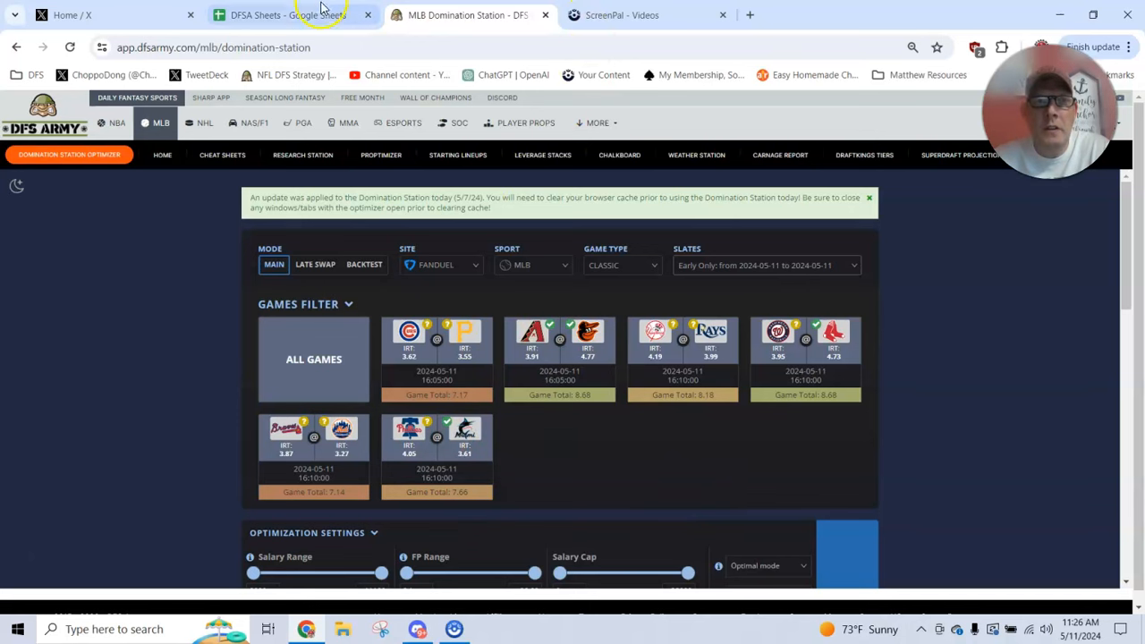
left_click(288, 15)
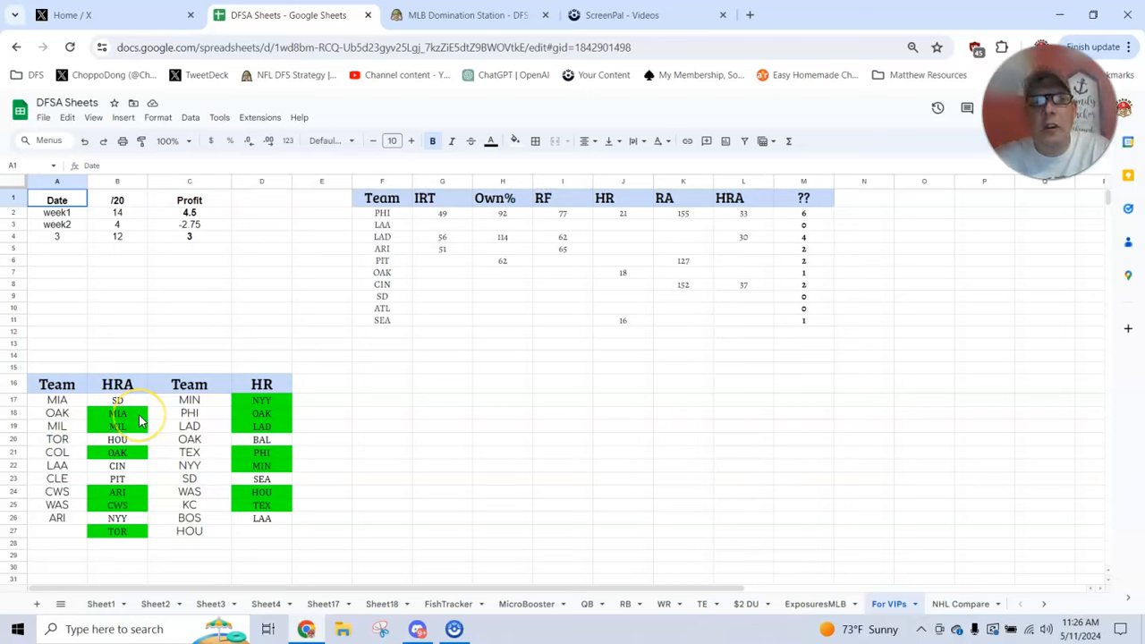
mouse_move(118, 420)
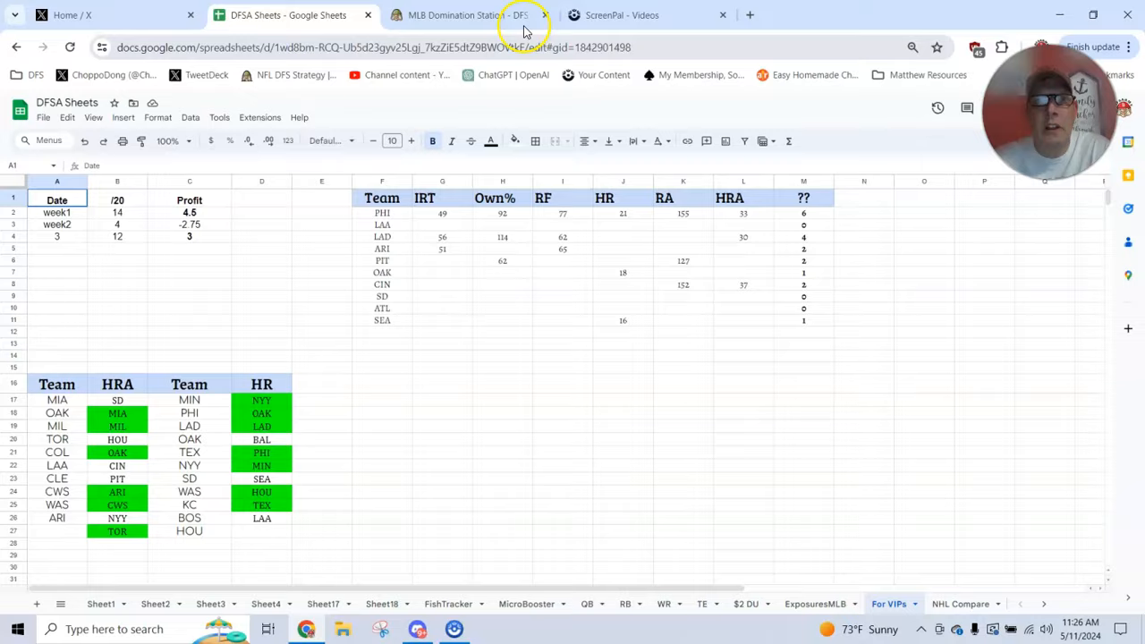
left_click(465, 14)
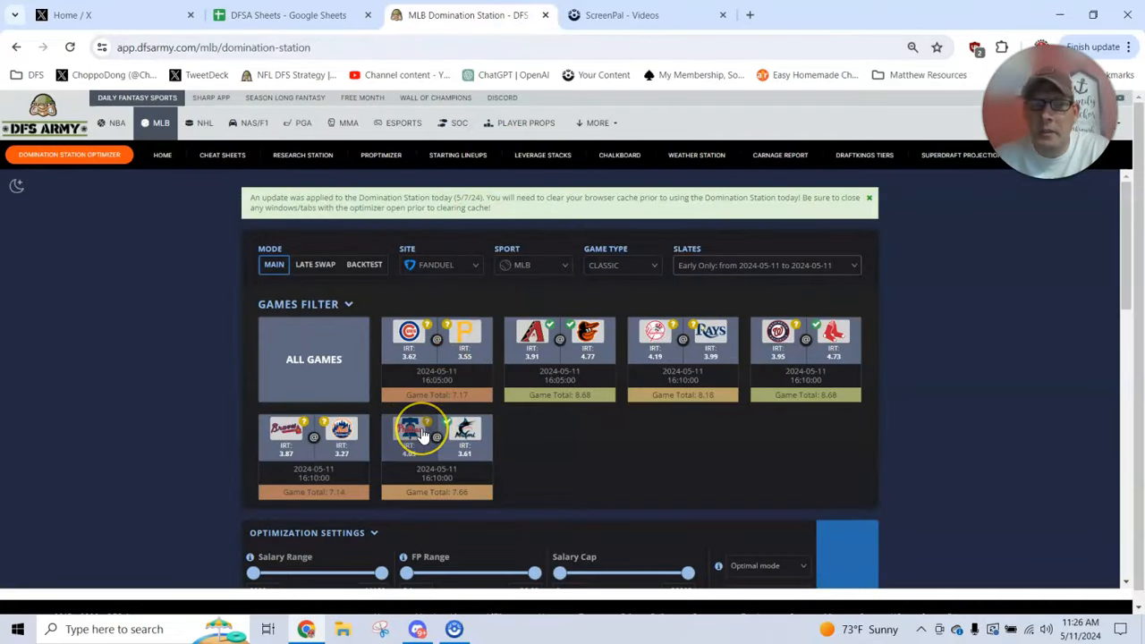
left_click(286, 14)
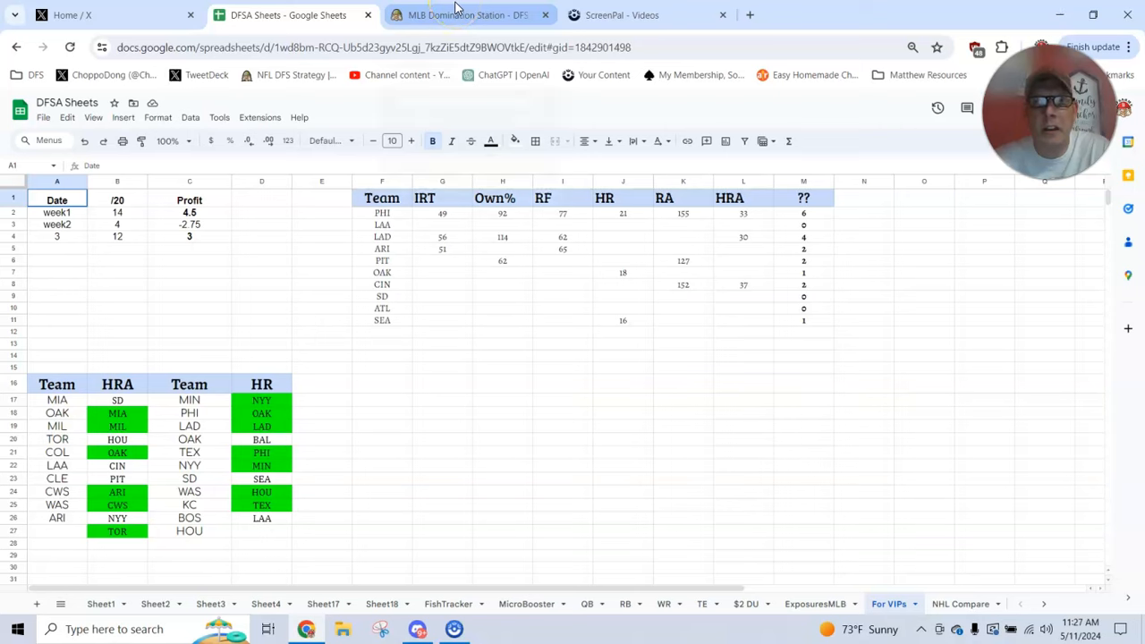
mouse_move(469, 15)
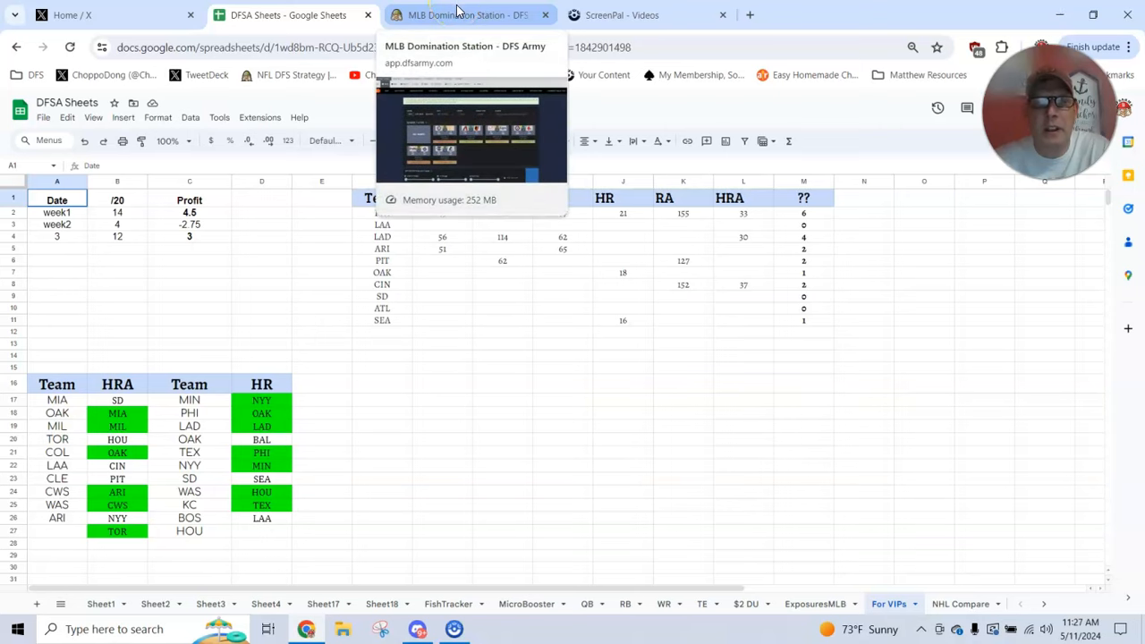
left_click(465, 14)
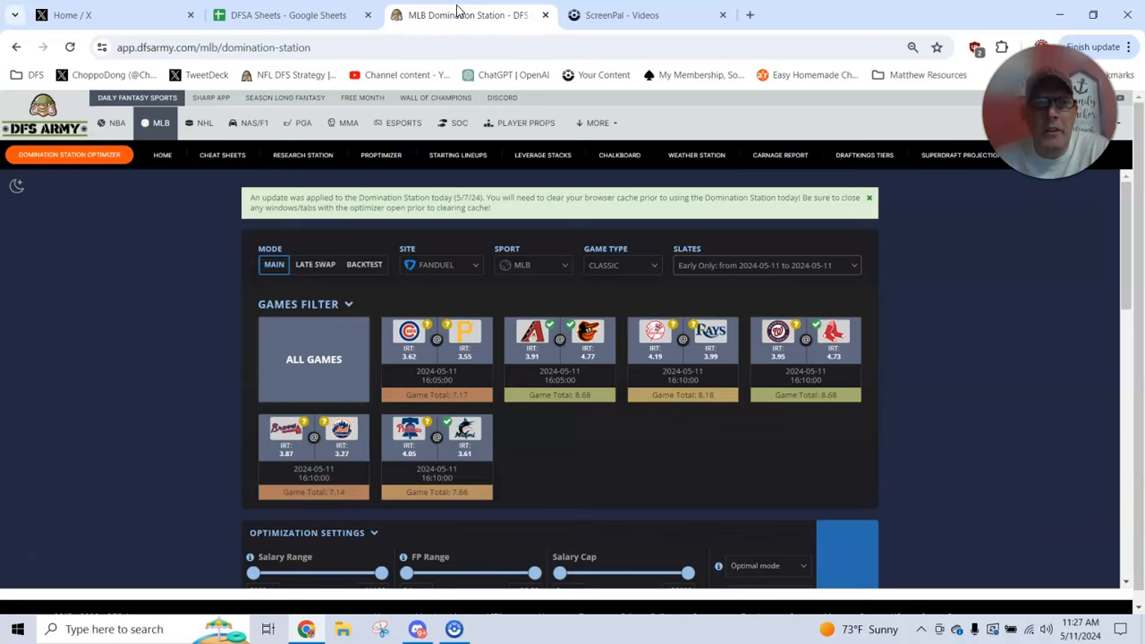
left_click(288, 14)
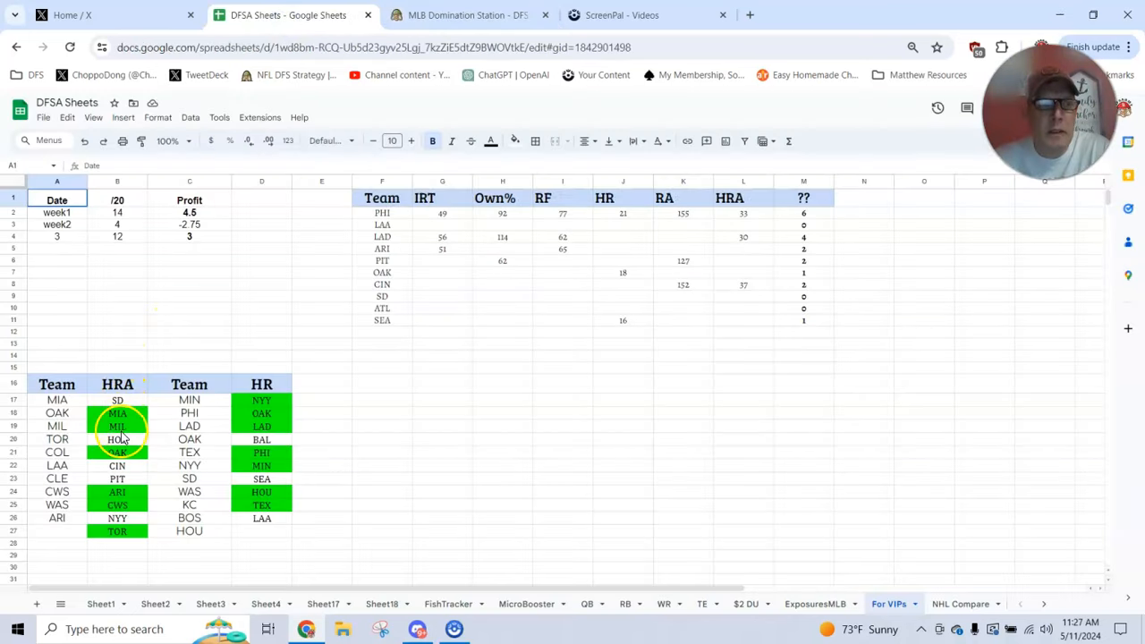
left_click(465, 14)
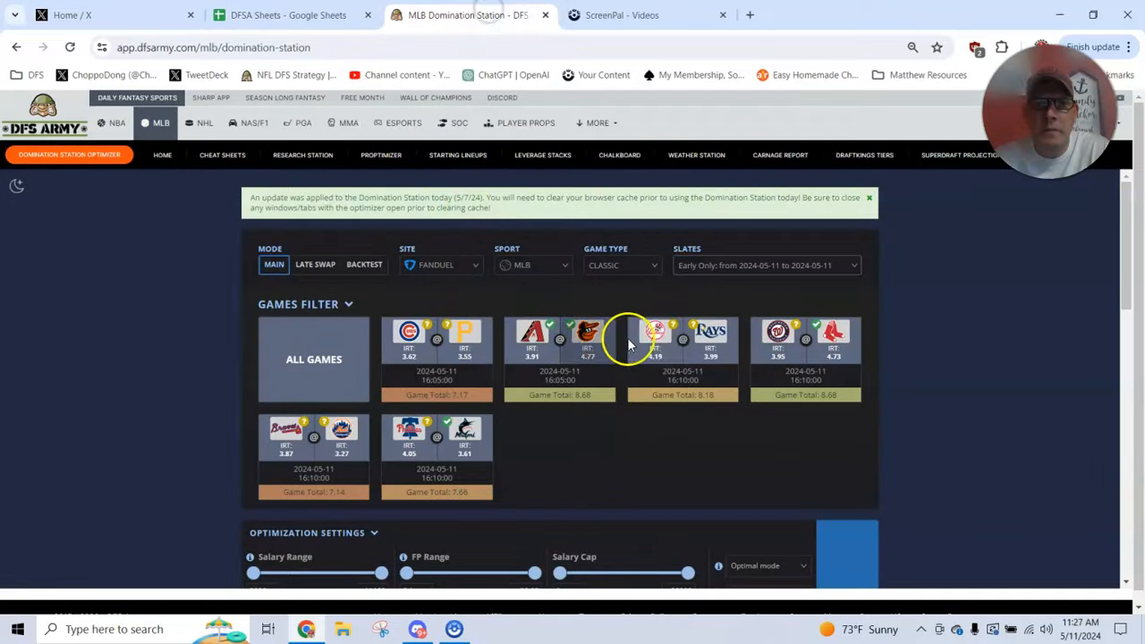
mouse_move(465, 368)
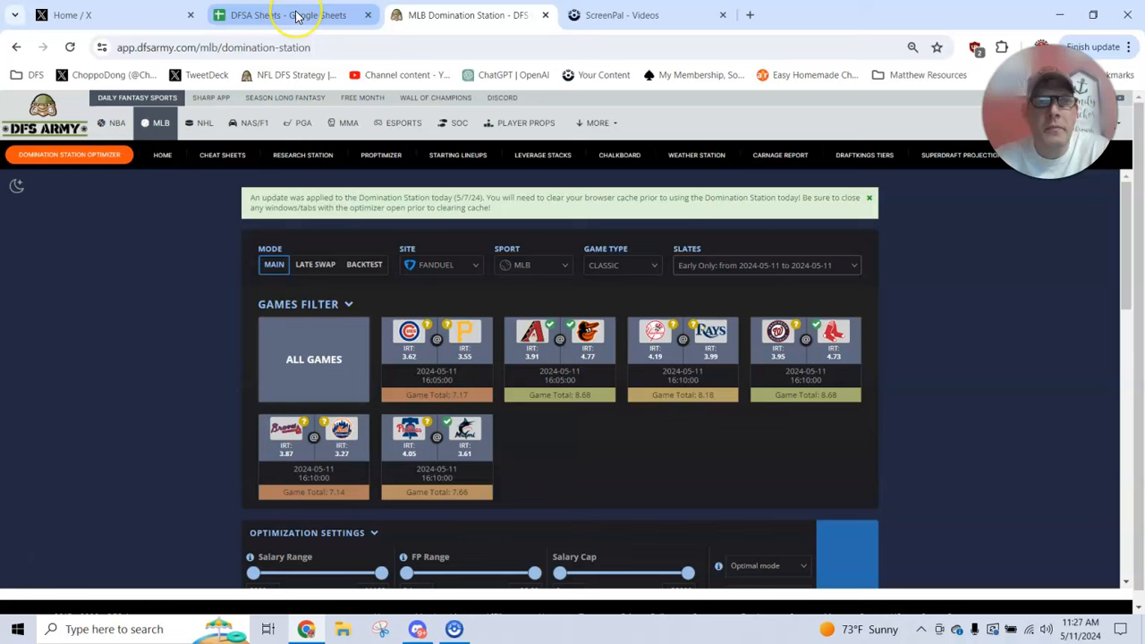
mouse_move(286, 14)
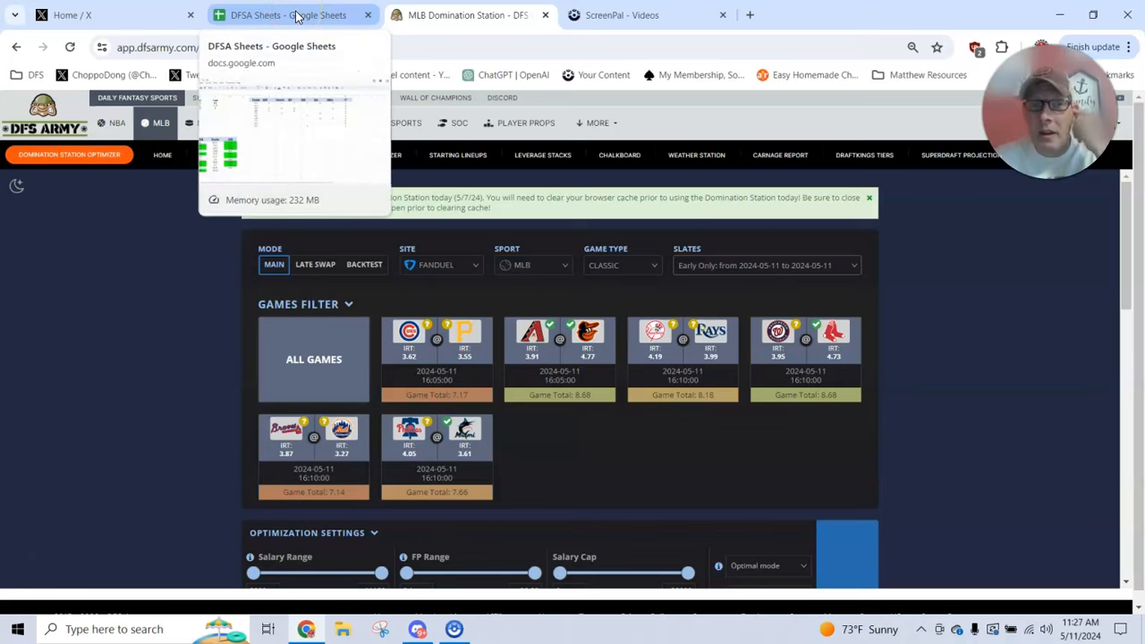
left_click(288, 14)
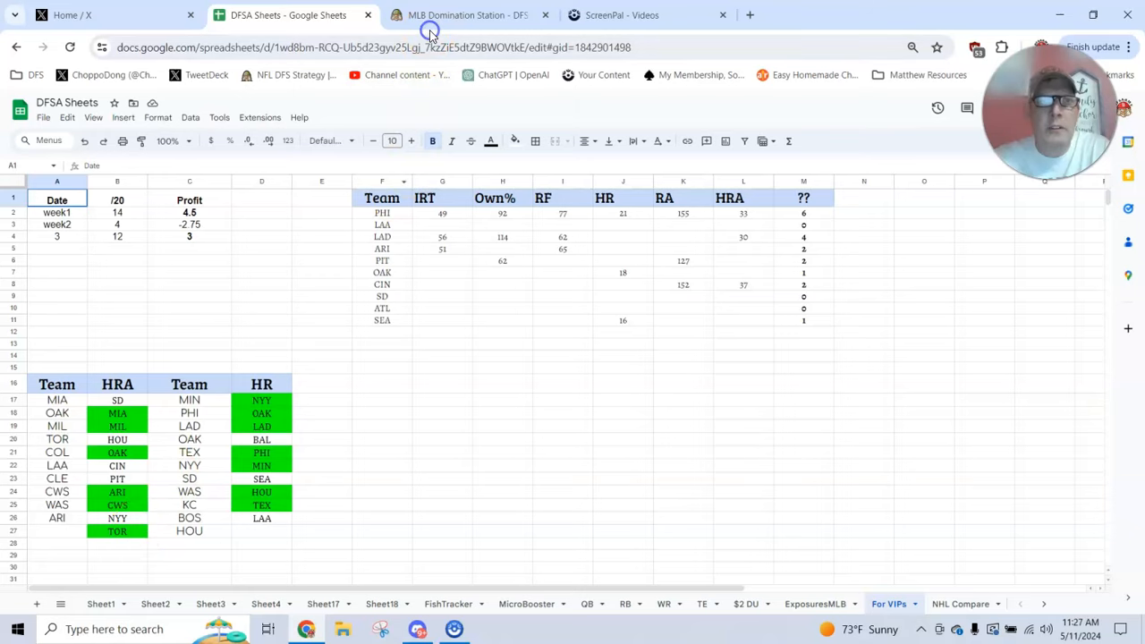
left_click(465, 14)
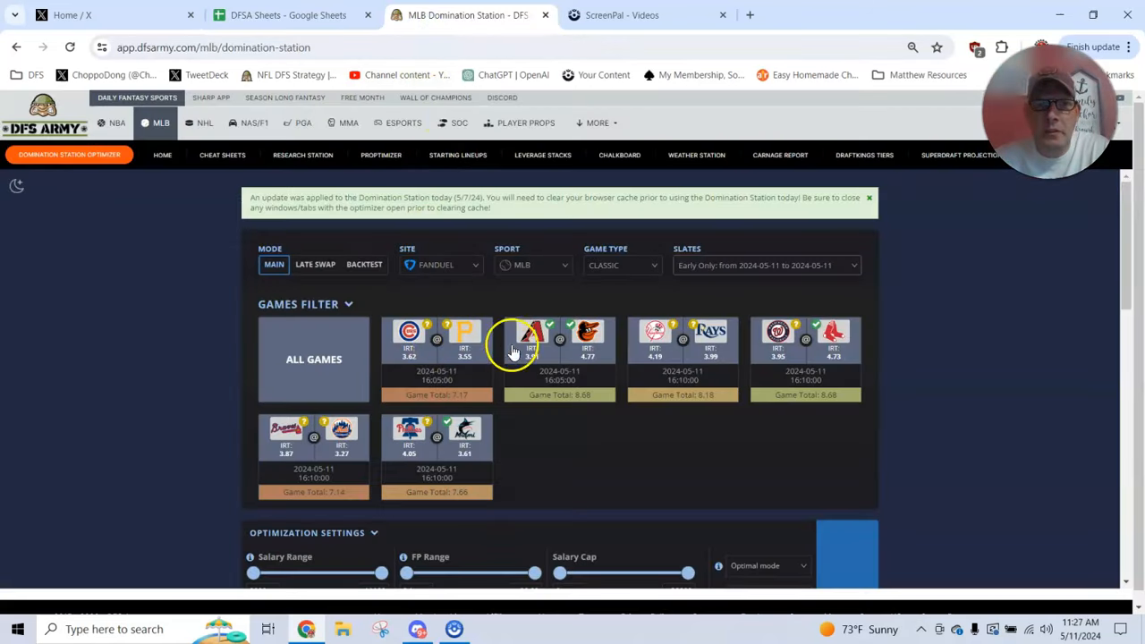
mouse_move(529, 343)
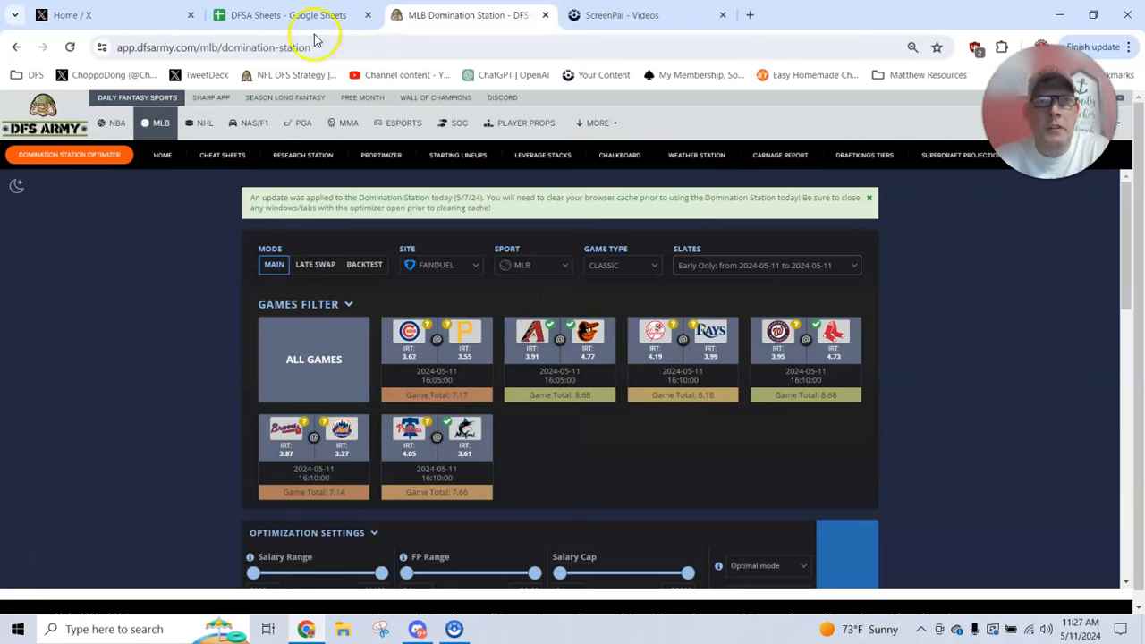
left_click(259, 14)
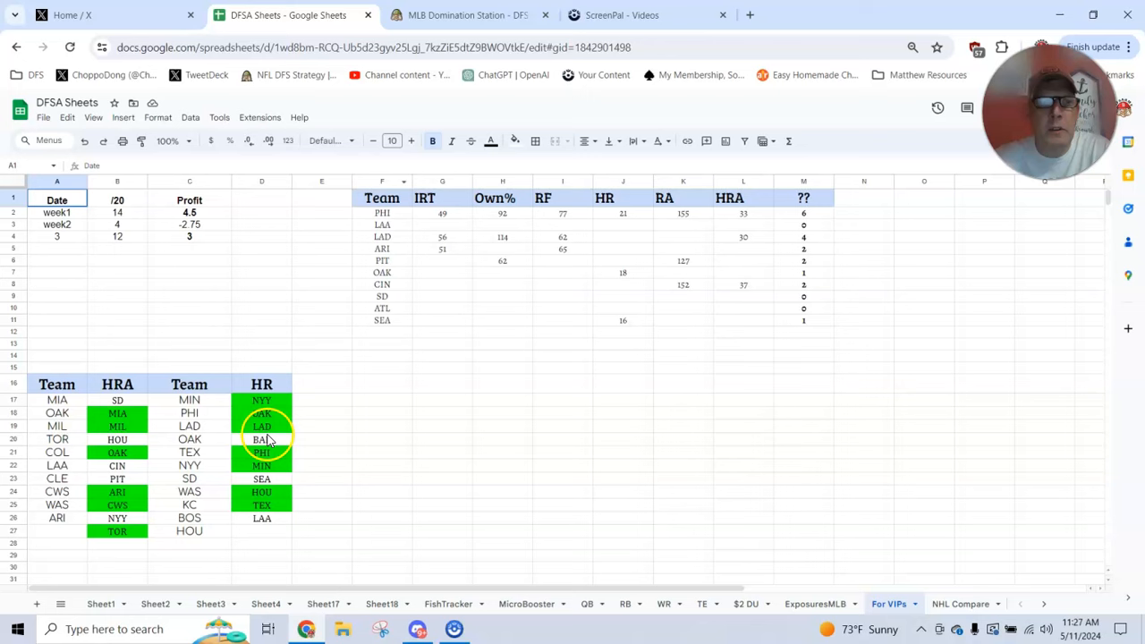
mouse_move(261, 440)
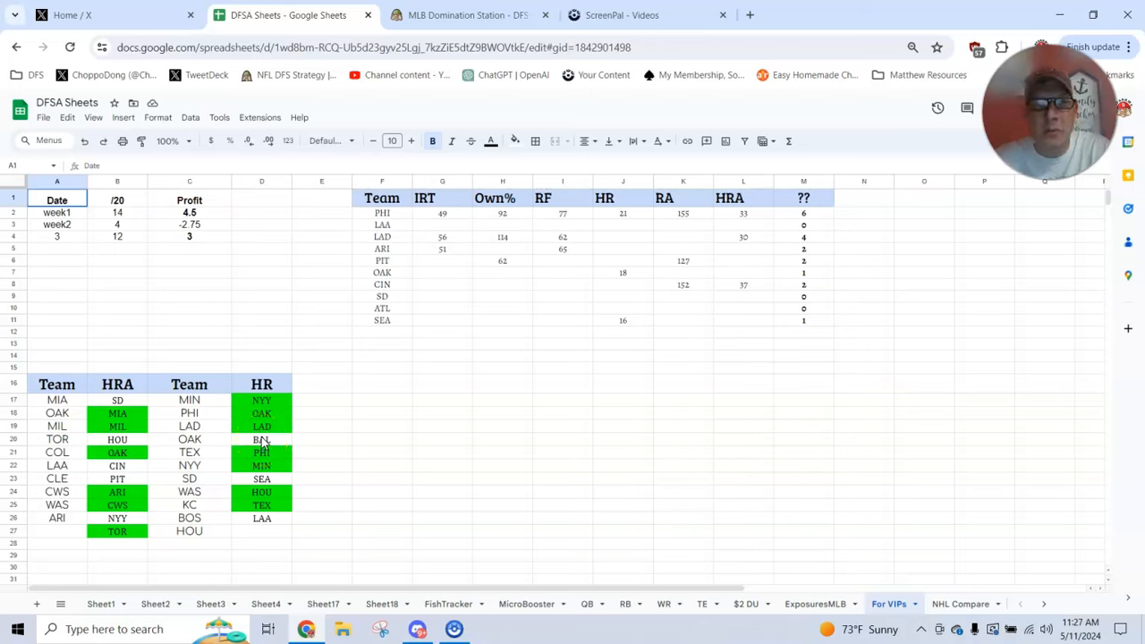
left_click(465, 15)
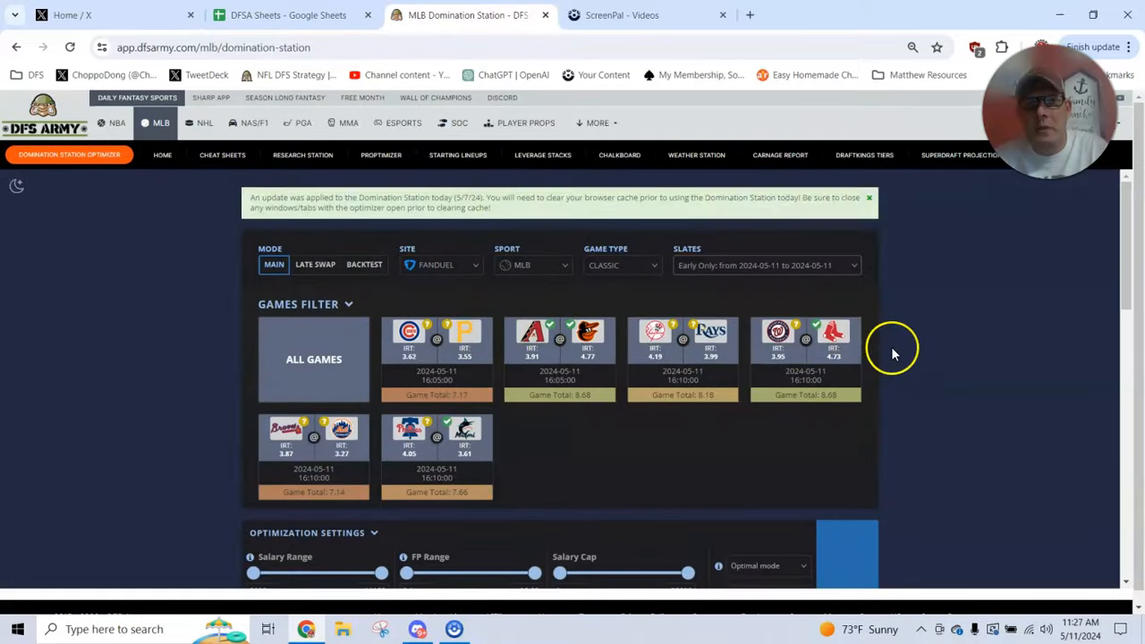
- Rank the 472-player pool by projected ownership and scan down the list
scroll("down", 3)
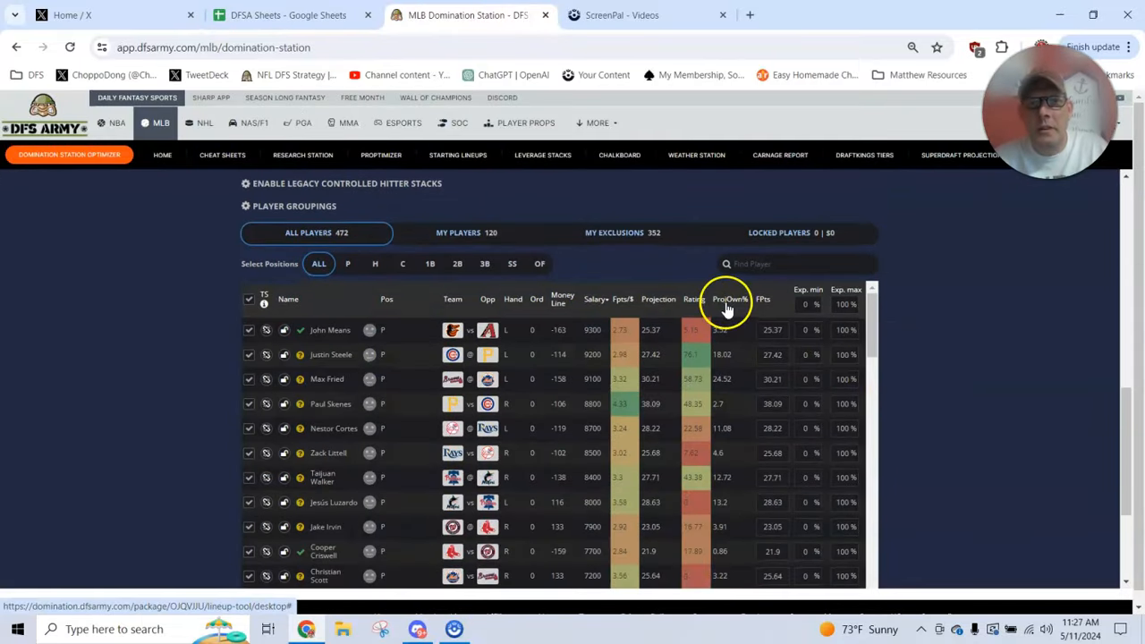
left_click(730, 299)
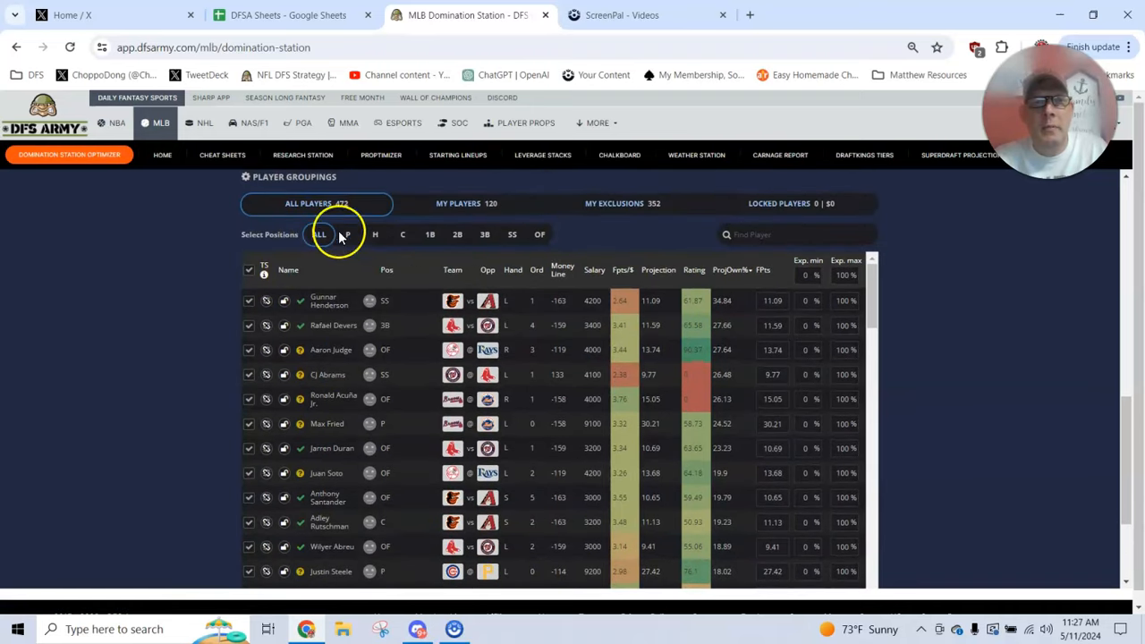
scroll("down", 3)
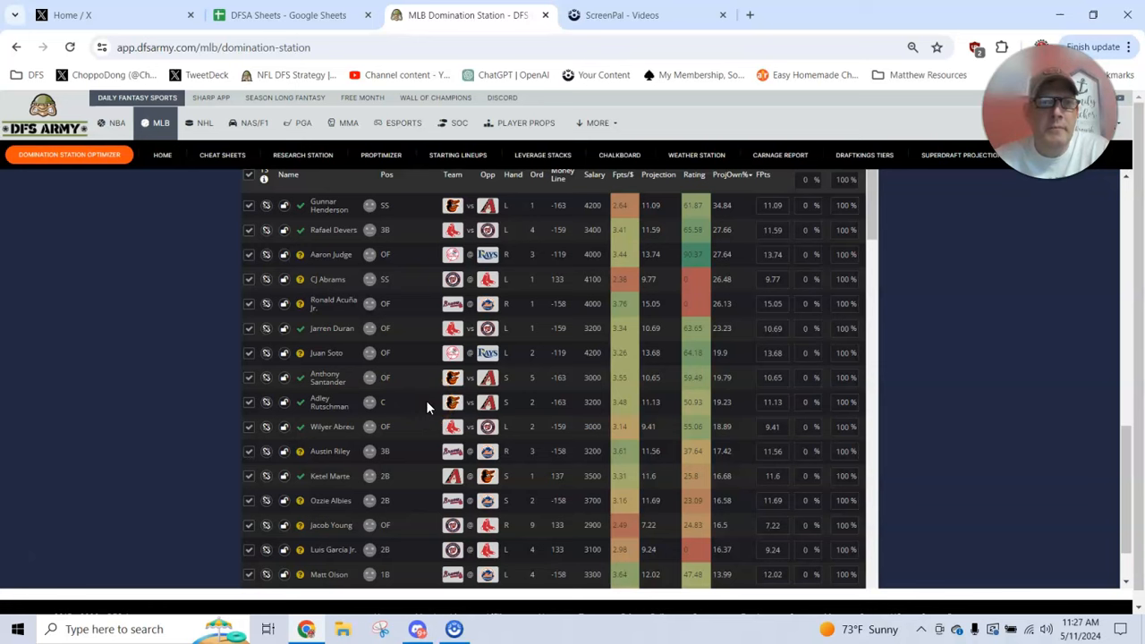
scroll("down", 3)
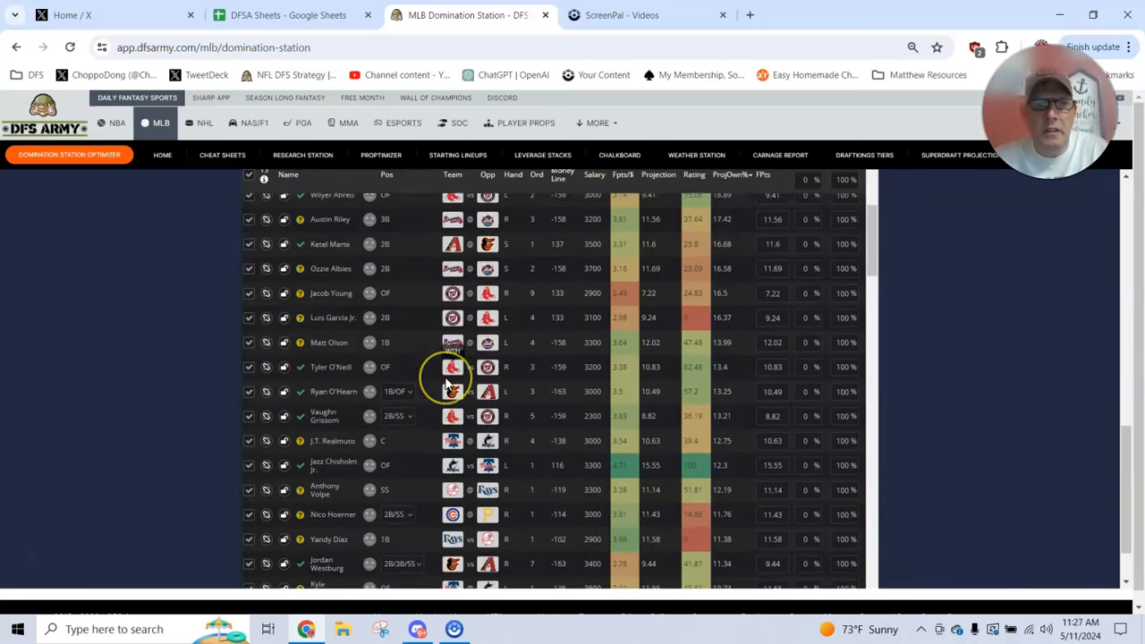
scroll("down", 3)
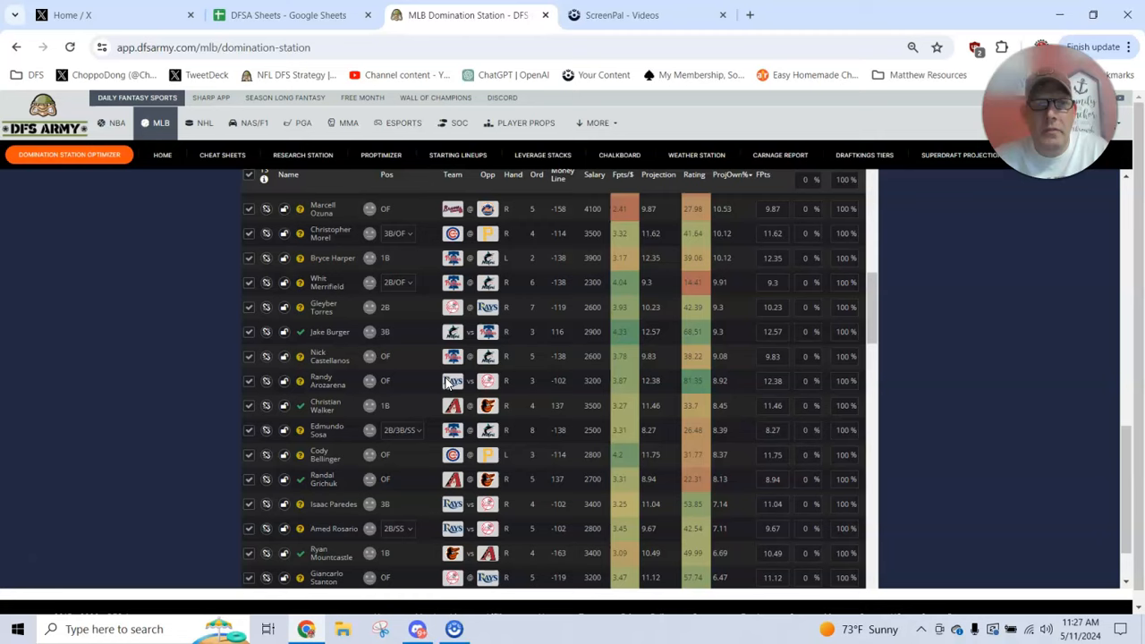
scroll("up", 3)
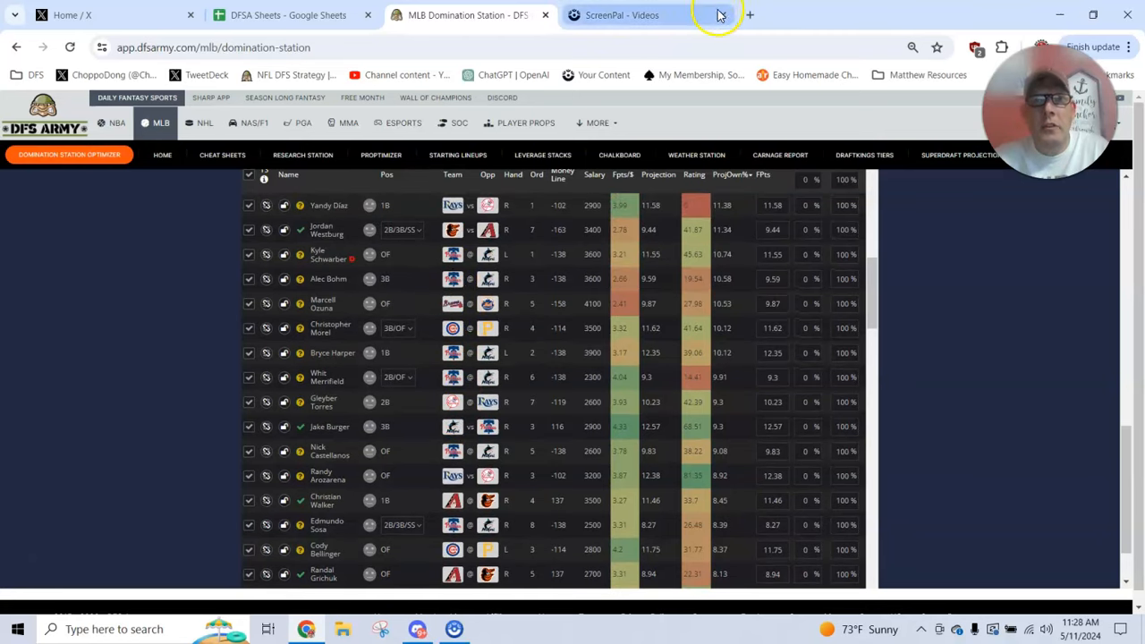
- Open FanDuel's MLB tournaments and limit contests to the 4:05pm ET slate
left_click(749, 14)
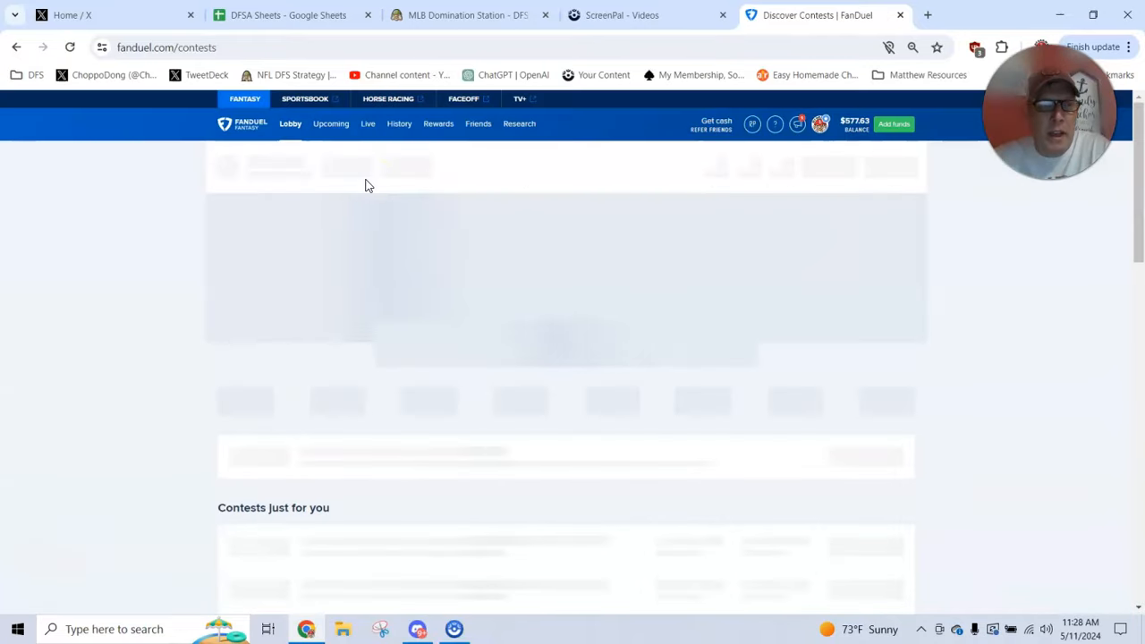
left_click(440, 383)
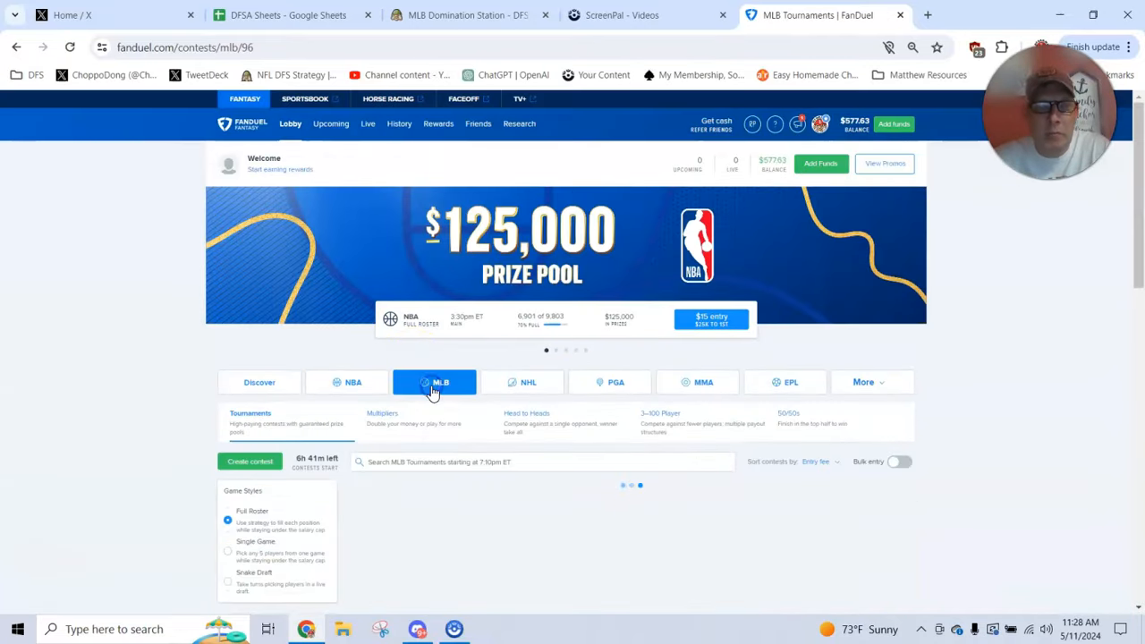
scroll("down", 3)
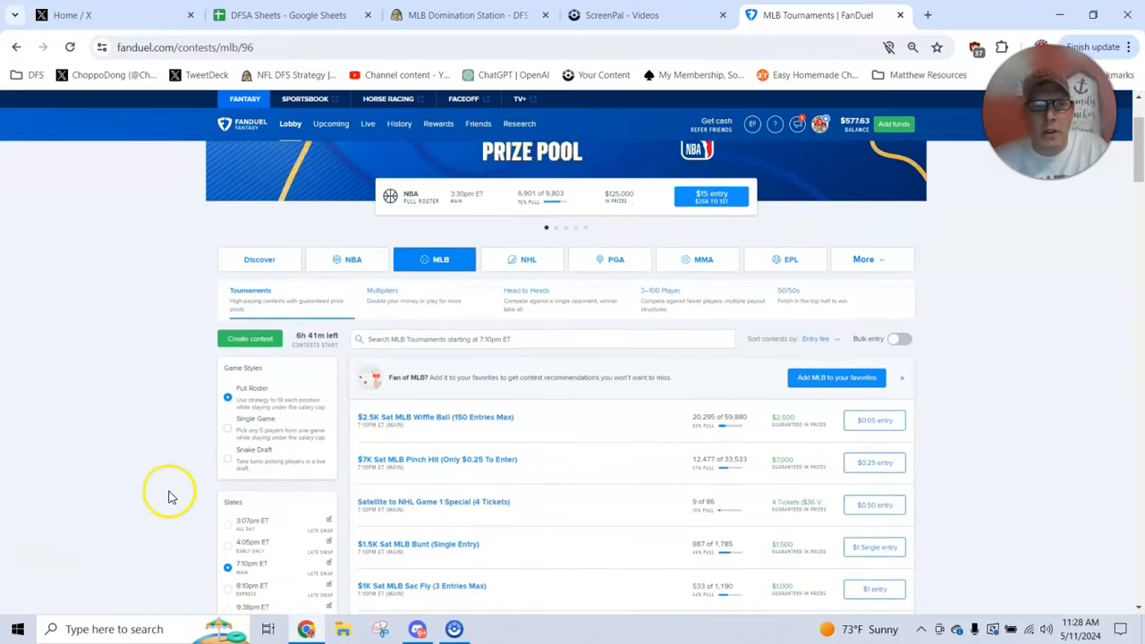
left_click(227, 542)
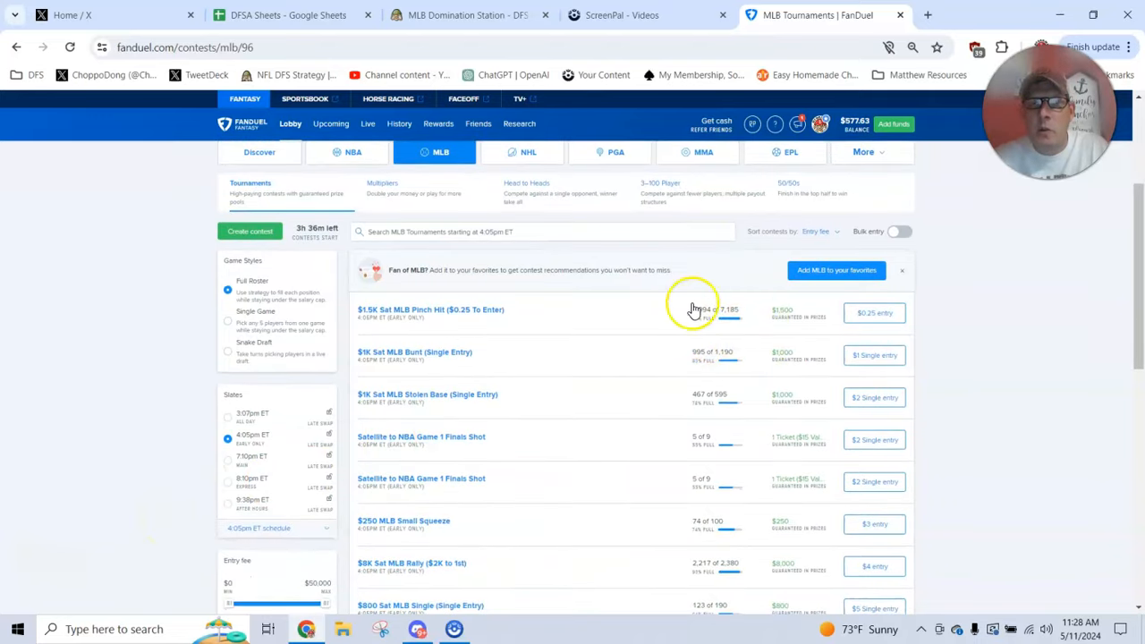
mouse_move(561, 401)
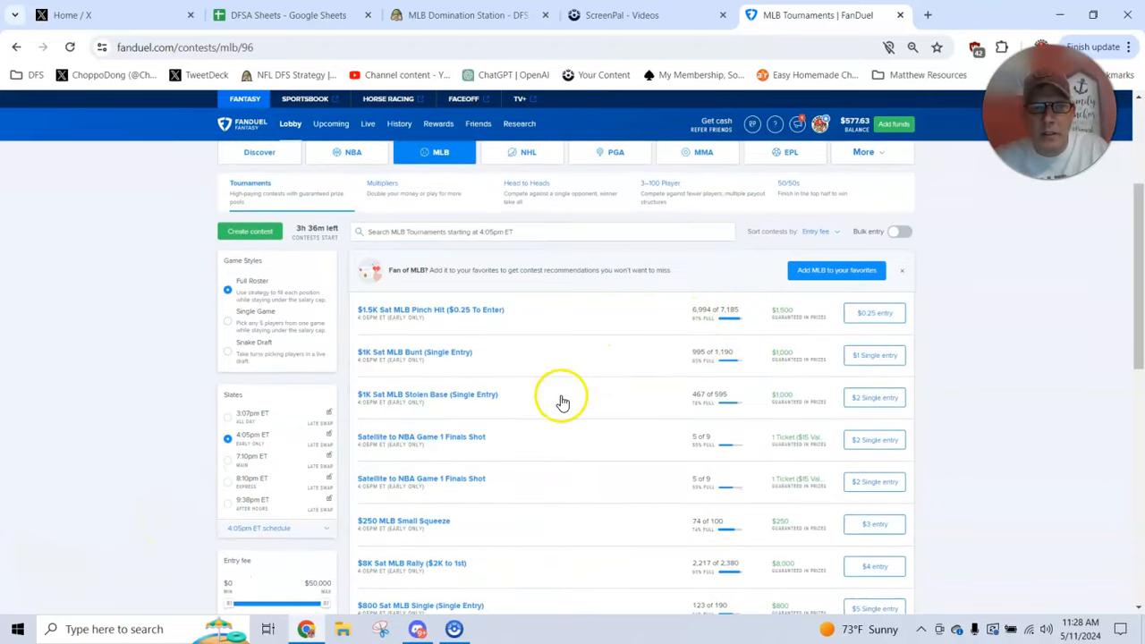
mouse_move(719, 415)
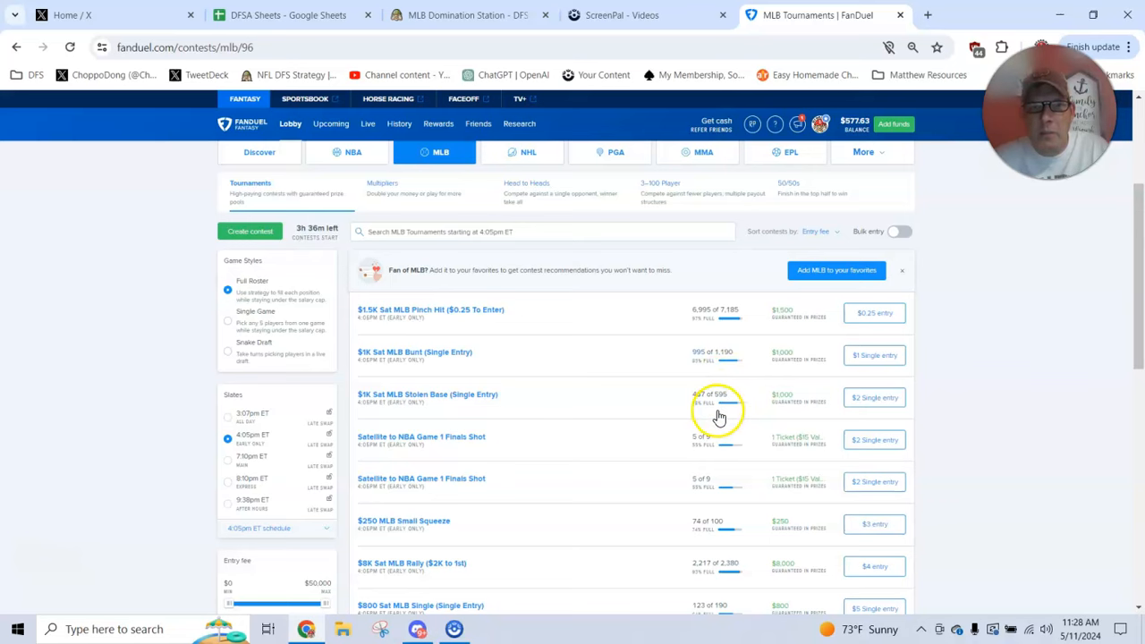
mouse_move(724, 526)
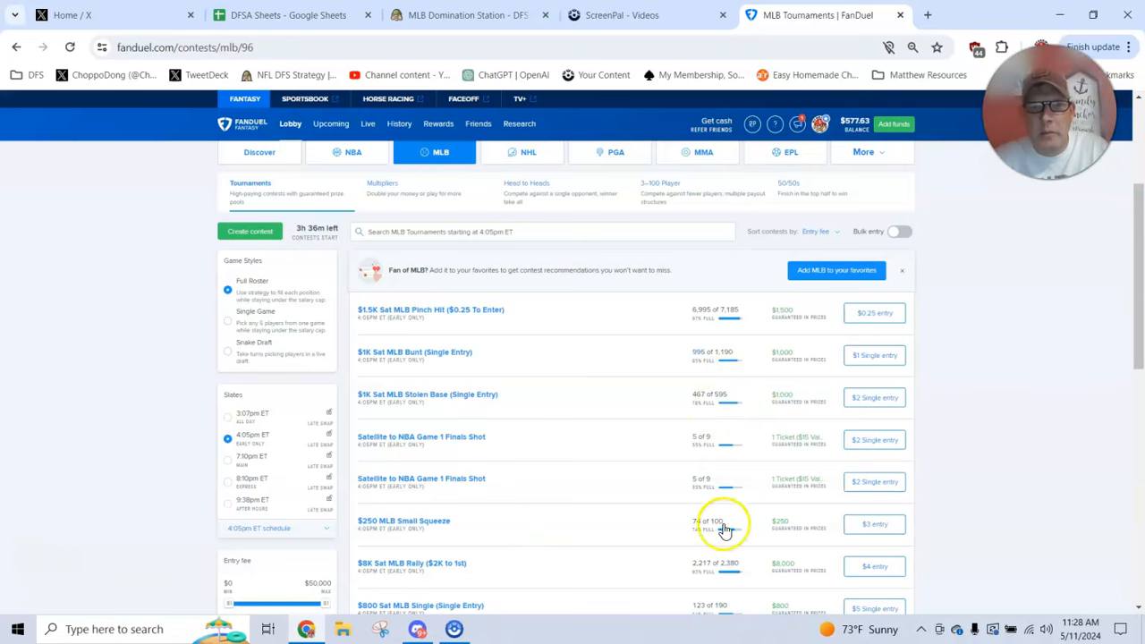
- Enter the $1 100-Player Contest (Top 12 Win) from the MLB 3-100 player lobby
left_click(662, 188)
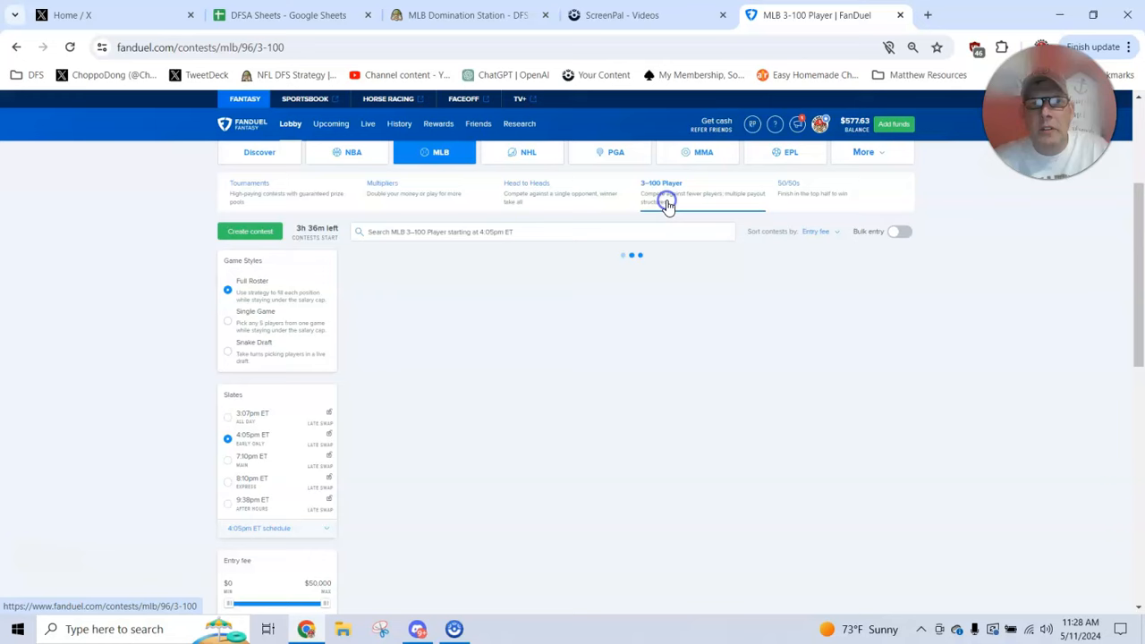
left_click(661, 193)
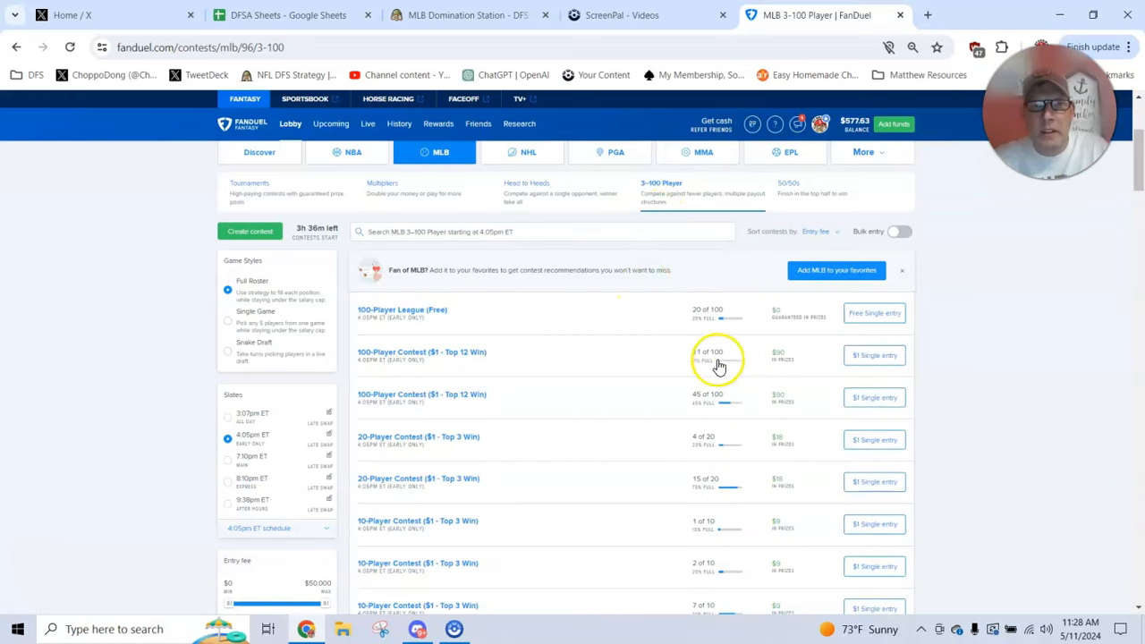
mouse_move(708, 389)
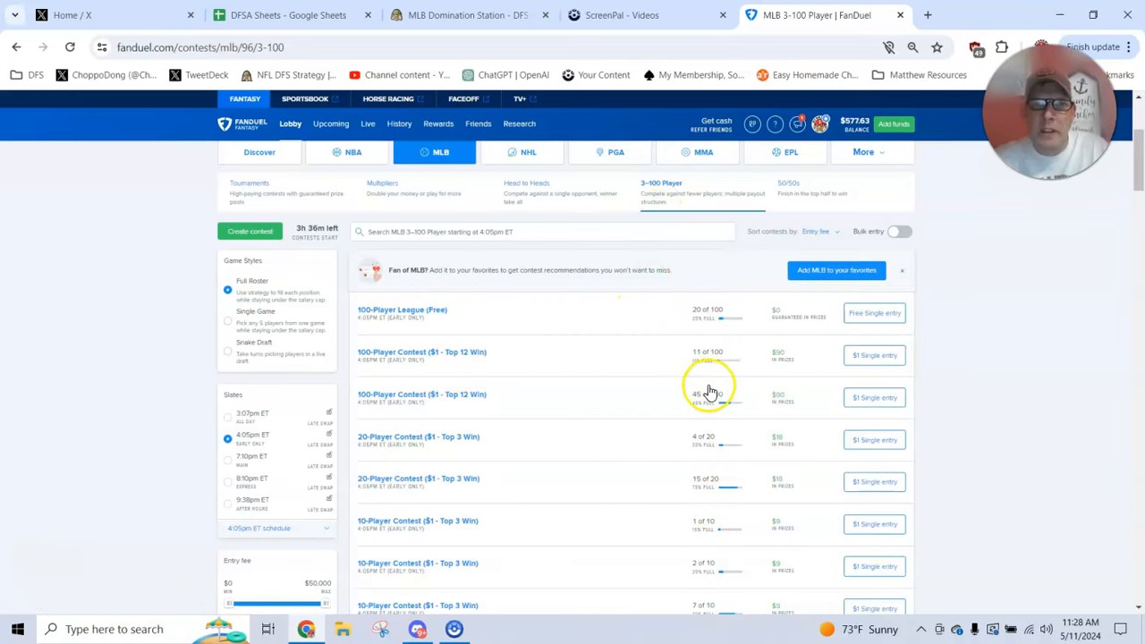
left_click(873, 397)
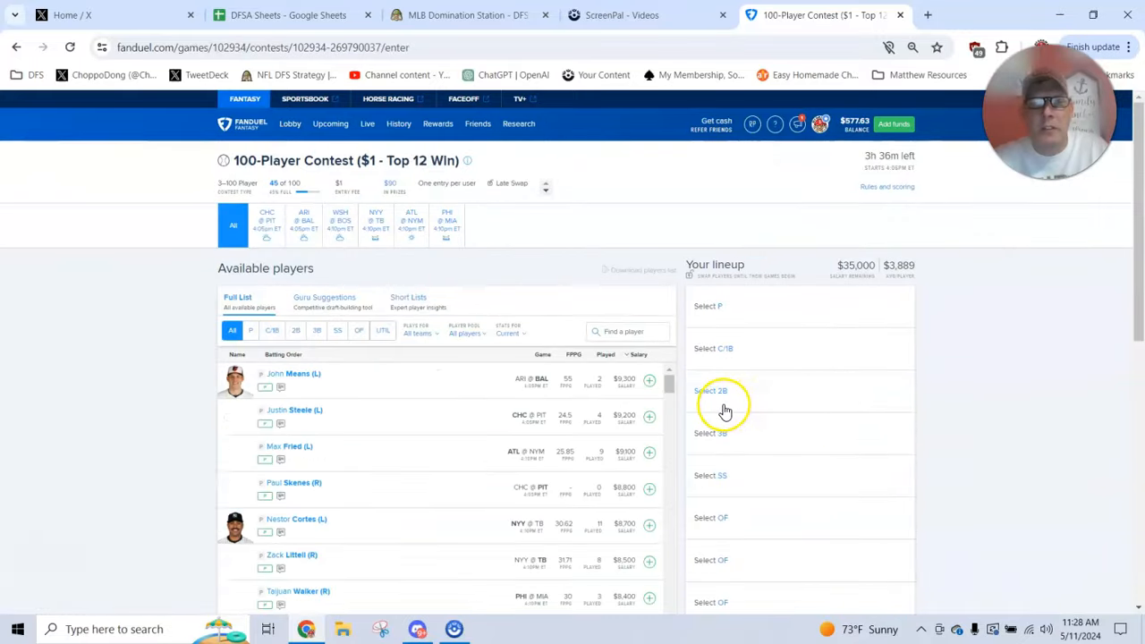
- Filter available players to the Phillies and add Bryce Harper after checking his game log
scroll("down", 3)
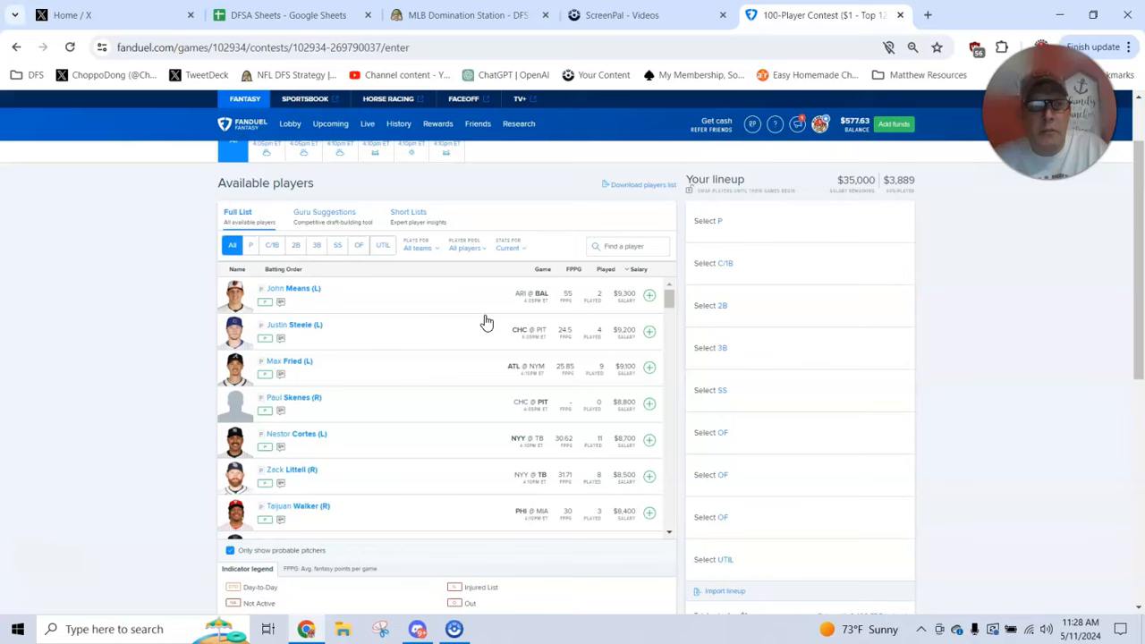
mouse_move(419, 259)
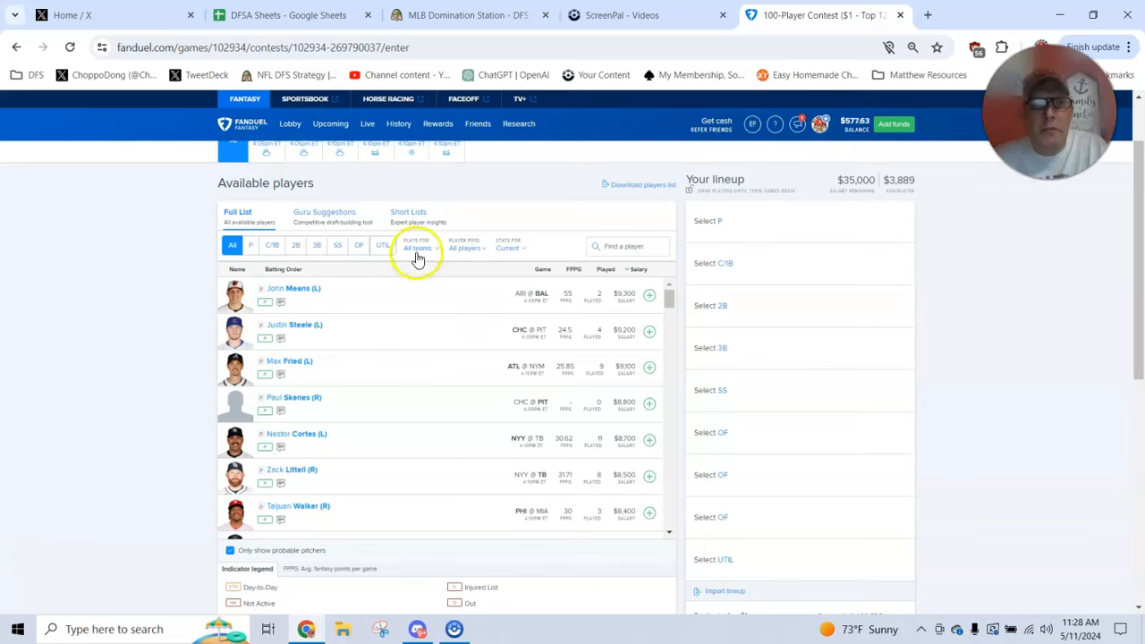
left_click(418, 247)
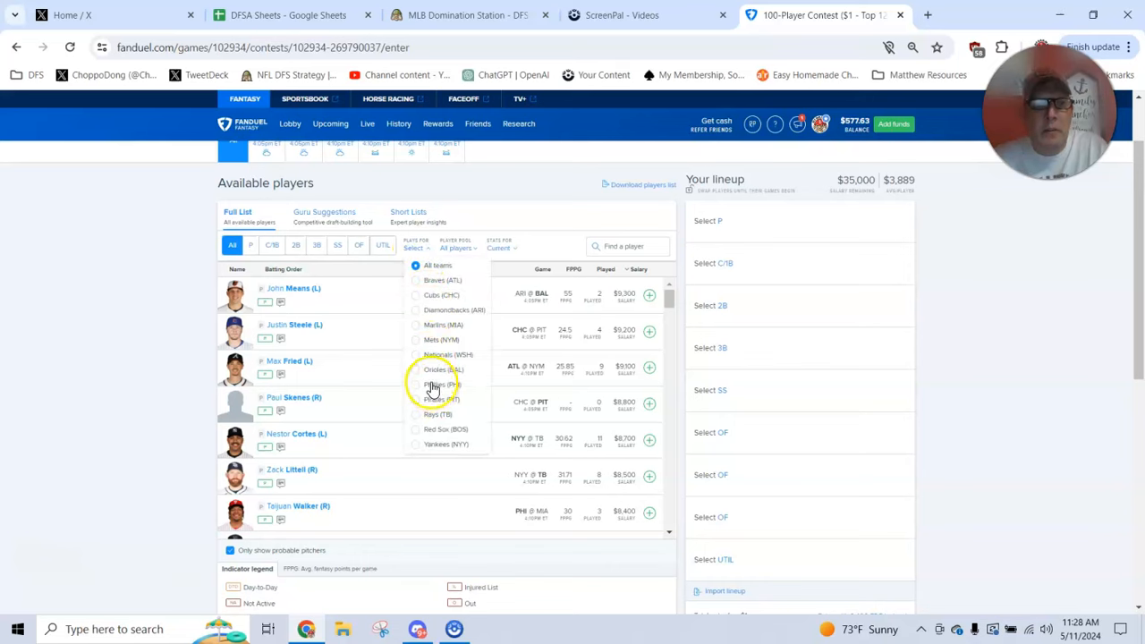
left_click(440, 384)
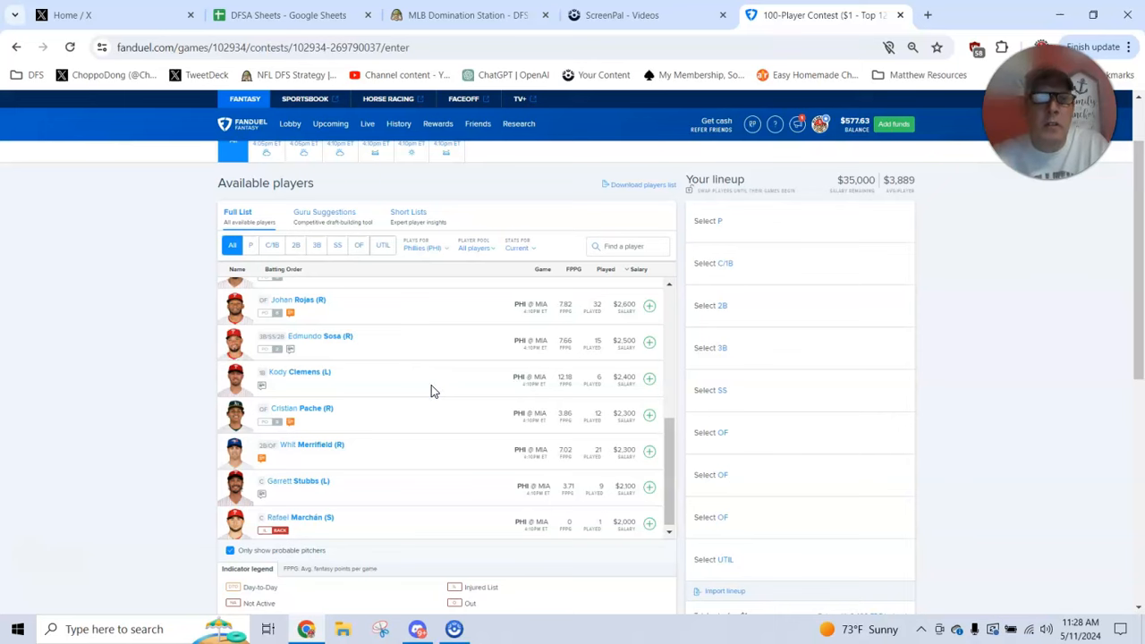
mouse_move(134, 402)
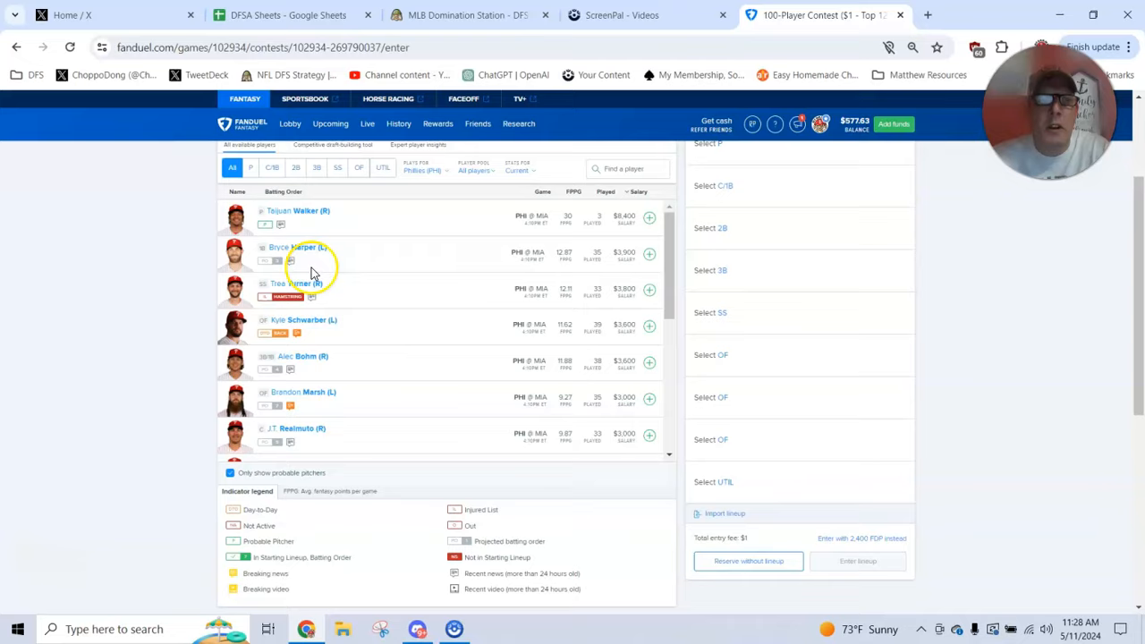
left_click(297, 247)
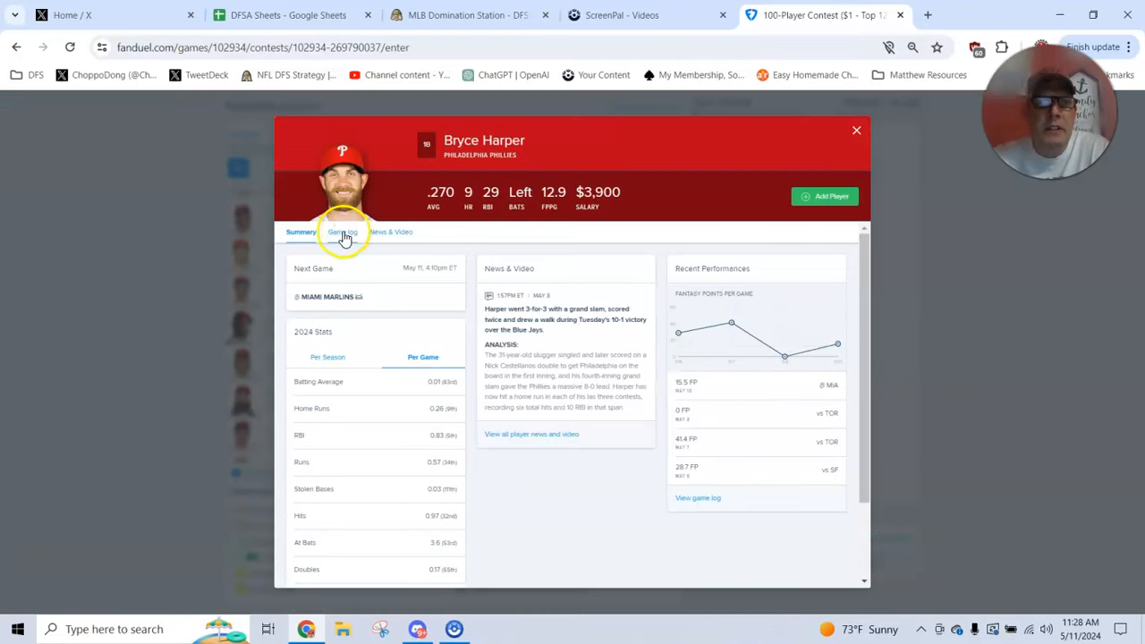
left_click(341, 232)
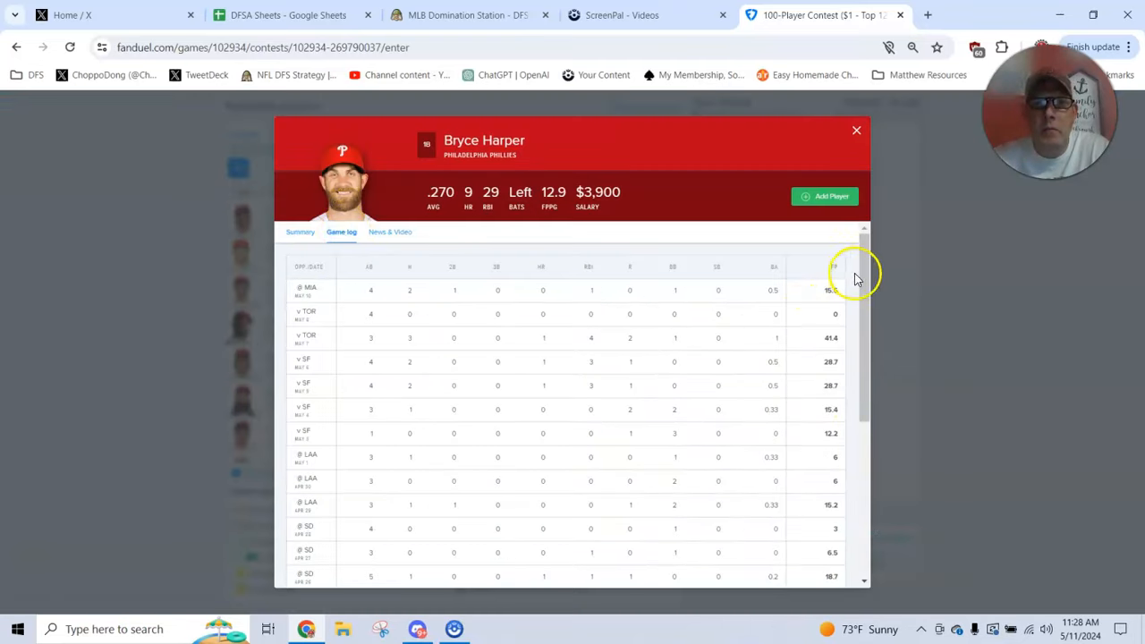
left_click(855, 131)
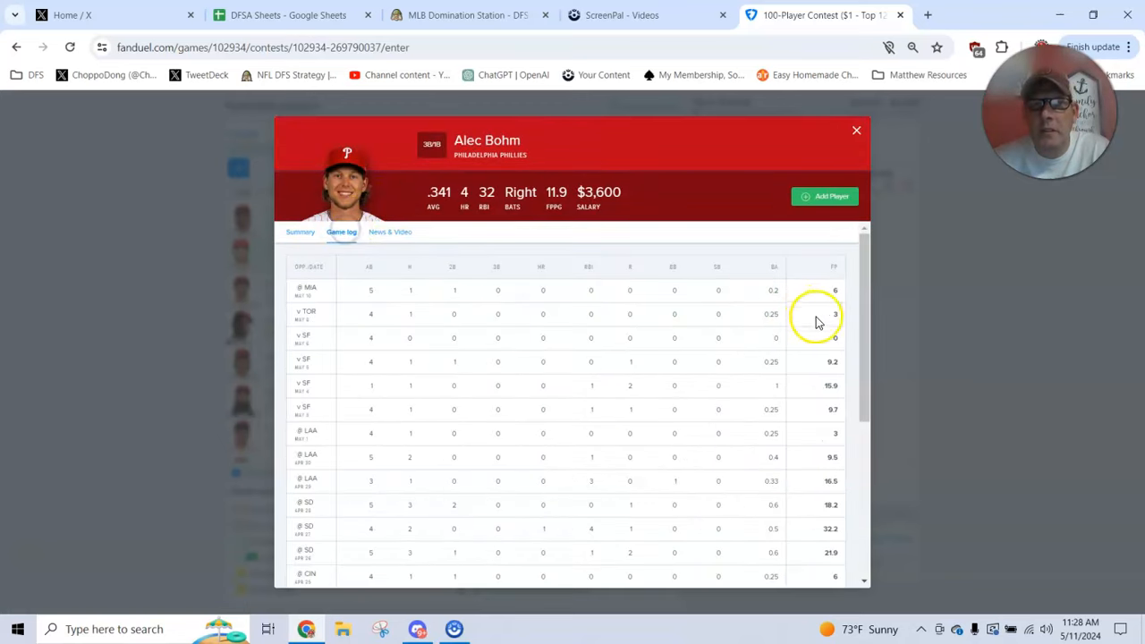
mouse_move(855, 131)
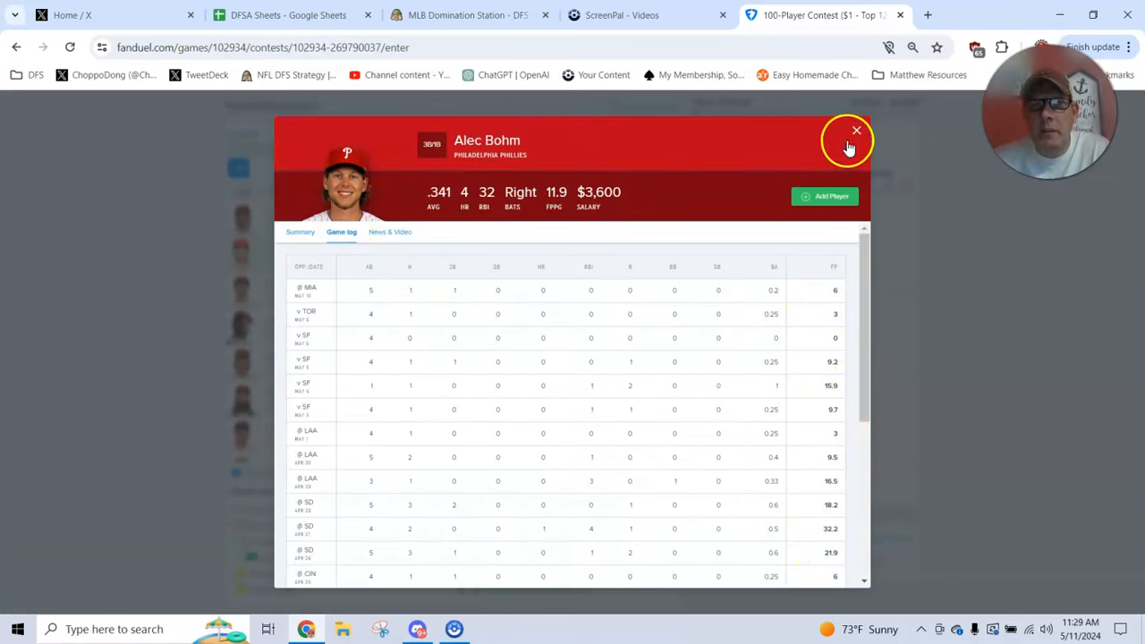
- Review Alec Bohm and Brandon Marsh, then add J.T. Realmuto after checking his game log
left_click(855, 132)
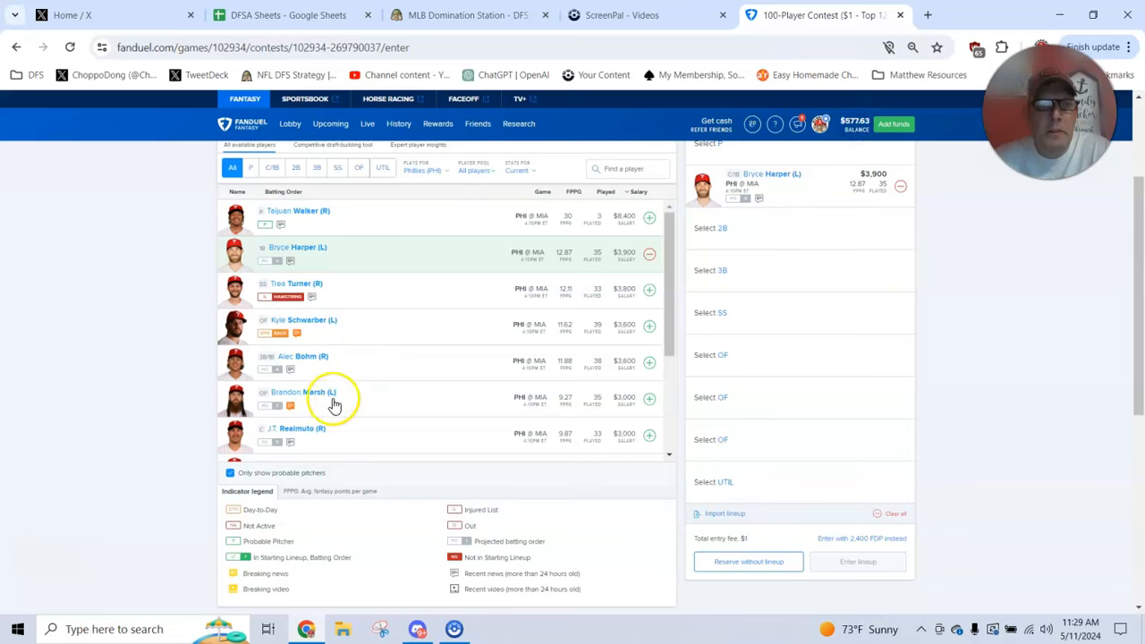
left_click(304, 392)
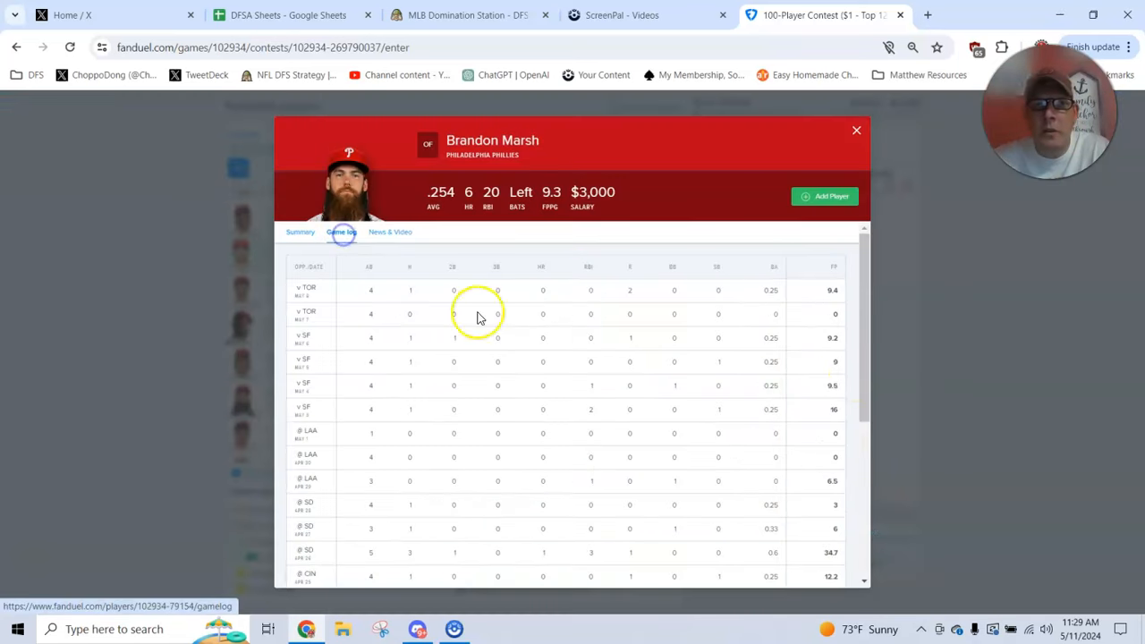
left_click(855, 130)
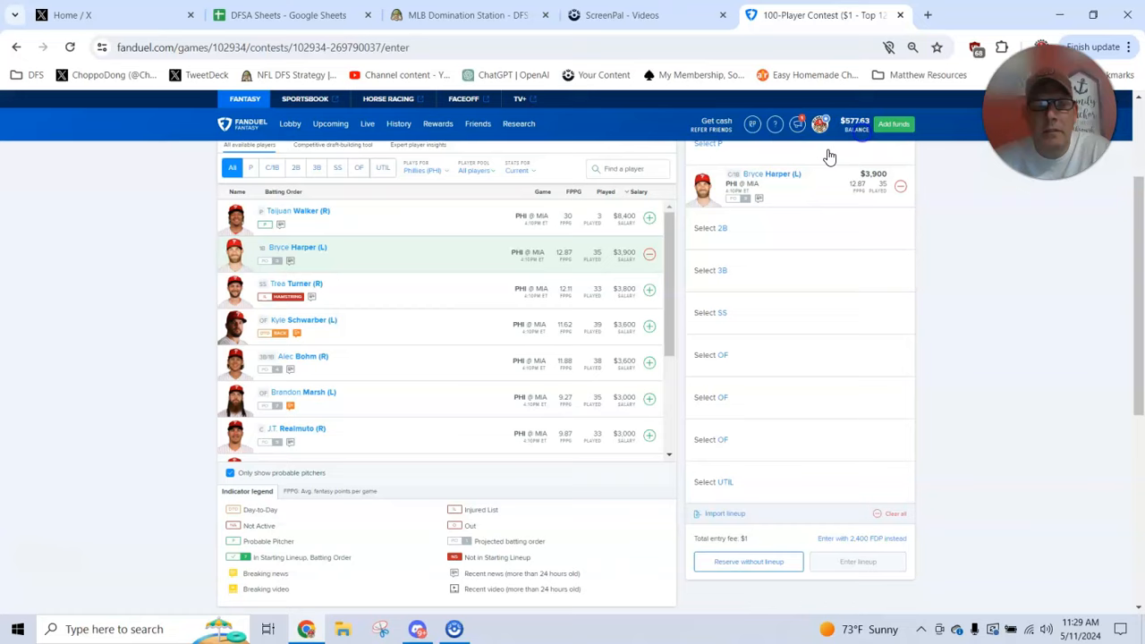
left_click(297, 428)
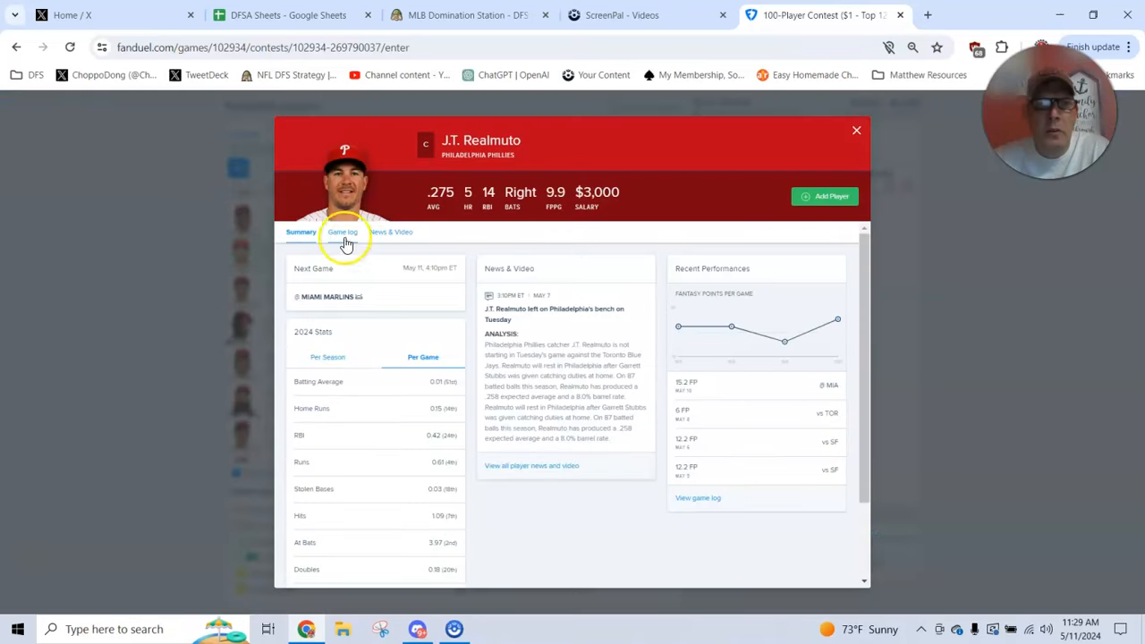
left_click(341, 233)
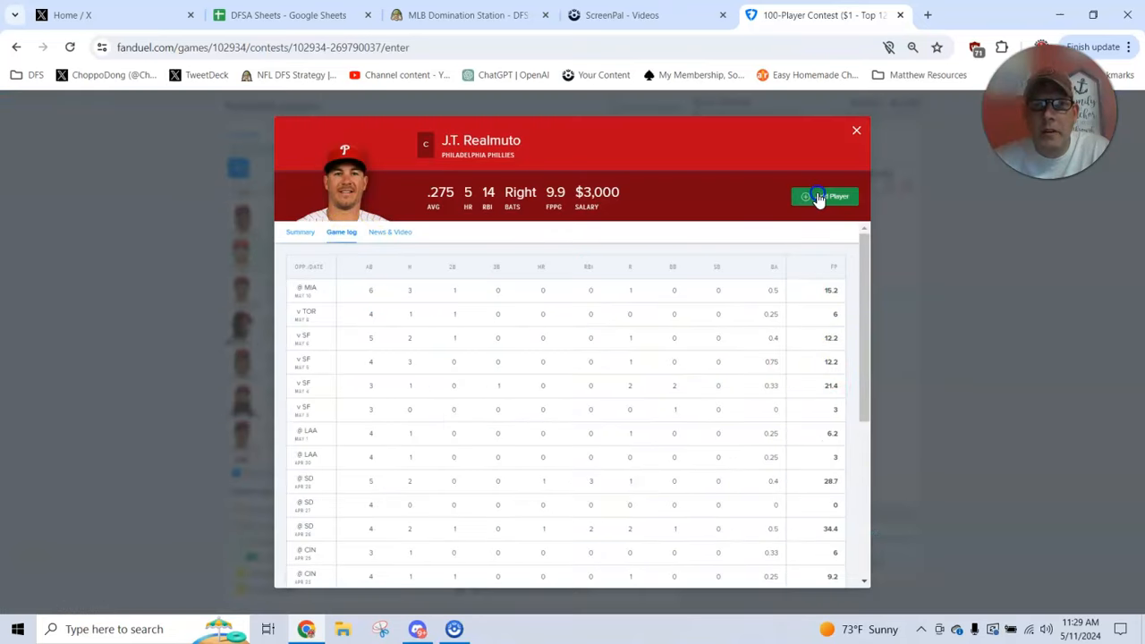
left_click(822, 195)
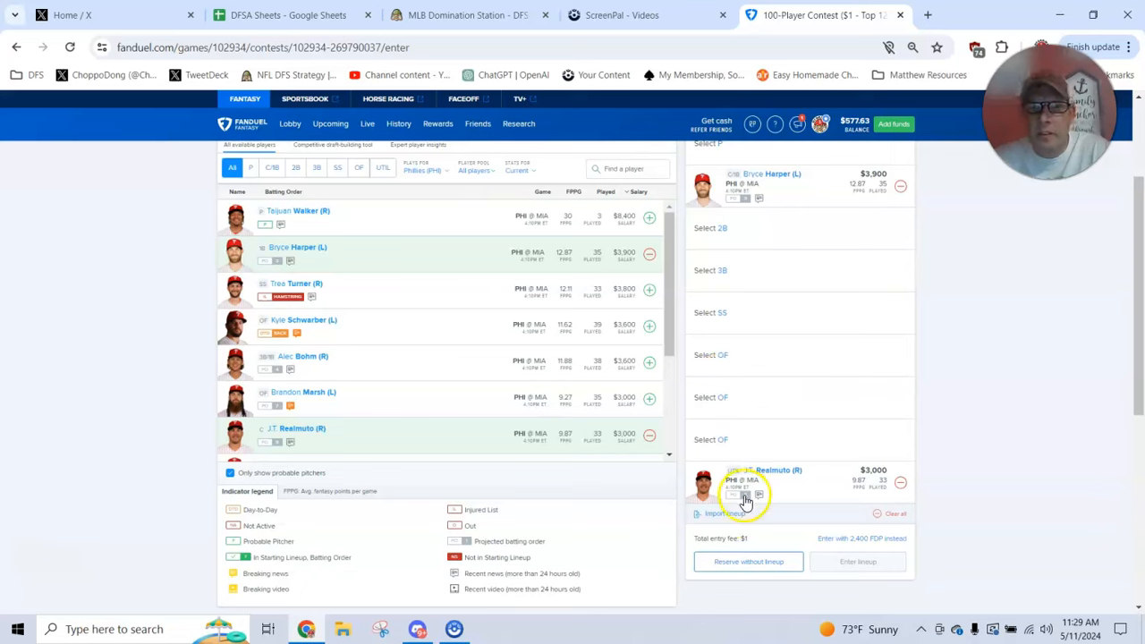
mouse_move(540, 384)
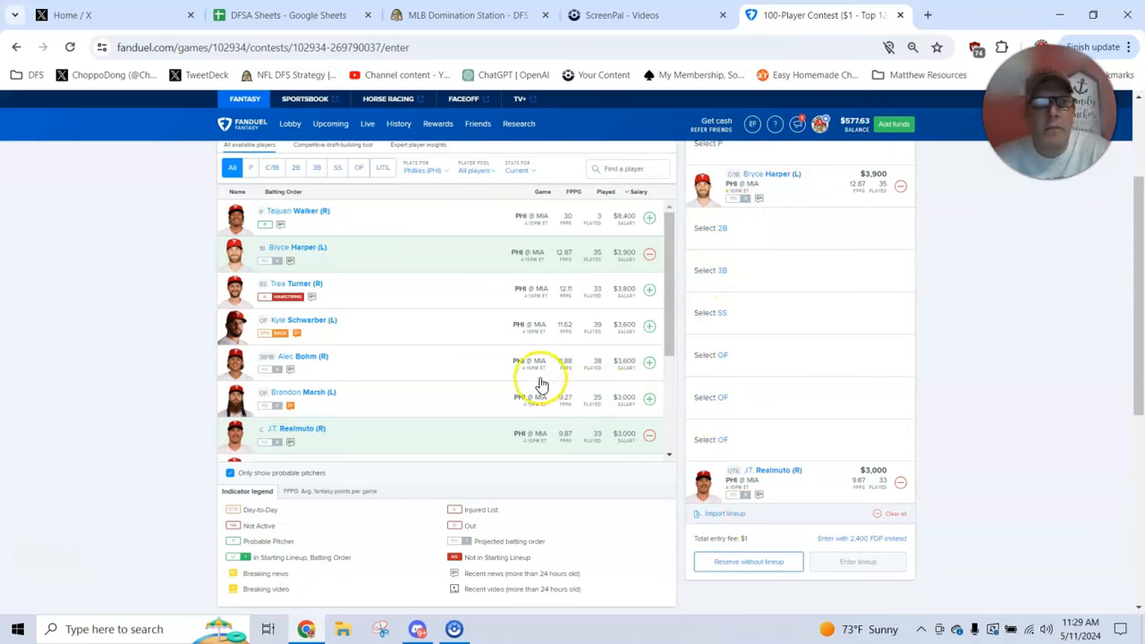
- Add Bryson Stott and Edmundo Sosa to complete the four-man Phillies stack
scroll("down", 3)
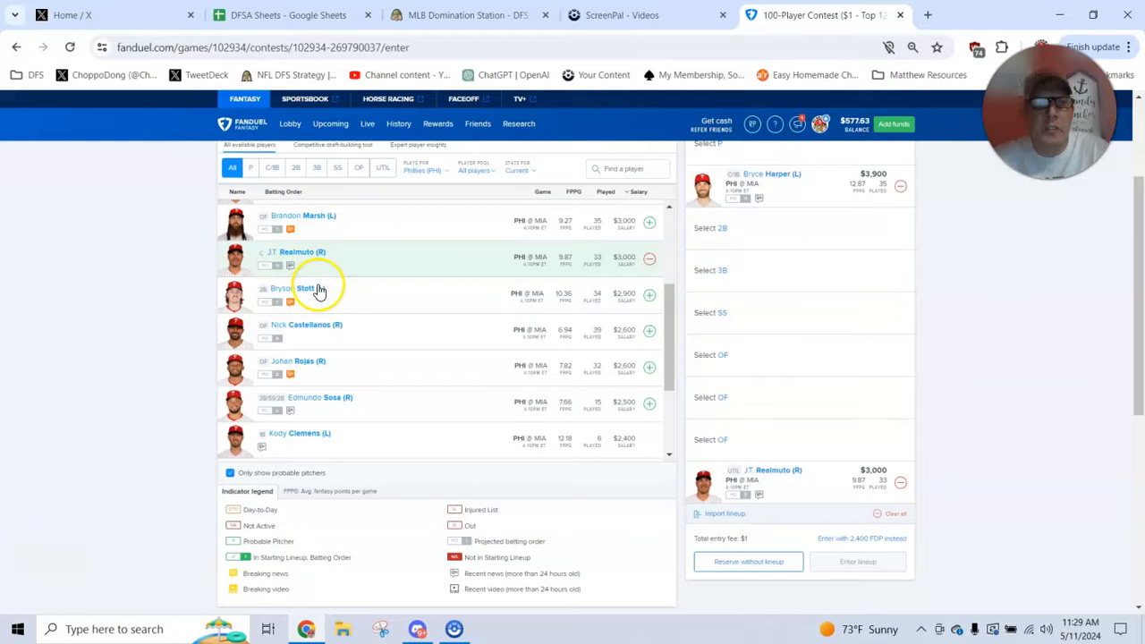
left_click(306, 288)
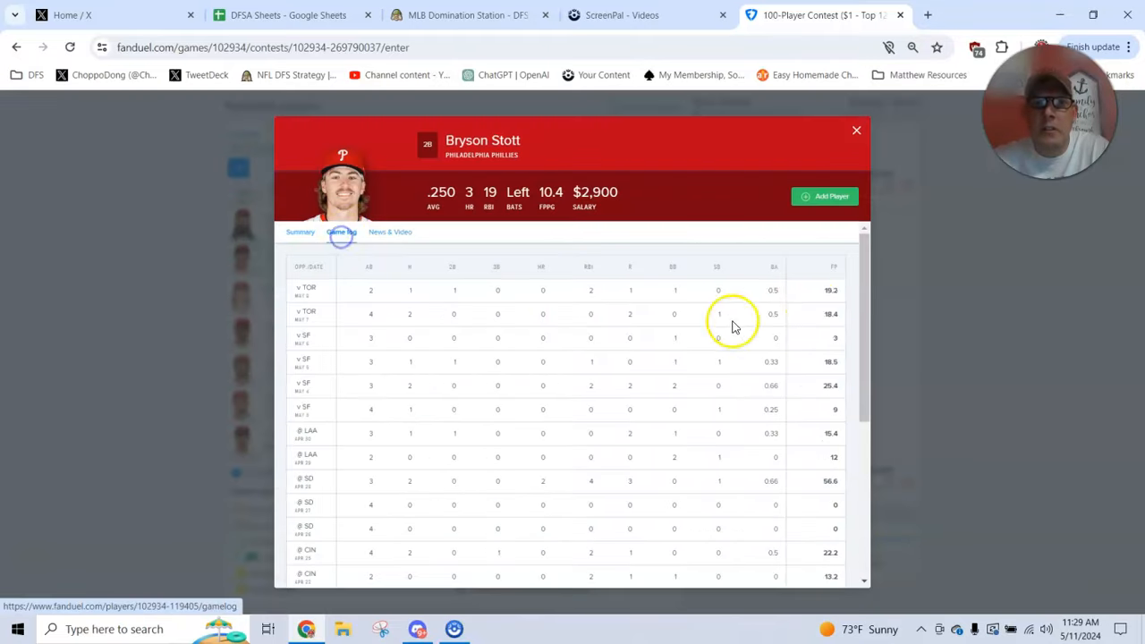
left_click(855, 131)
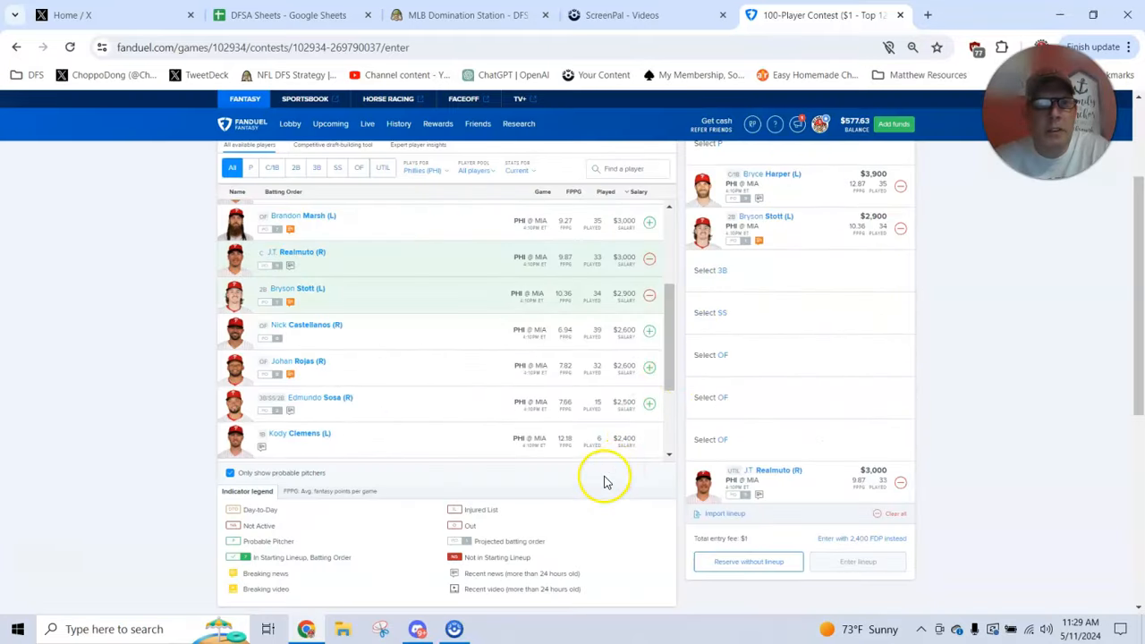
mouse_move(312, 379)
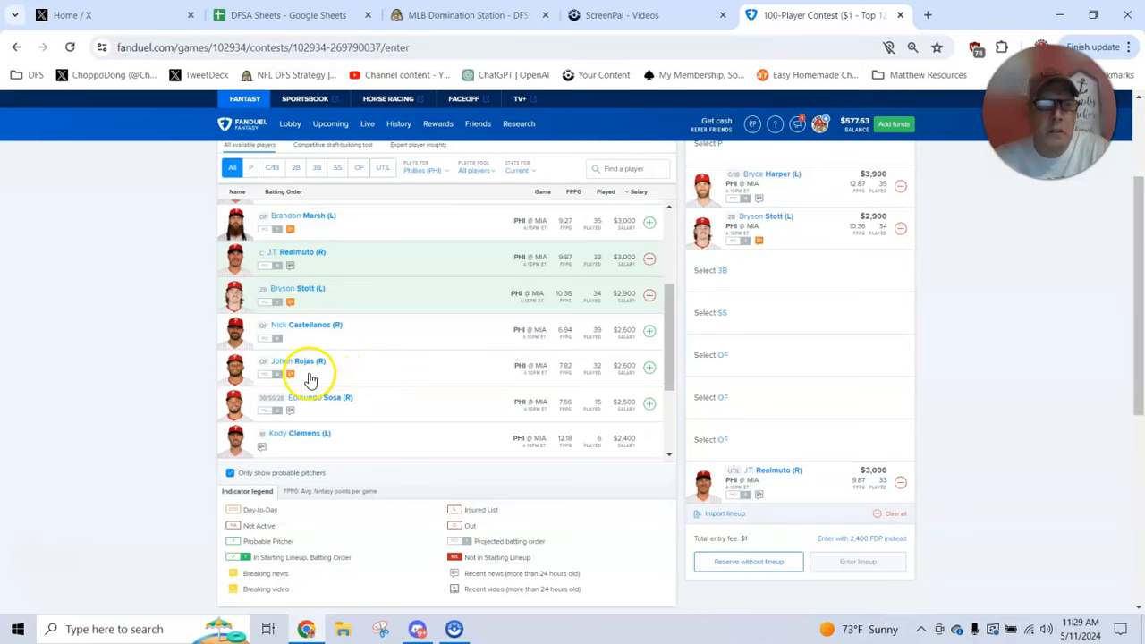
mouse_move(315, 409)
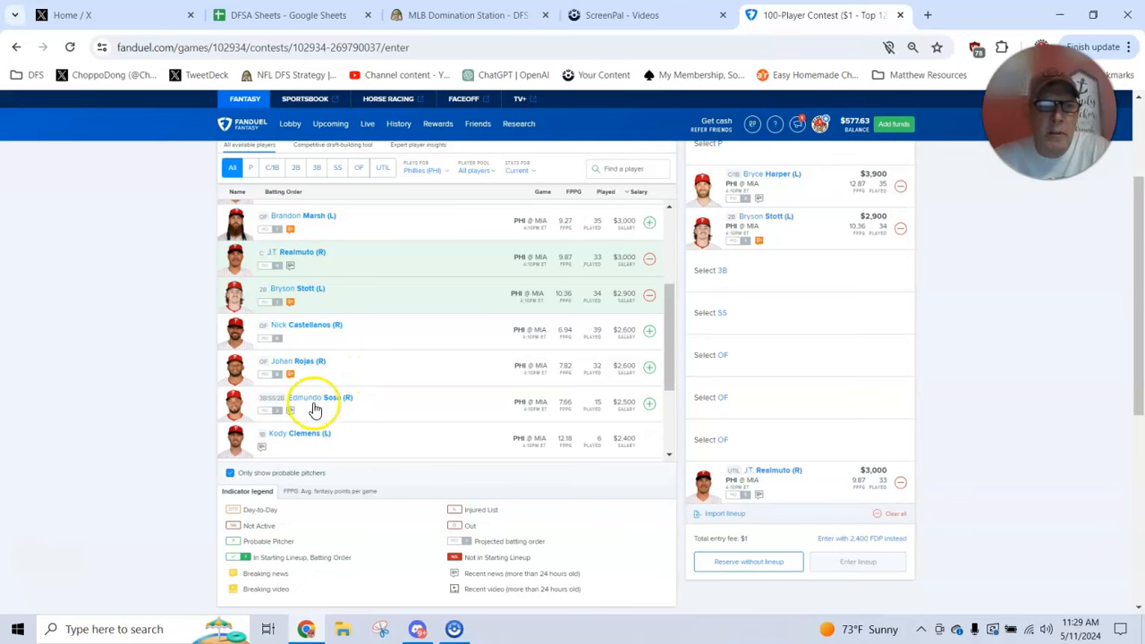
left_click(313, 397)
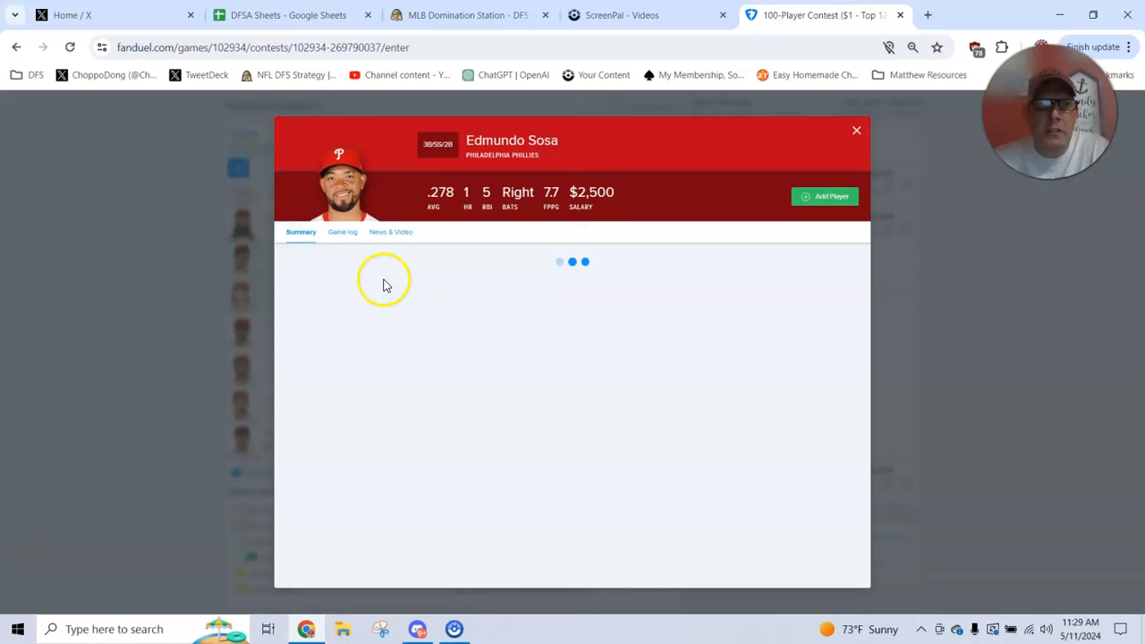
left_click(341, 233)
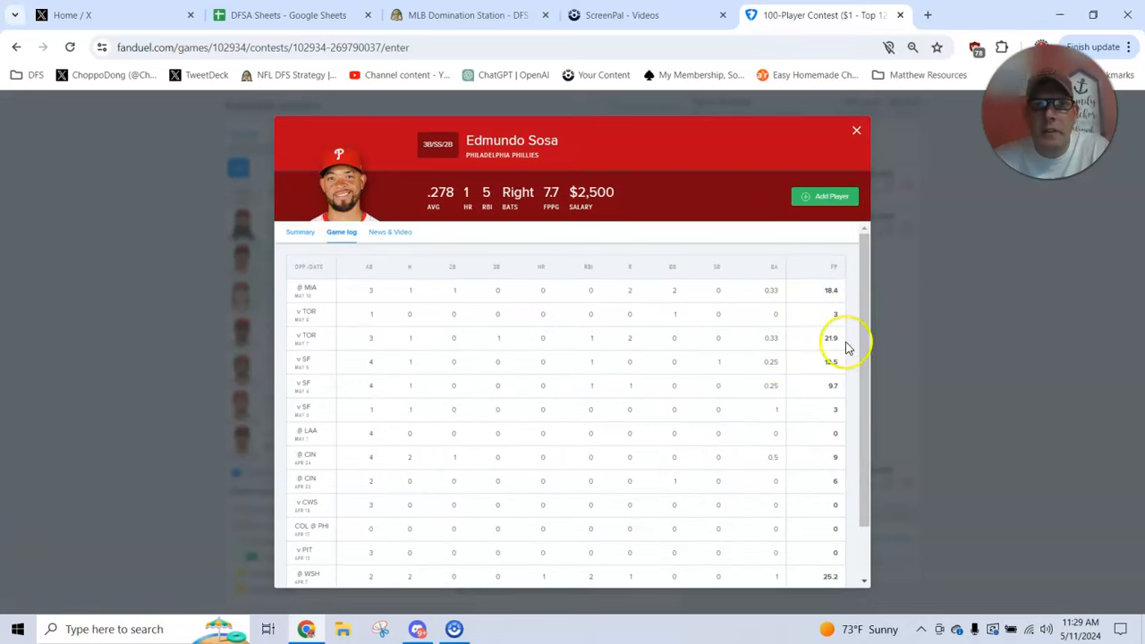
left_click(855, 131)
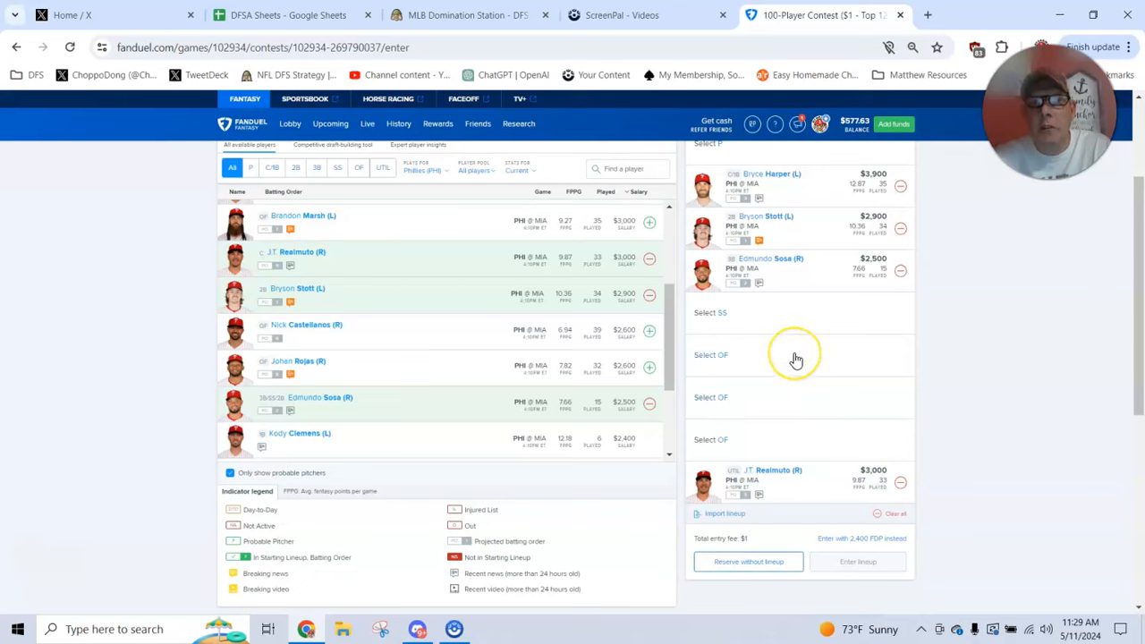
mouse_move(794, 357)
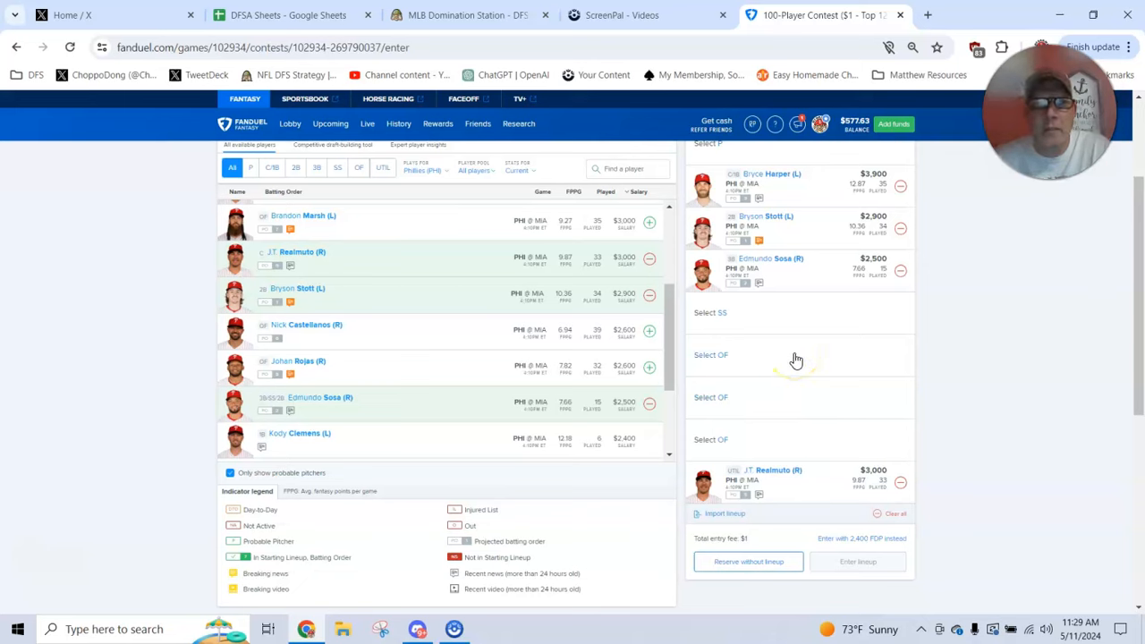
left_click(421, 170)
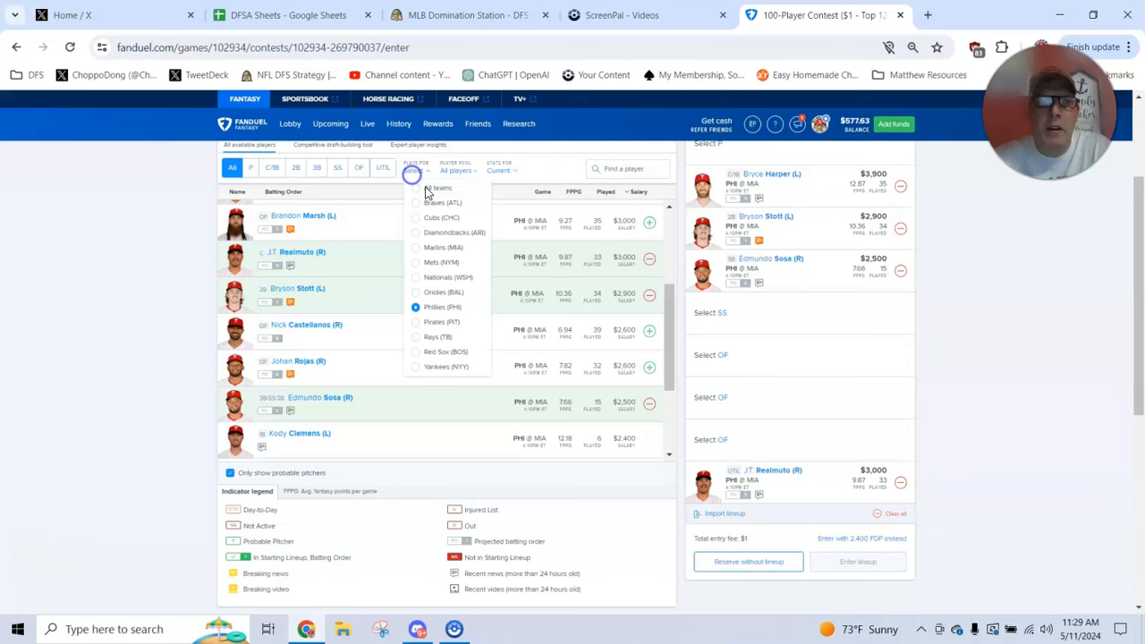
- Filter to Orioles and review game logs for Gunnar Henderson, Jordan Westburg and Ryan Mountcastle
left_click(443, 291)
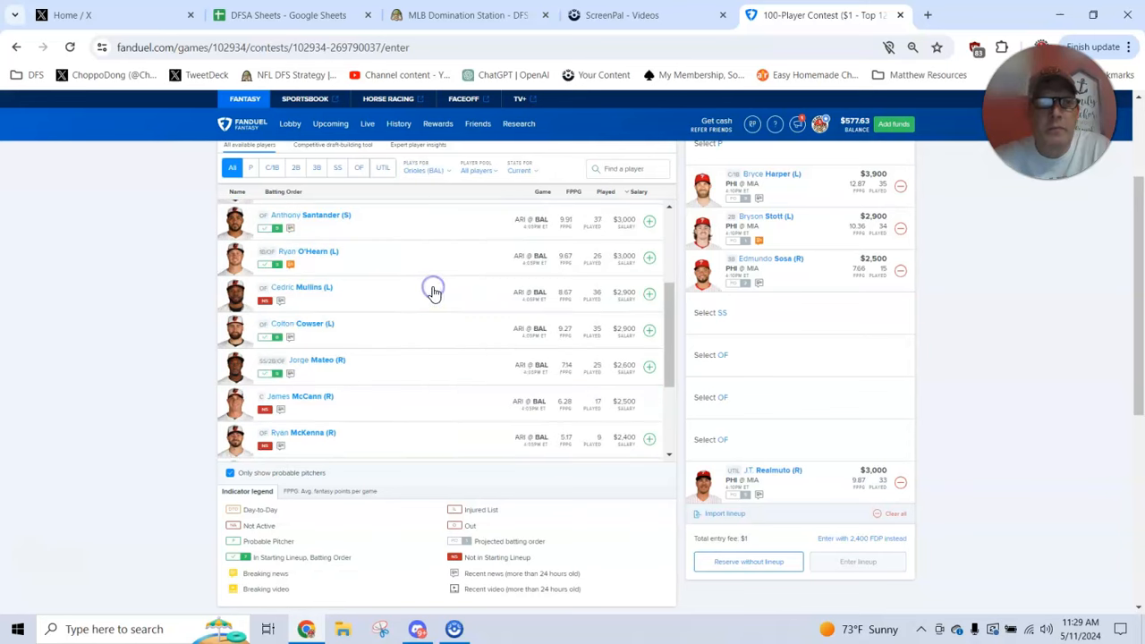
scroll("up", 3)
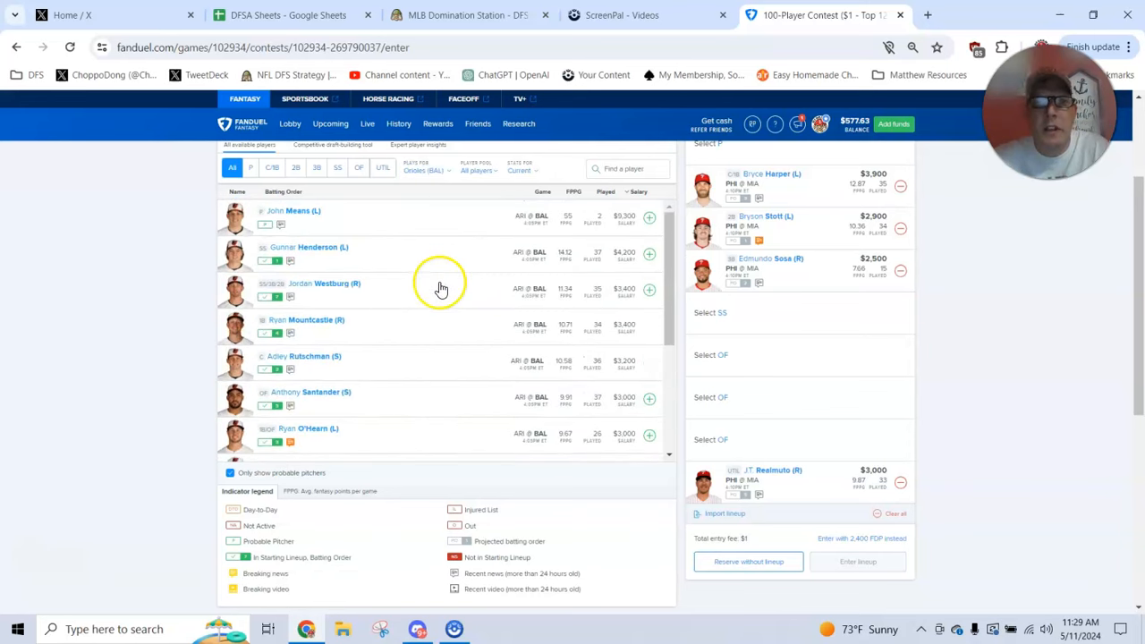
mouse_move(494, 347)
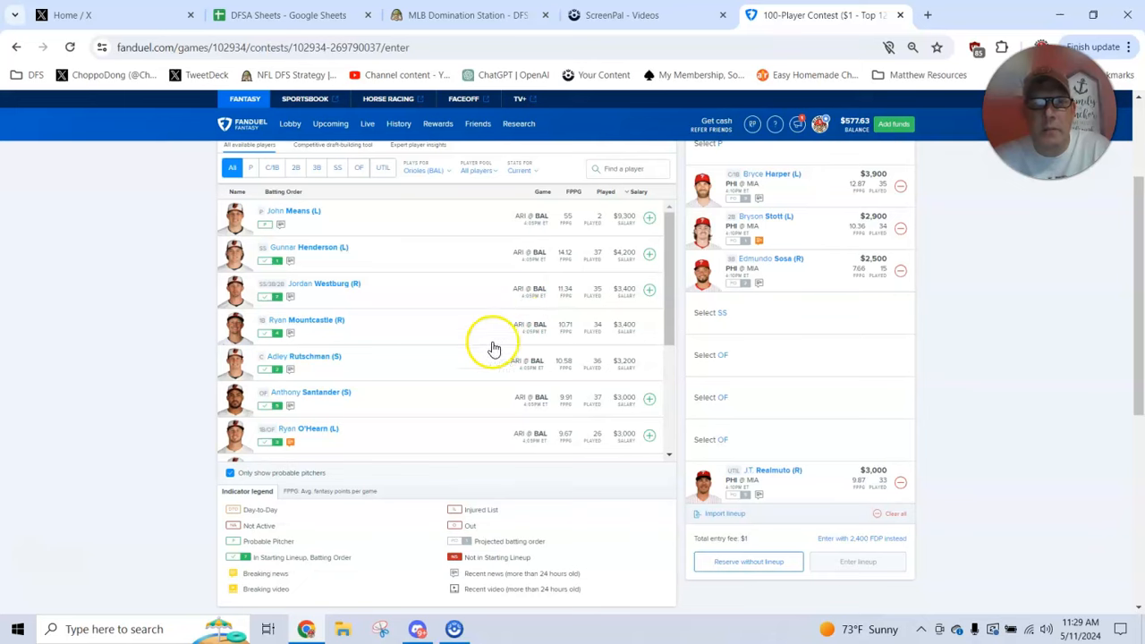
left_click(309, 247)
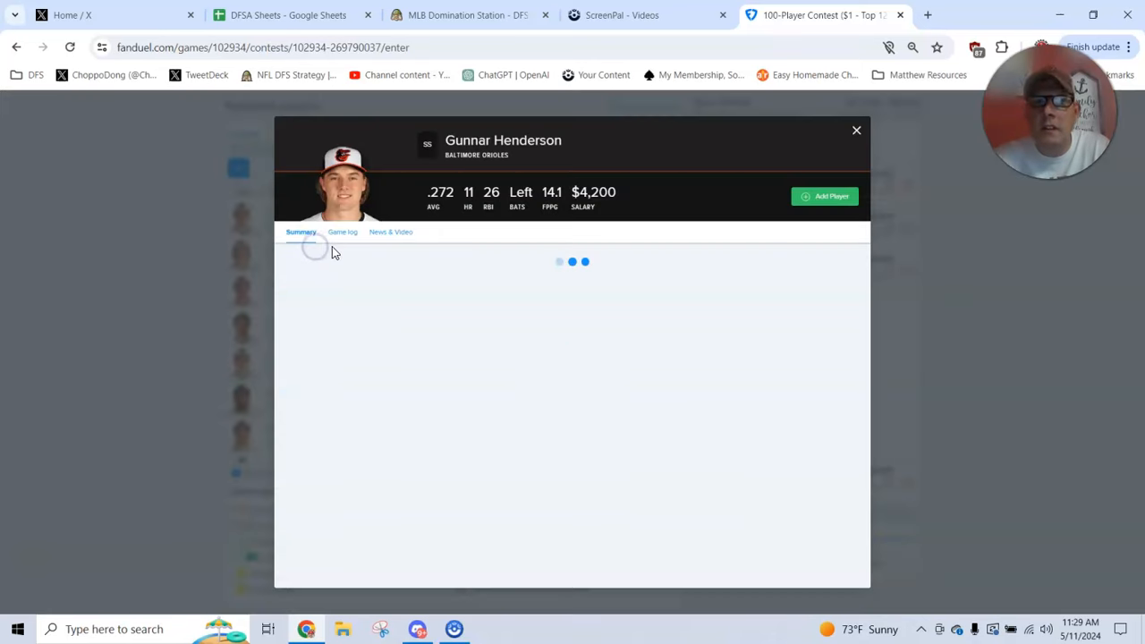
left_click(343, 233)
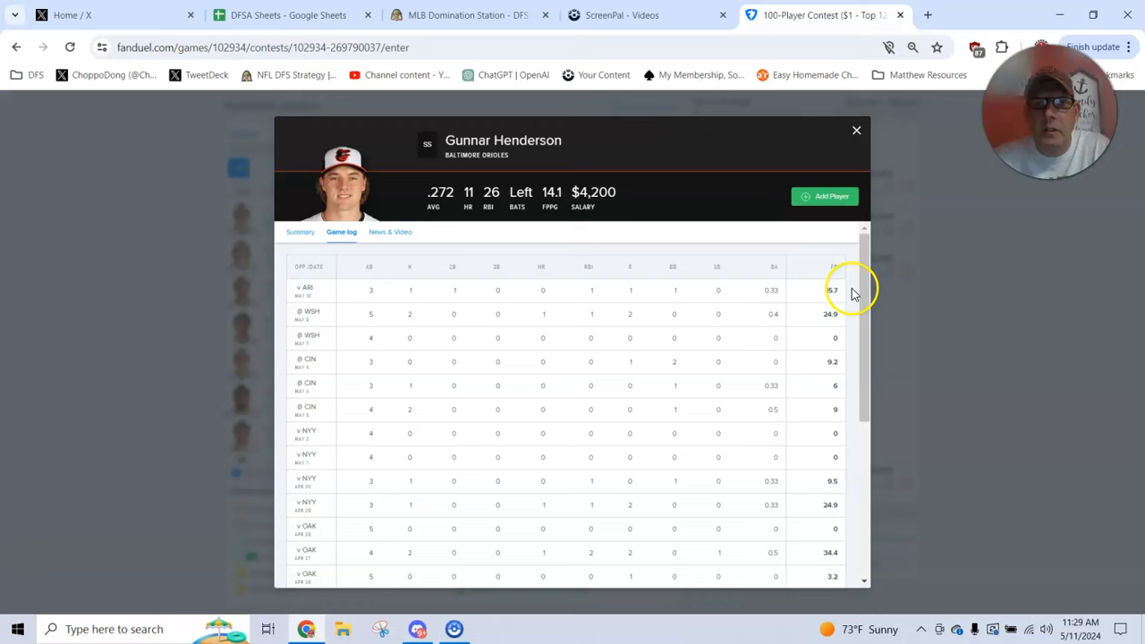
left_click(855, 131)
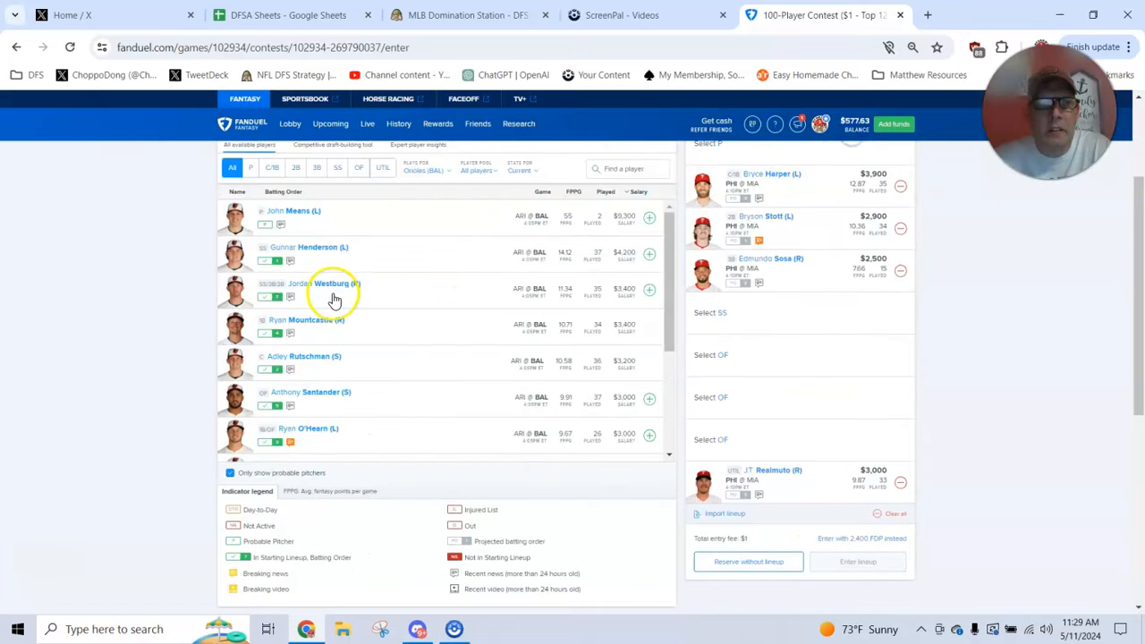
left_click(322, 286)
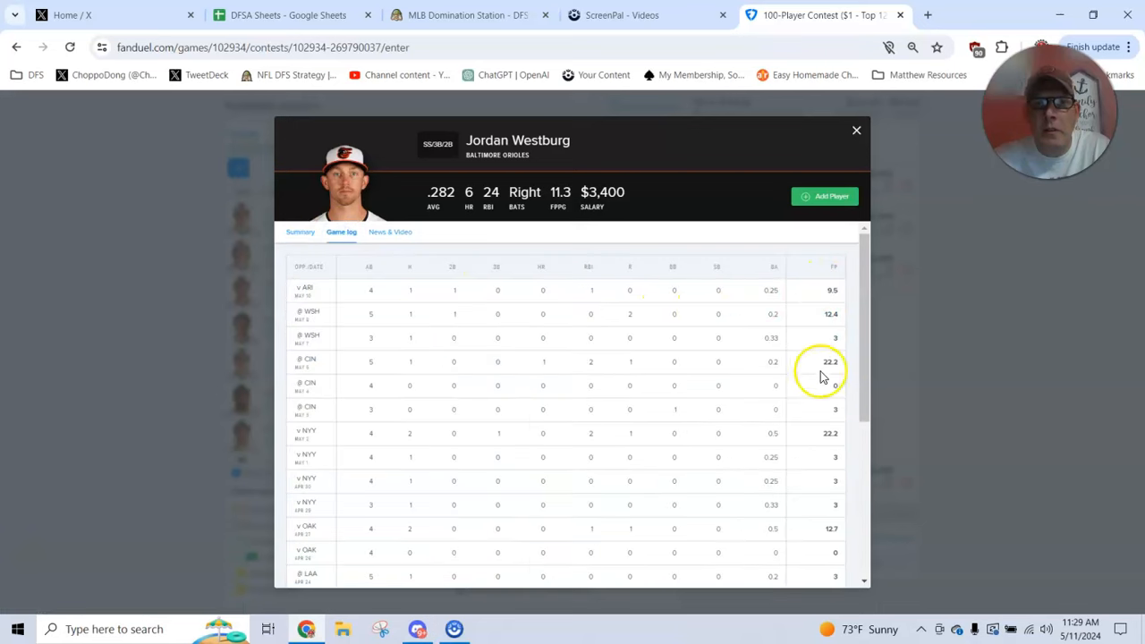
left_click(855, 130)
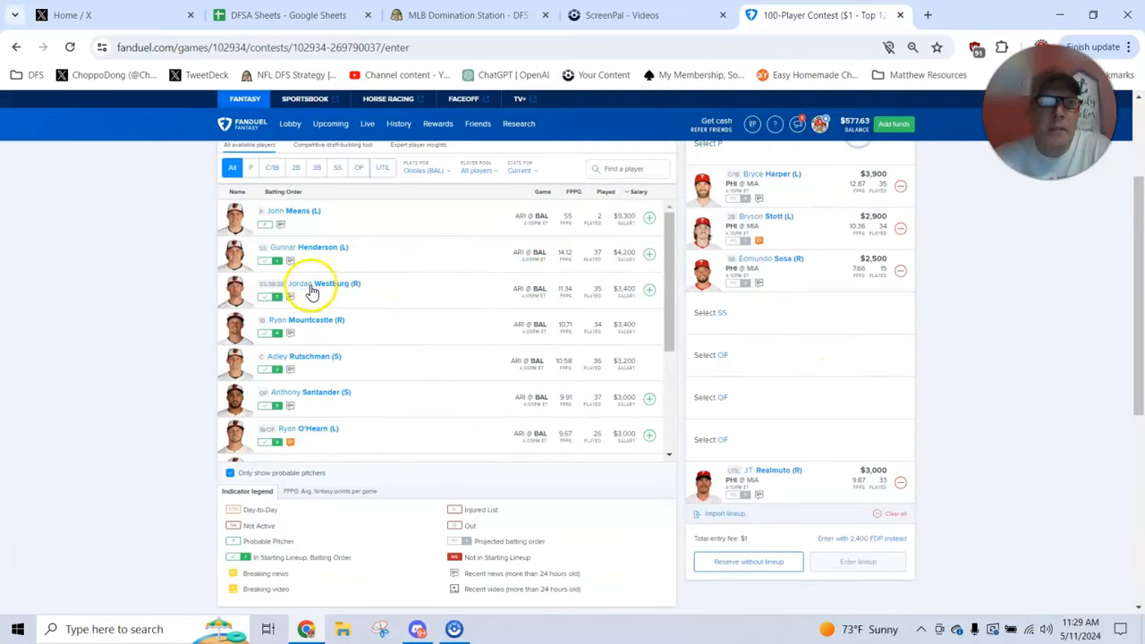
left_click(308, 319)
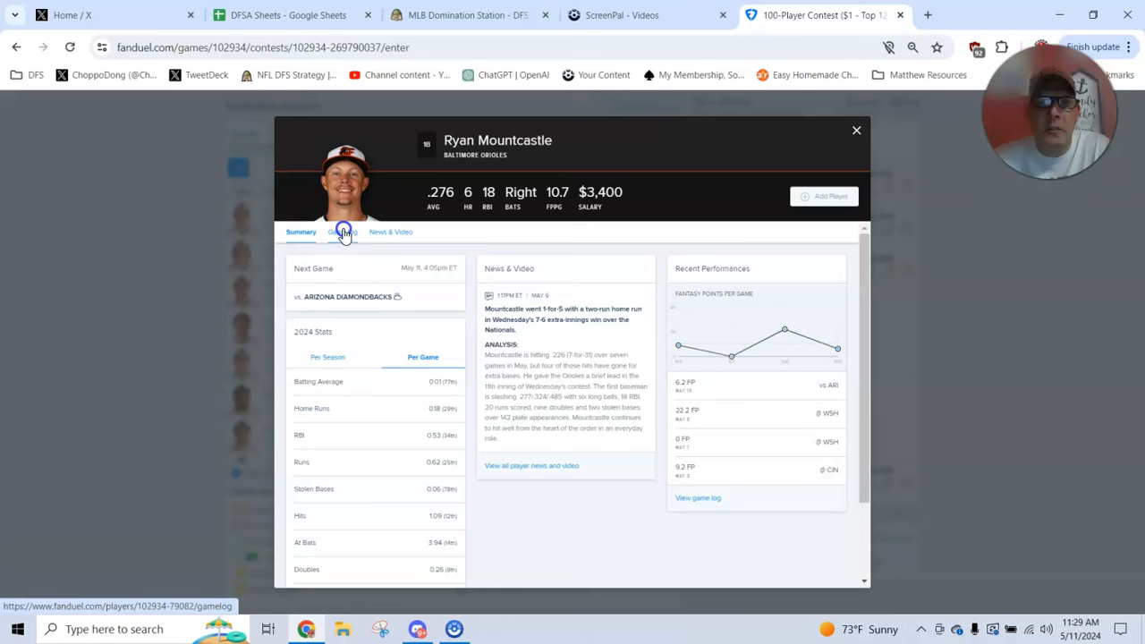
left_click(341, 232)
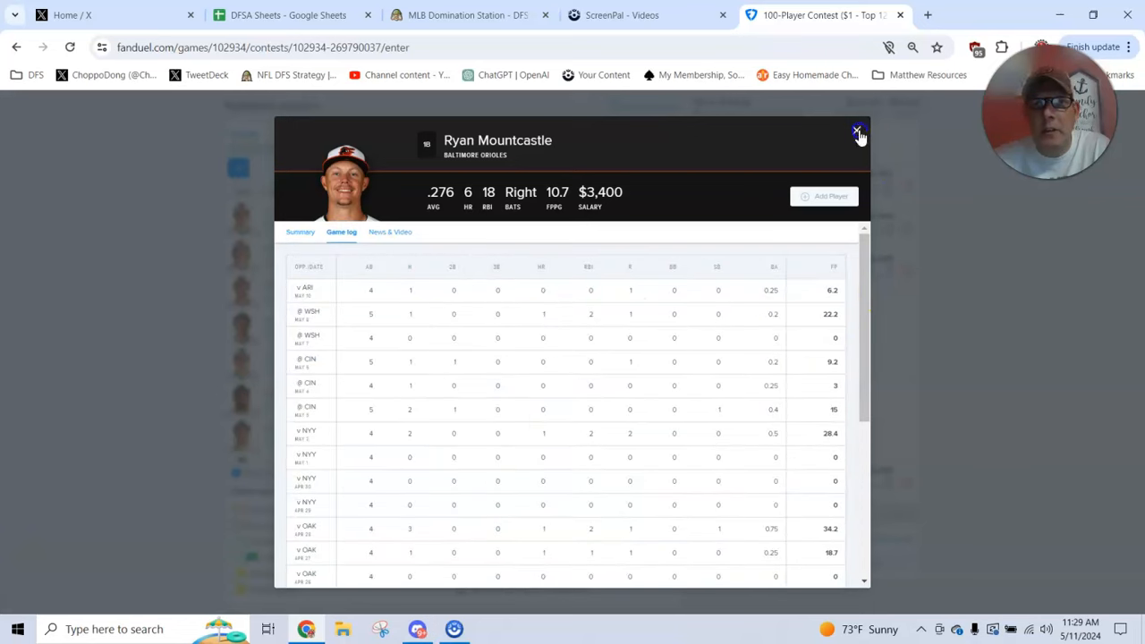
left_click(857, 131)
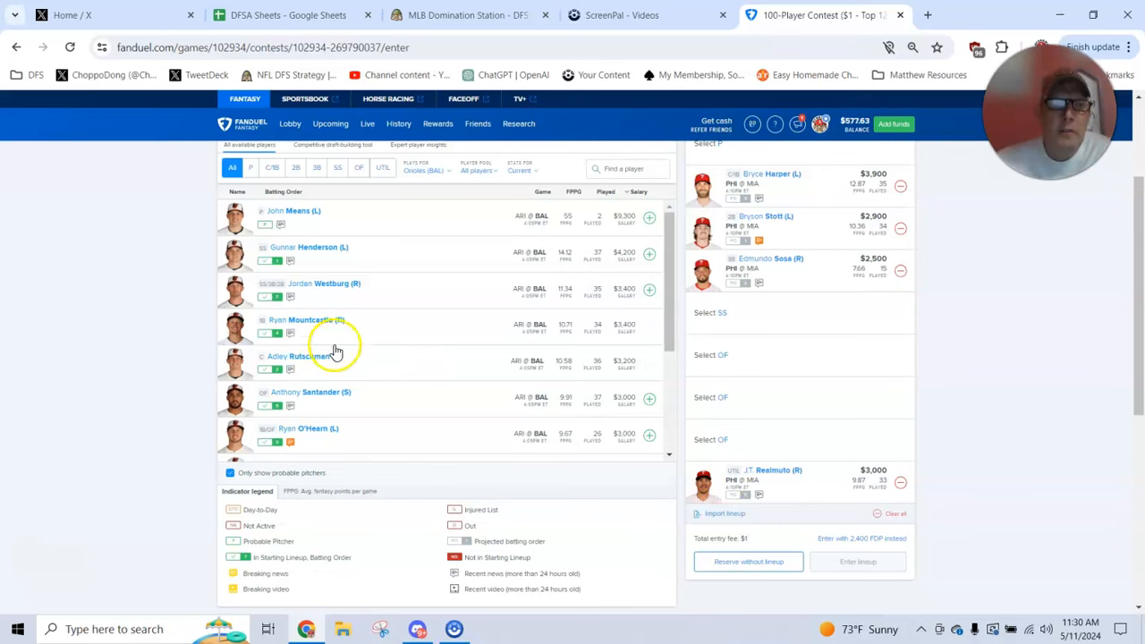
mouse_move(318, 397)
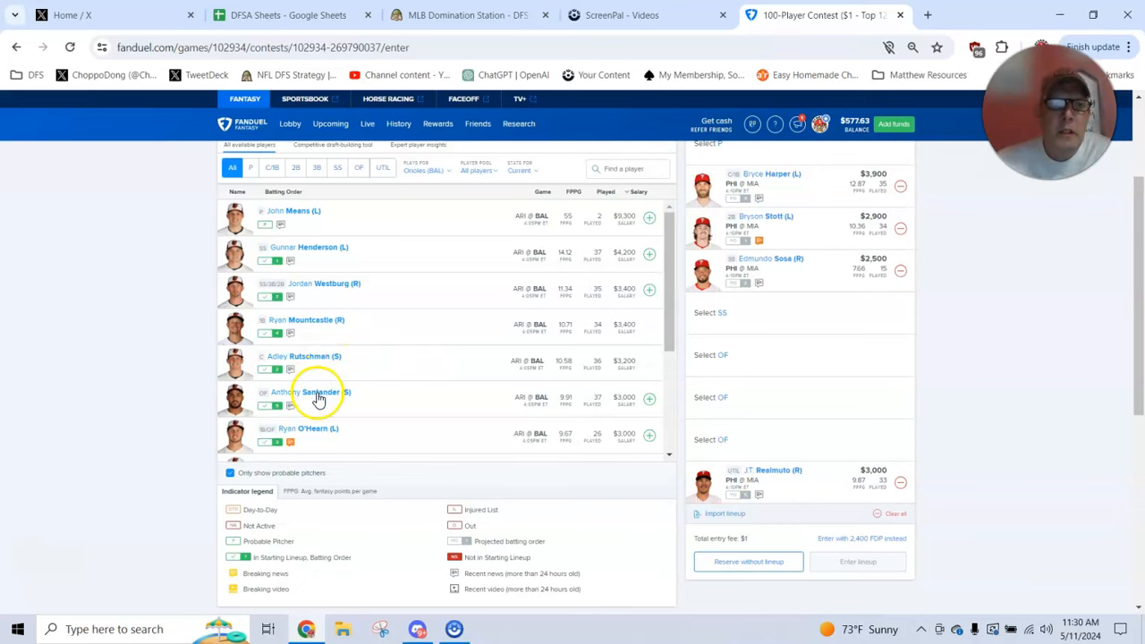
- Add Anthony Santander and Ryan O'Hearn to the lineup after checking their game logs
left_click(306, 392)
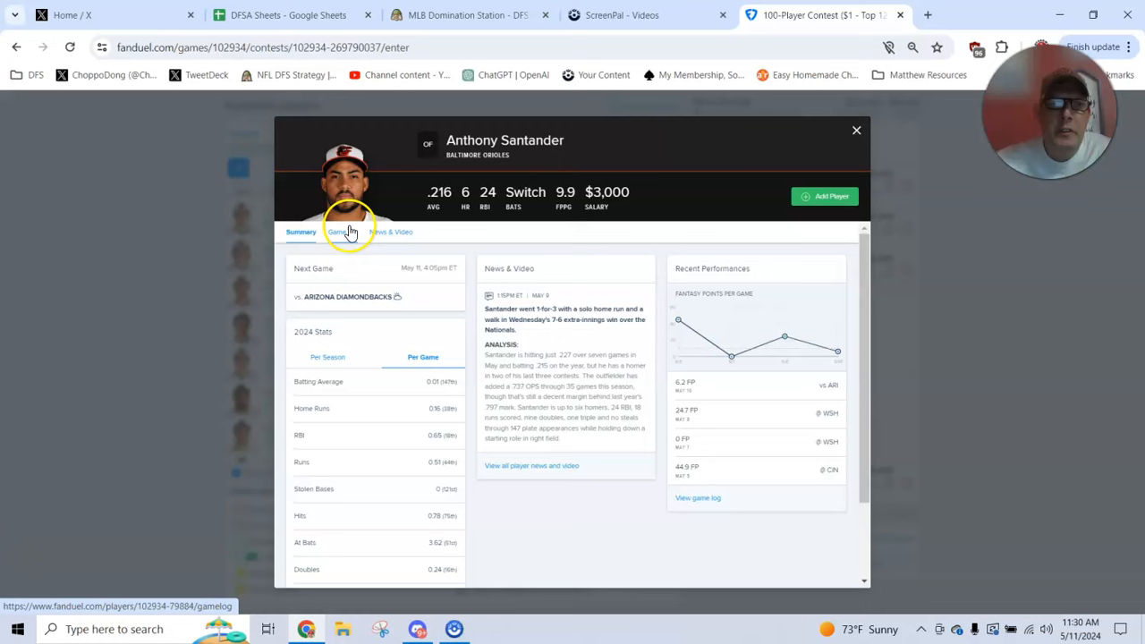
left_click(340, 233)
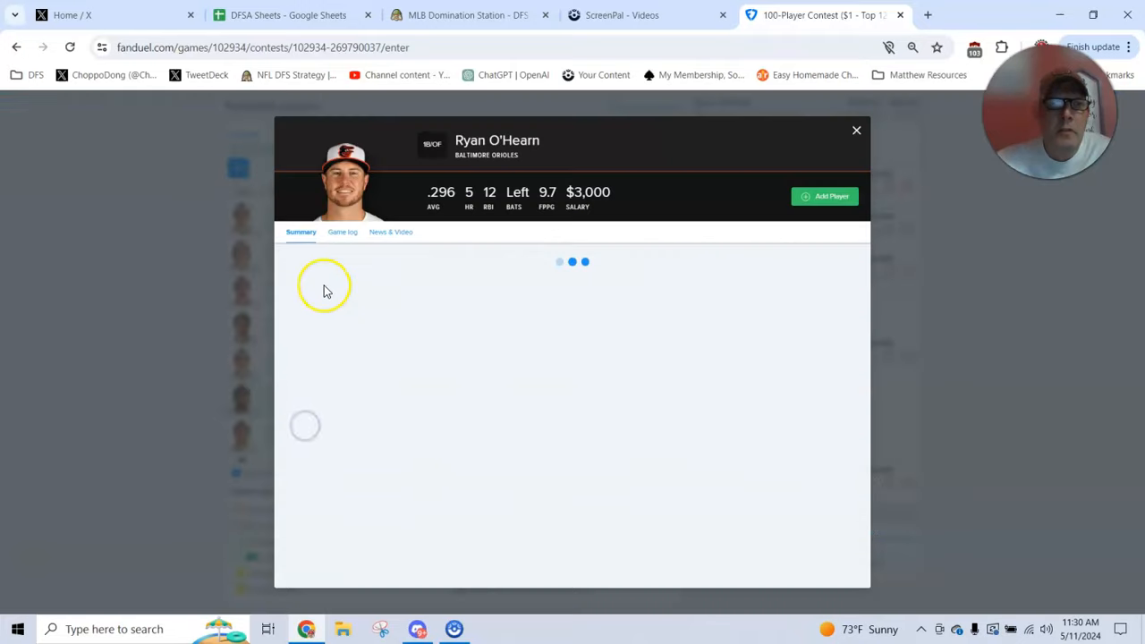
left_click(343, 233)
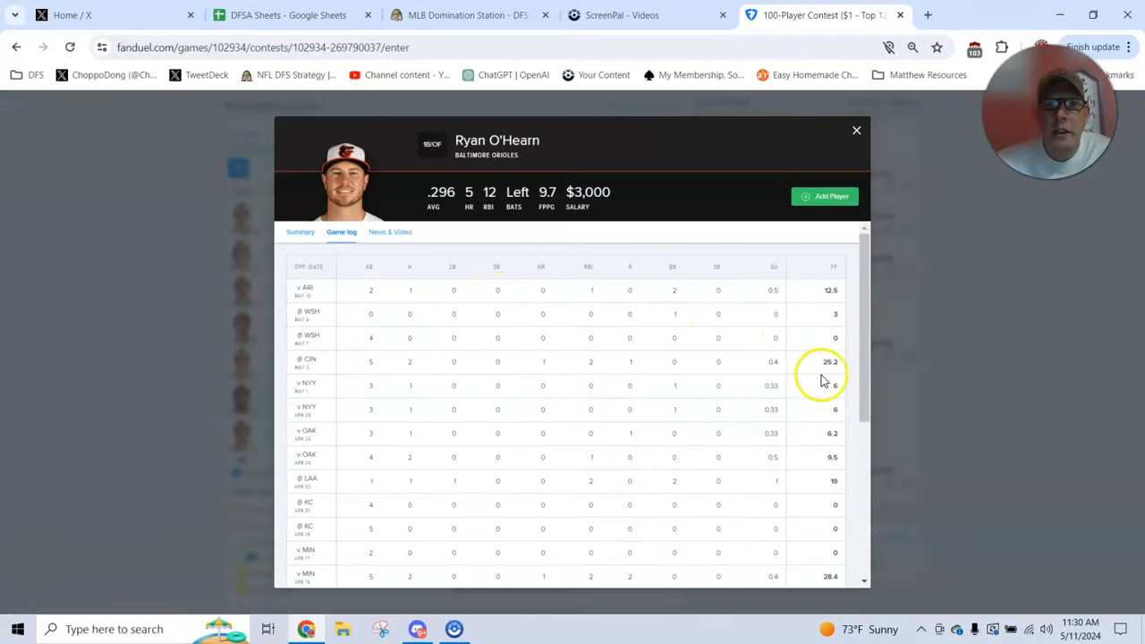
mouse_move(855, 132)
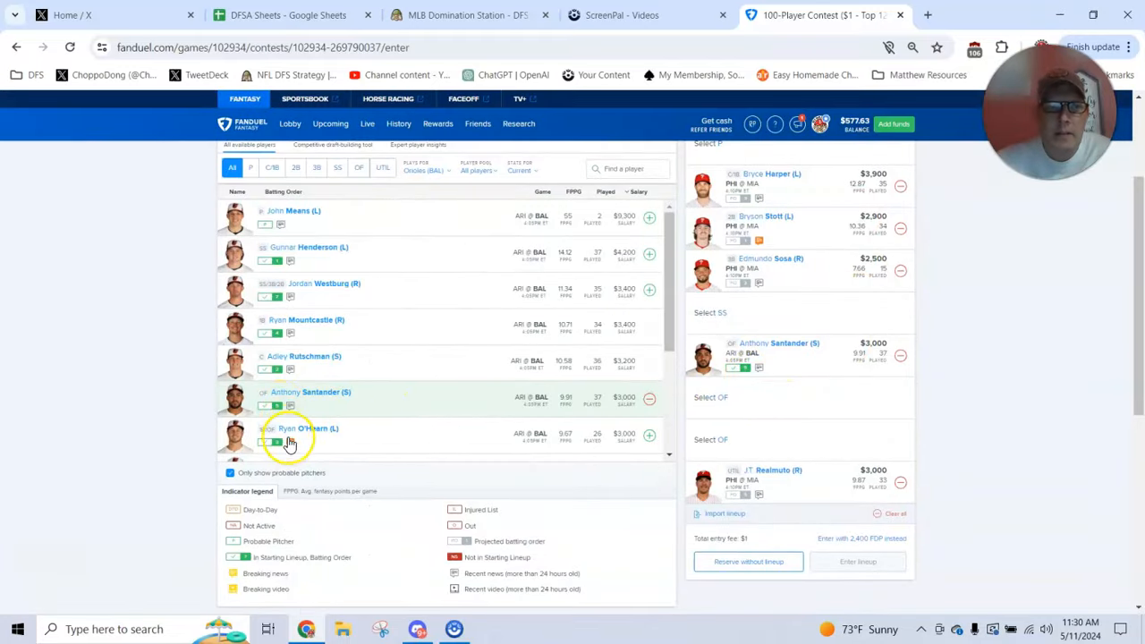
left_click(648, 437)
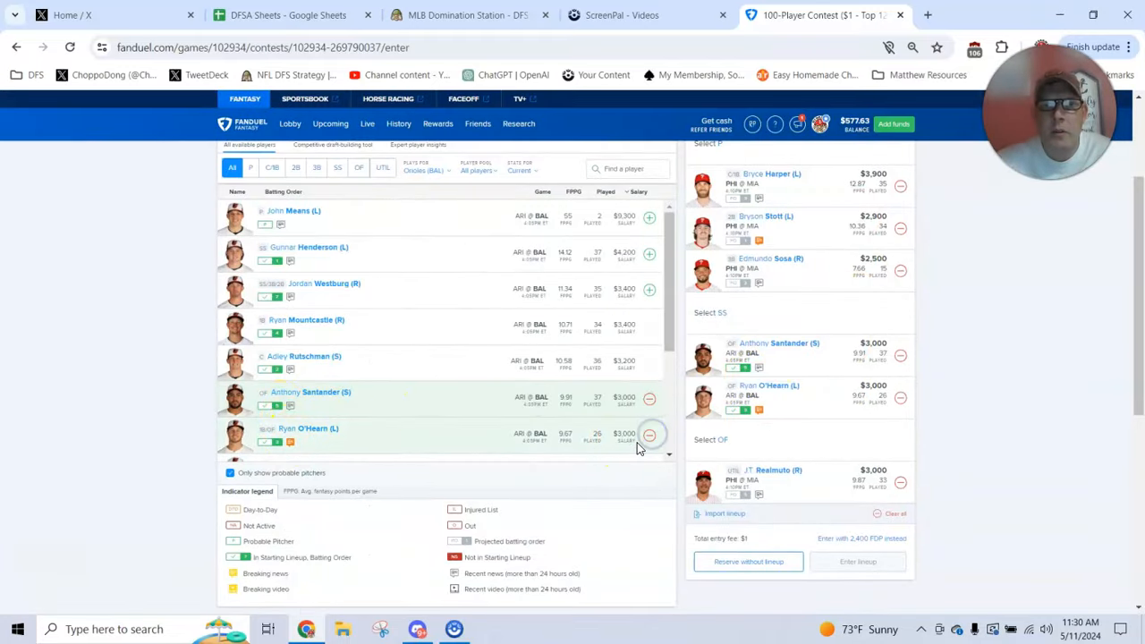
scroll("down", 3)
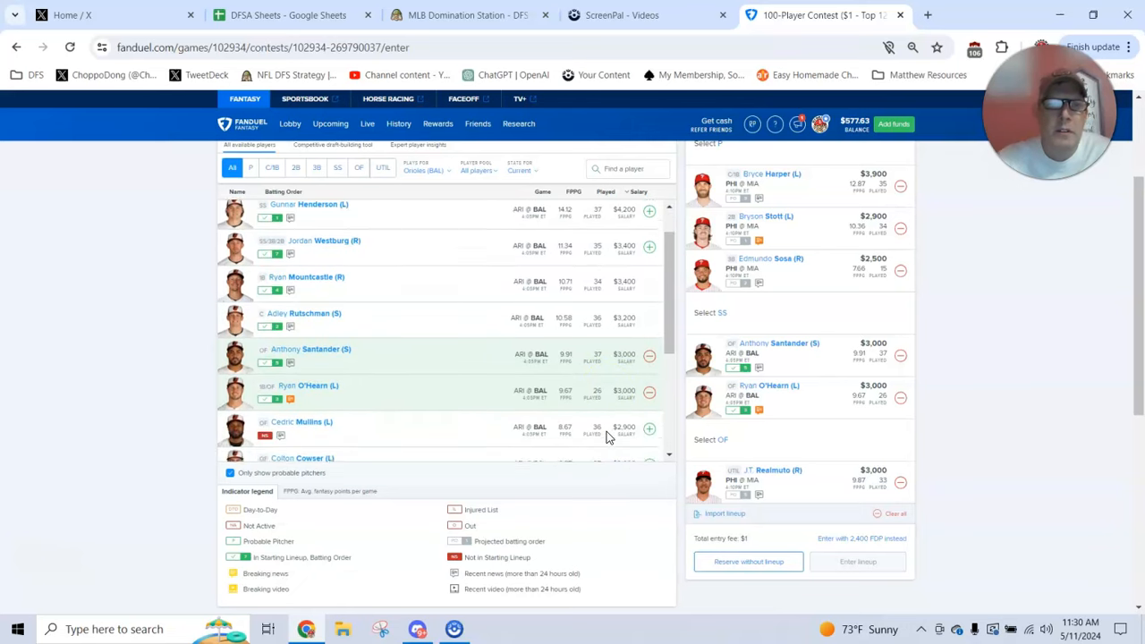
scroll("down", 3)
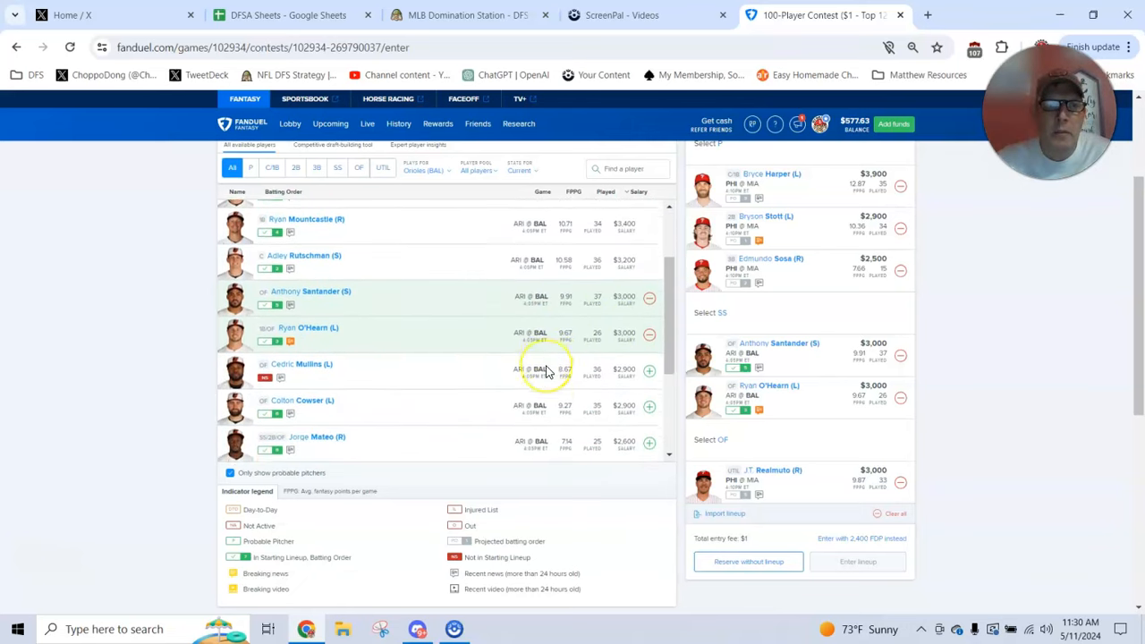
scroll("up", 3)
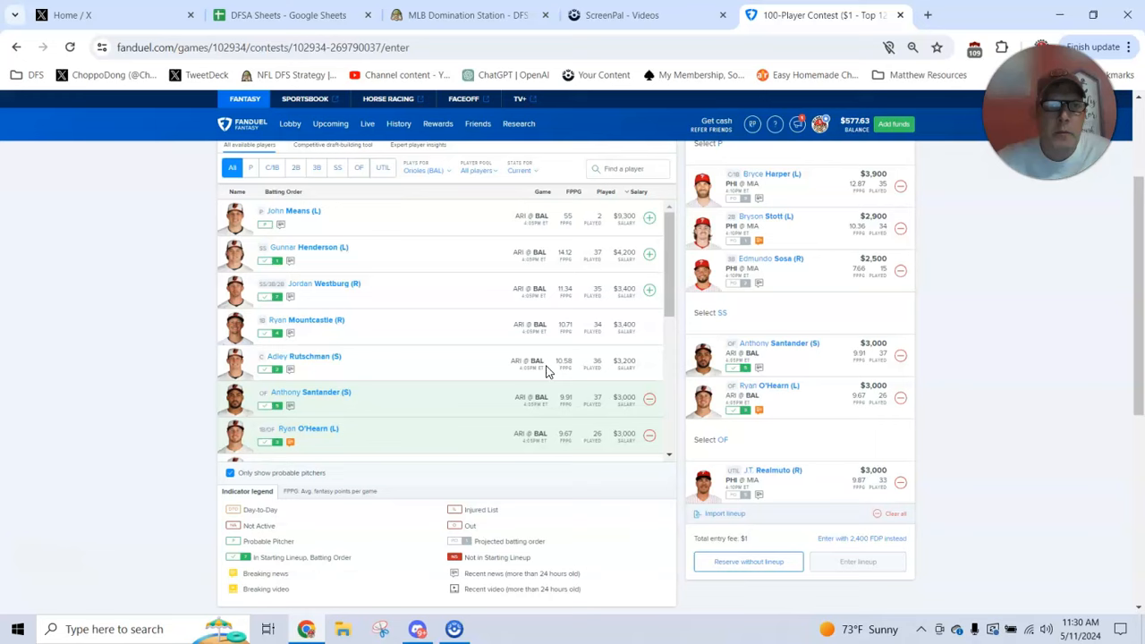
scroll("up", 3)
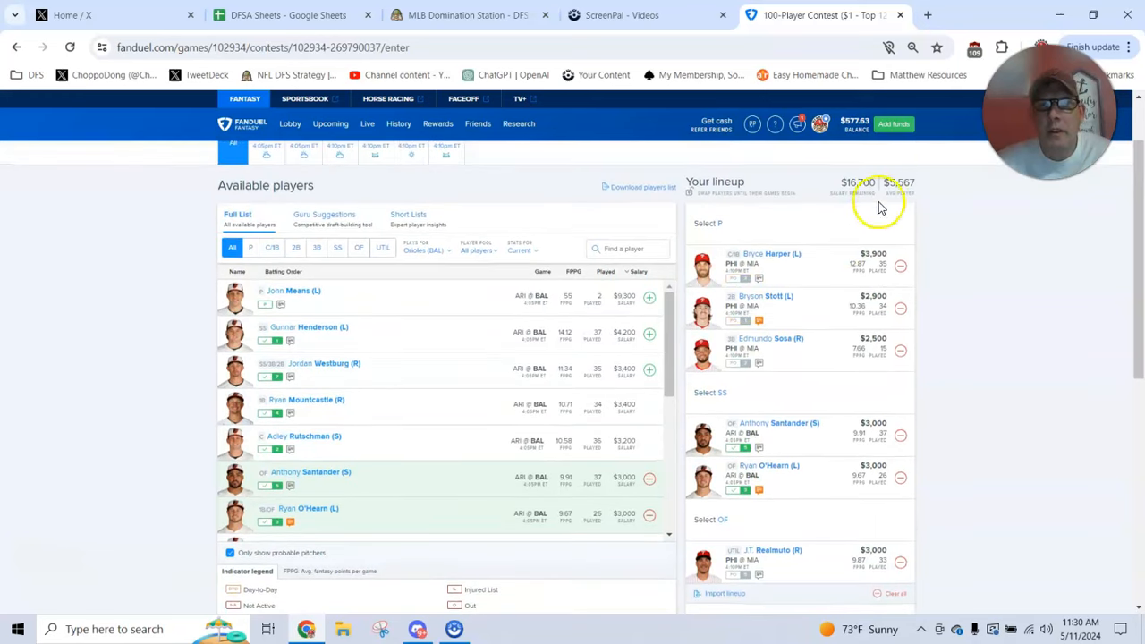
mouse_move(733, 301)
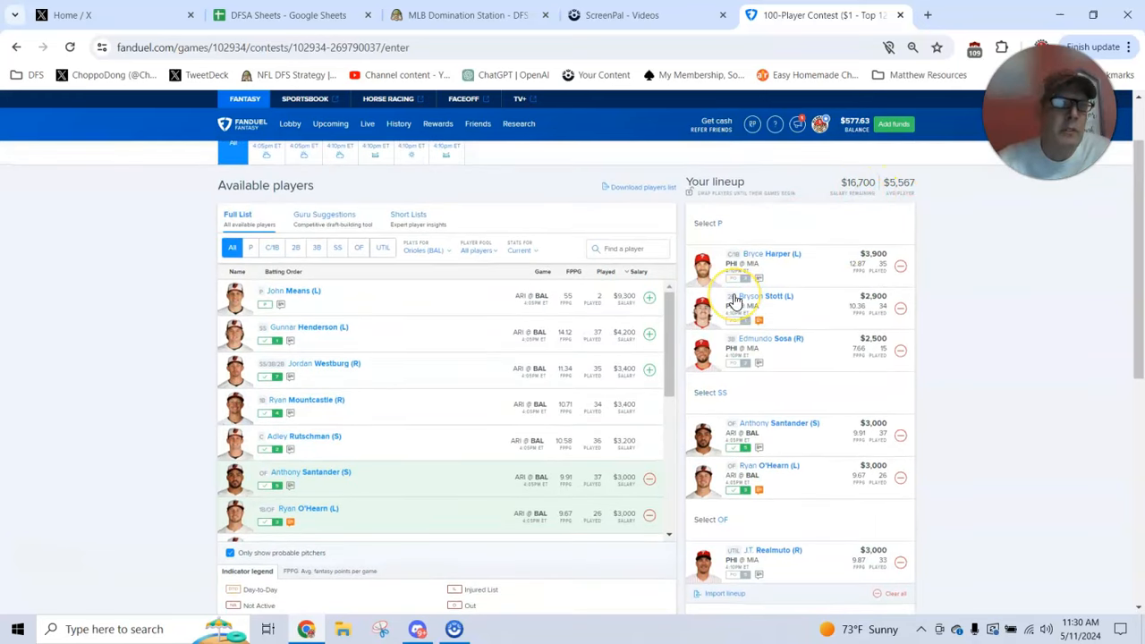
mouse_move(742, 426)
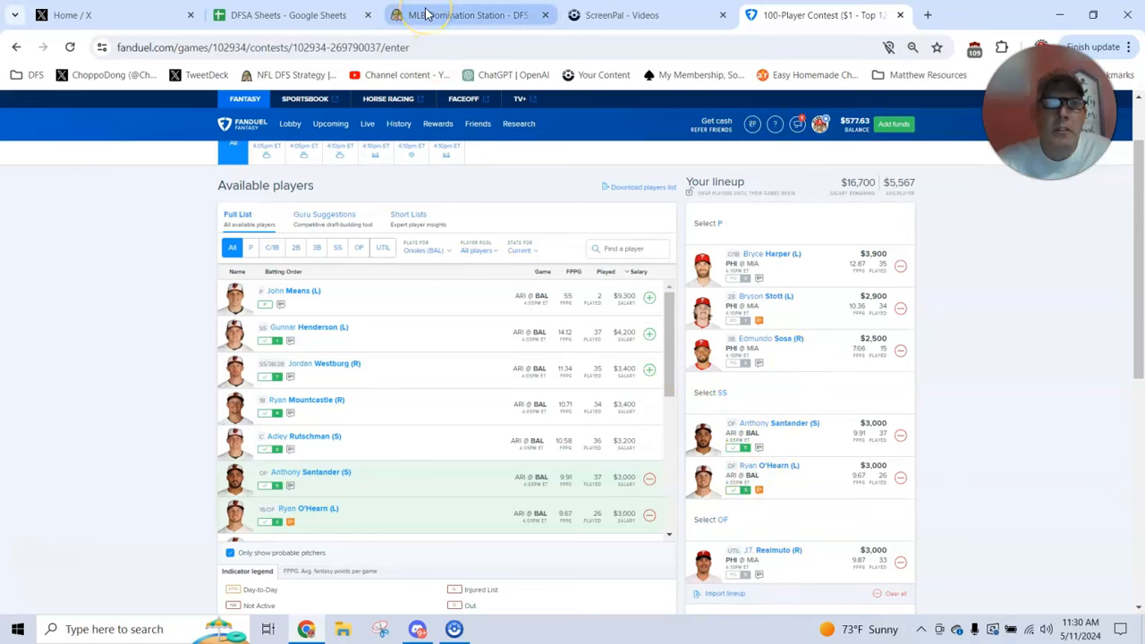
- Review the slate's pitcher projections in Domination Station, then return to the FanDuel lineup
left_click(472, 15)
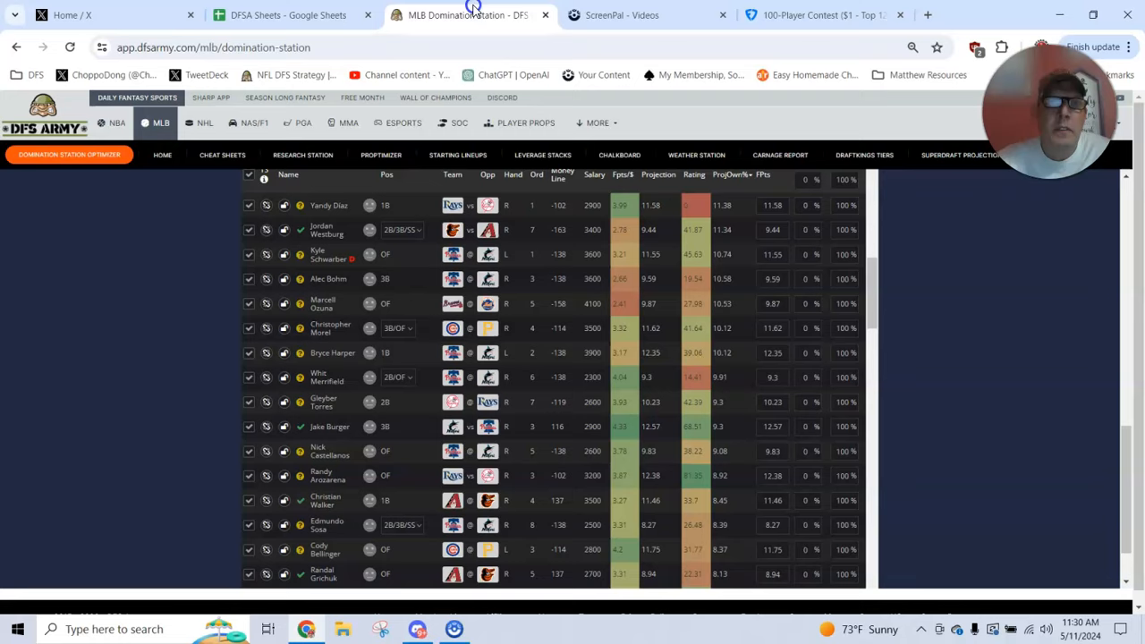
scroll("up", 3)
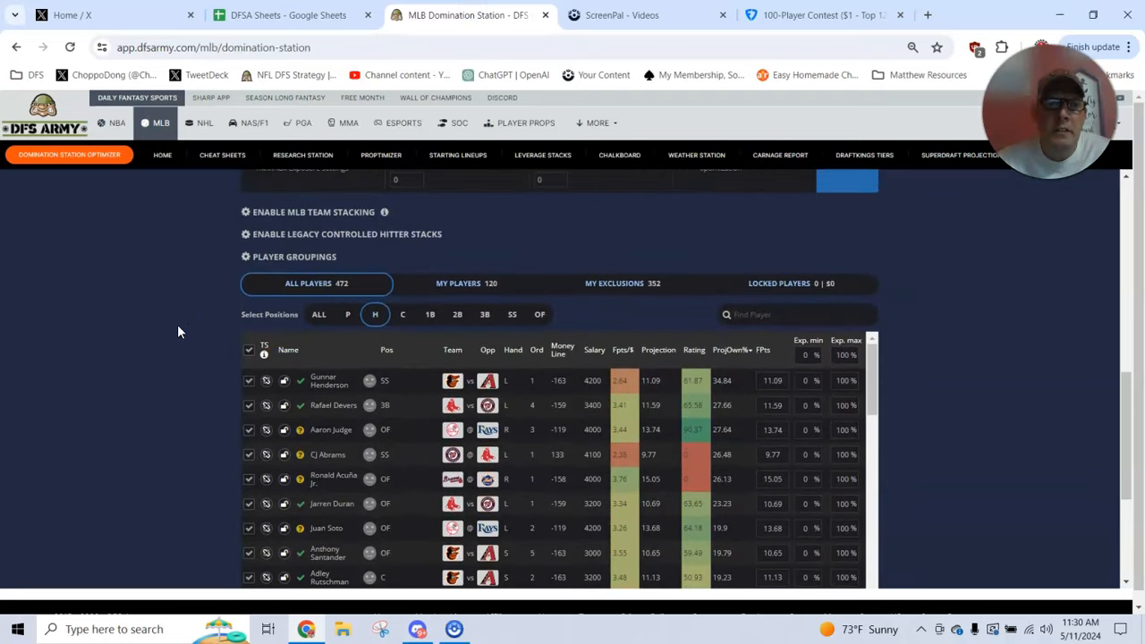
left_click(346, 231)
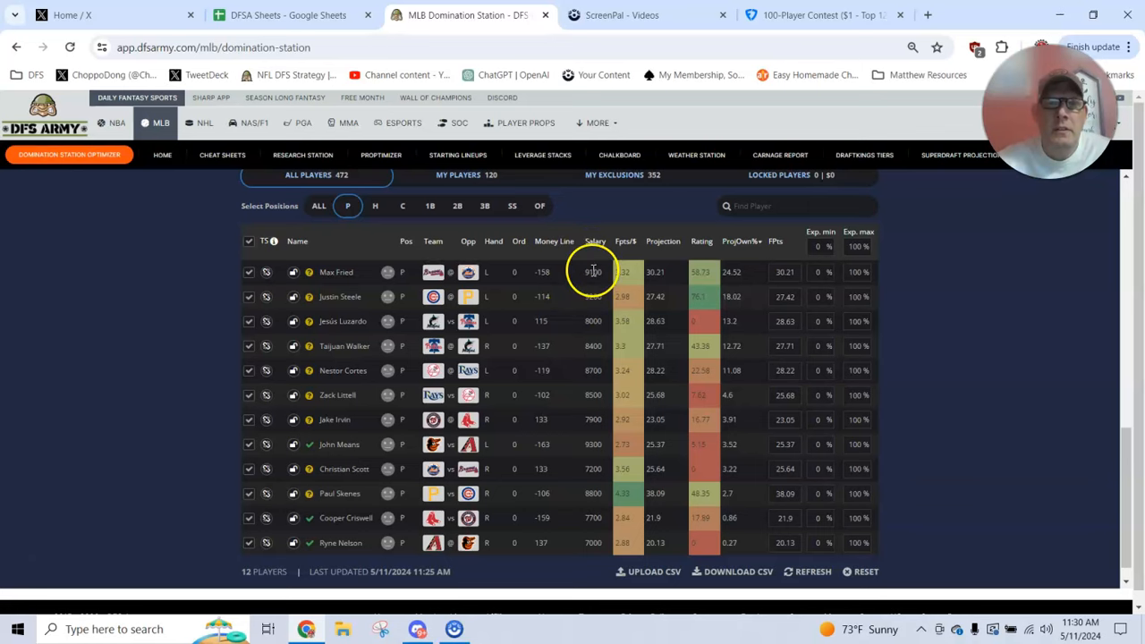
mouse_move(615, 283)
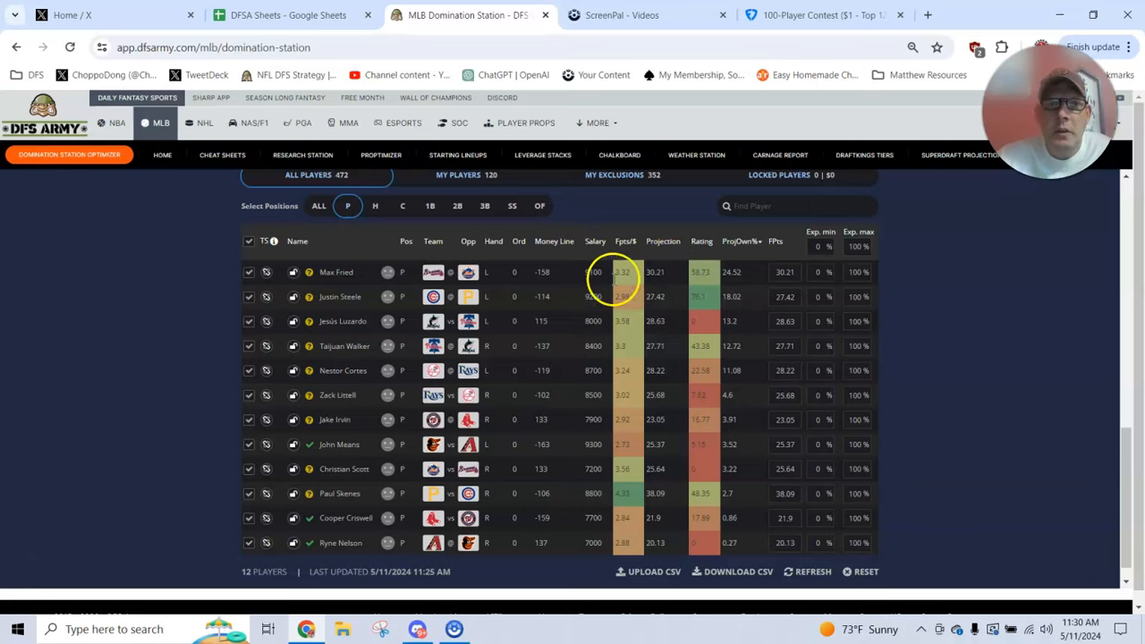
mouse_move(546, 271)
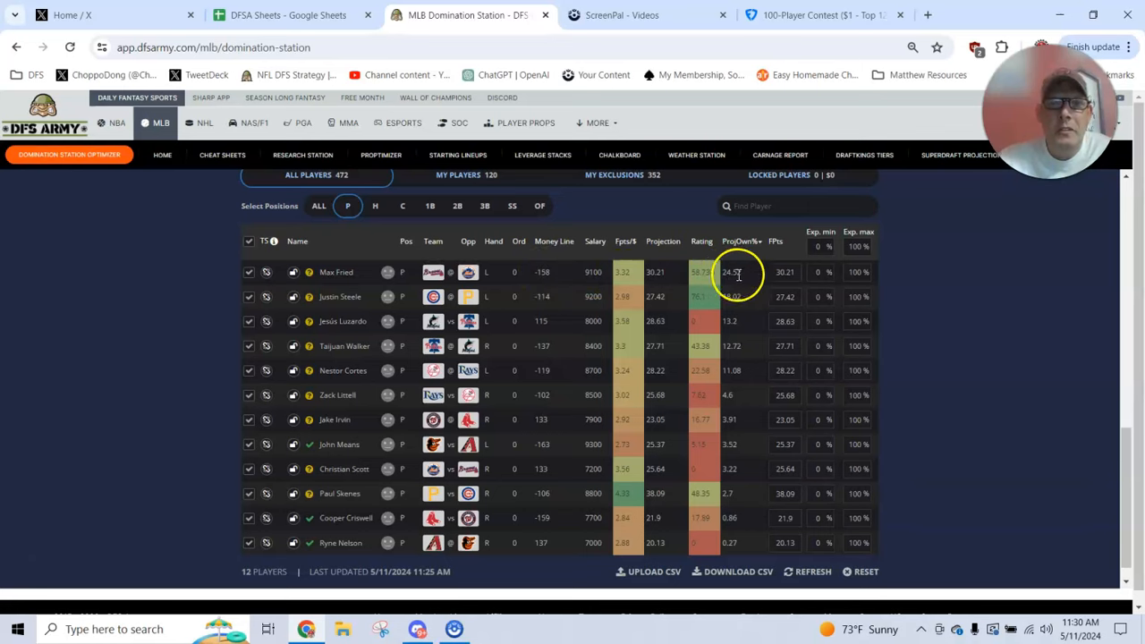
mouse_move(743, 281)
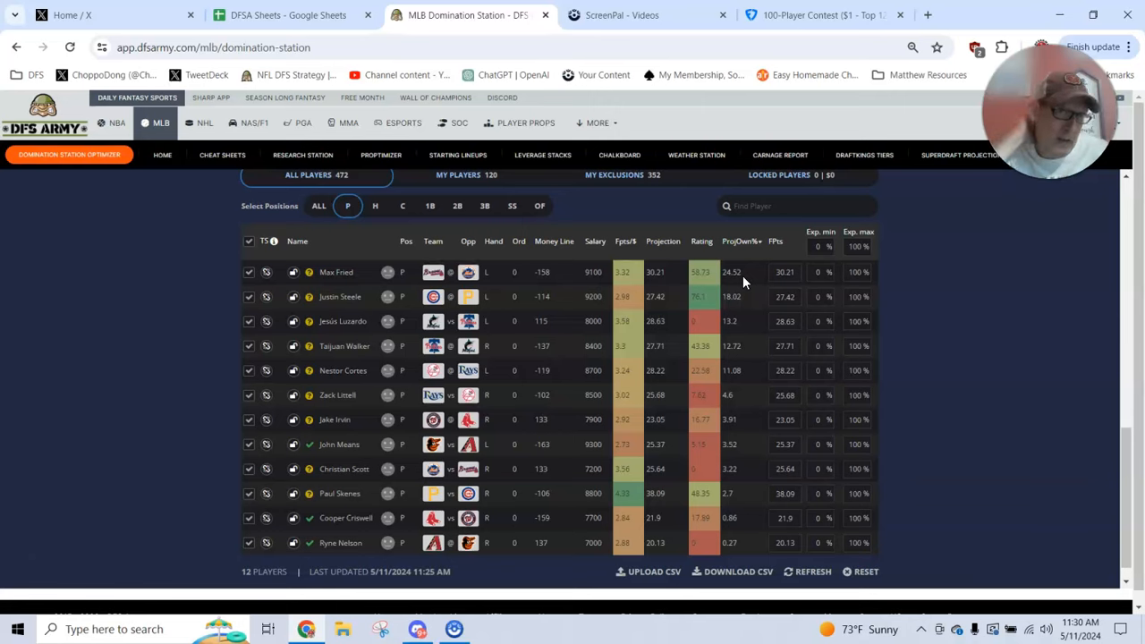
mouse_move(580, 347)
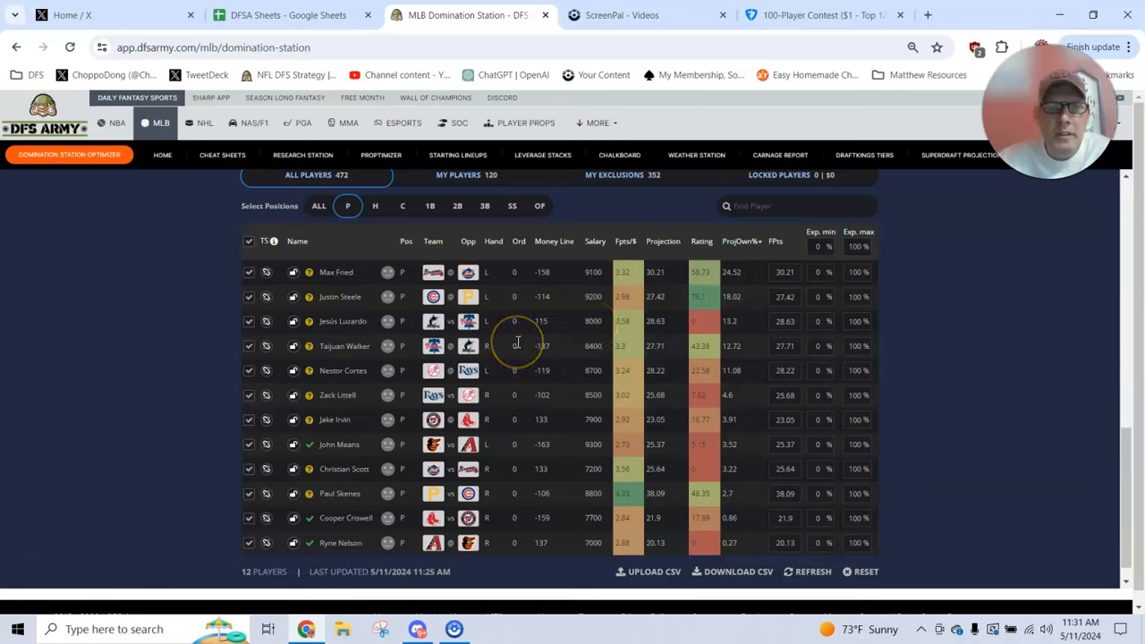
mouse_move(689, 322)
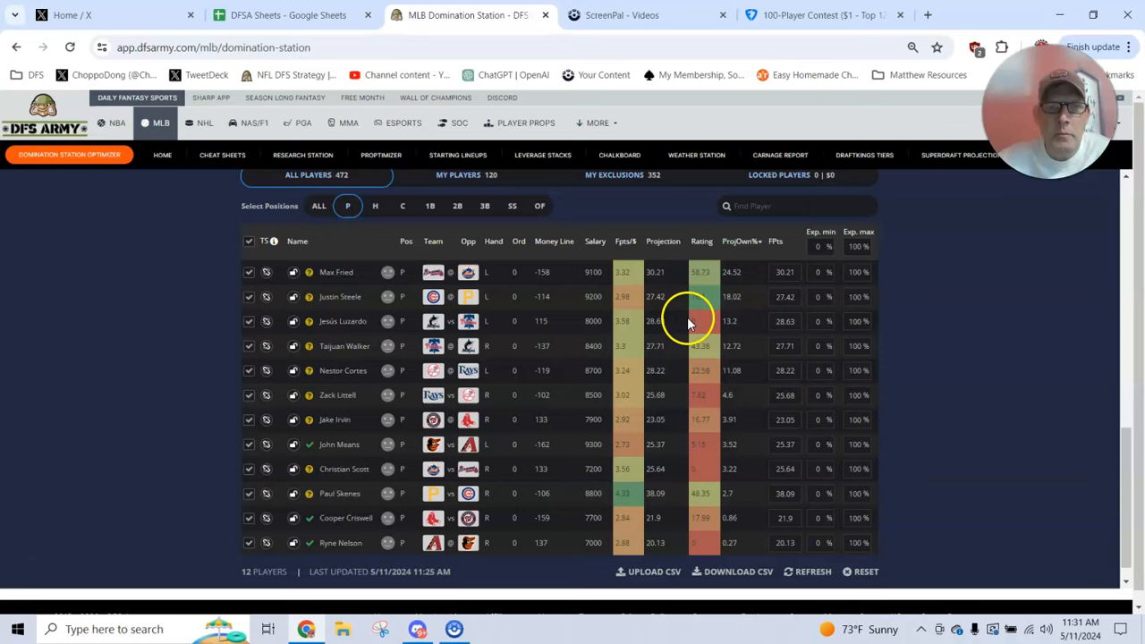
mouse_move(572, 351)
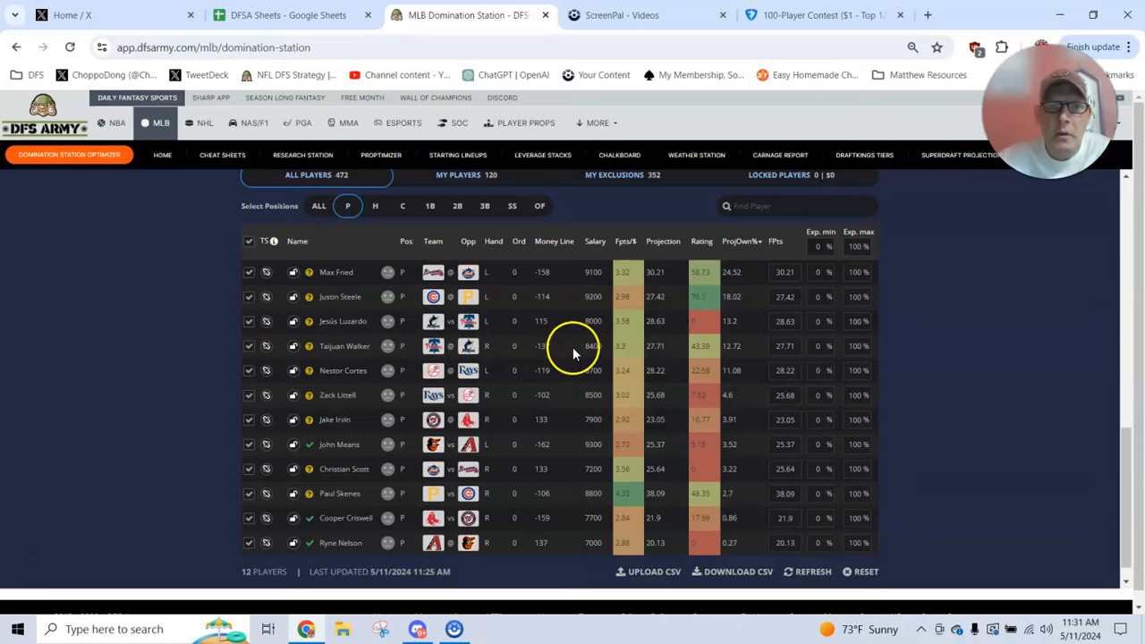
mouse_move(586, 346)
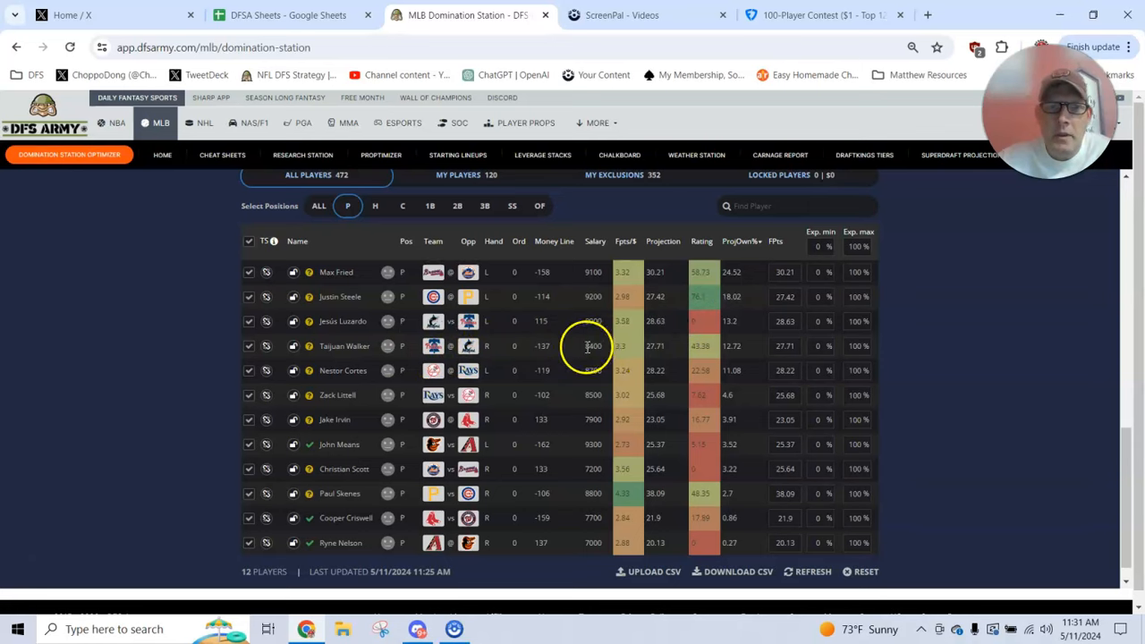
mouse_move(590, 283)
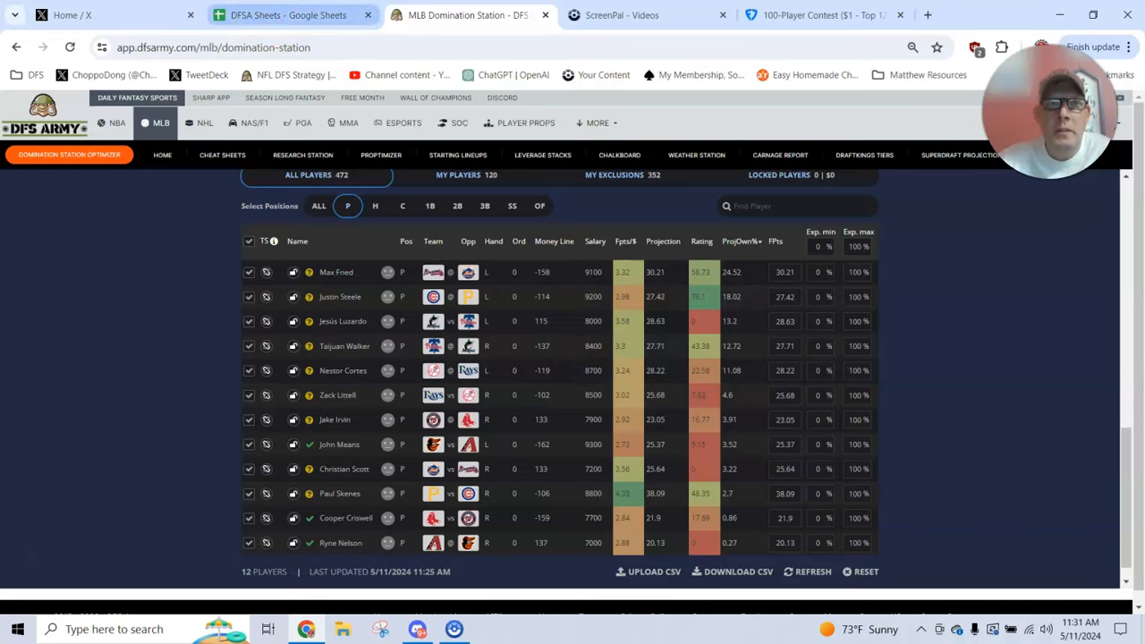
left_click(814, 14)
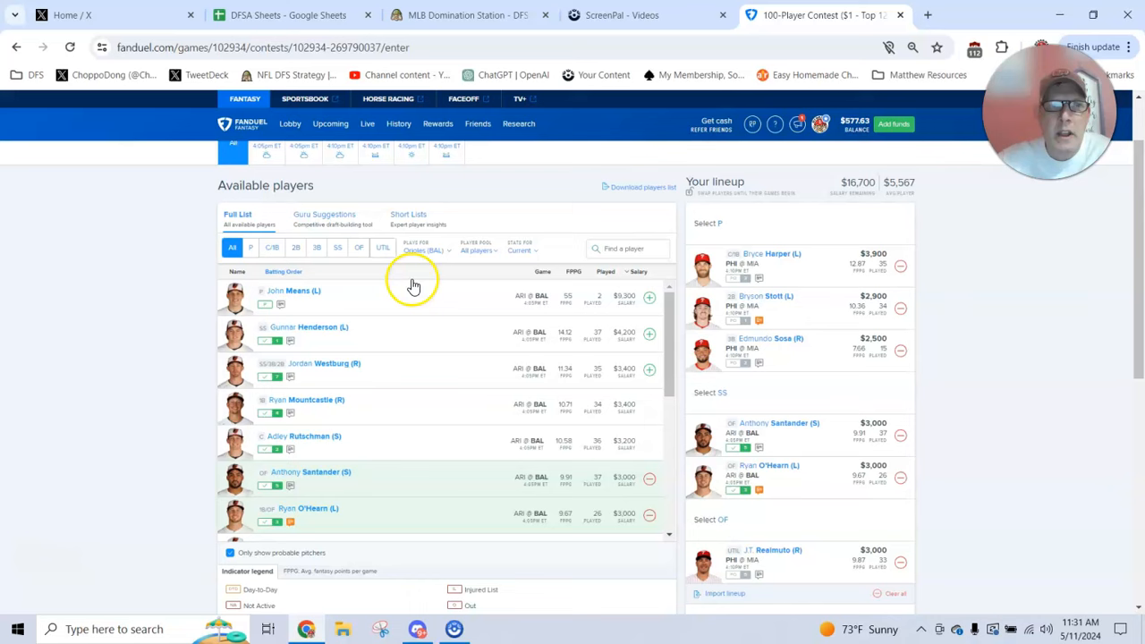
- Add Max Fried as the lineup's pitcher from the all-teams pitcher list
left_click(251, 247)
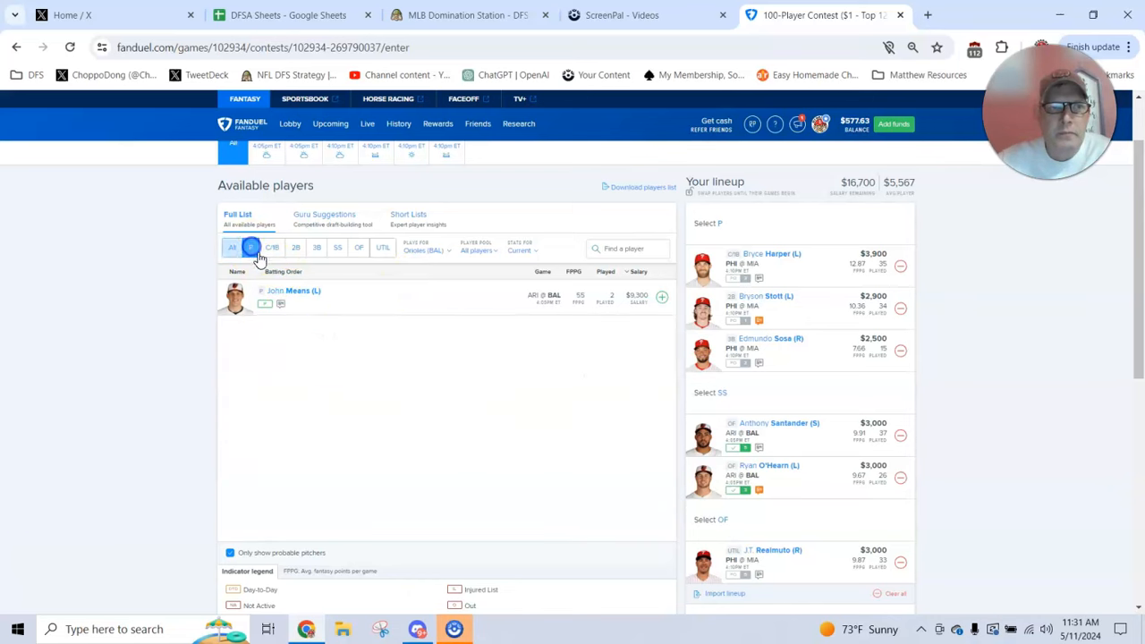
left_click(426, 250)
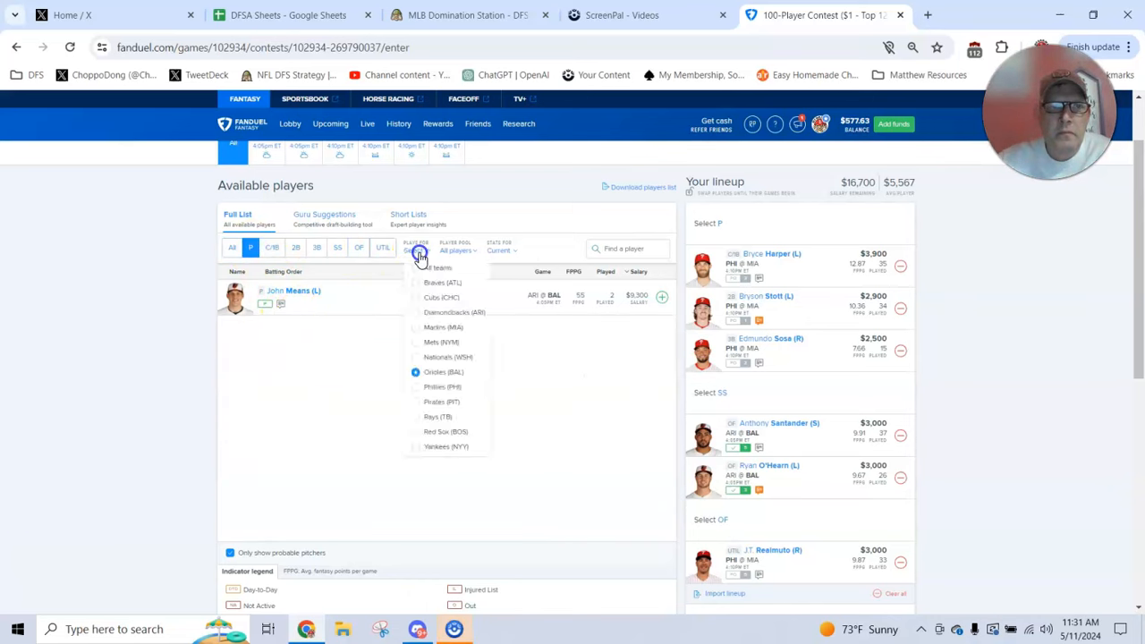
left_click(438, 268)
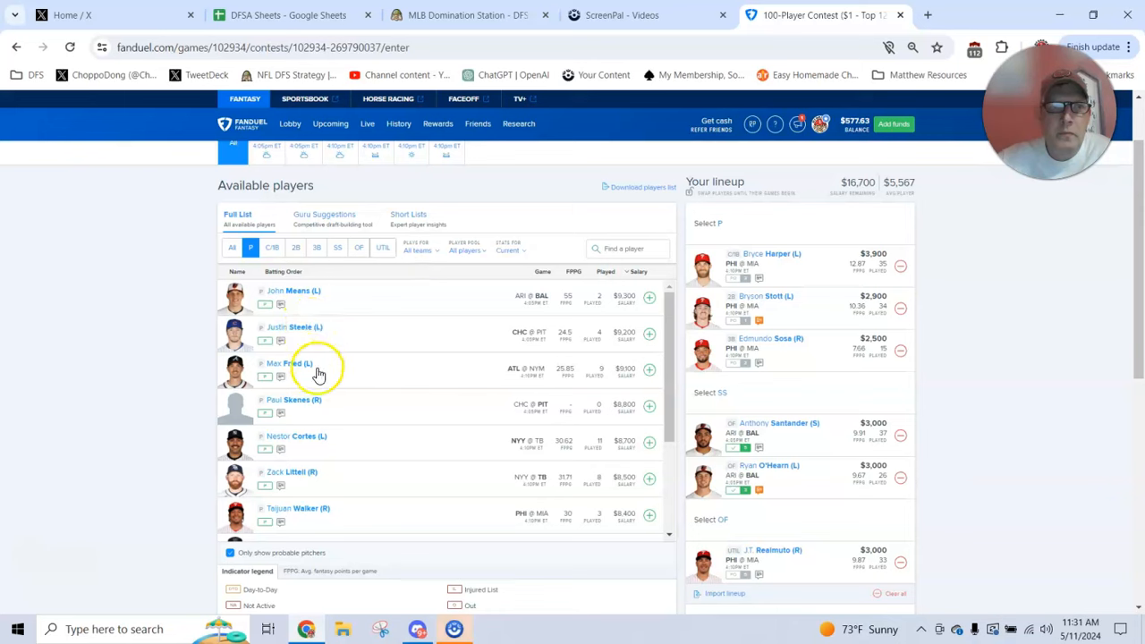
left_click(647, 368)
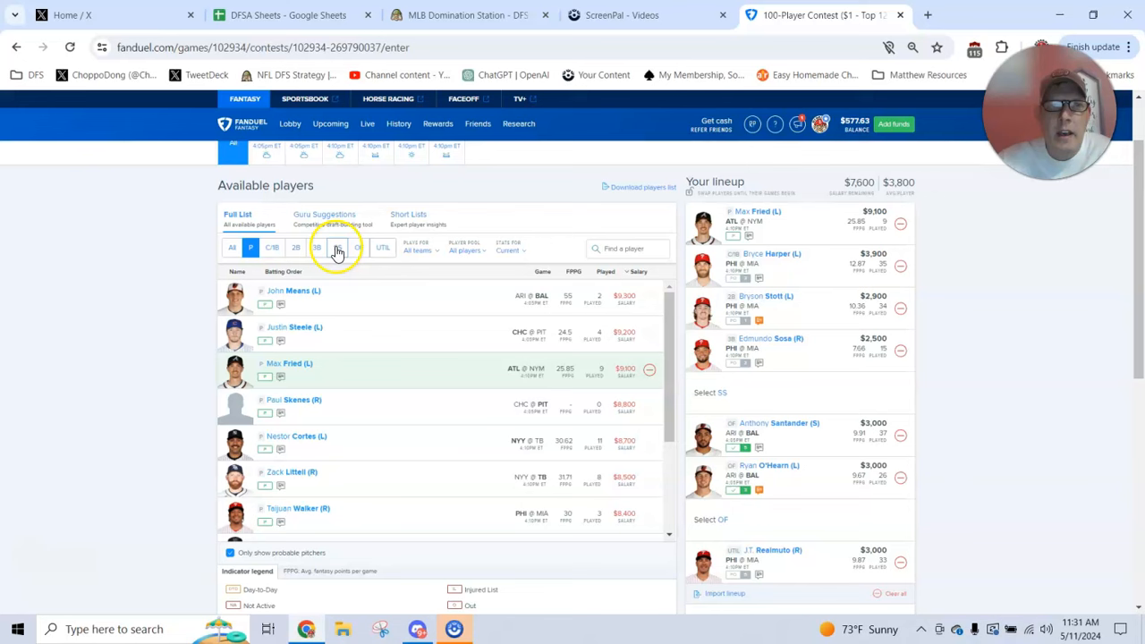
- Add Gunnar Henderson at shortstop, leaving eight players with $3,400 remaining
left_click(337, 247)
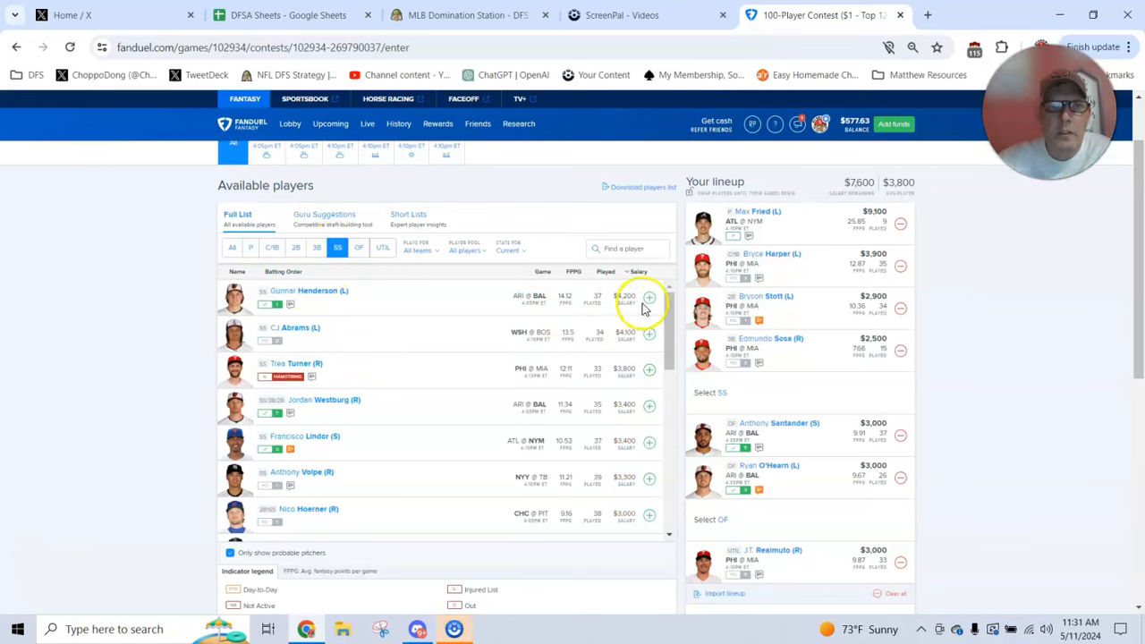
left_click(648, 297)
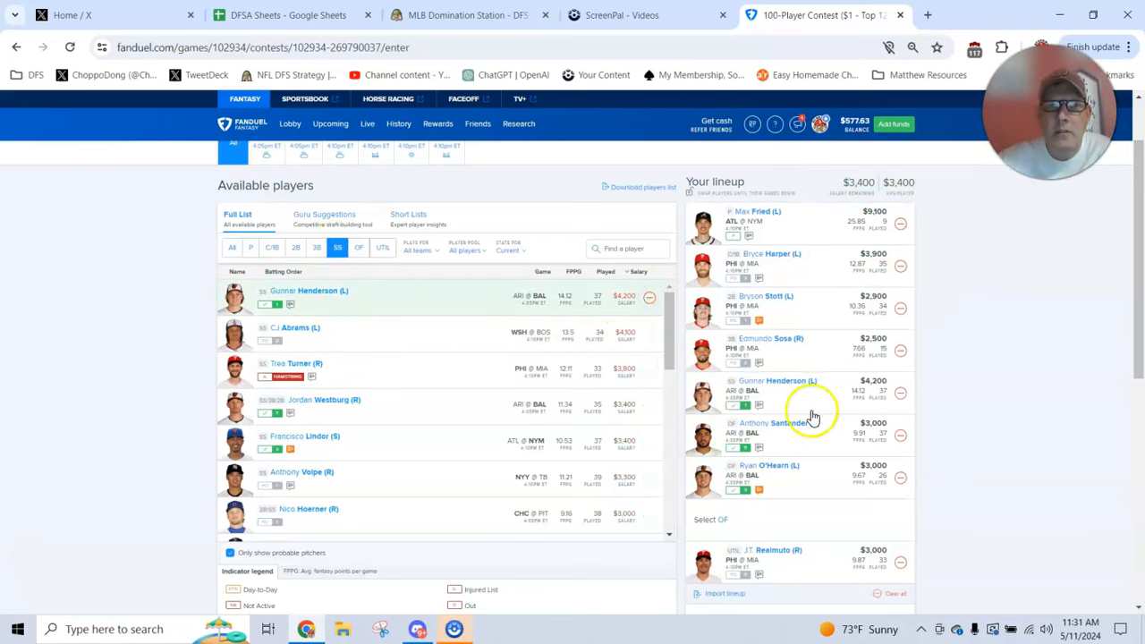
left_click(420, 250)
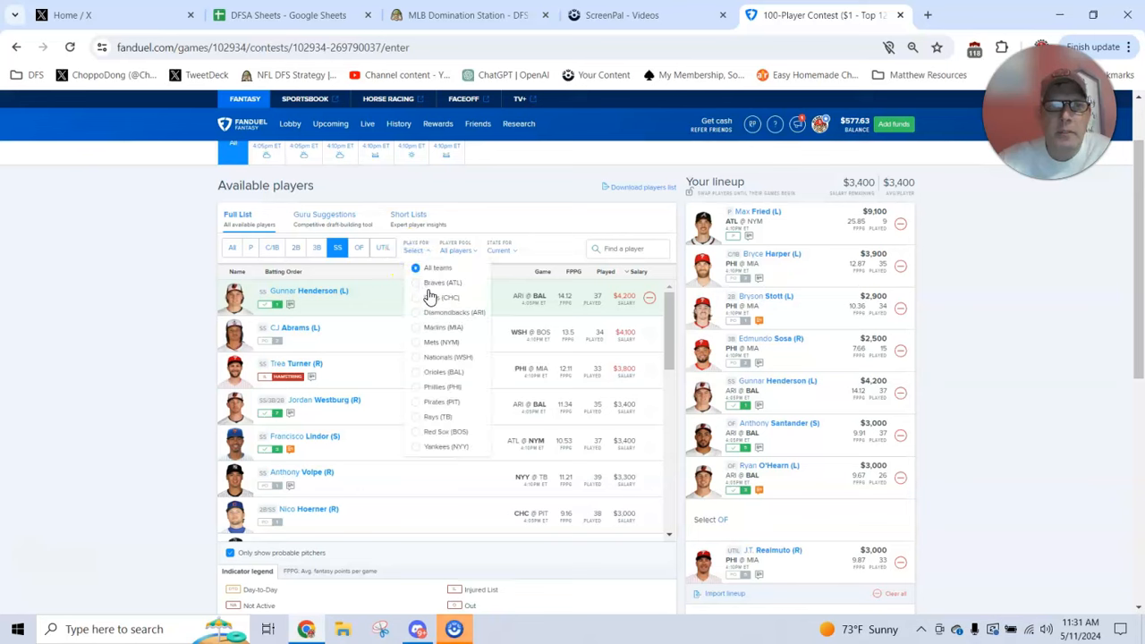
left_click(358, 247)
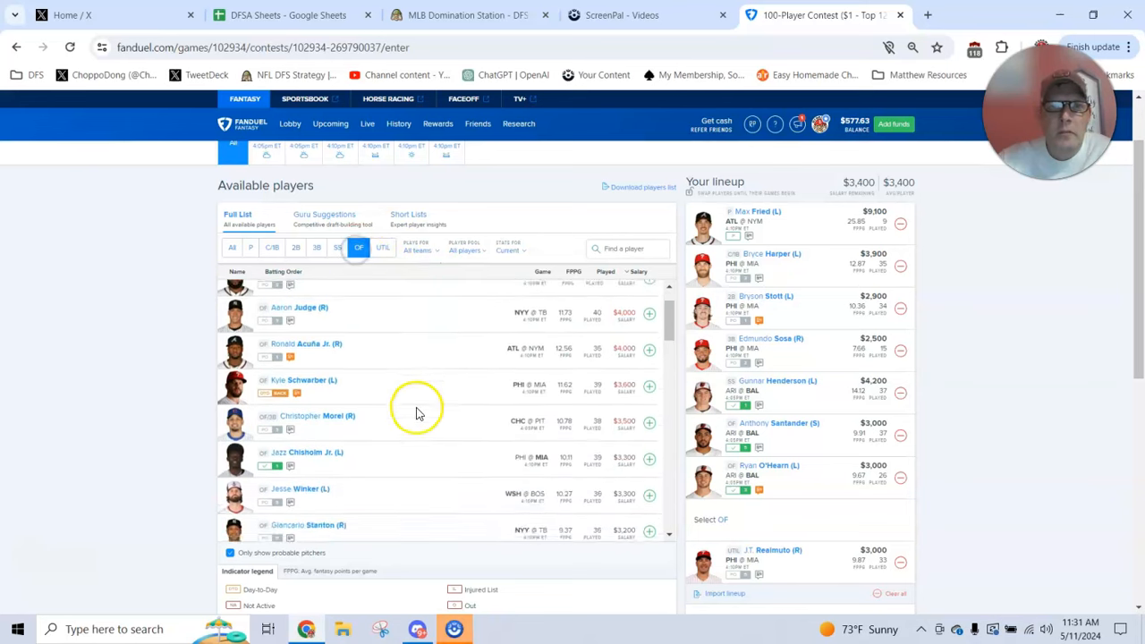
- Check game logs for outfielders Jazz Chisholm Jr., Giancarlo Stanton and Seiya Suzuki
scroll("down", 3)
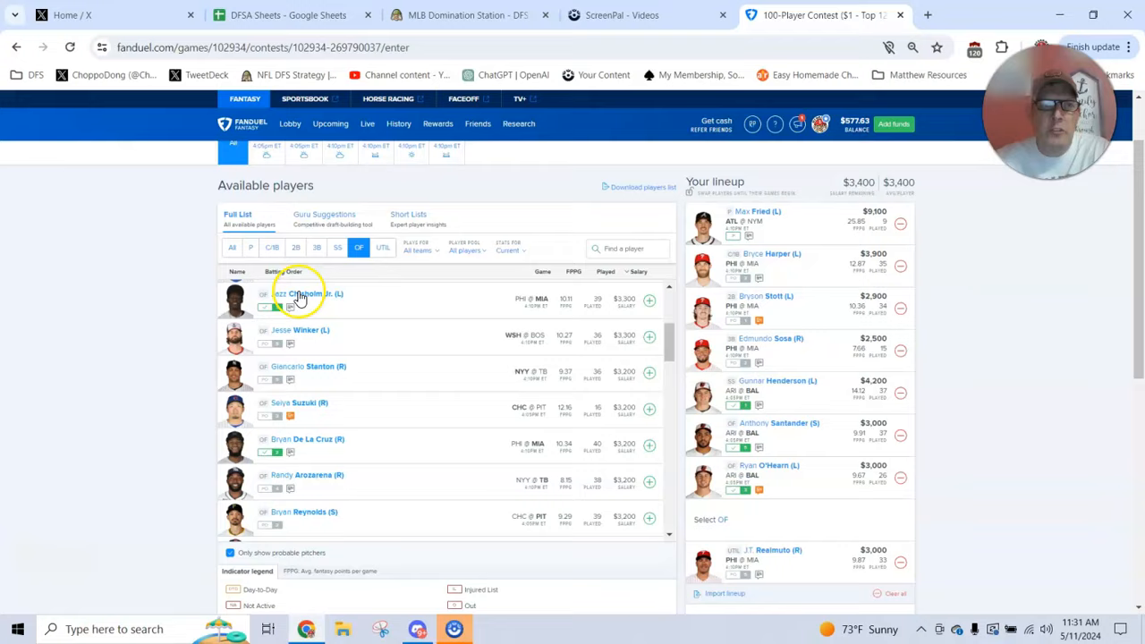
left_click(302, 294)
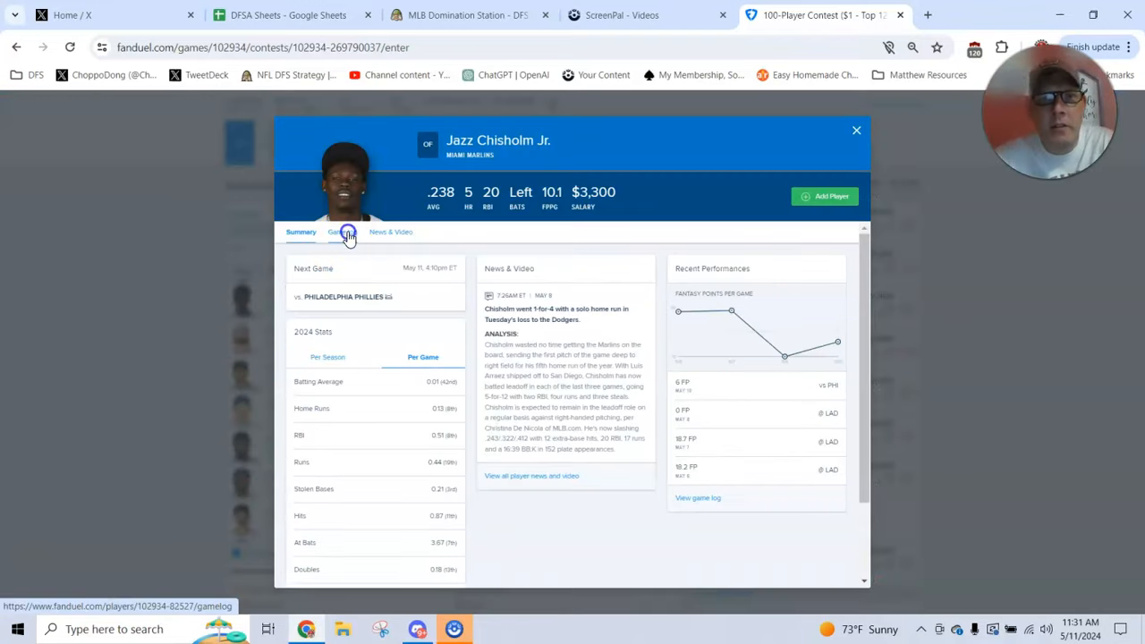
left_click(340, 232)
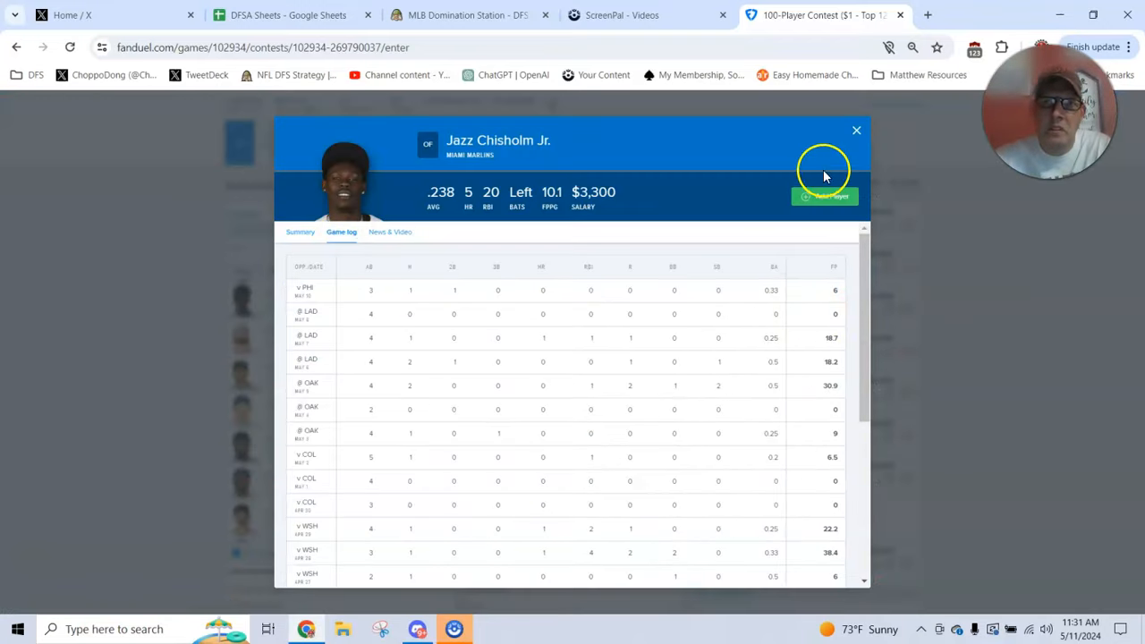
left_click(855, 130)
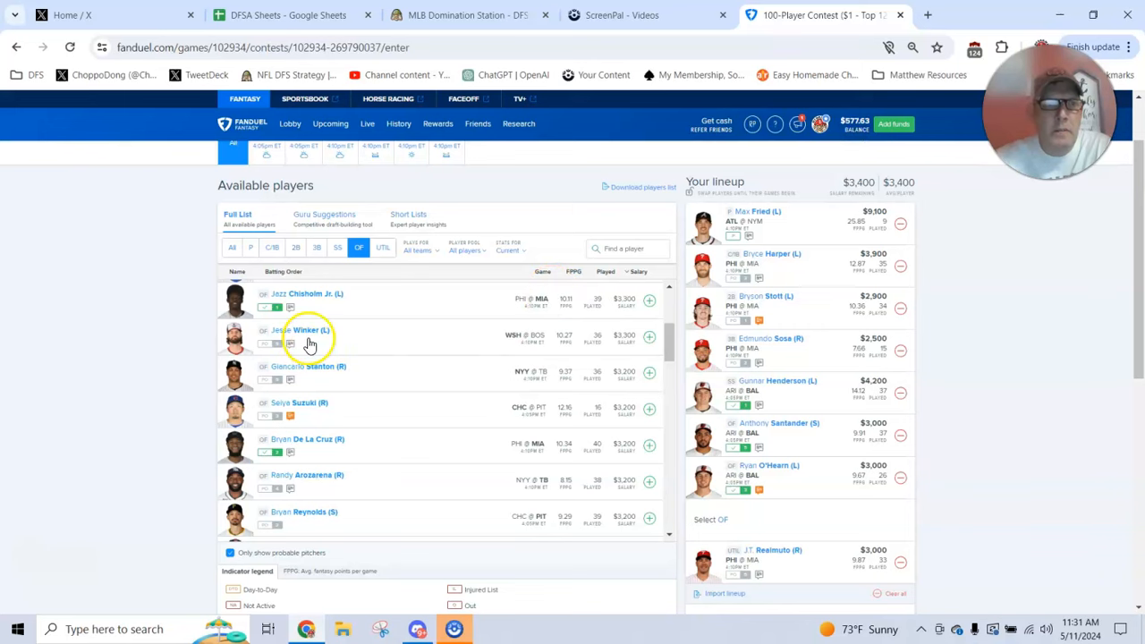
mouse_move(319, 373)
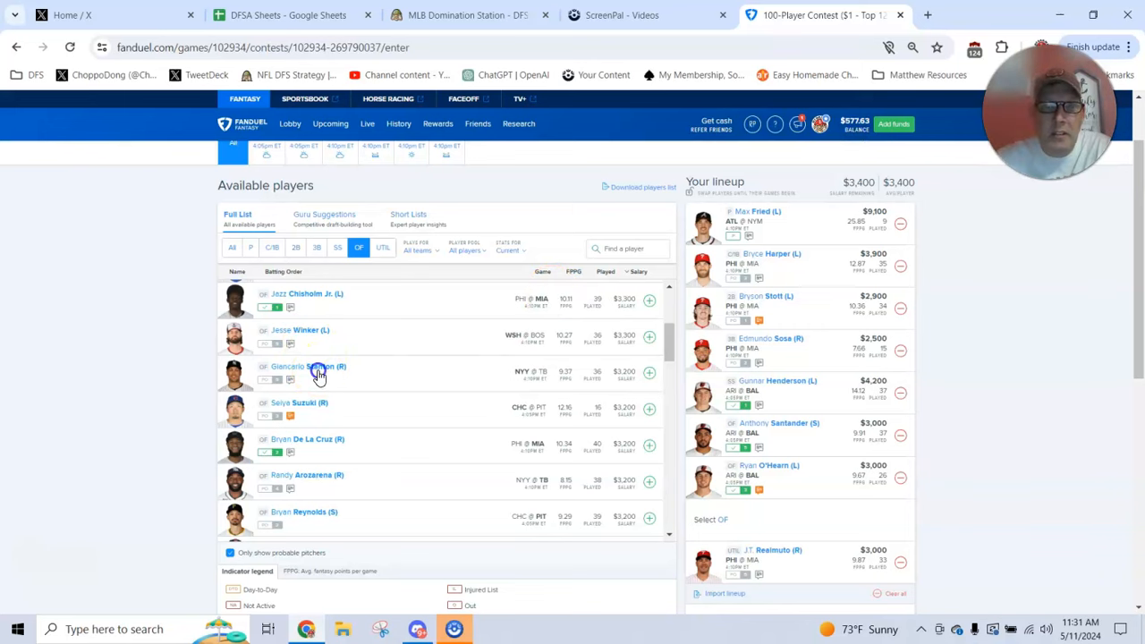
left_click(308, 365)
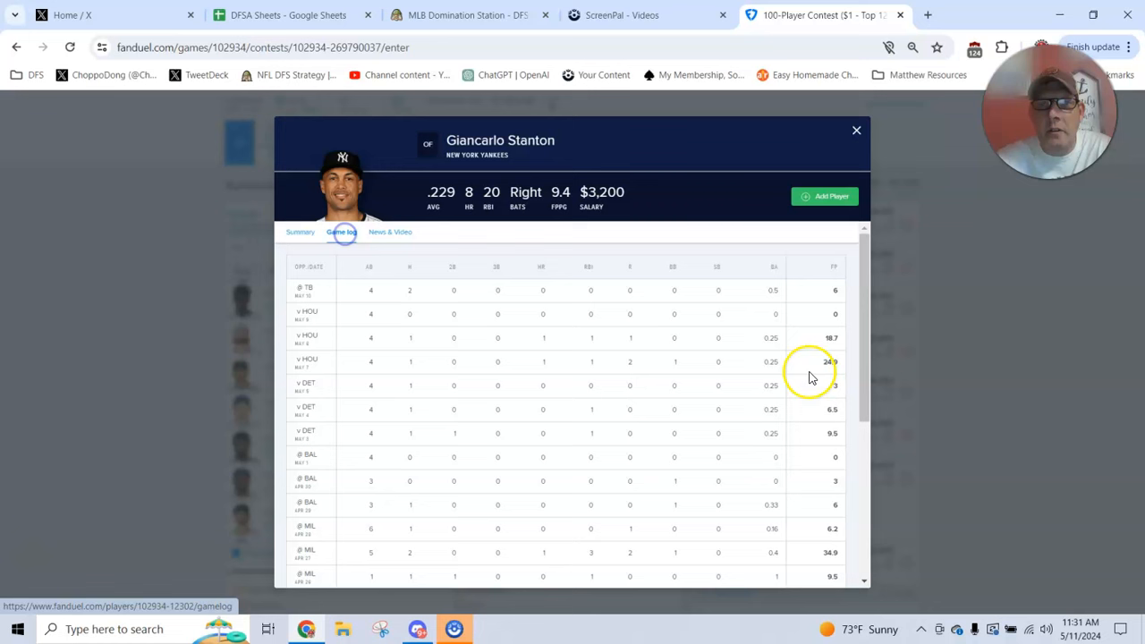
left_click(855, 130)
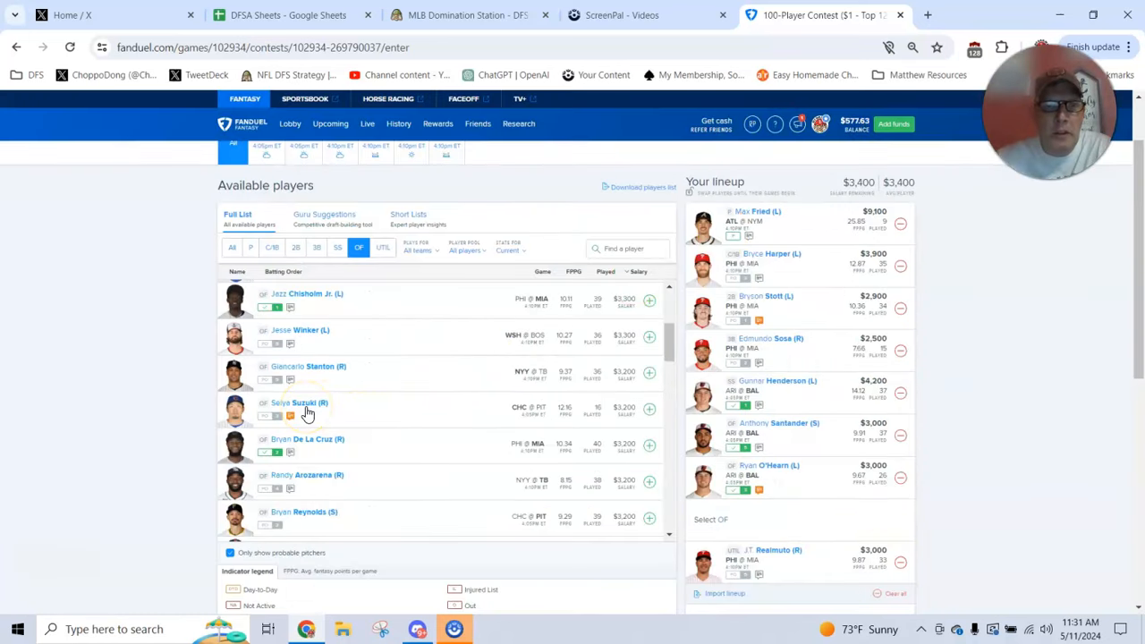
left_click(301, 403)
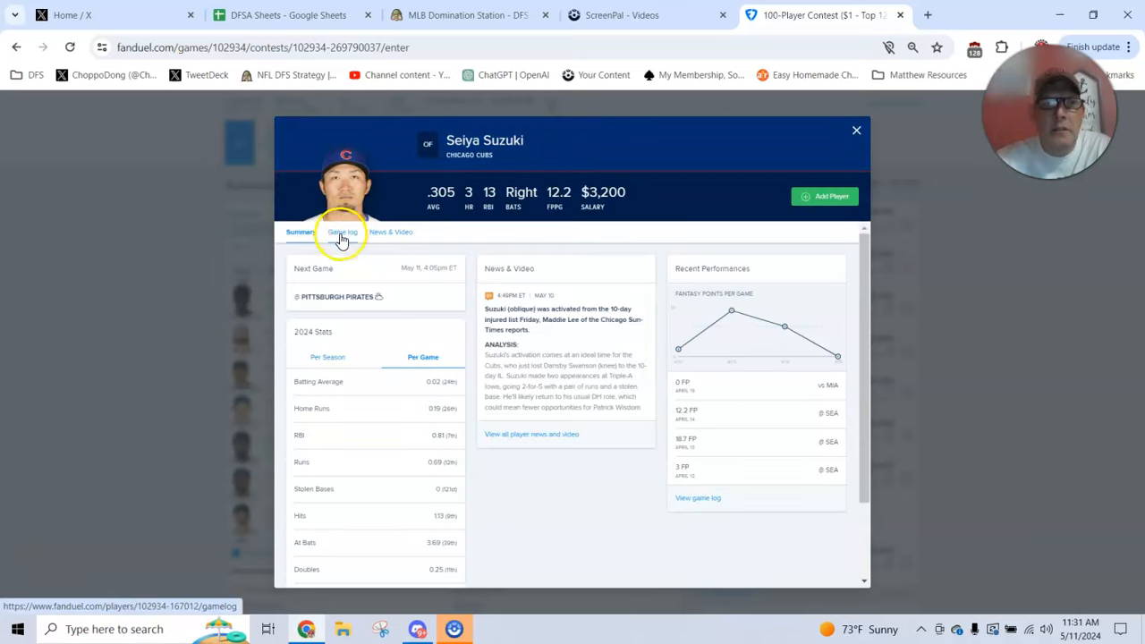
left_click(342, 232)
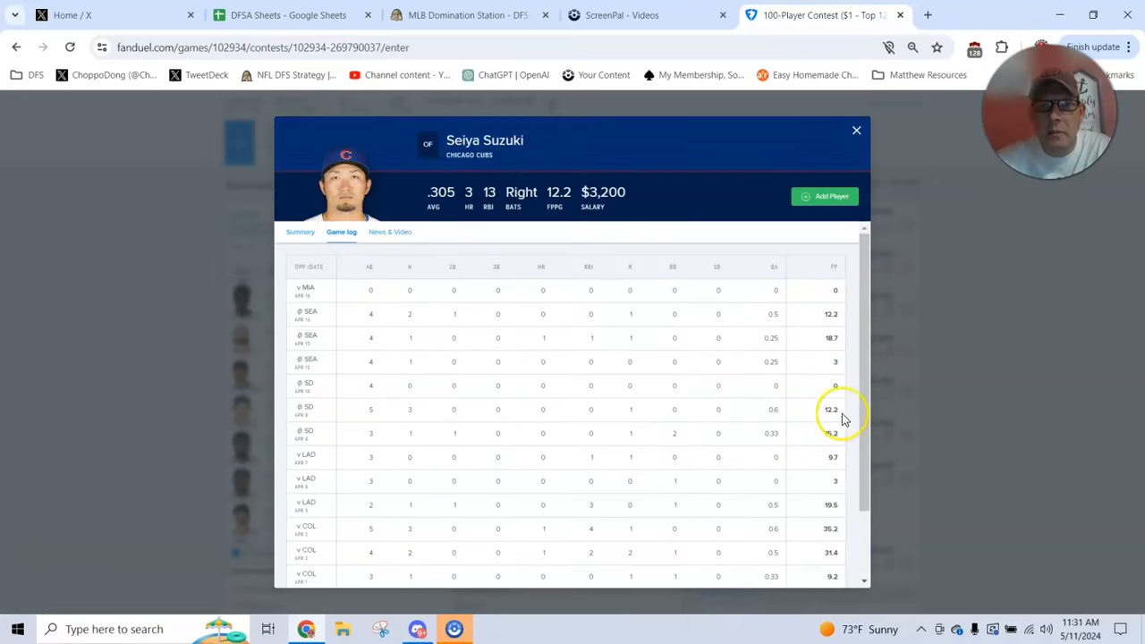
left_click(855, 130)
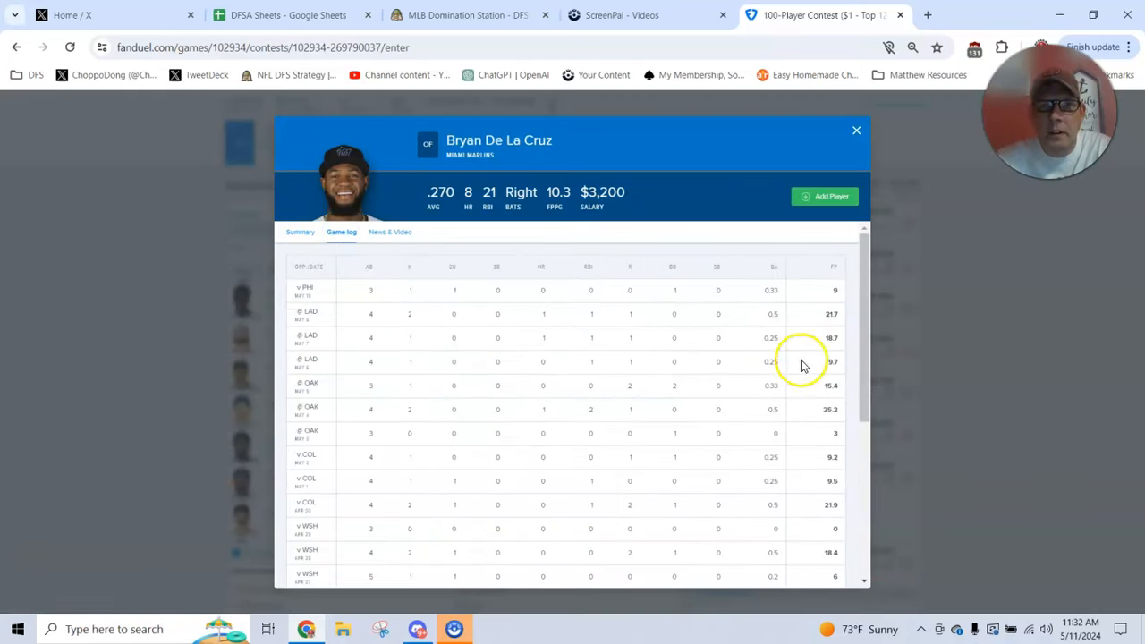
- Fill the last outfield spot with Bryan De La Cruz and submit the nine-player lineup
left_click(855, 131)
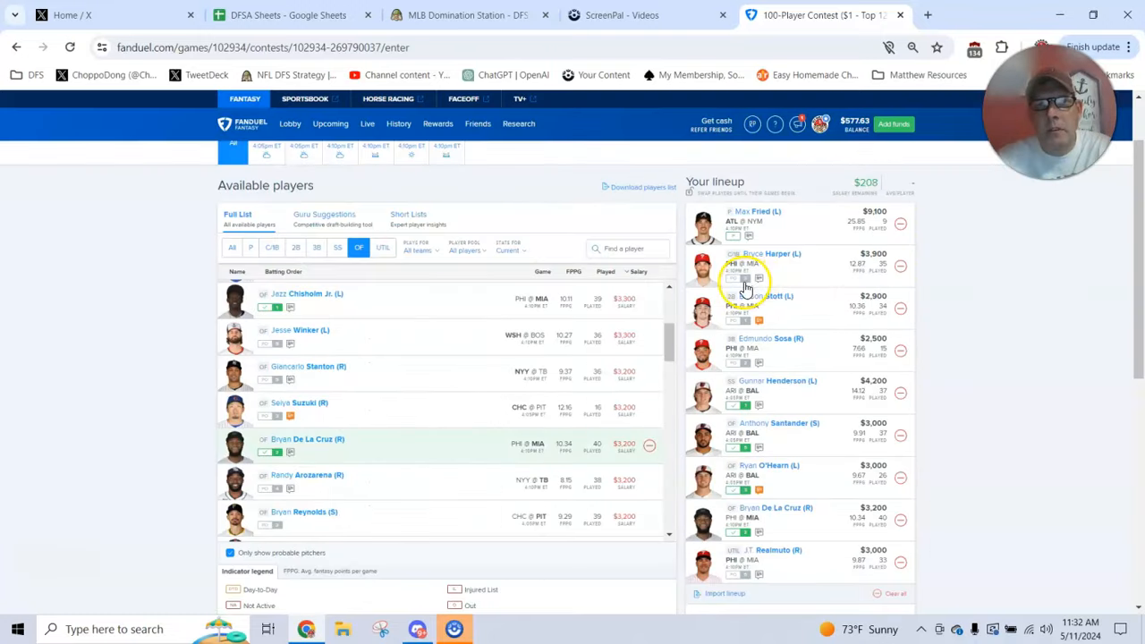
scroll("down", 3)
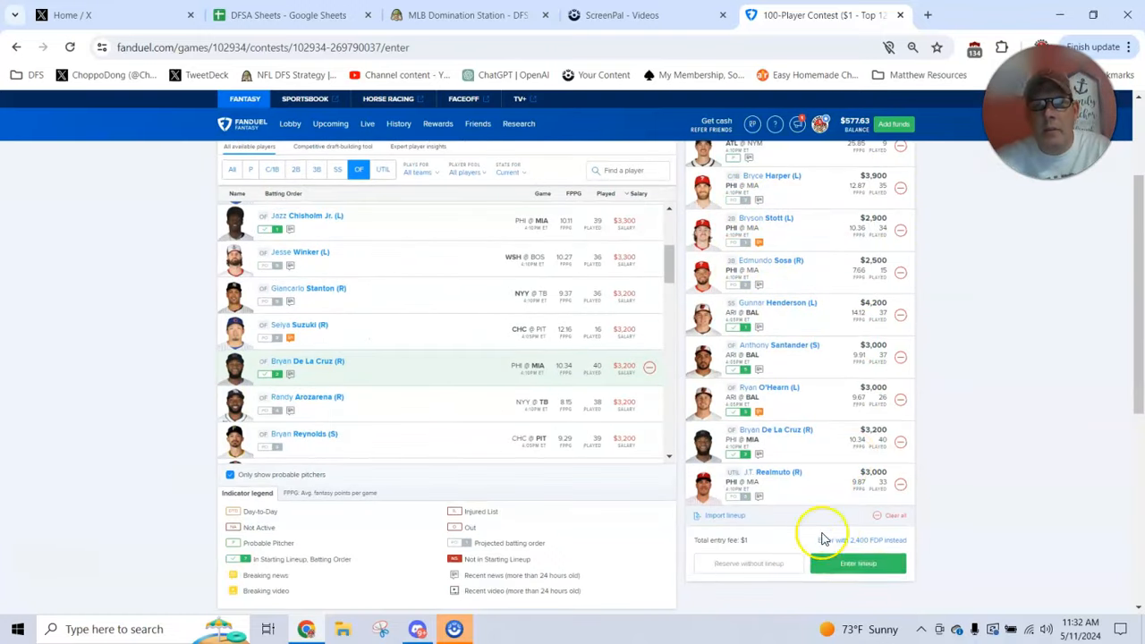
left_click(857, 561)
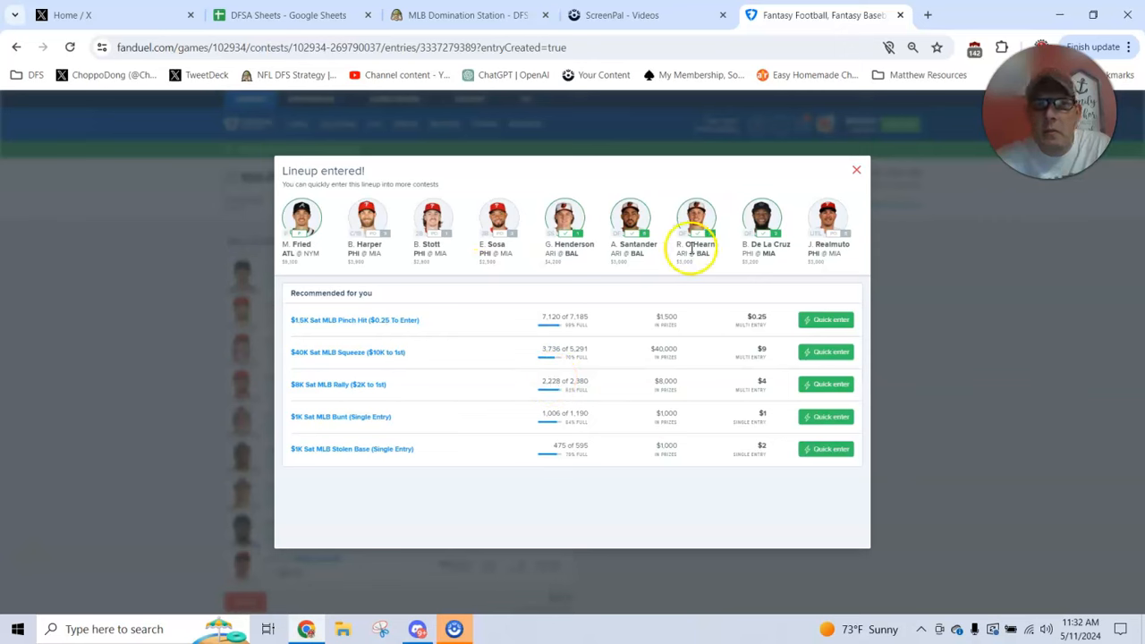
mouse_move(647, 264)
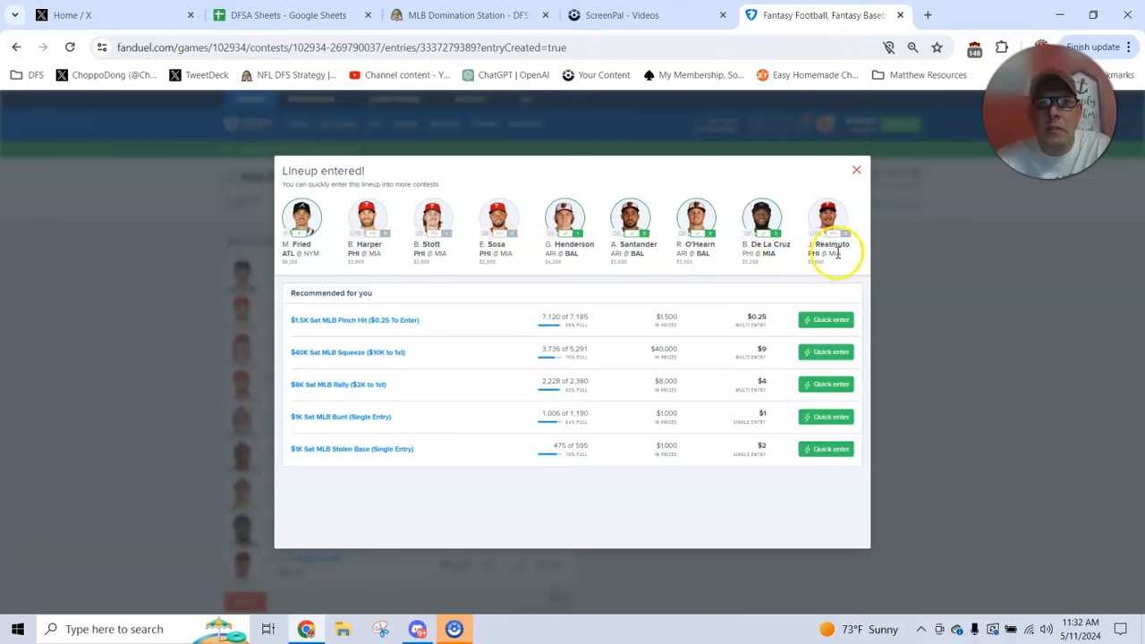
mouse_move(201, 236)
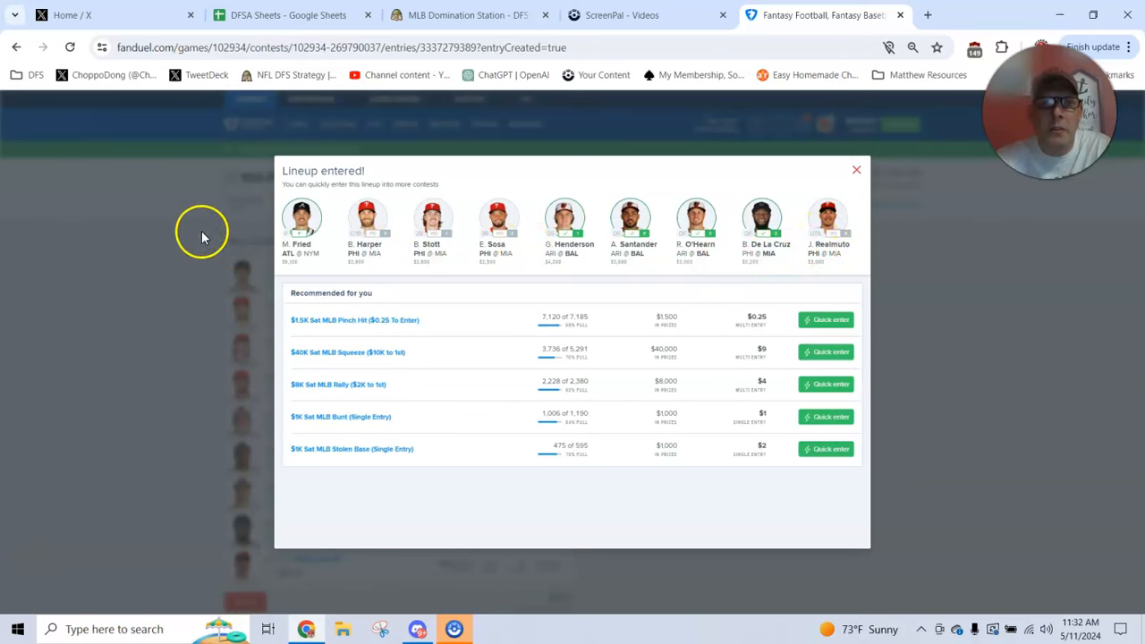
mouse_move(769, 277)
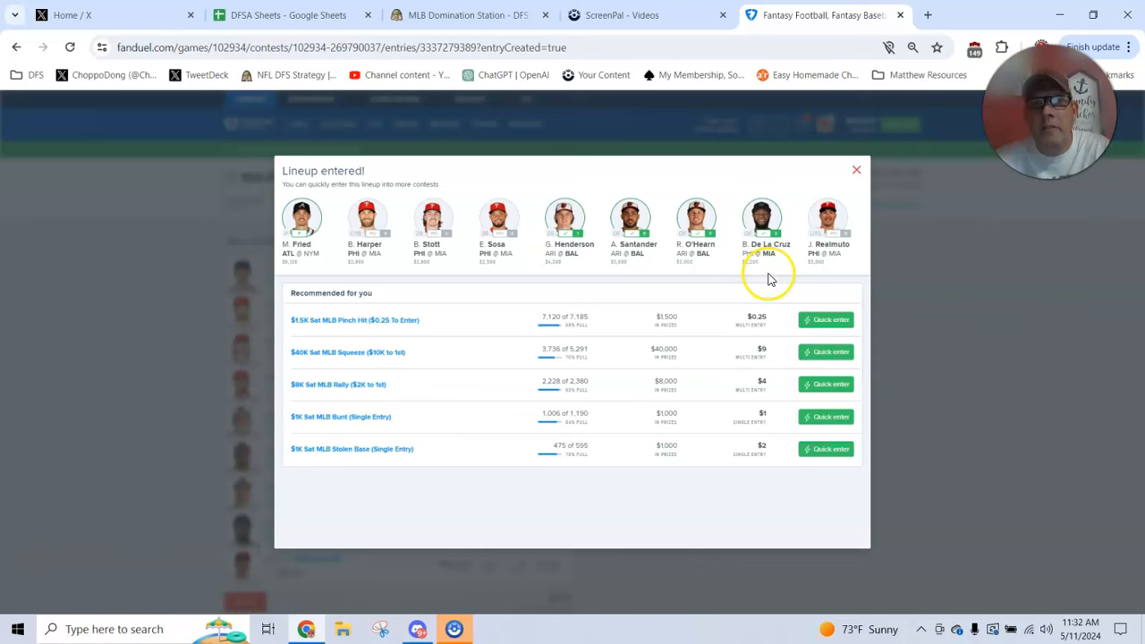
- Dismiss the lineup-entered confirmation and move to the MLB Domination Station
left_click(855, 170)
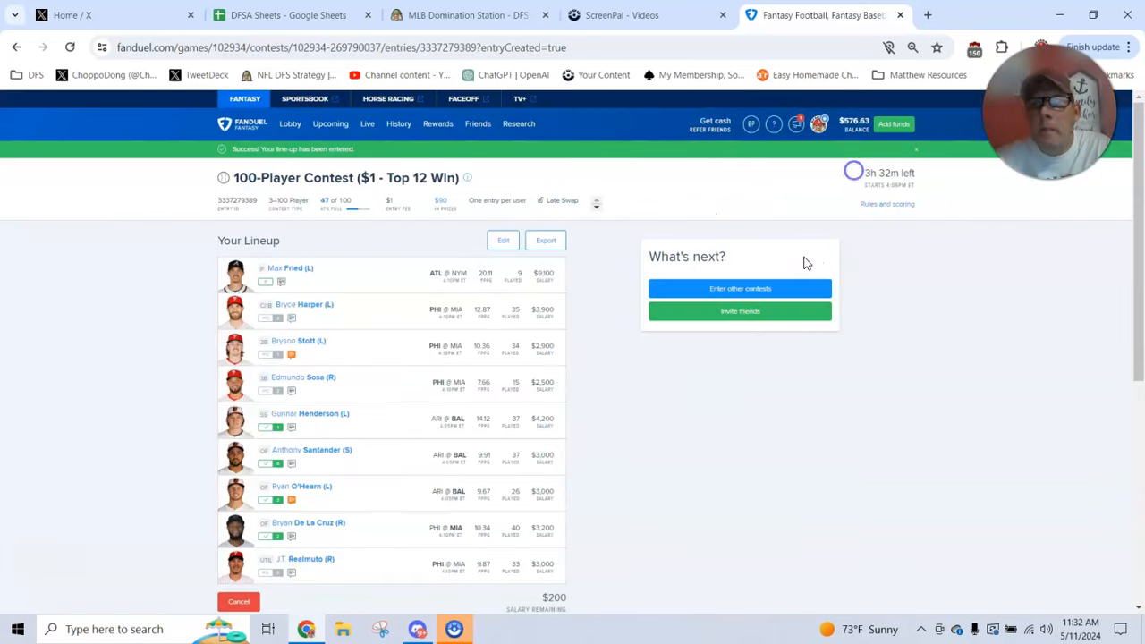
mouse_move(483, 15)
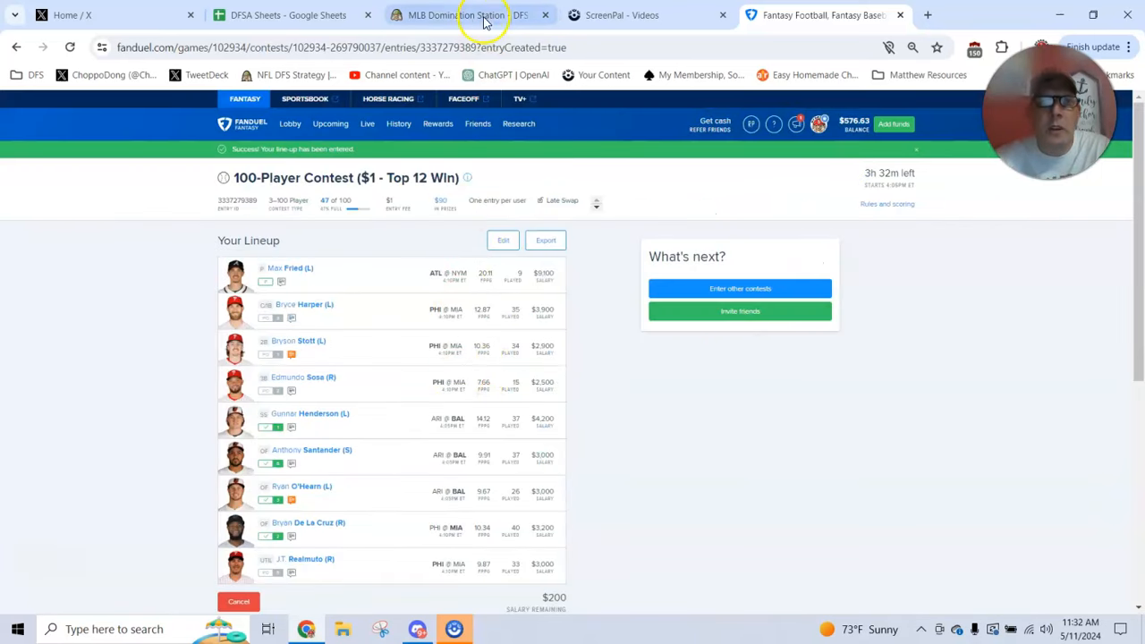
left_click(456, 15)
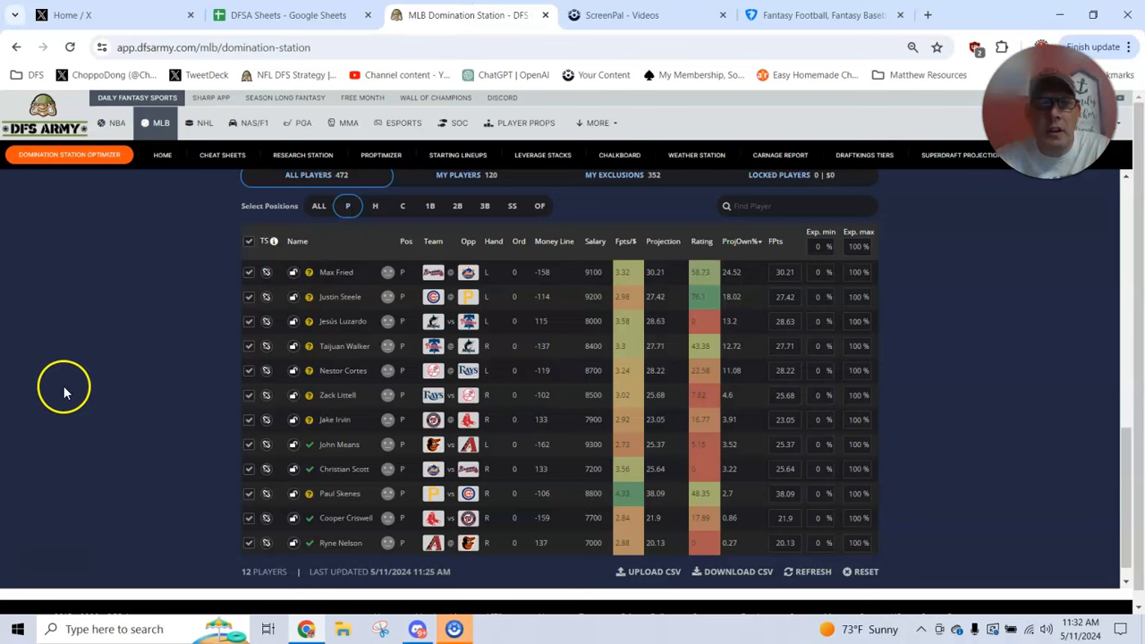
- Require 3 unique players between the optimizer's lineups in Optimization Settings
scroll("up", 3)
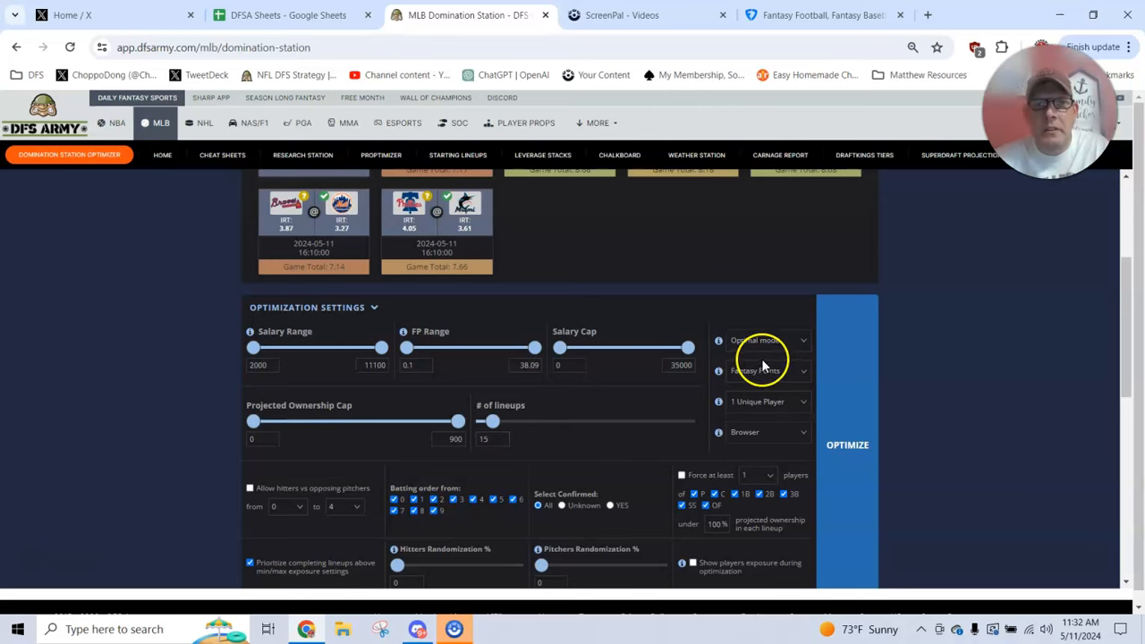
left_click(767, 400)
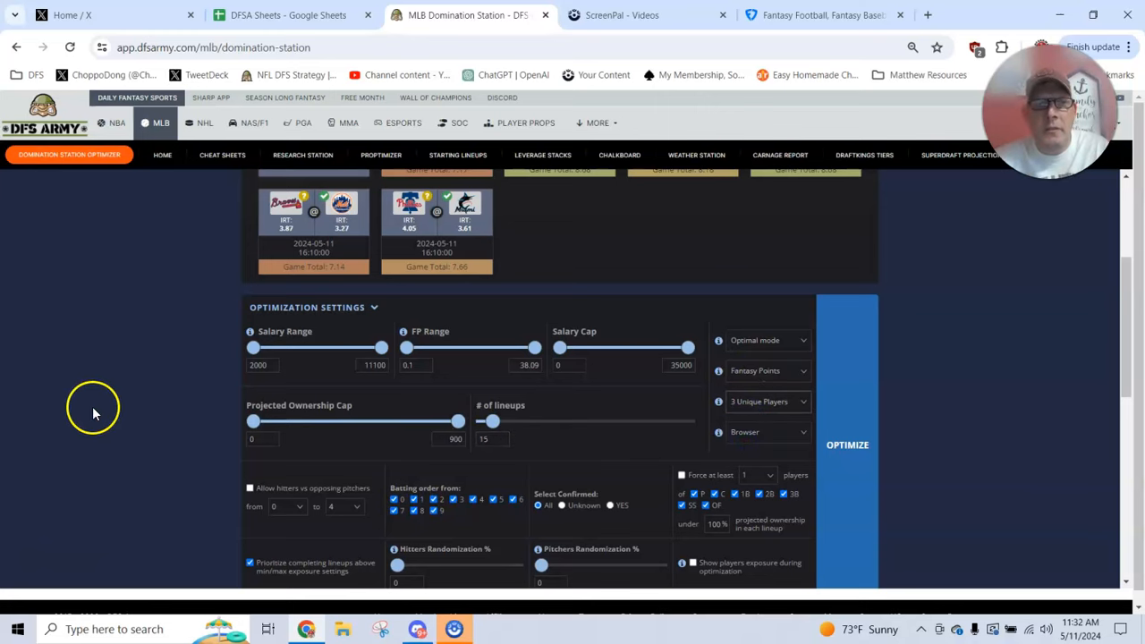
scroll("down", 3)
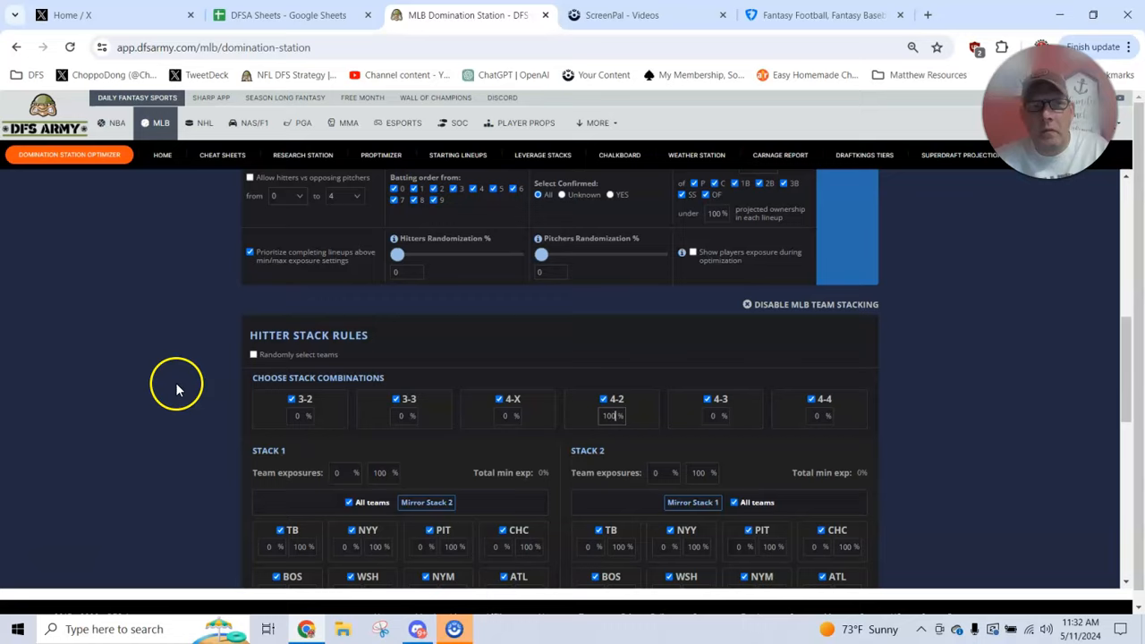
- Allow NYY, BAL and PHI in hitter Stack 1
scroll("down", 3)
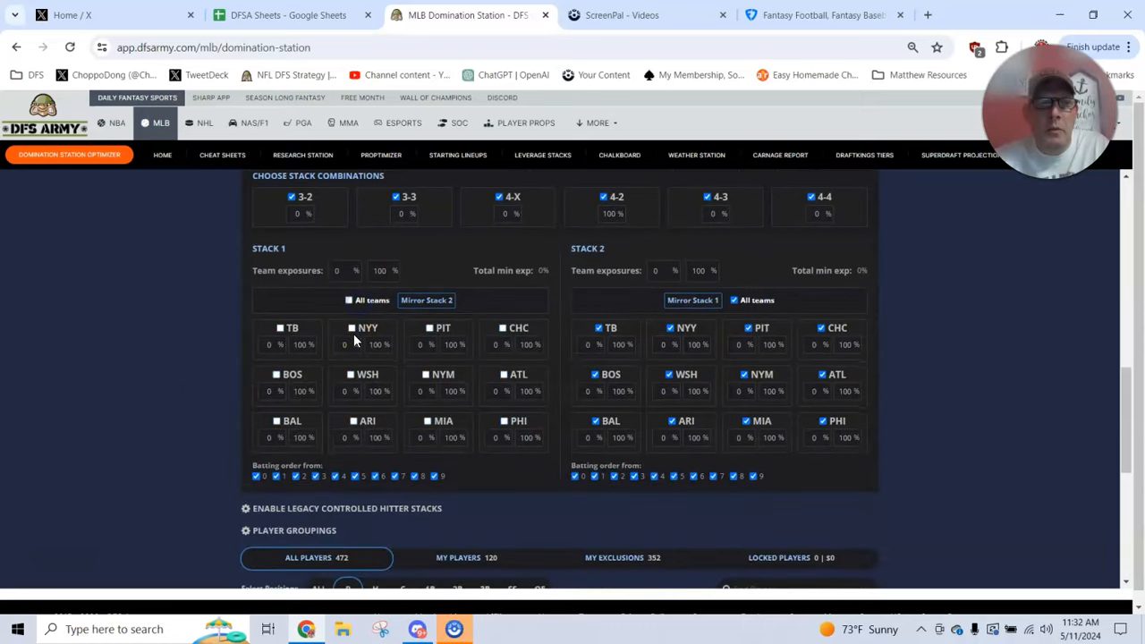
left_click(350, 327)
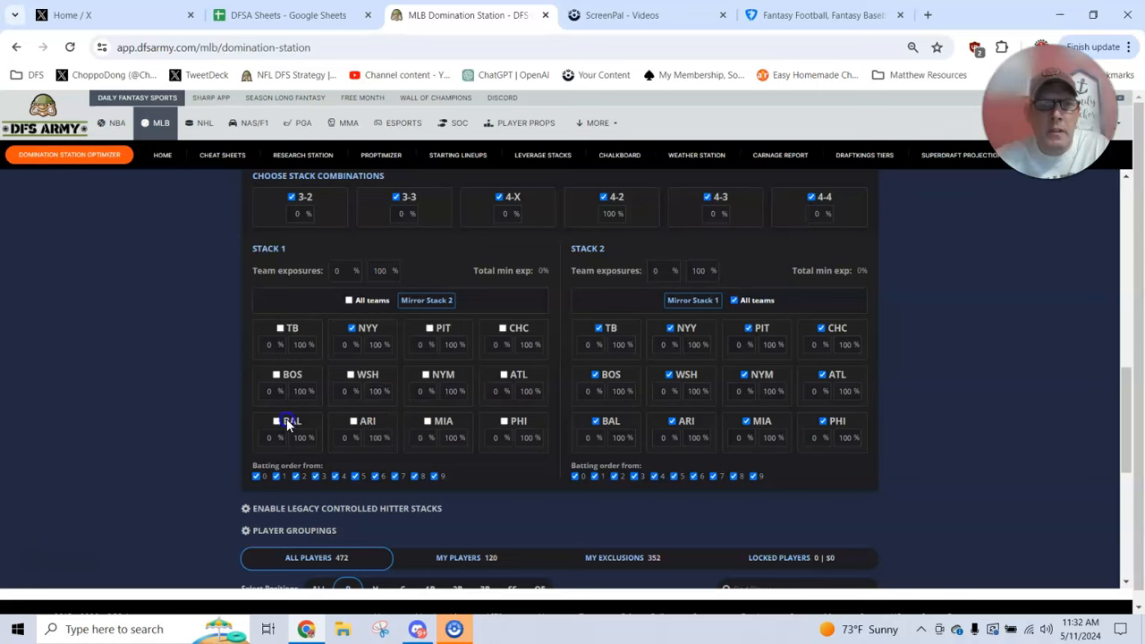
left_click(276, 420)
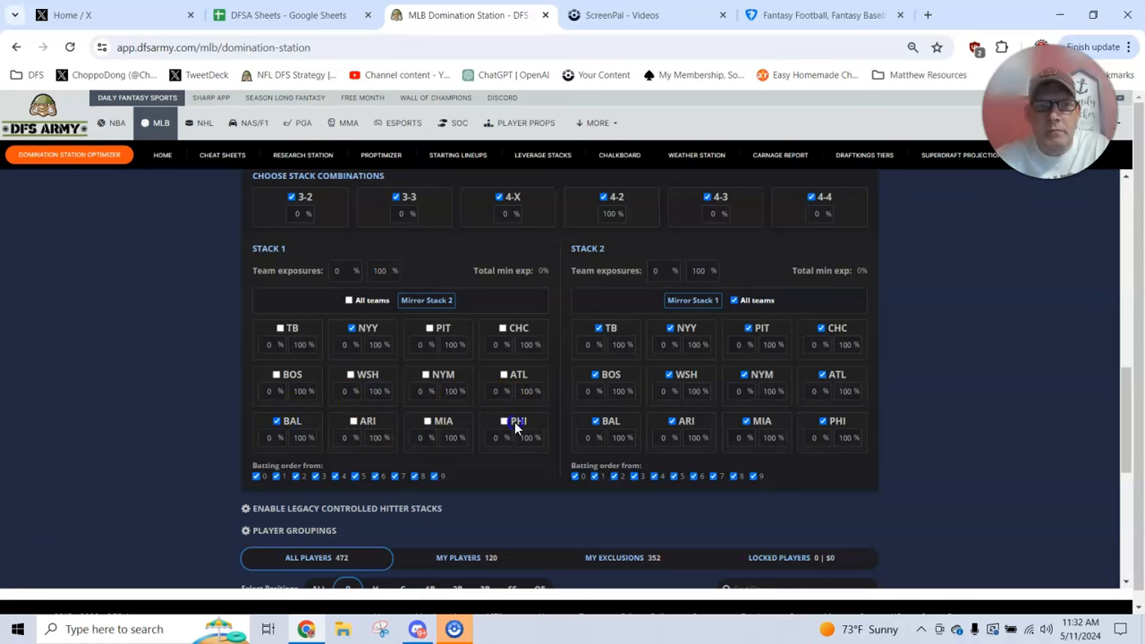
left_click(690, 300)
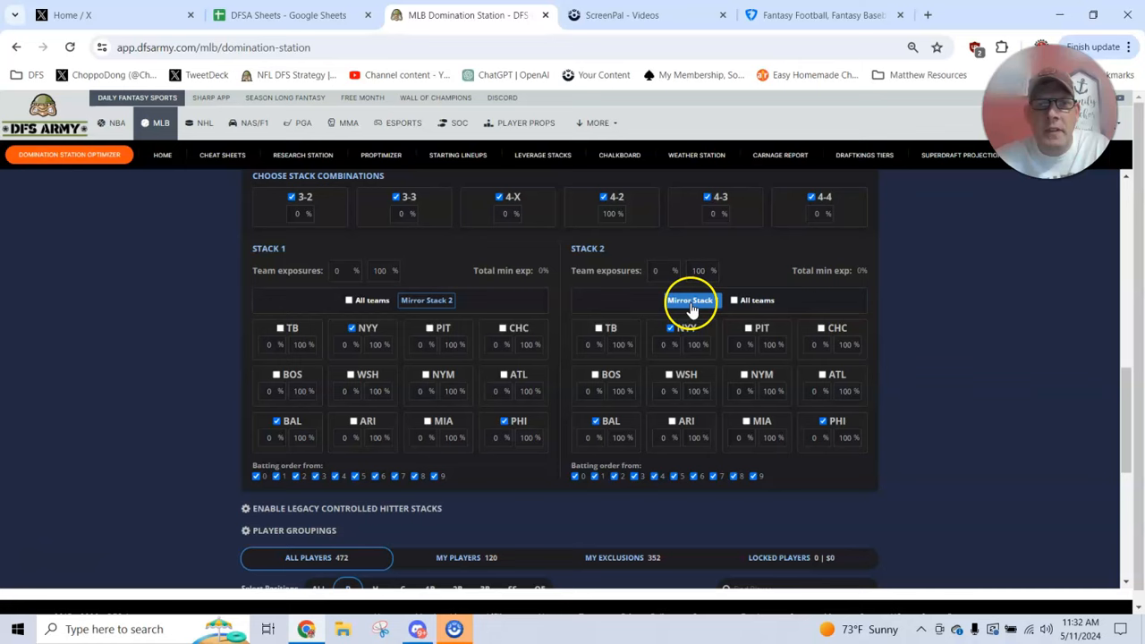
- Mirror Stack 1 into Stack 2 so it also allows only NYY, BAL and PHI
left_click(690, 301)
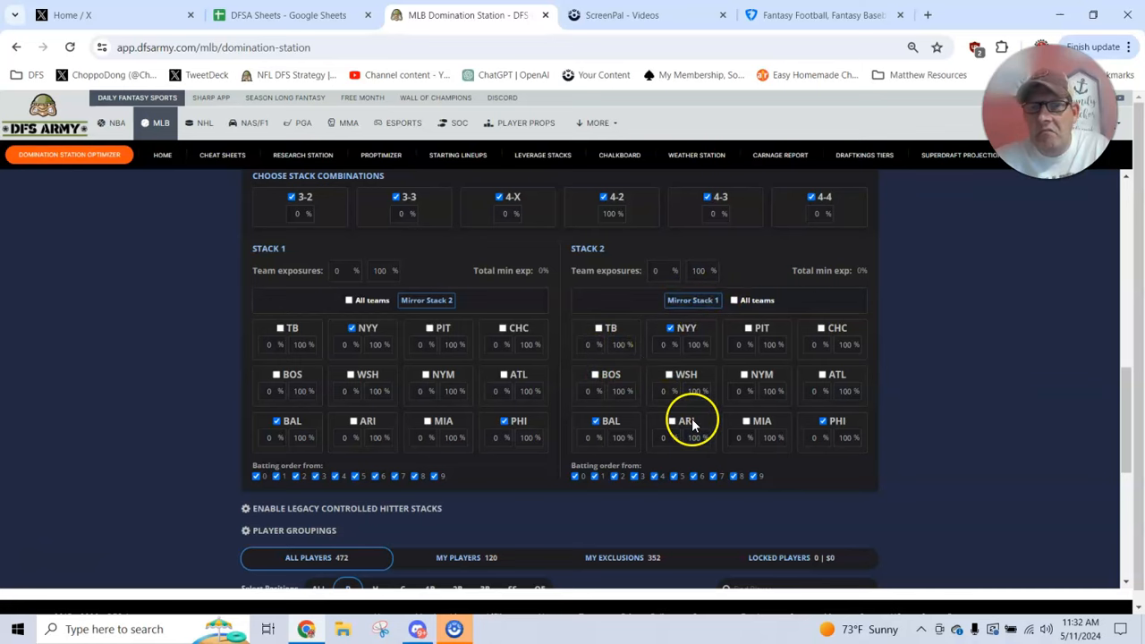
left_click(819, 327)
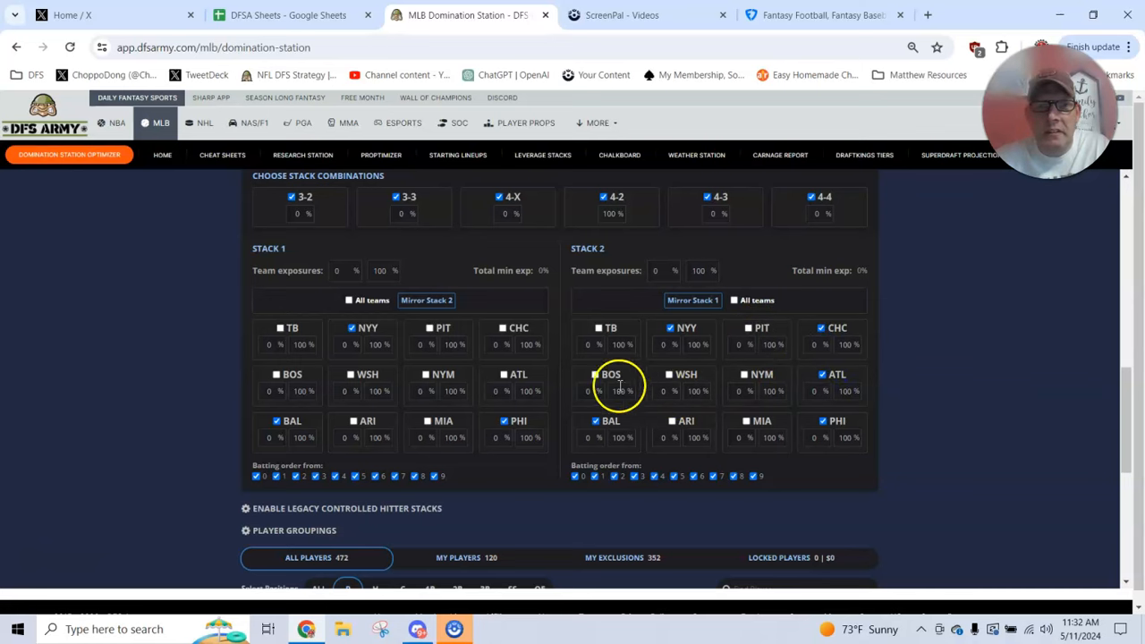
left_click(594, 374)
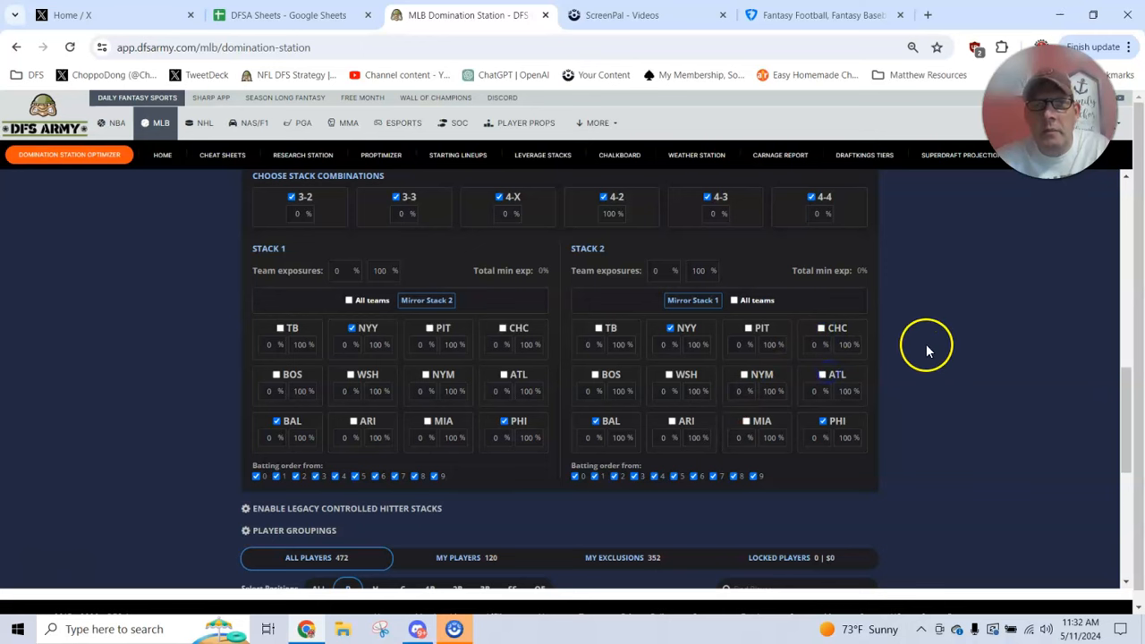
scroll("up", 3)
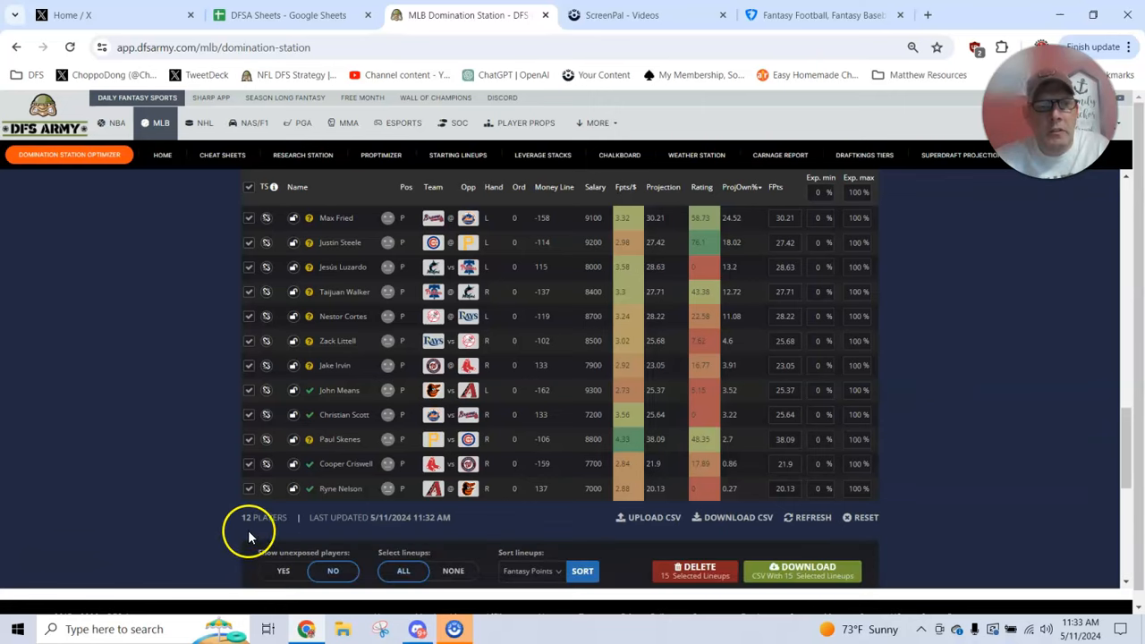
- Scroll through the 15 generated lineups built around pitcher Paul Skenes
left_click(519, 286)
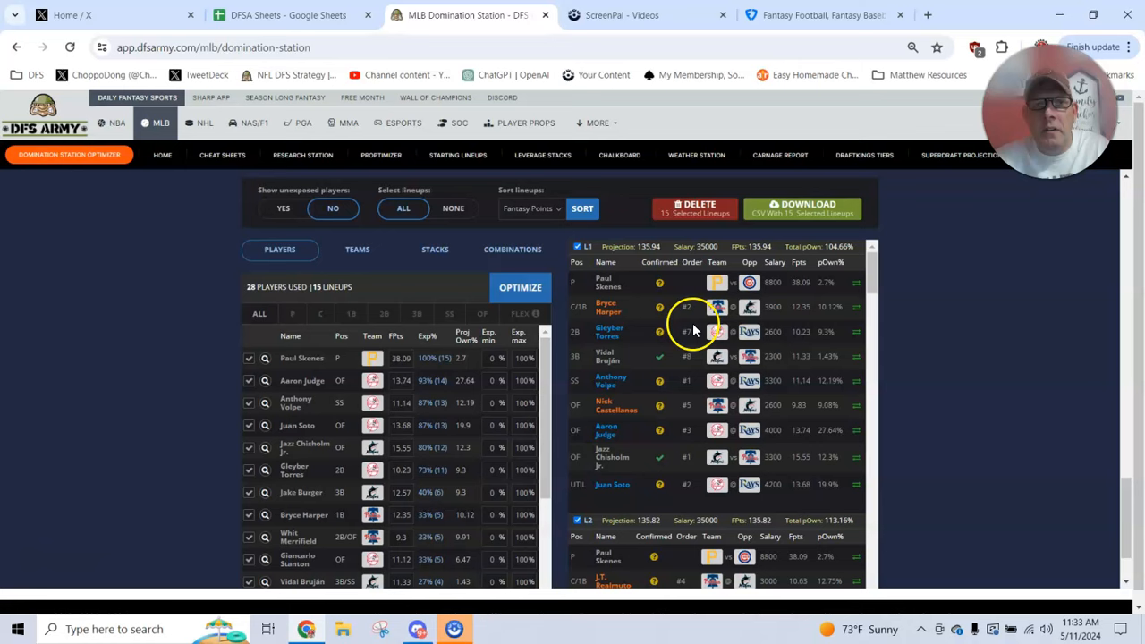
mouse_move(688, 474)
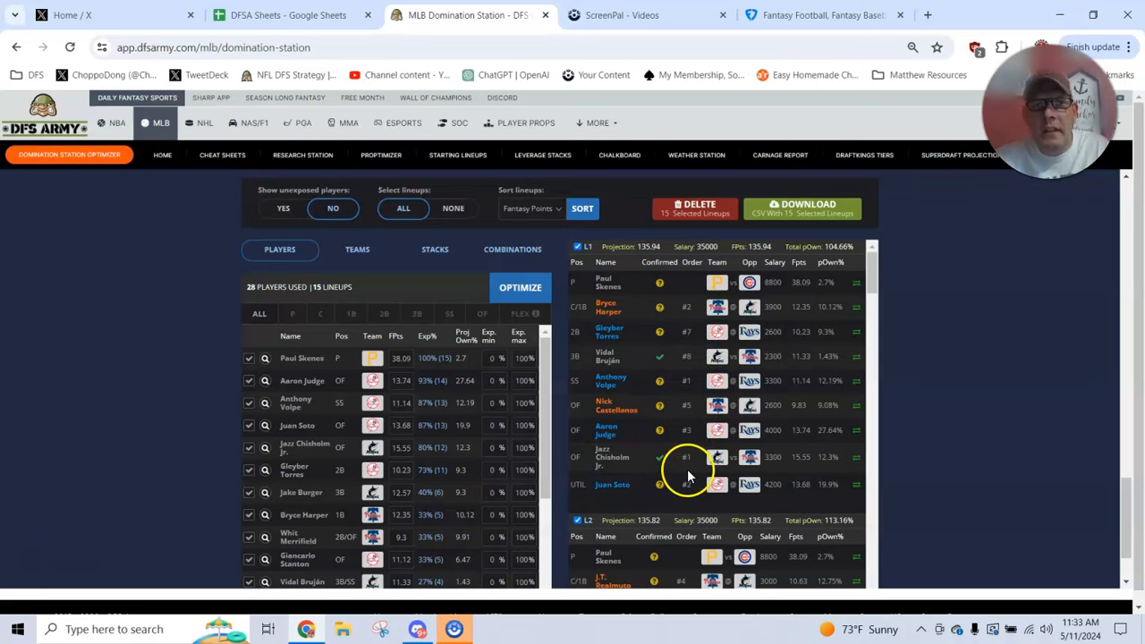
mouse_move(676, 365)
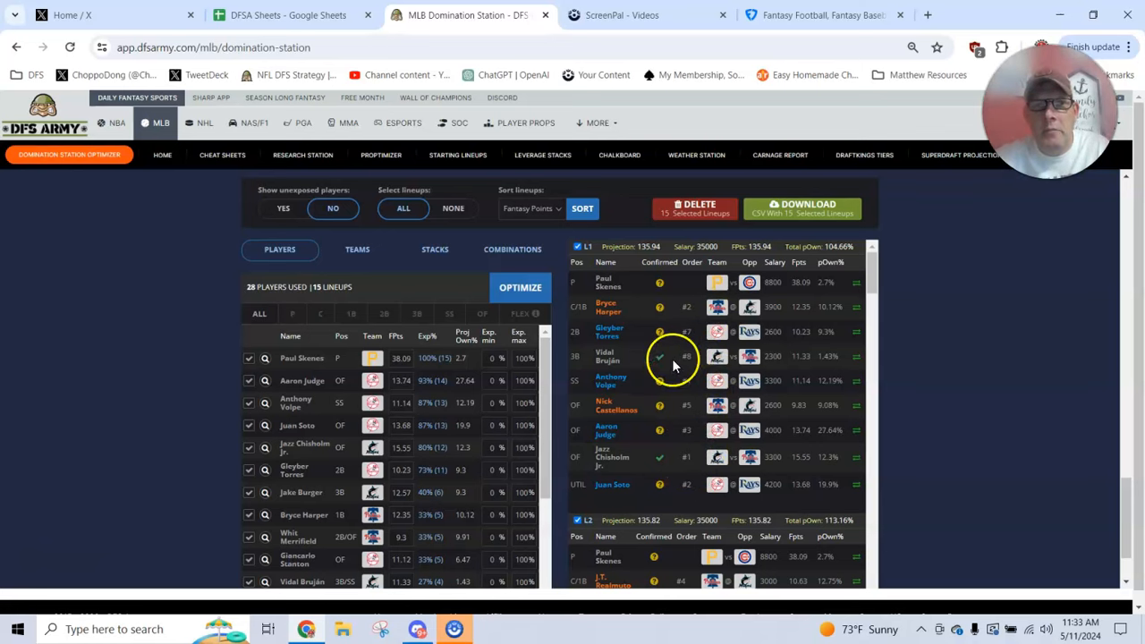
mouse_move(619, 285)
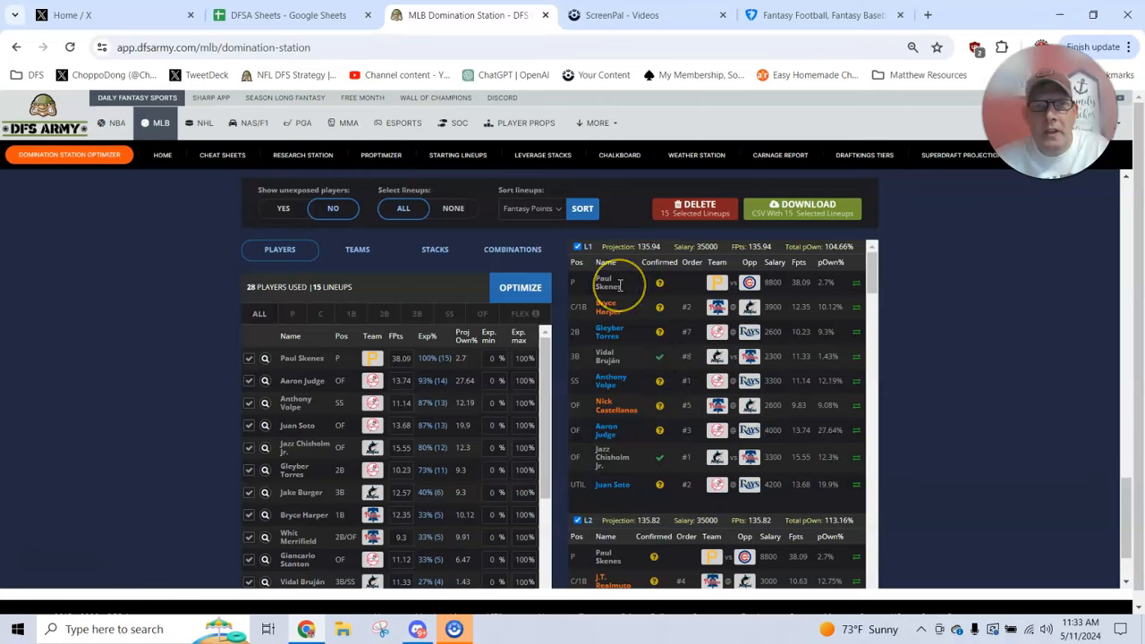
scroll("down", 3)
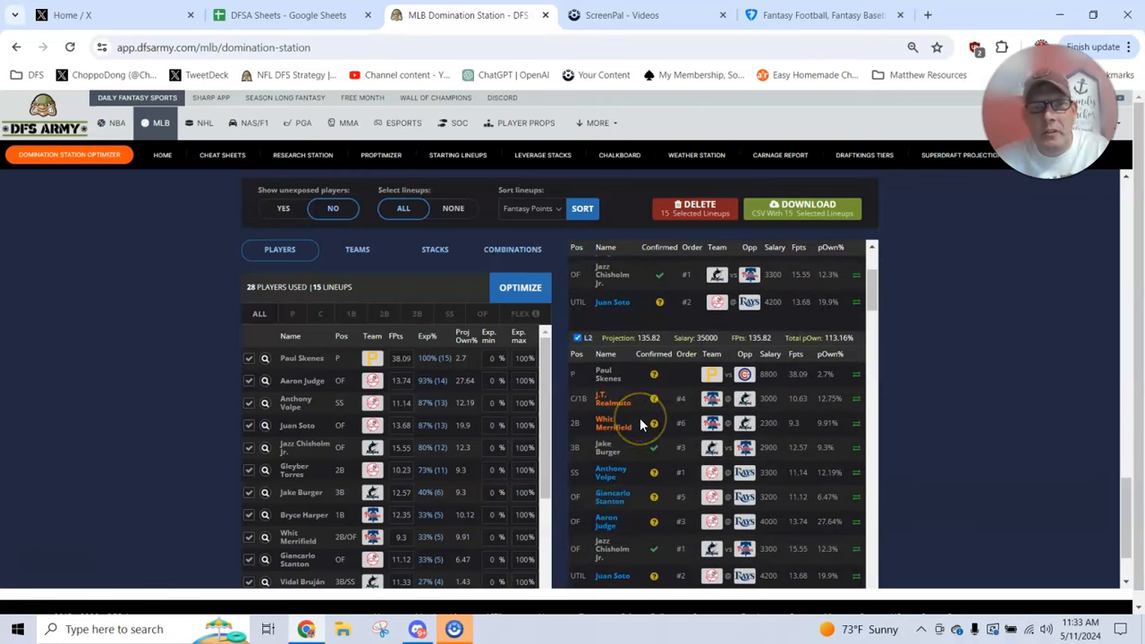
scroll("down", 3)
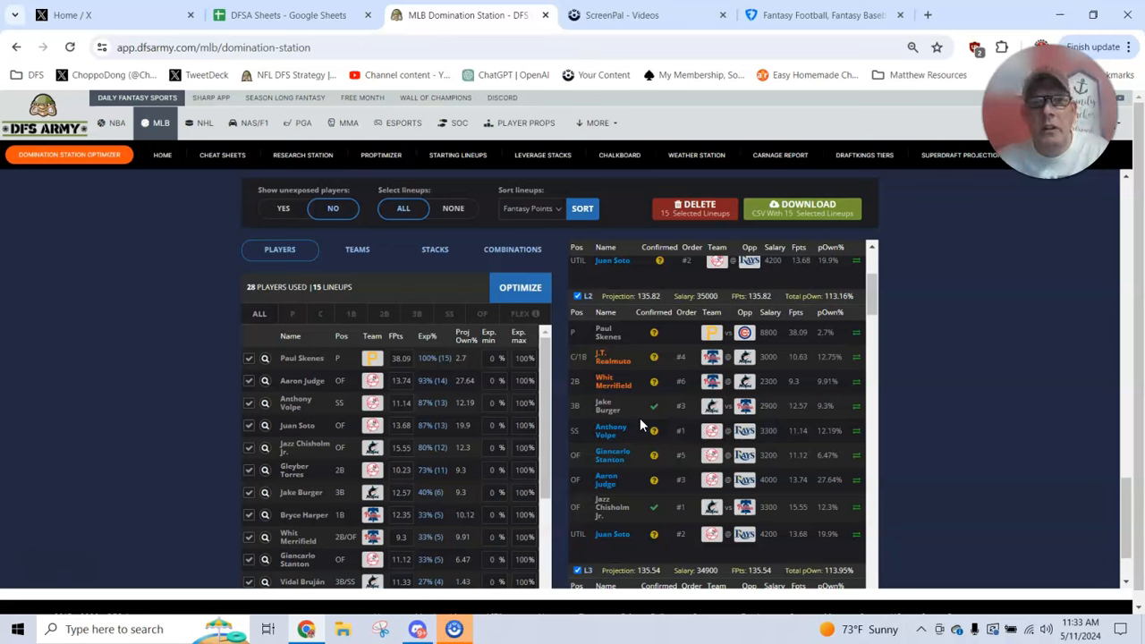
scroll("down", 3)
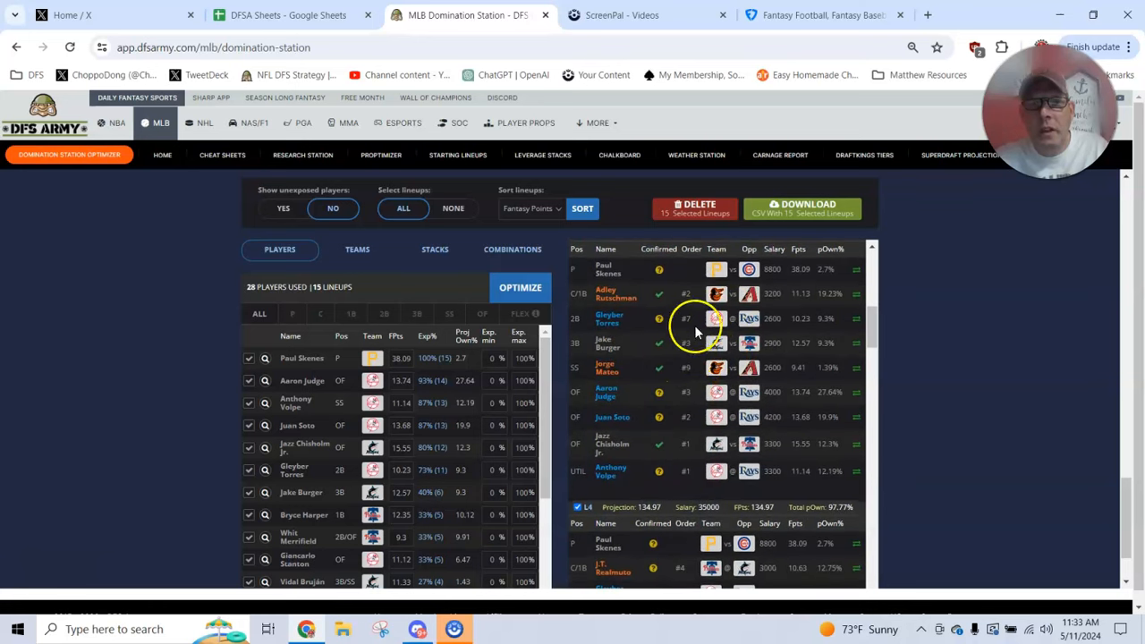
scroll("down", 3)
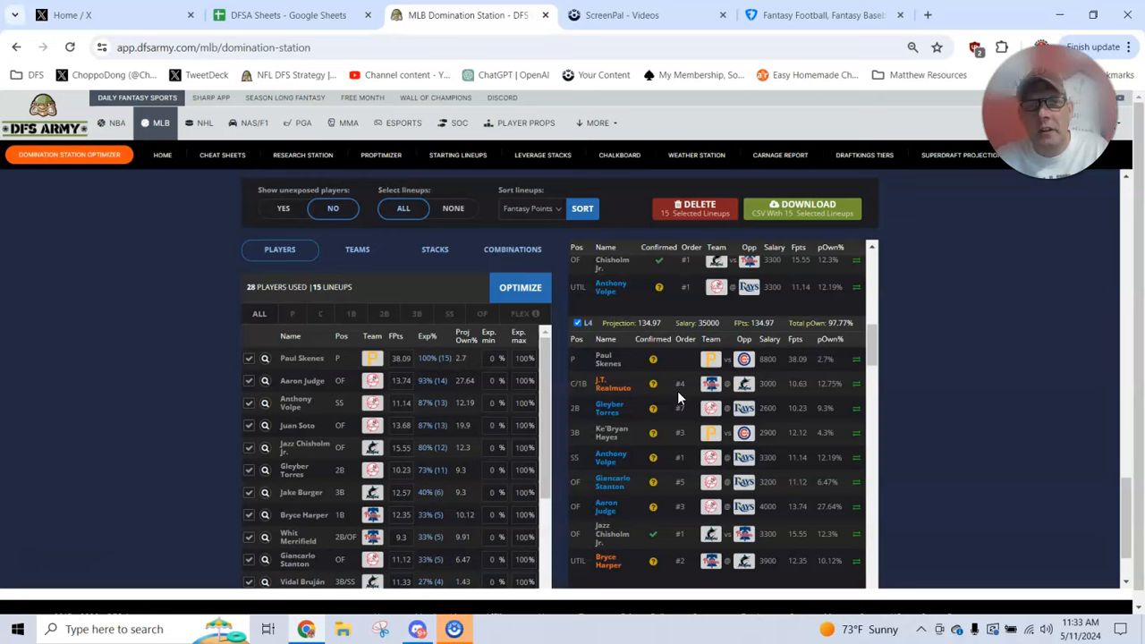
scroll("down", 3)
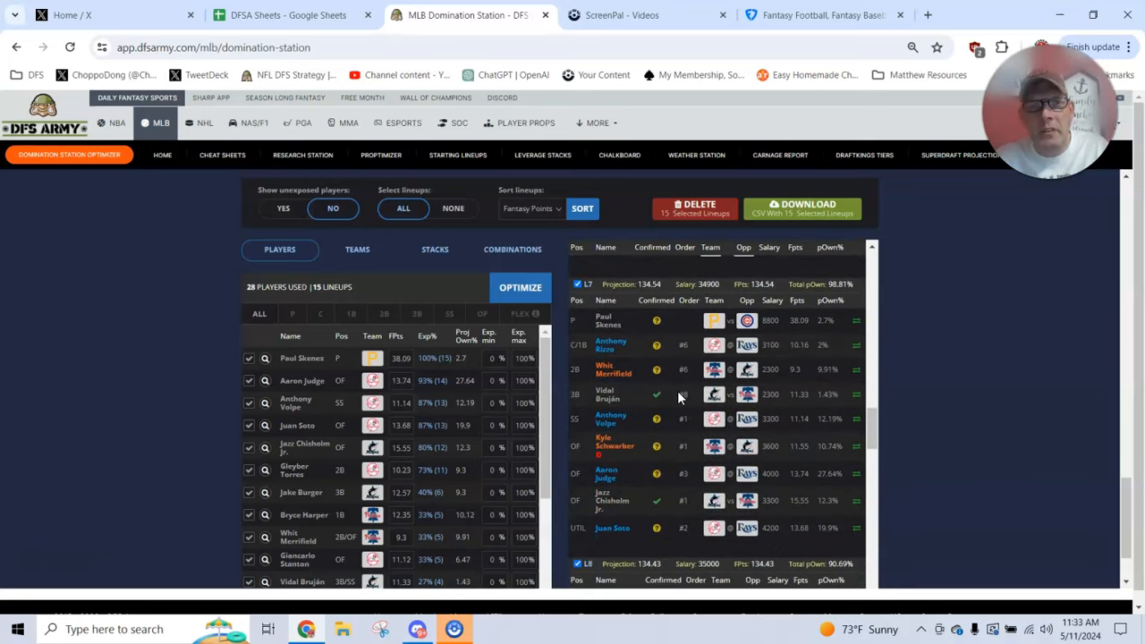
scroll("down", 3)
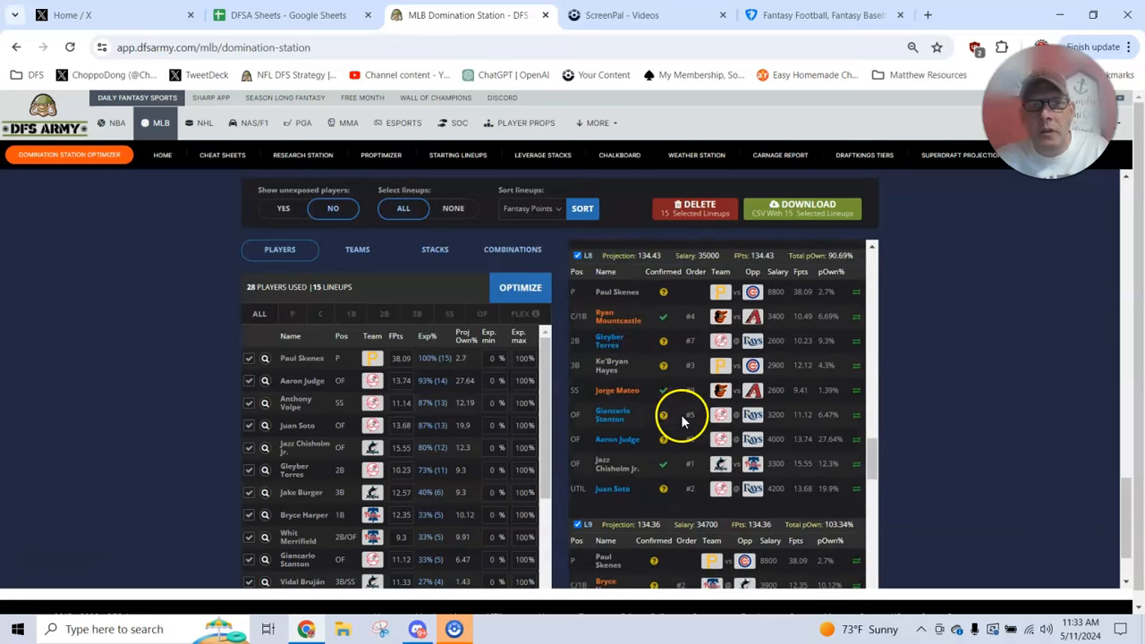
scroll("down", 3)
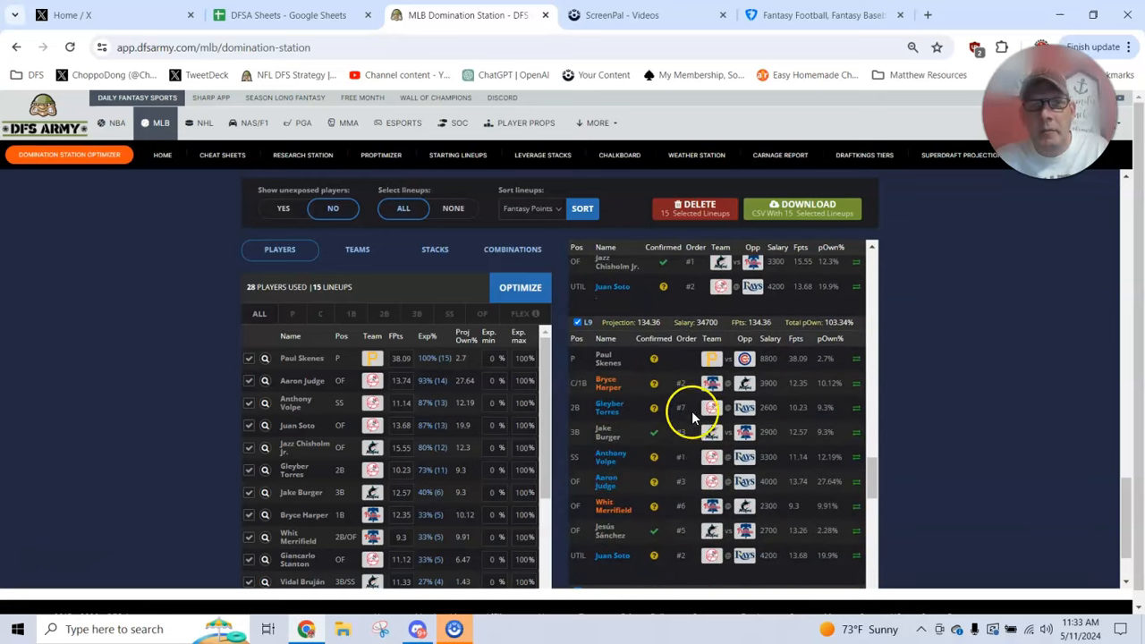
scroll("down", 3)
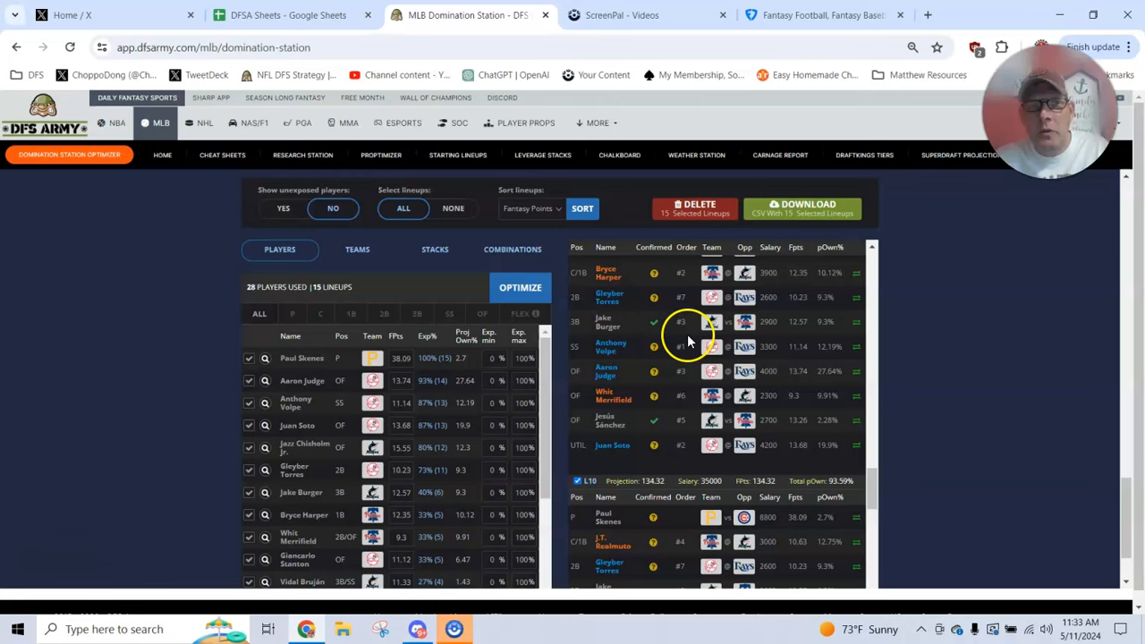
scroll("down", 3)
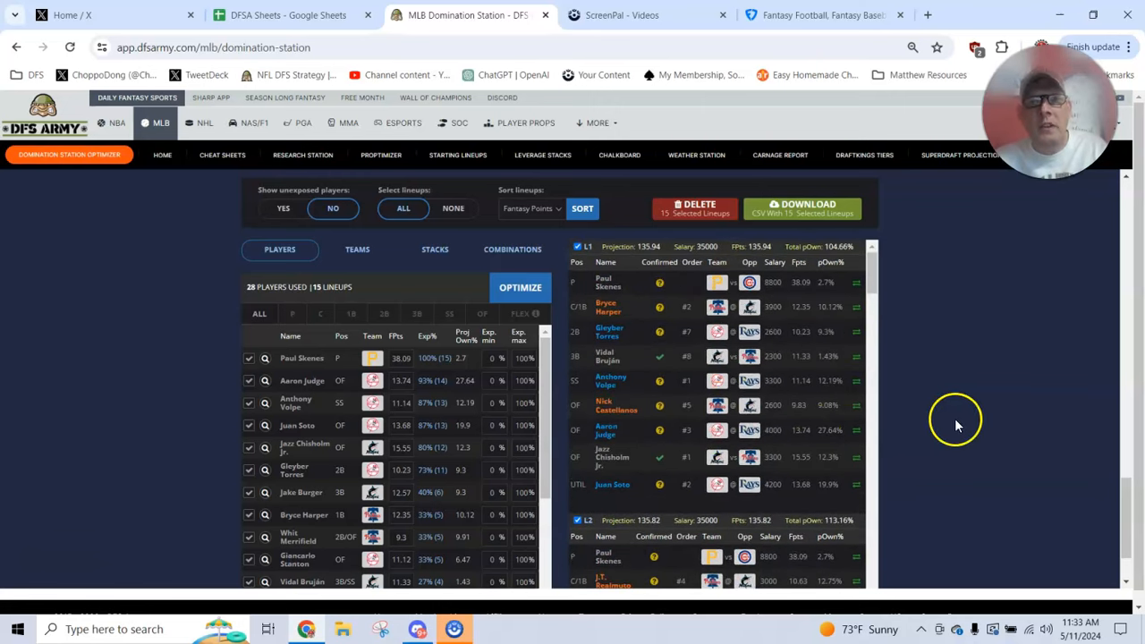
mouse_move(958, 422)
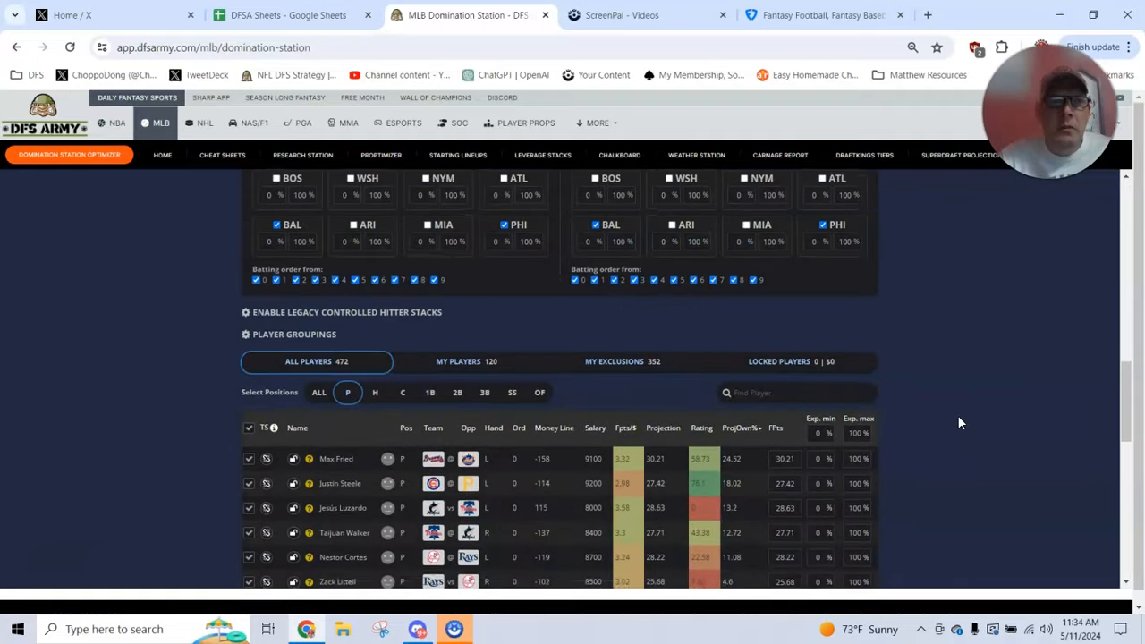
scroll("up", 3)
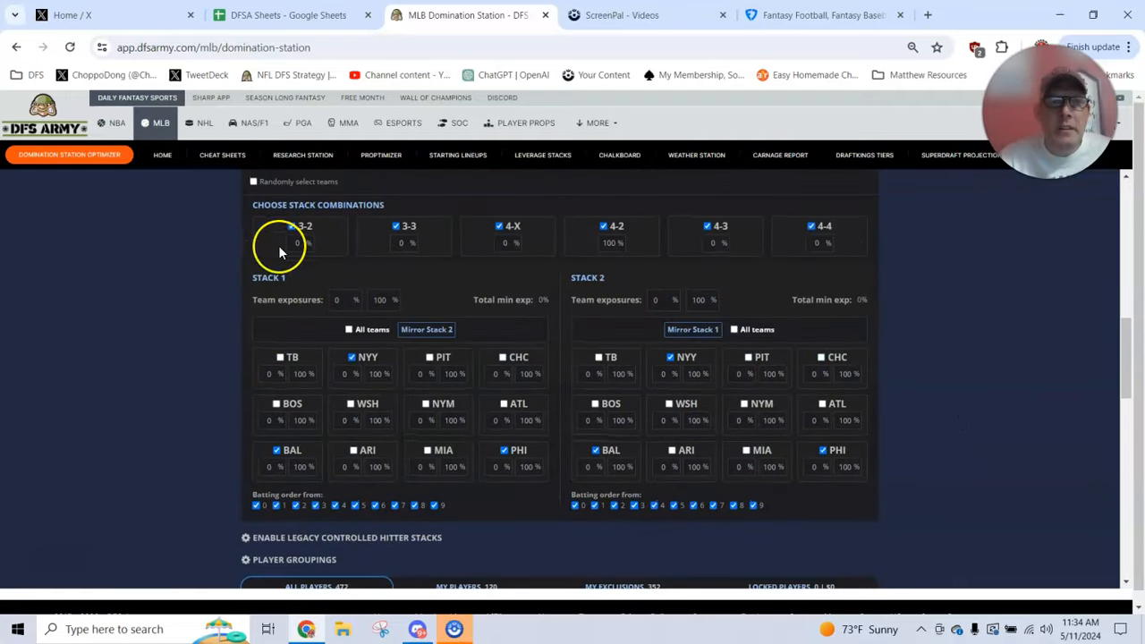
scroll("down", 3)
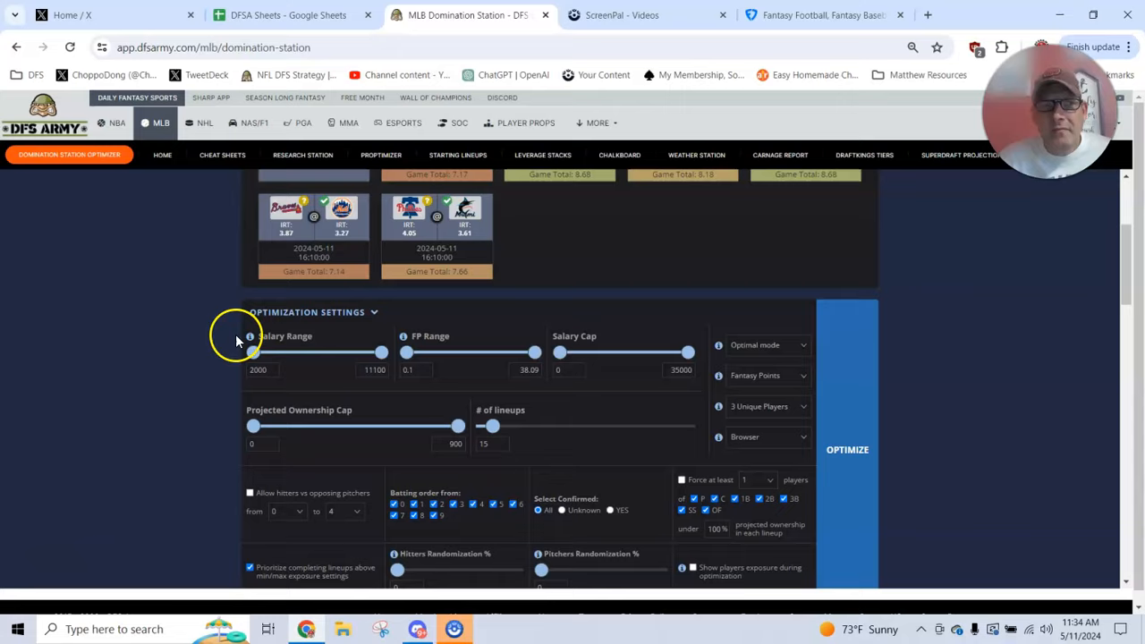
scroll("up", 3)
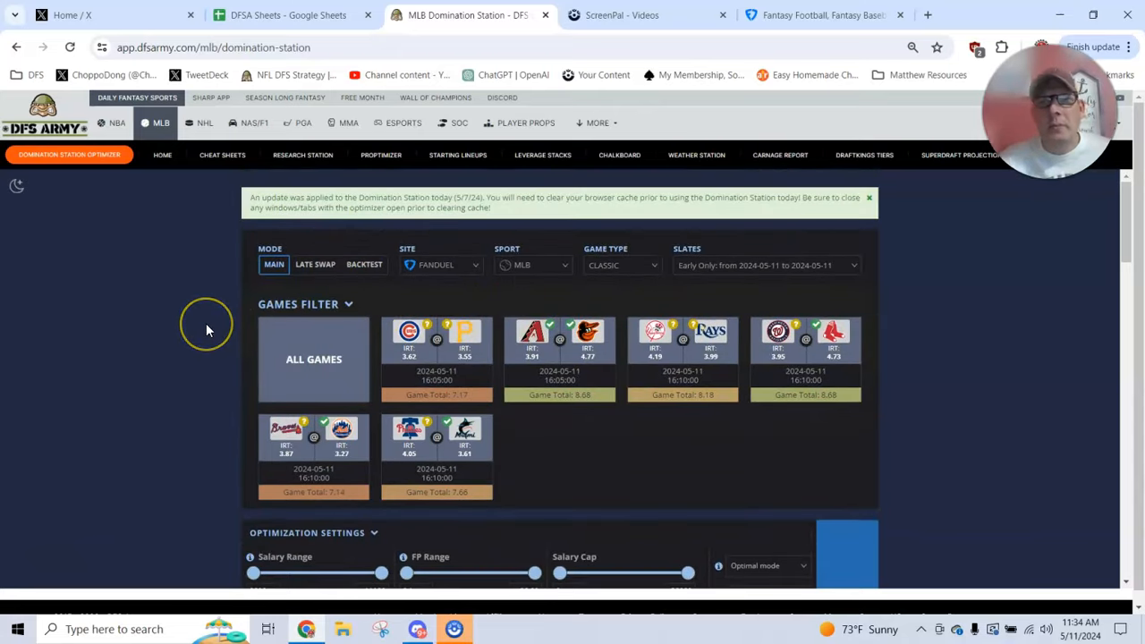